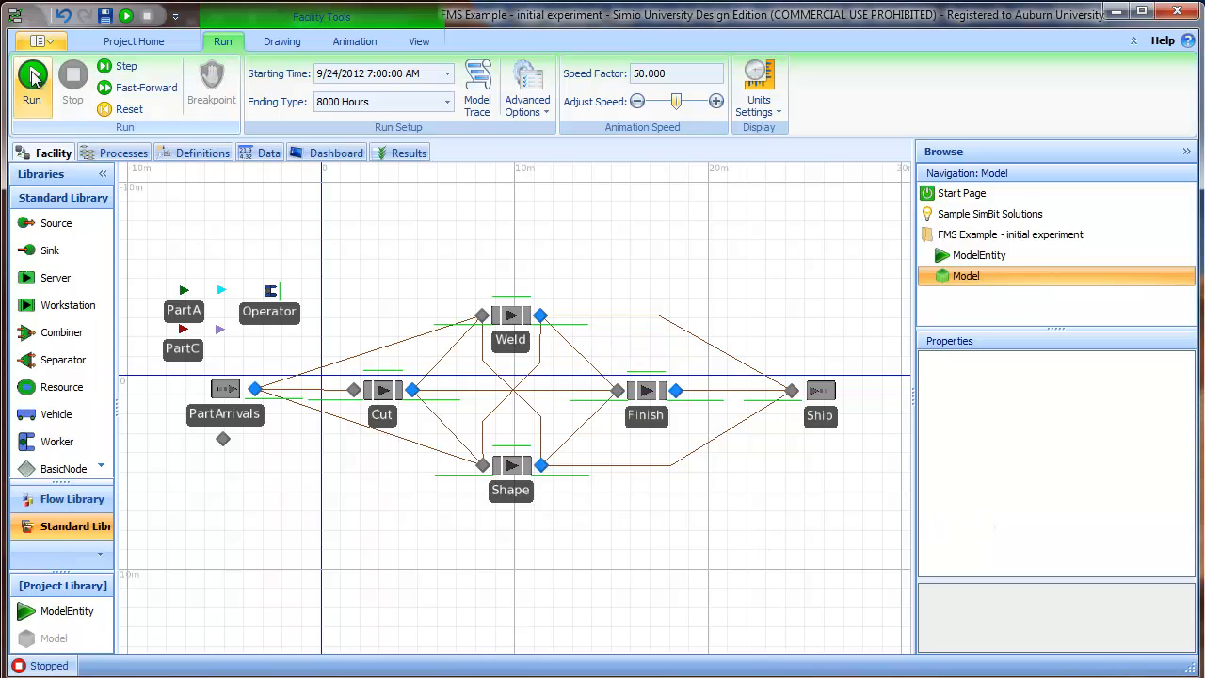
# - Run the FMS model briefly with animation and stop it
pyautogui.click(33, 79)
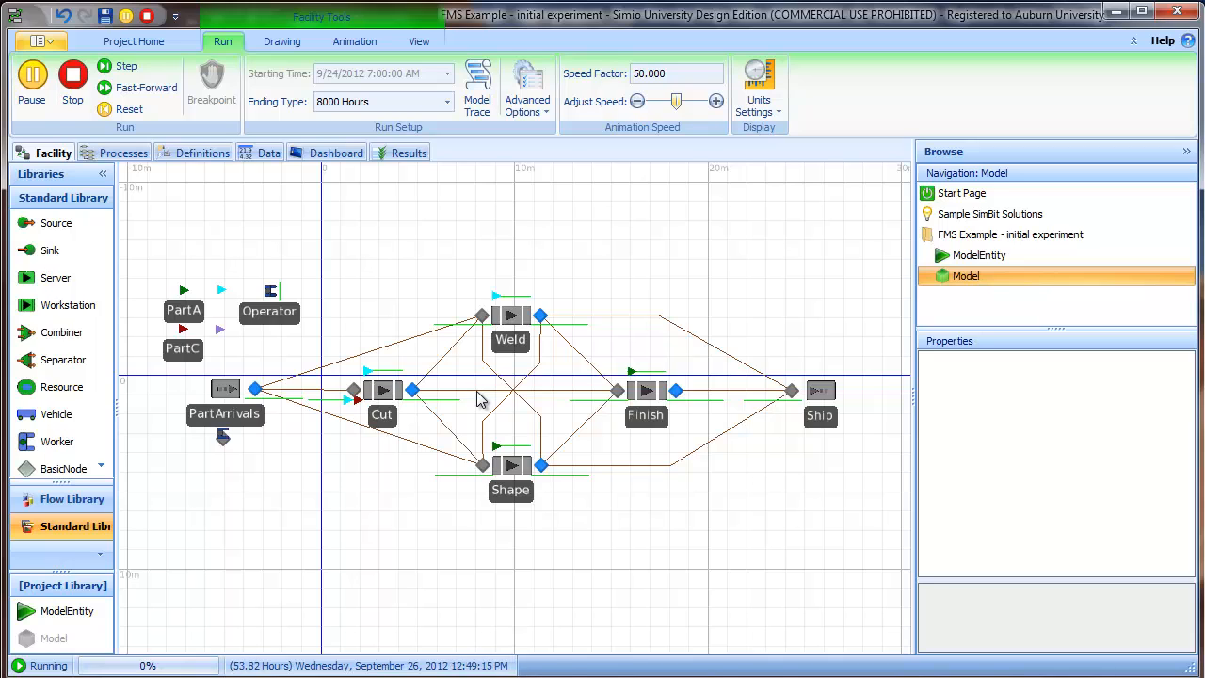
pyautogui.click(72, 79)
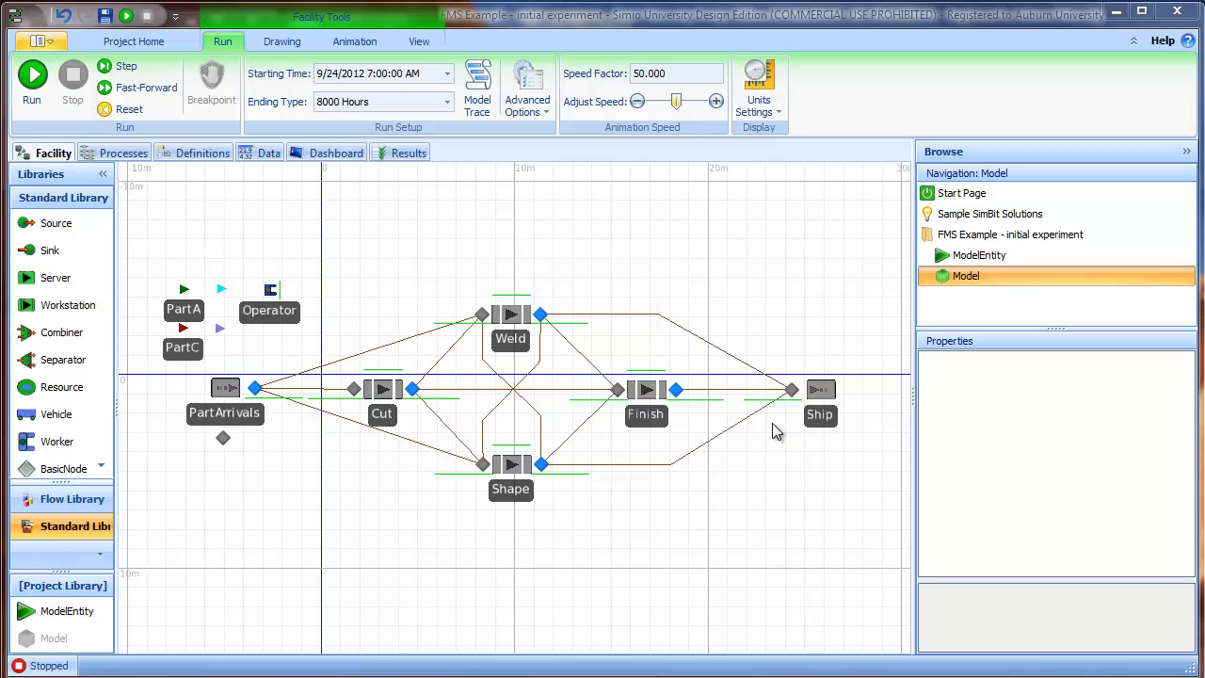
pyautogui.moveTo(482, 380)
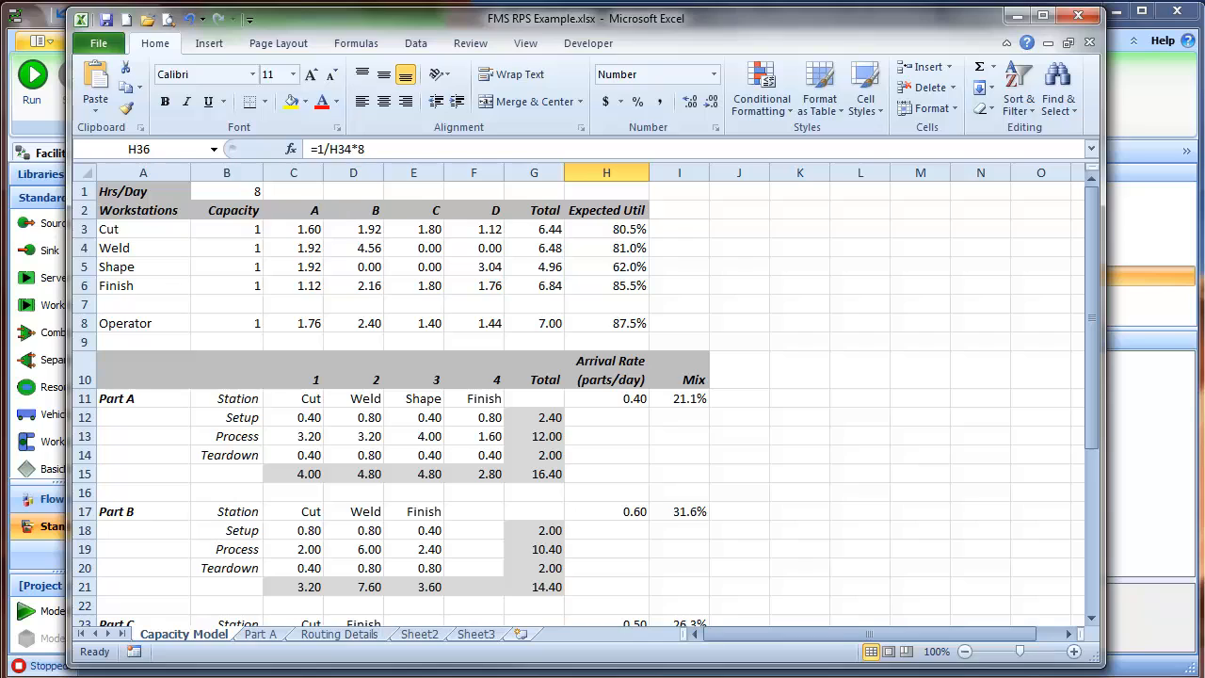
pyautogui.moveTo(644, 248)
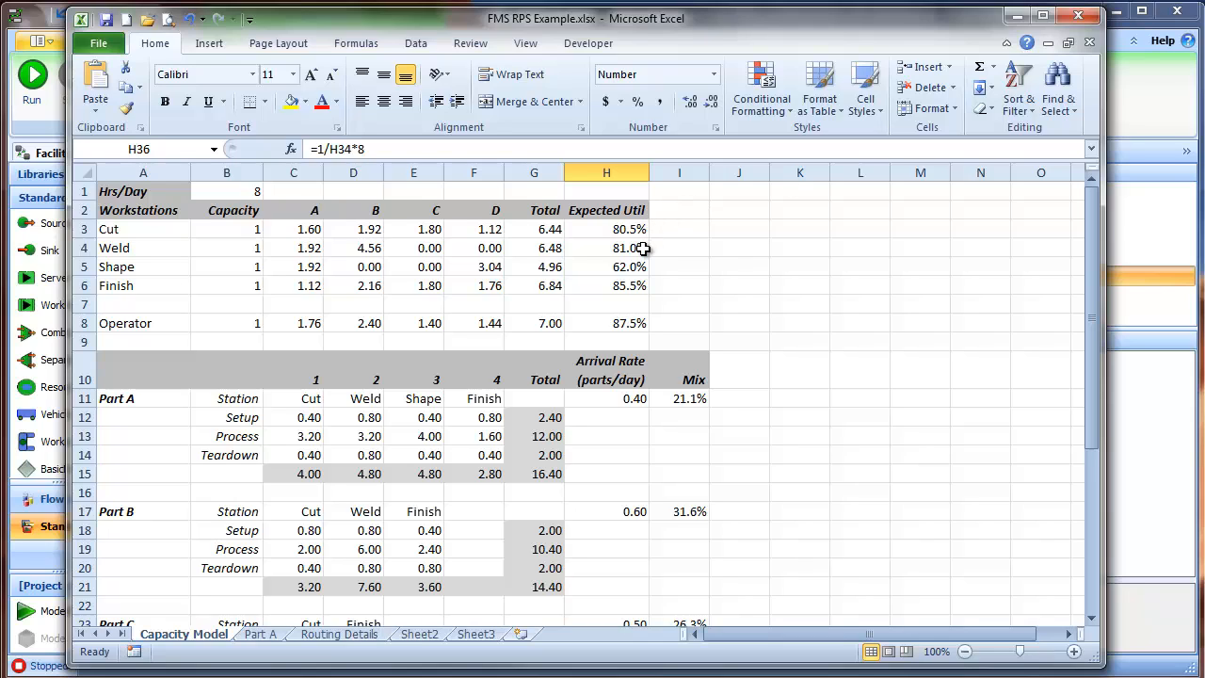
pyautogui.moveTo(644, 305)
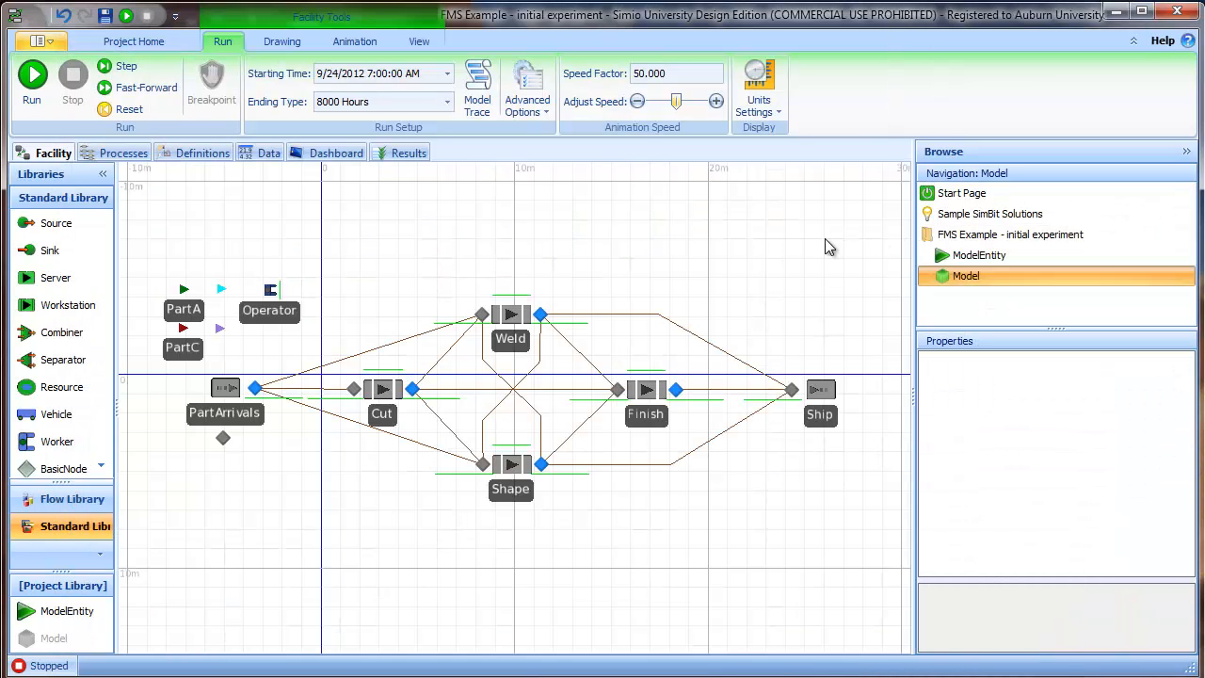
pyautogui.moveTo(531, 400)
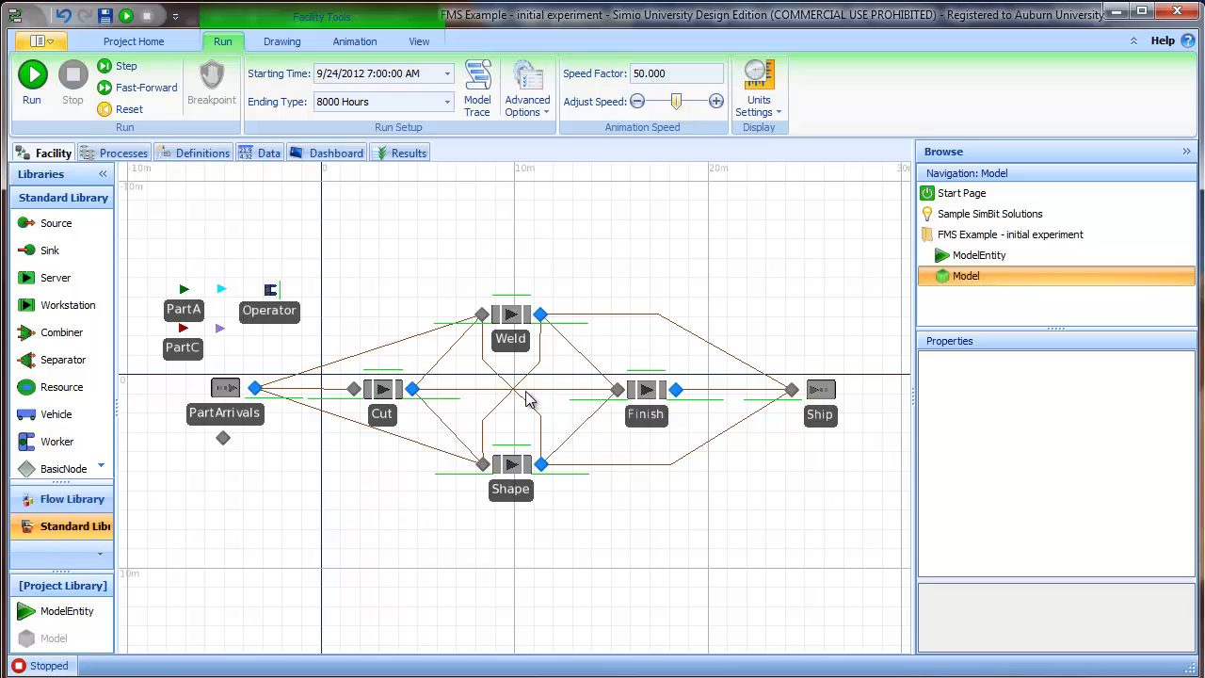
pyautogui.moveTo(32, 79)
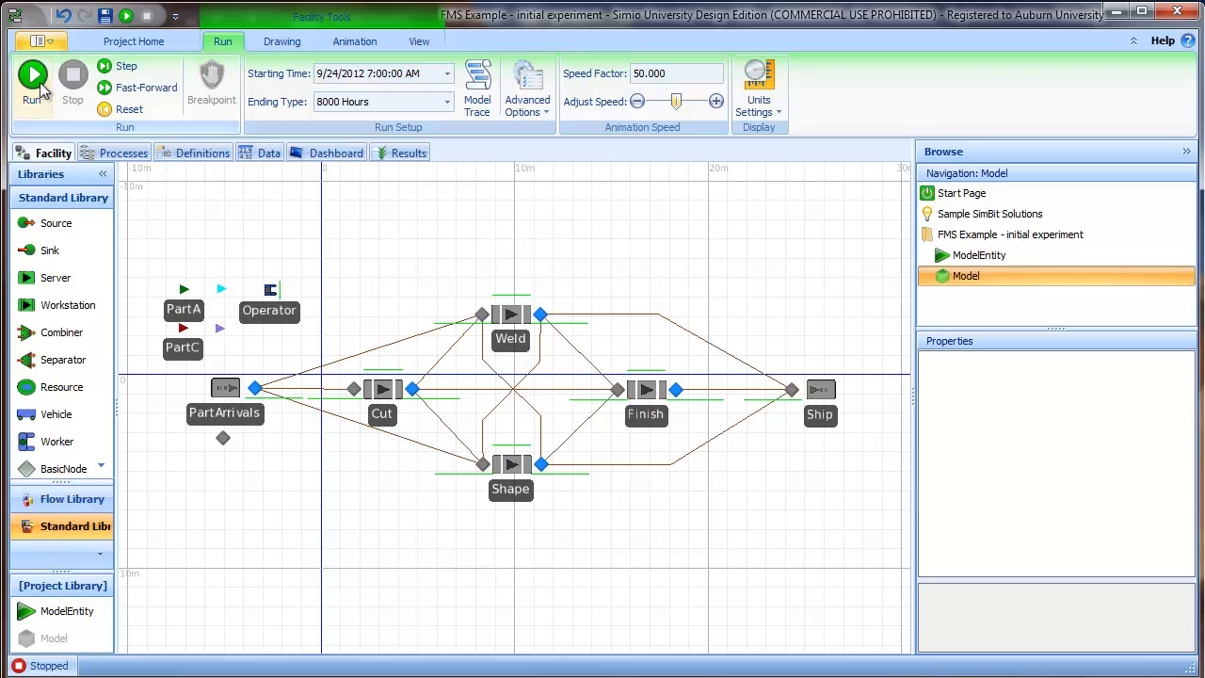
# - Run the simulation again to about 12.6 hours and stop it
pyautogui.click(32, 82)
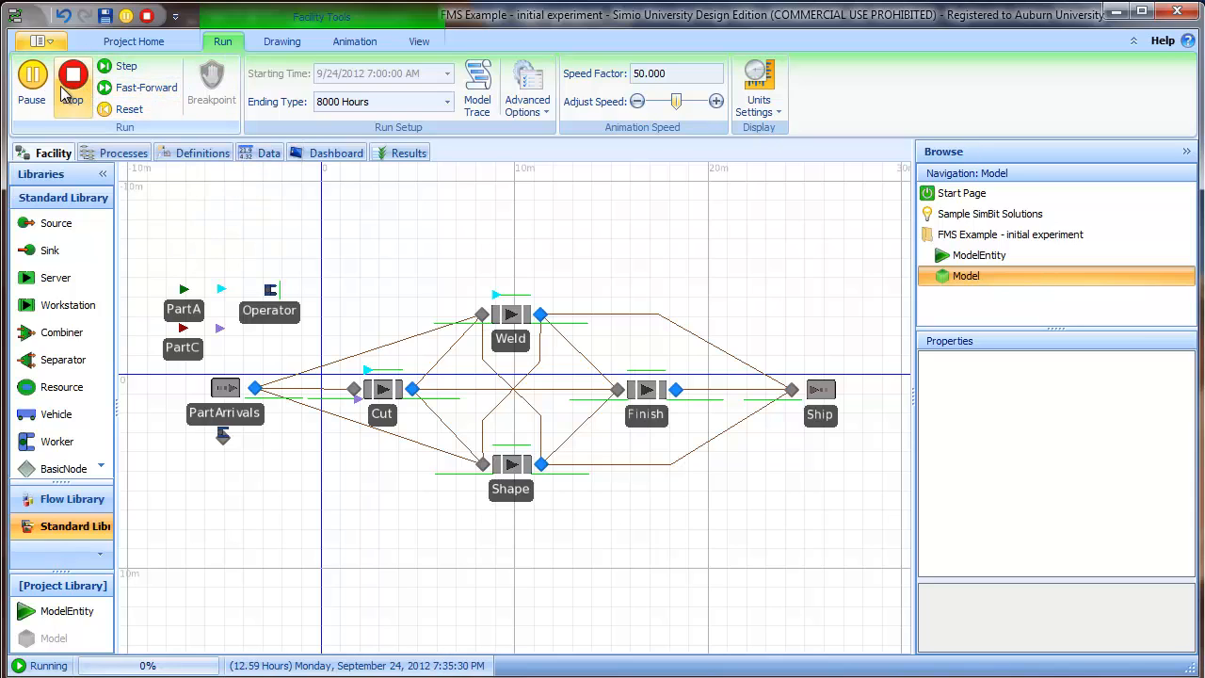
pyautogui.click(72, 79)
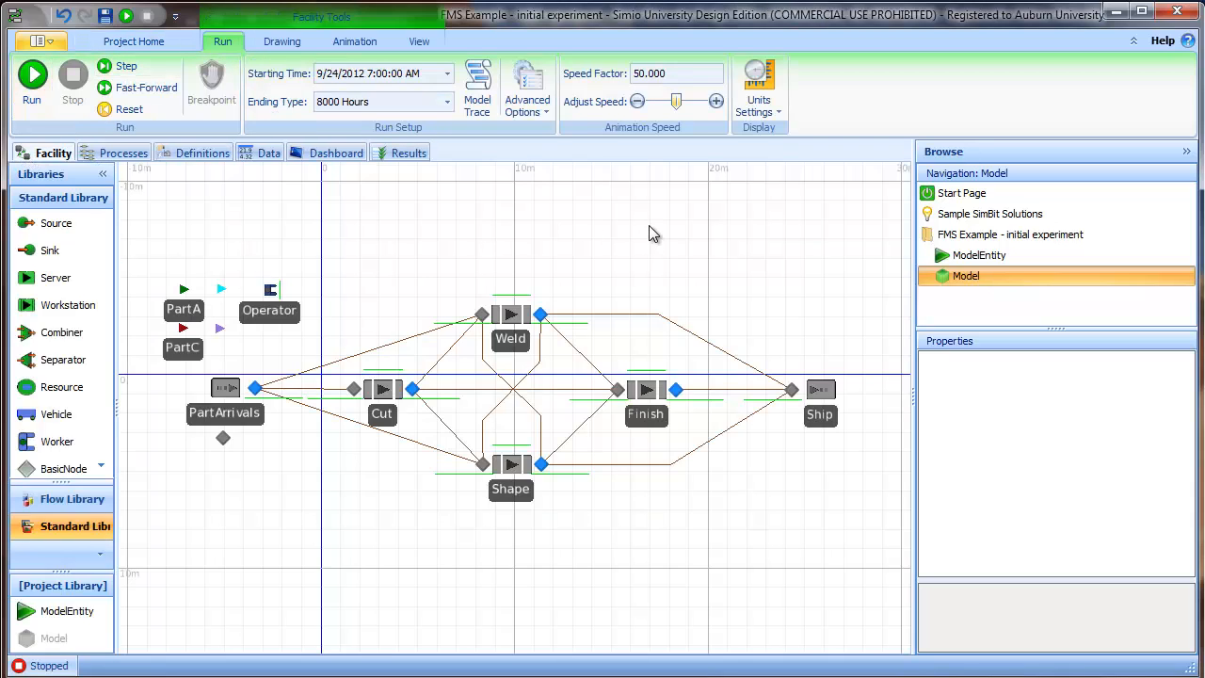
pyautogui.moveTo(640, 233)
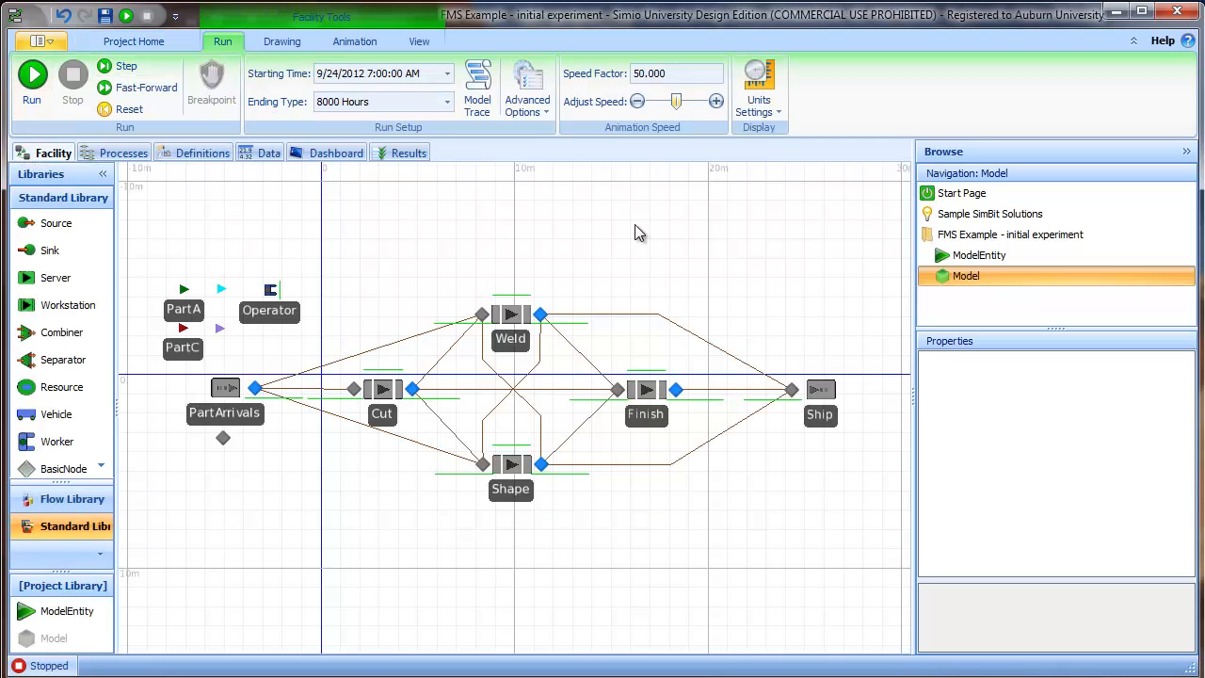
pyautogui.moveTo(603, 217)
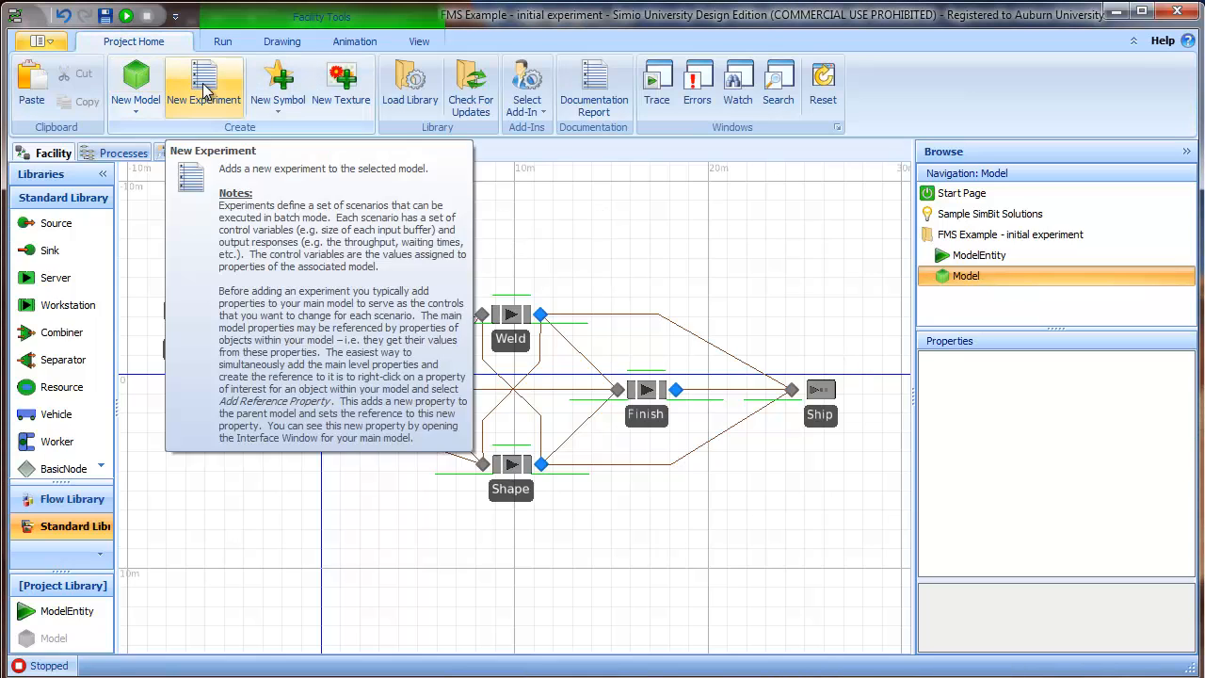
# - Create Experiment1 with Scenario1 set to 10 replications
pyautogui.click(204, 85)
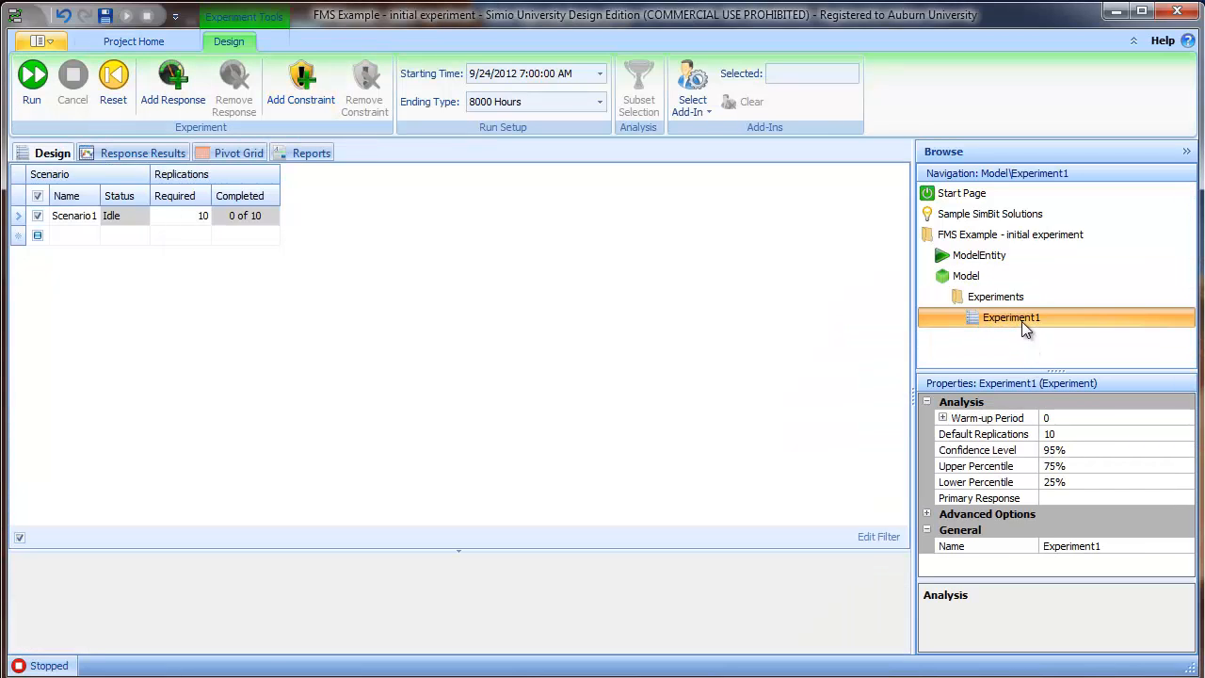
pyautogui.moveTo(196, 218)
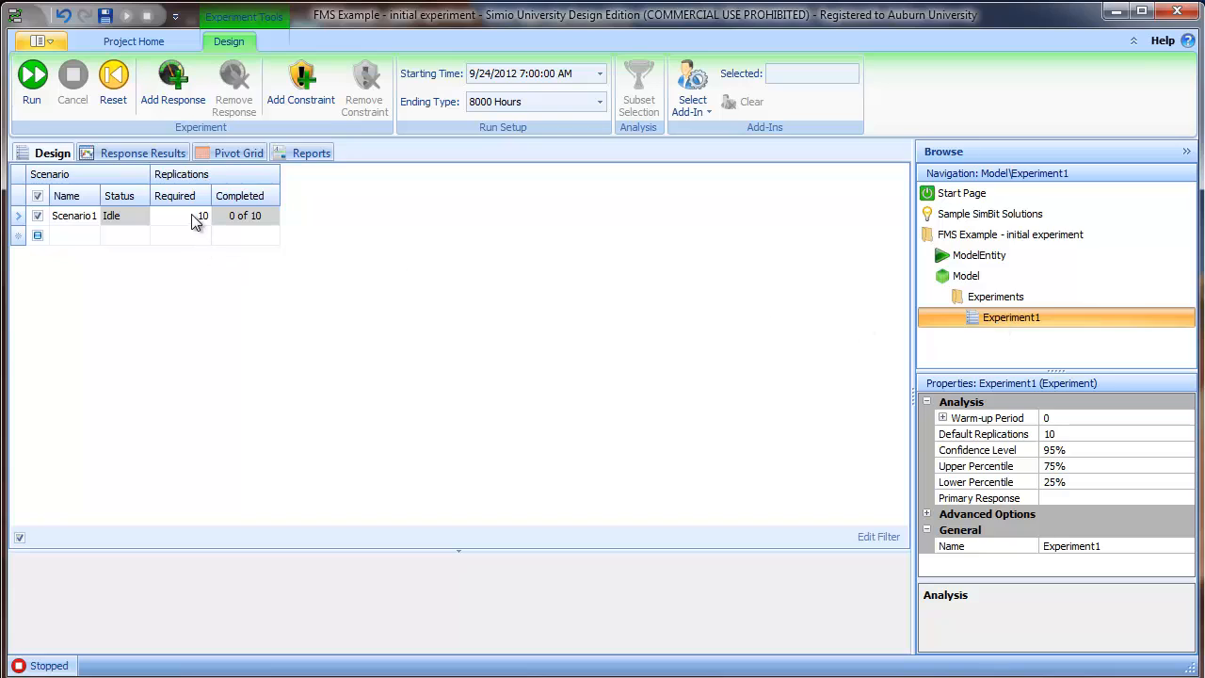
pyautogui.moveTo(200, 222)
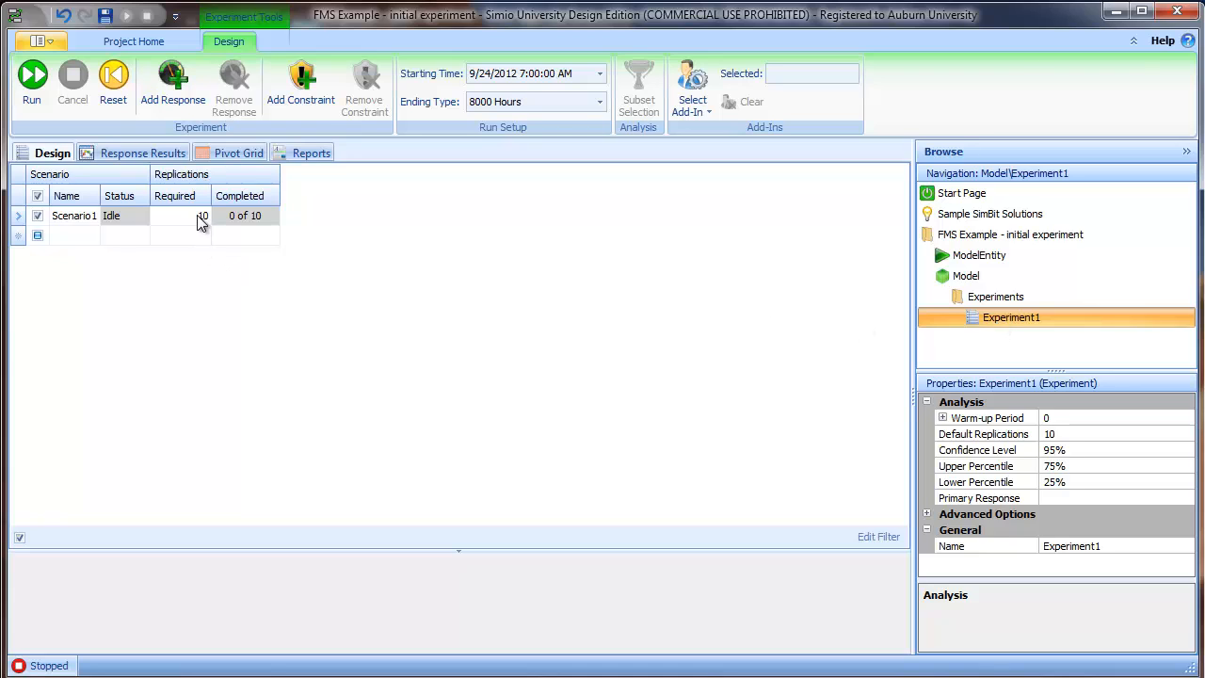
pyautogui.moveTo(508, 102)
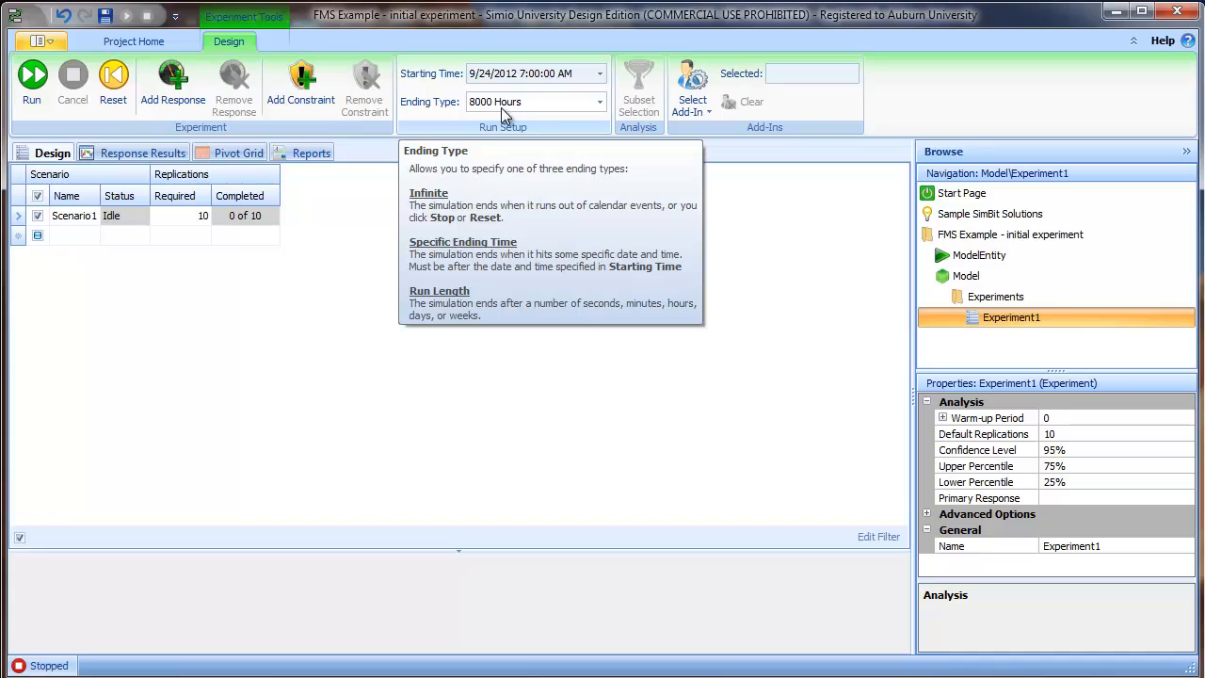
pyautogui.moveTo(369, 253)
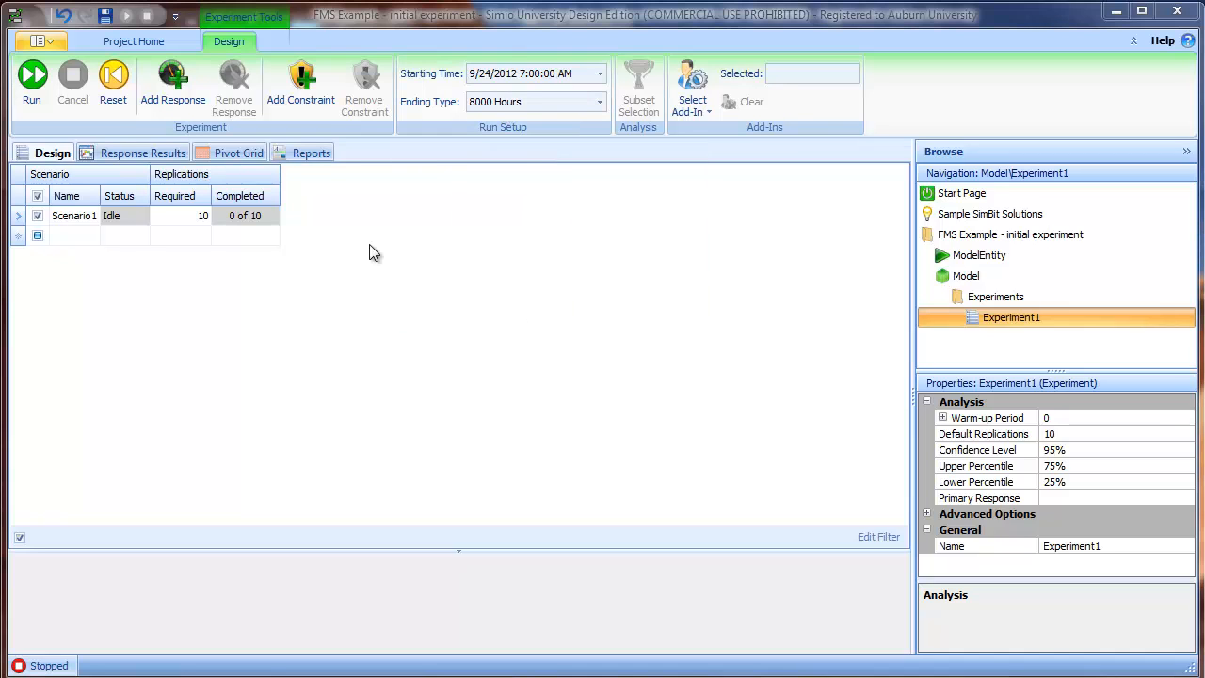
pyautogui.moveTo(369, 211)
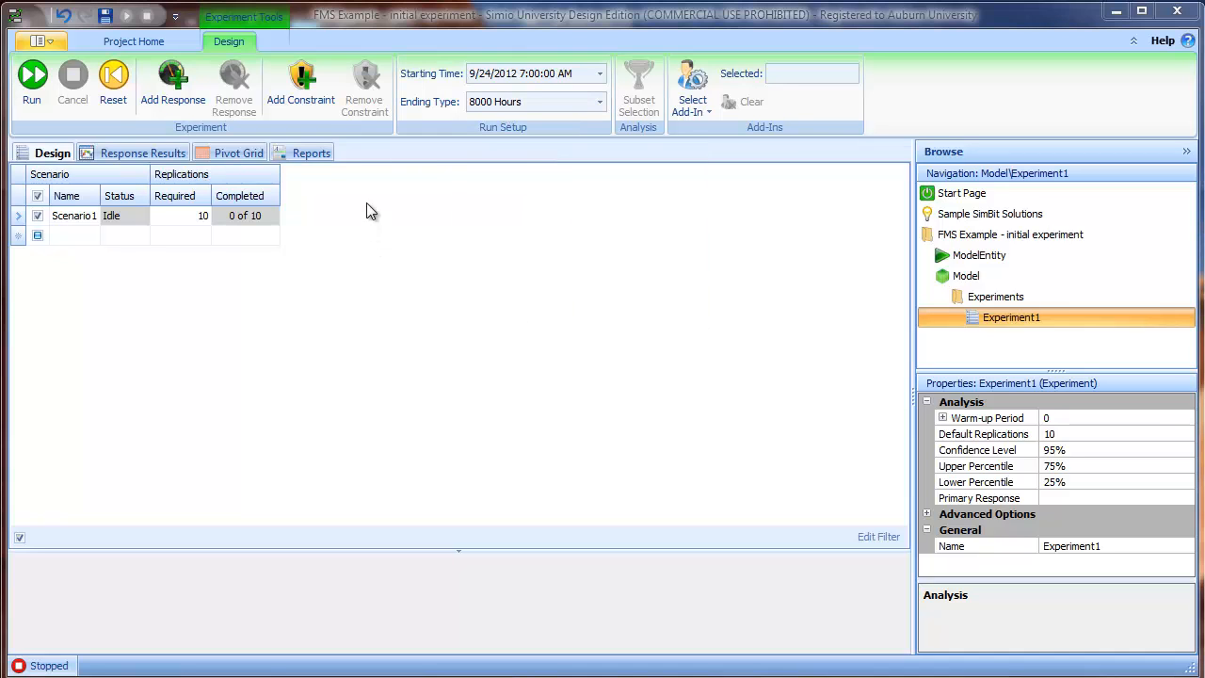
pyautogui.moveTo(275, 141)
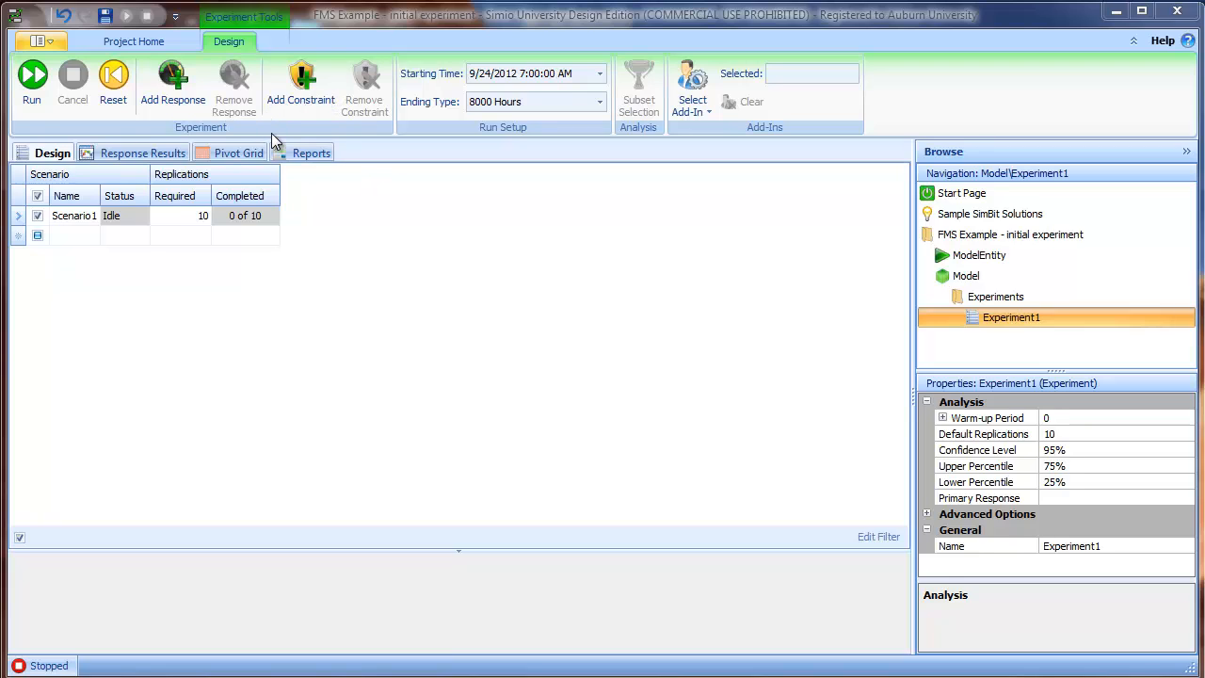
pyautogui.moveTo(185, 128)
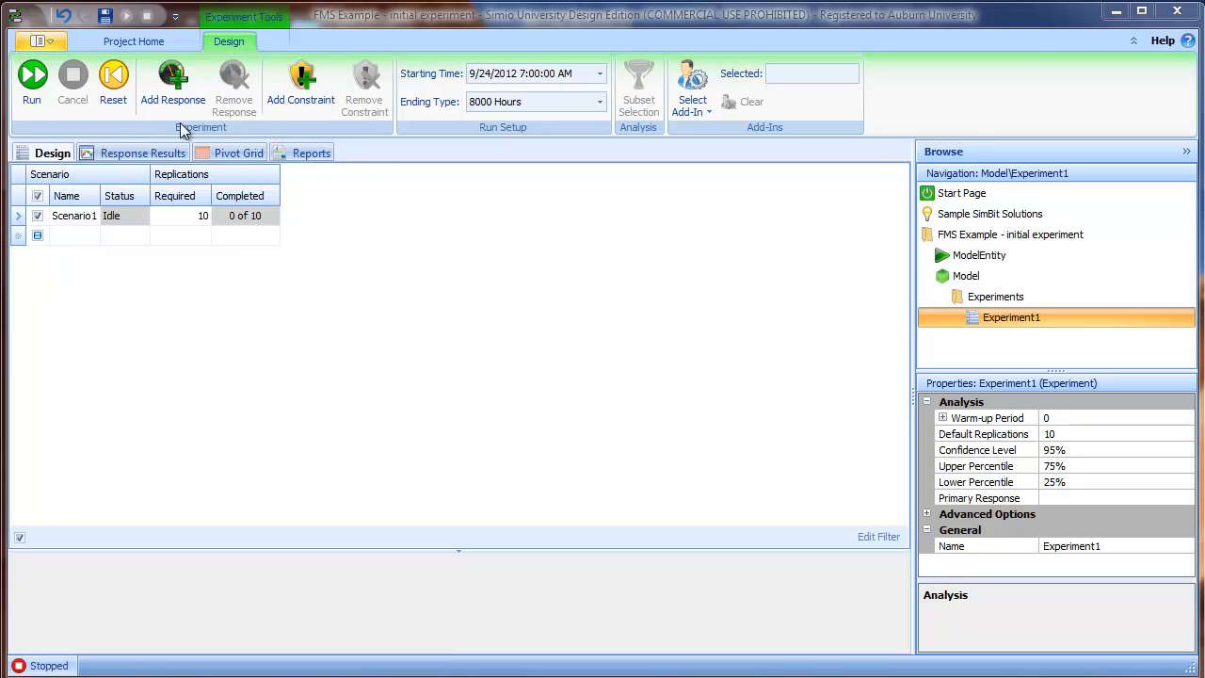
# - Add response CutUtil with expression Cut.Capacity.ScheduledUtilization
pyautogui.click(174, 83)
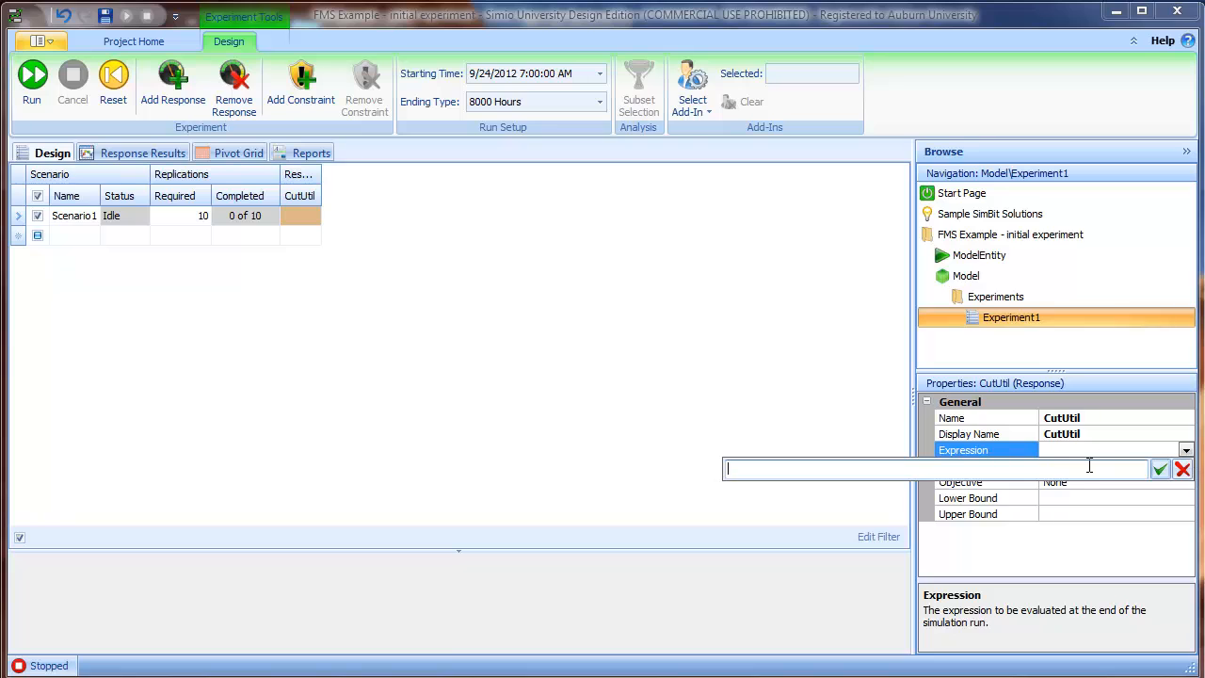
pyautogui.write('Cut')
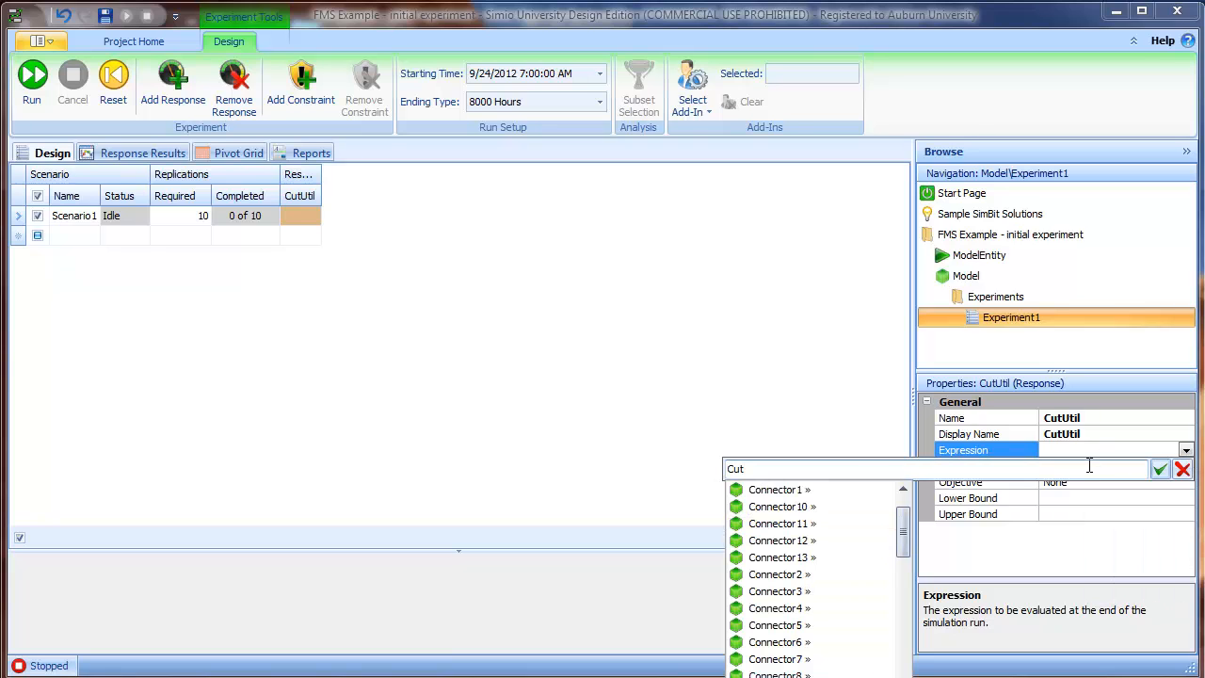
pyautogui.write('.')
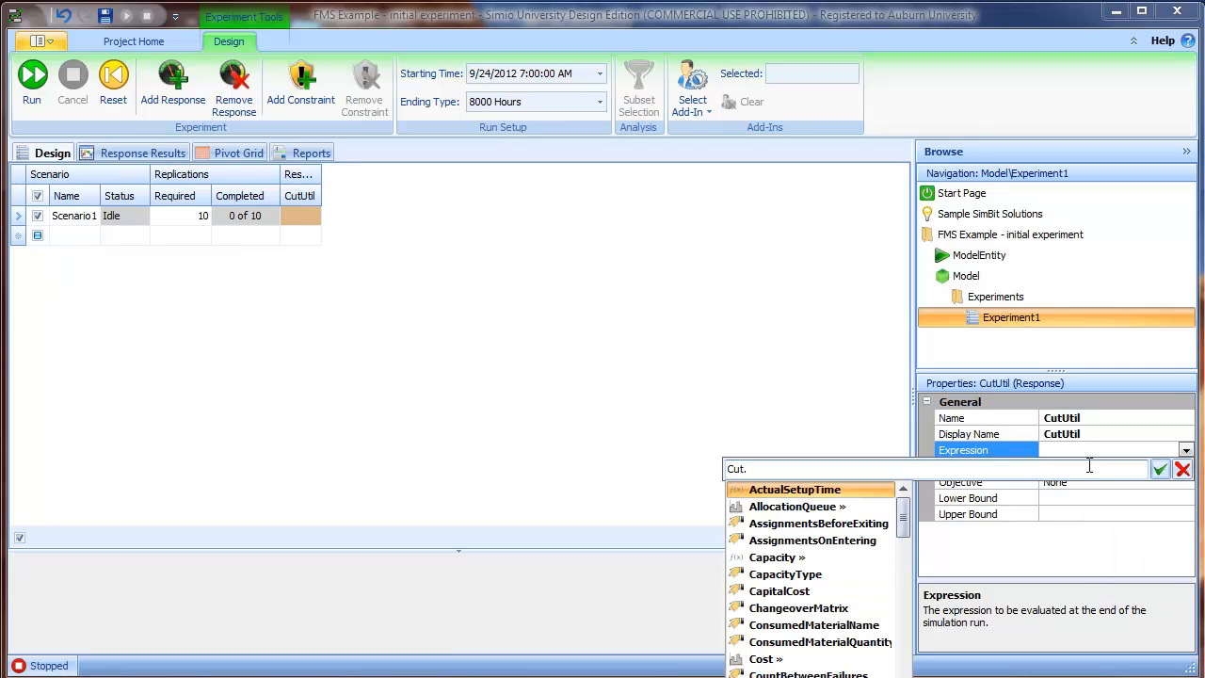
pyautogui.click(776, 557)
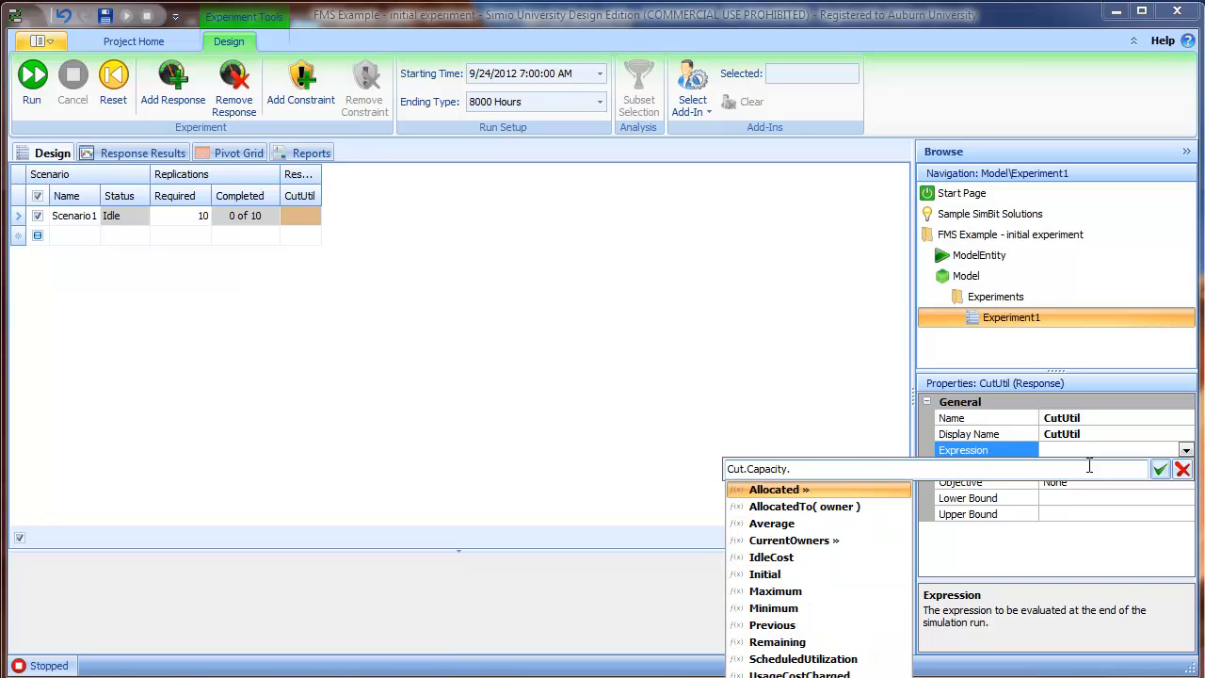
pyautogui.click(803, 659)
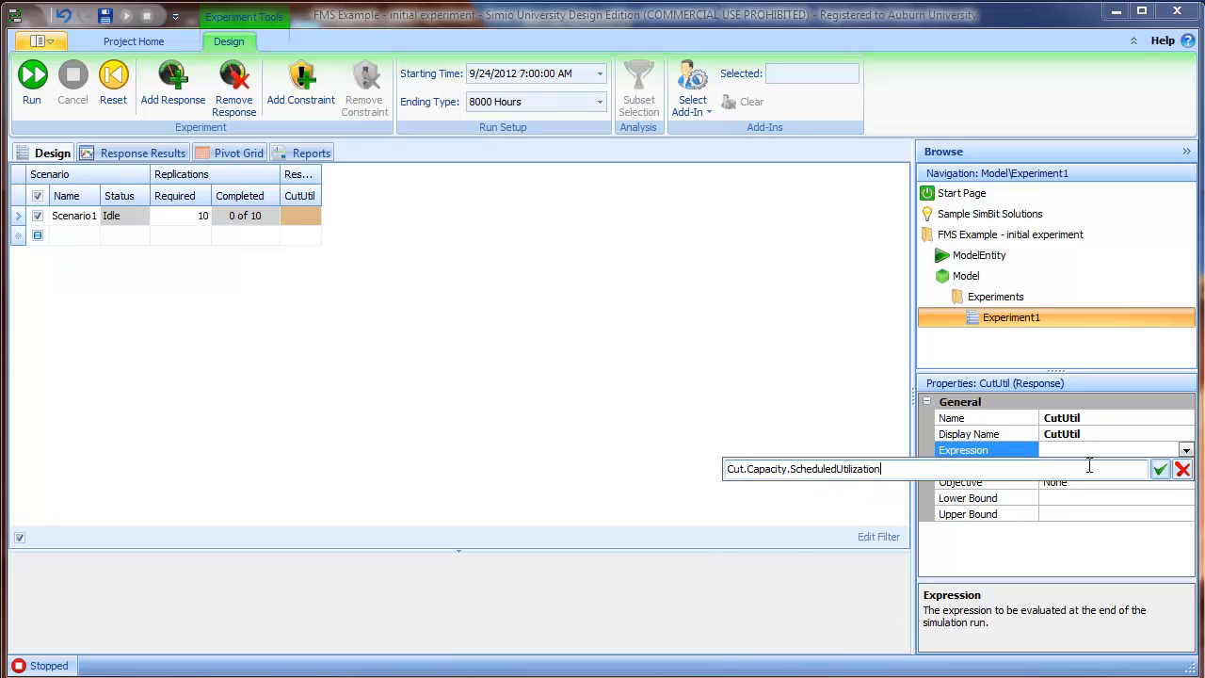
pyautogui.click(1160, 469)
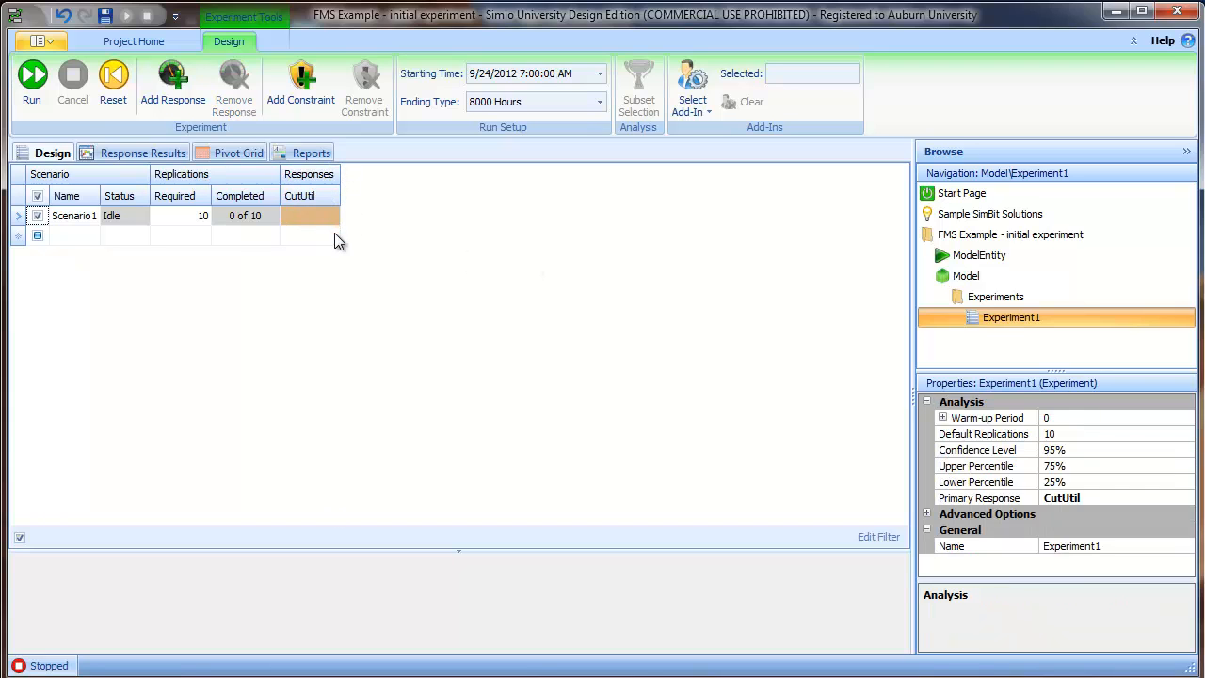
pyautogui.moveTo(262, 147)
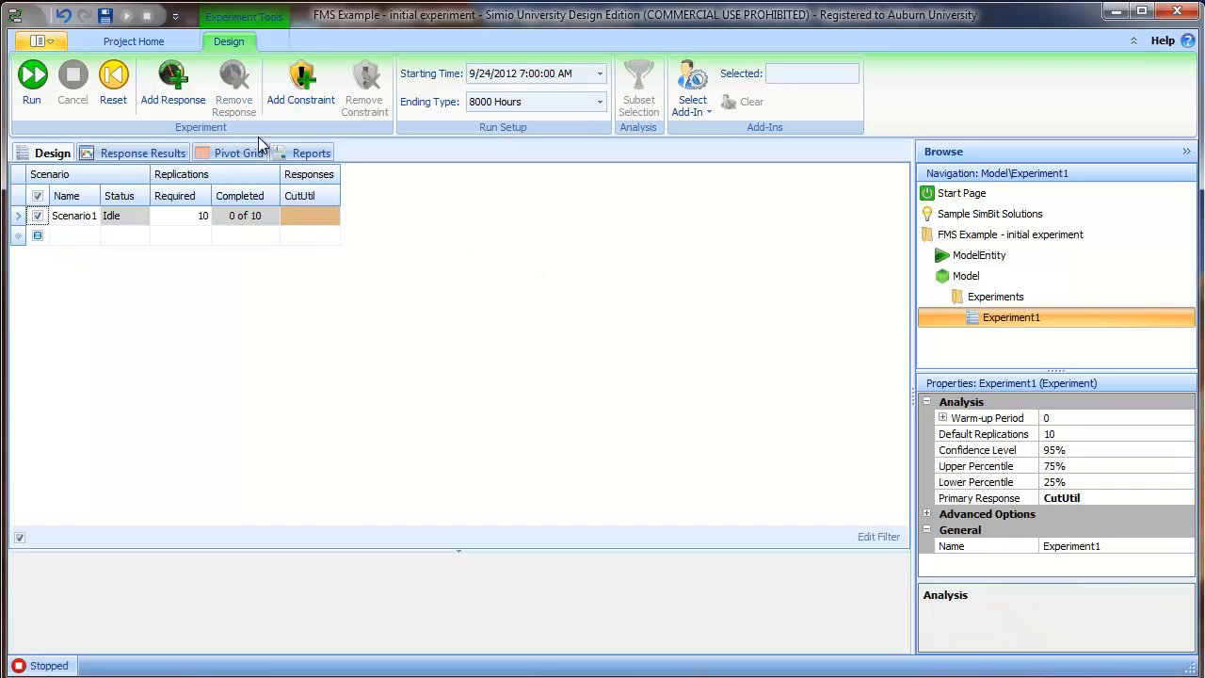
# - Add response WeldUtil with expression Weld.Capacity.ScheduledUtilization
pyautogui.click(173, 83)
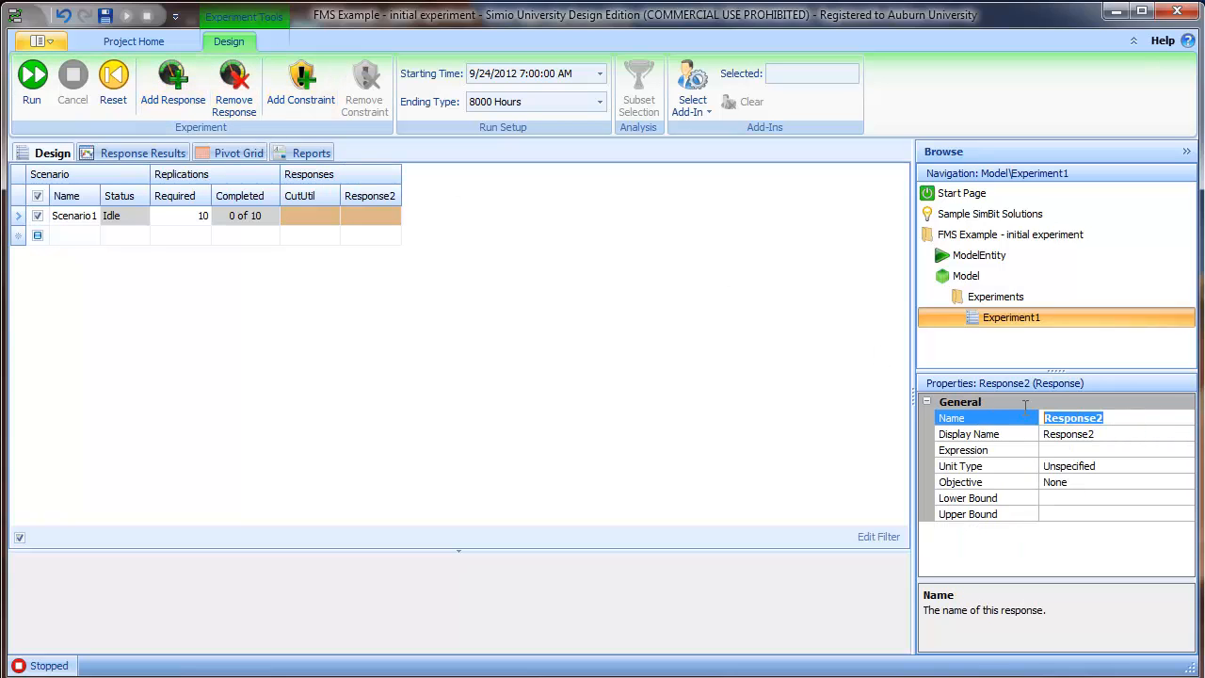
pyautogui.write('WeldUtil')
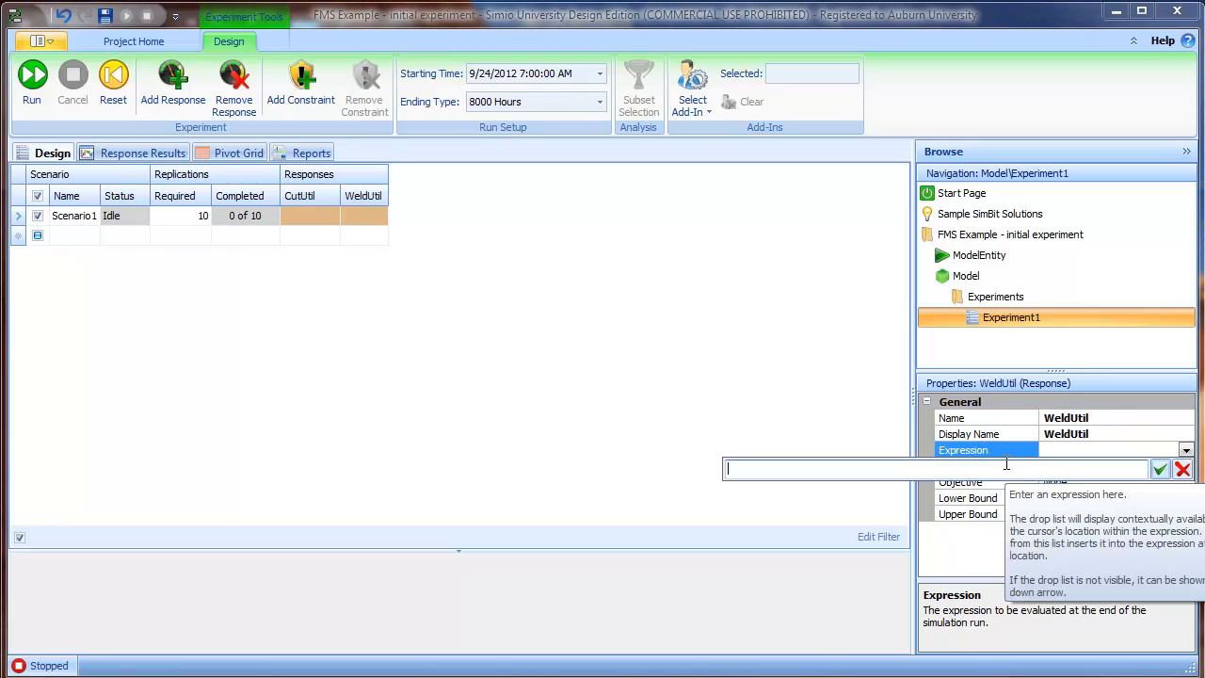
pyautogui.write('Weld.Cac')
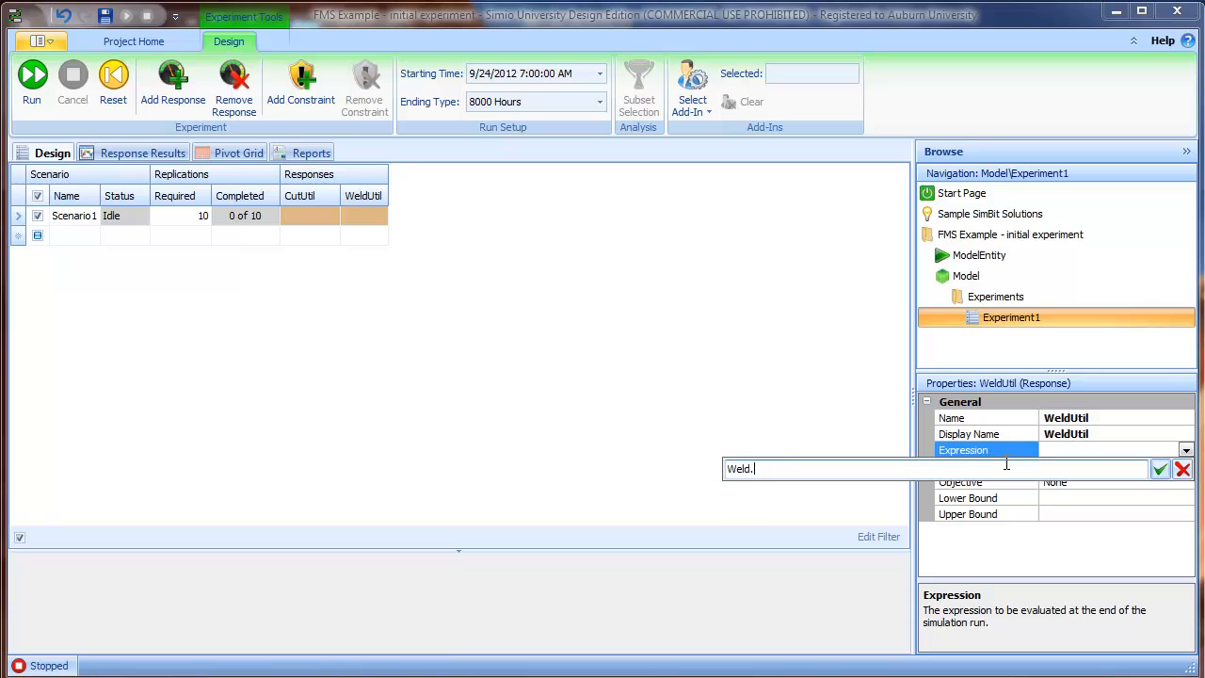
pyautogui.write('.Capacity')
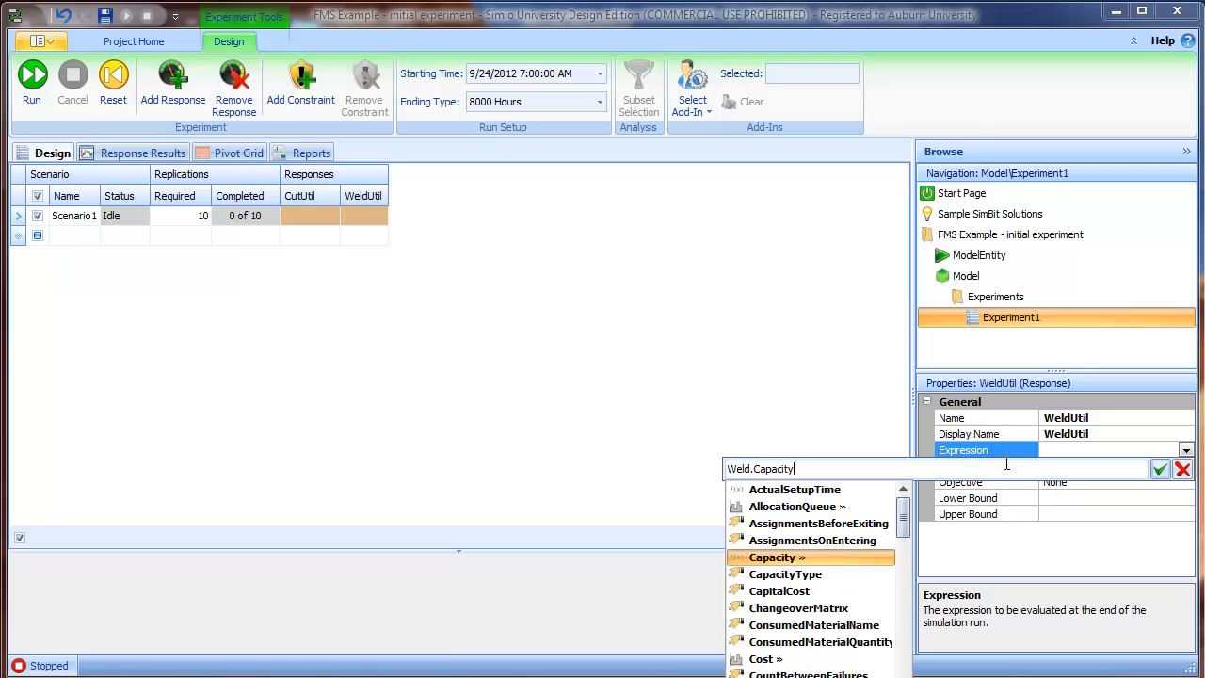
pyautogui.write('.ScheduledUtilization')
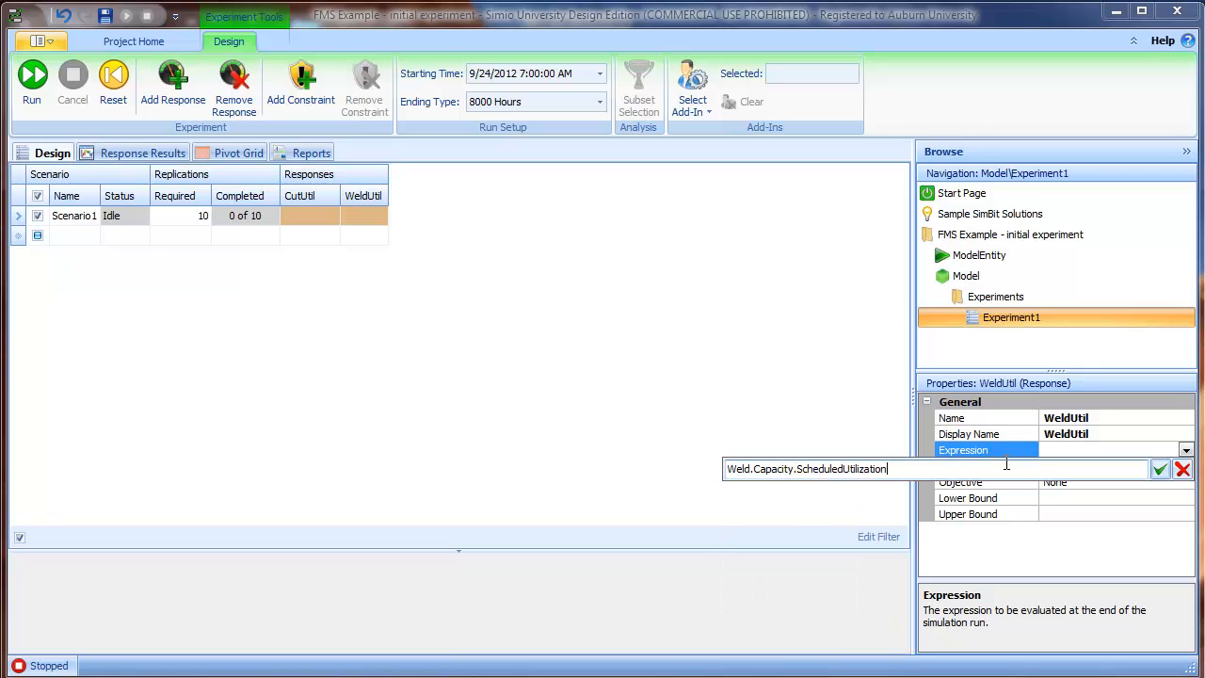
pyautogui.click(1160, 469)
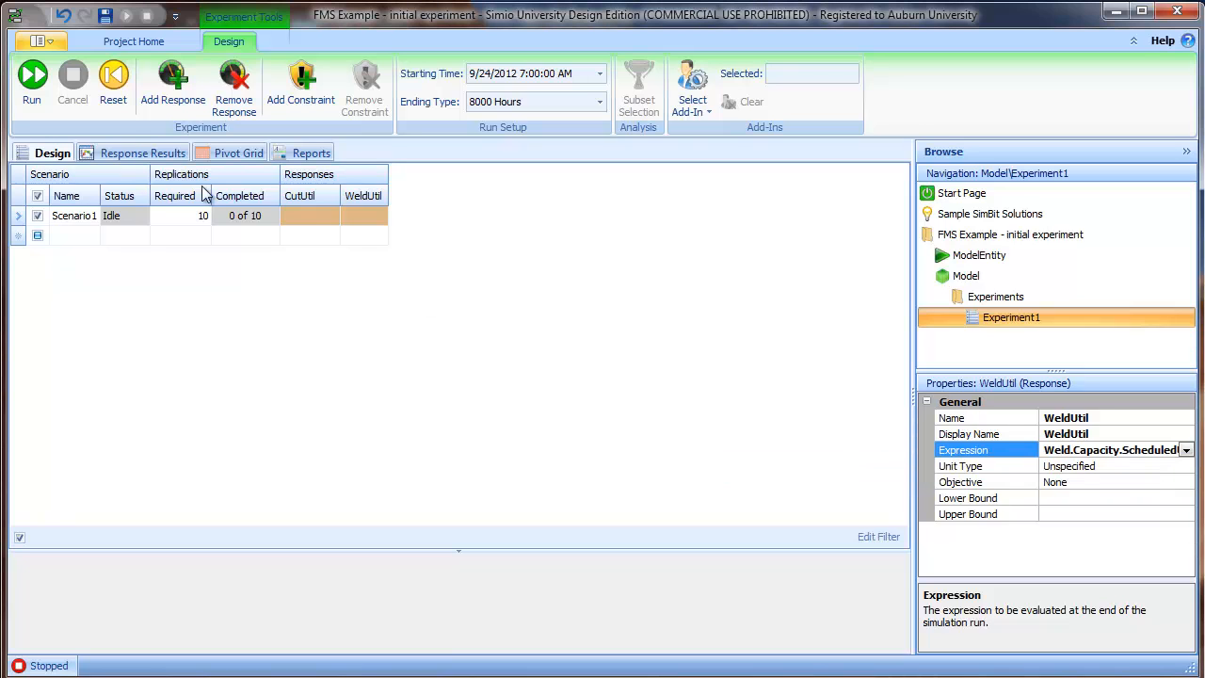
# - Add response ShapeUtil with expression Shape.Capacity.ScheduledUtilization
pyautogui.click(174, 82)
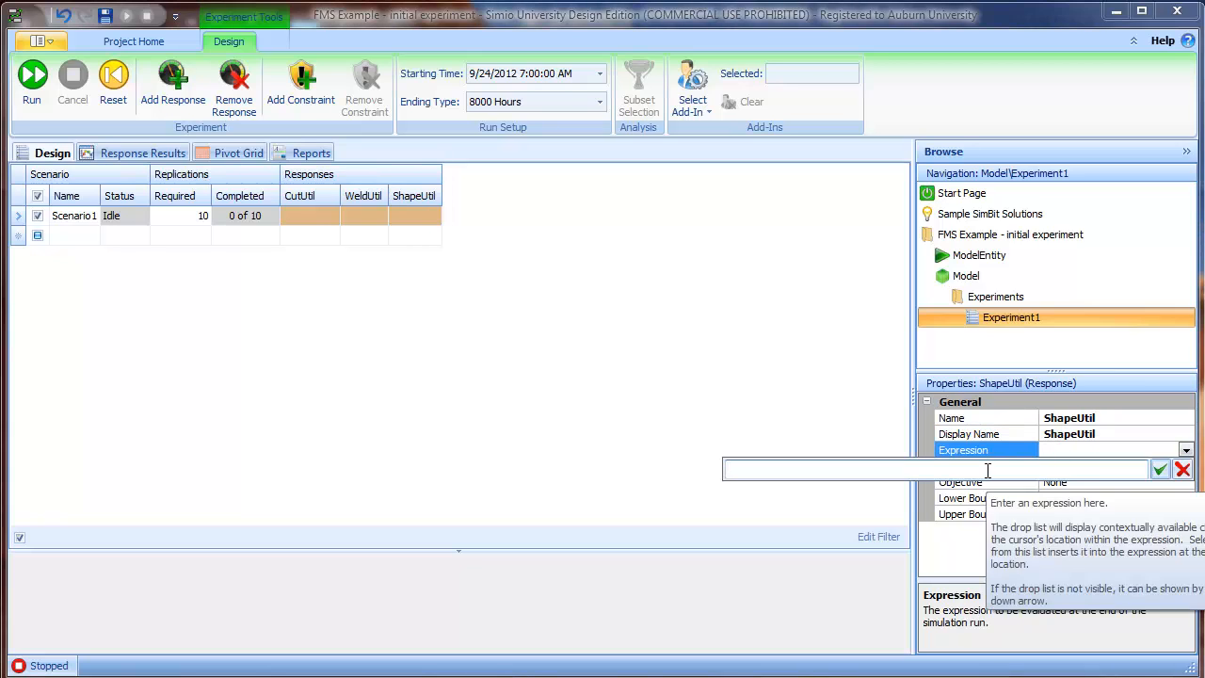
pyautogui.write('Shape.Capacity.Sch')
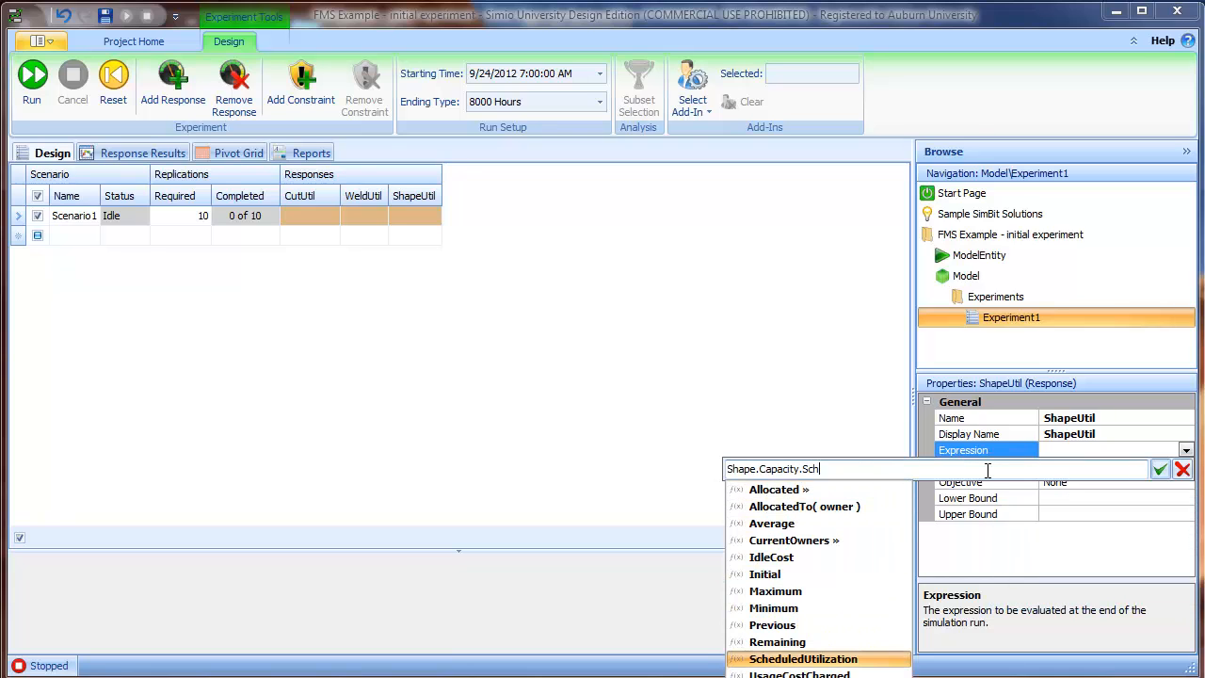
pyautogui.click(802, 659)
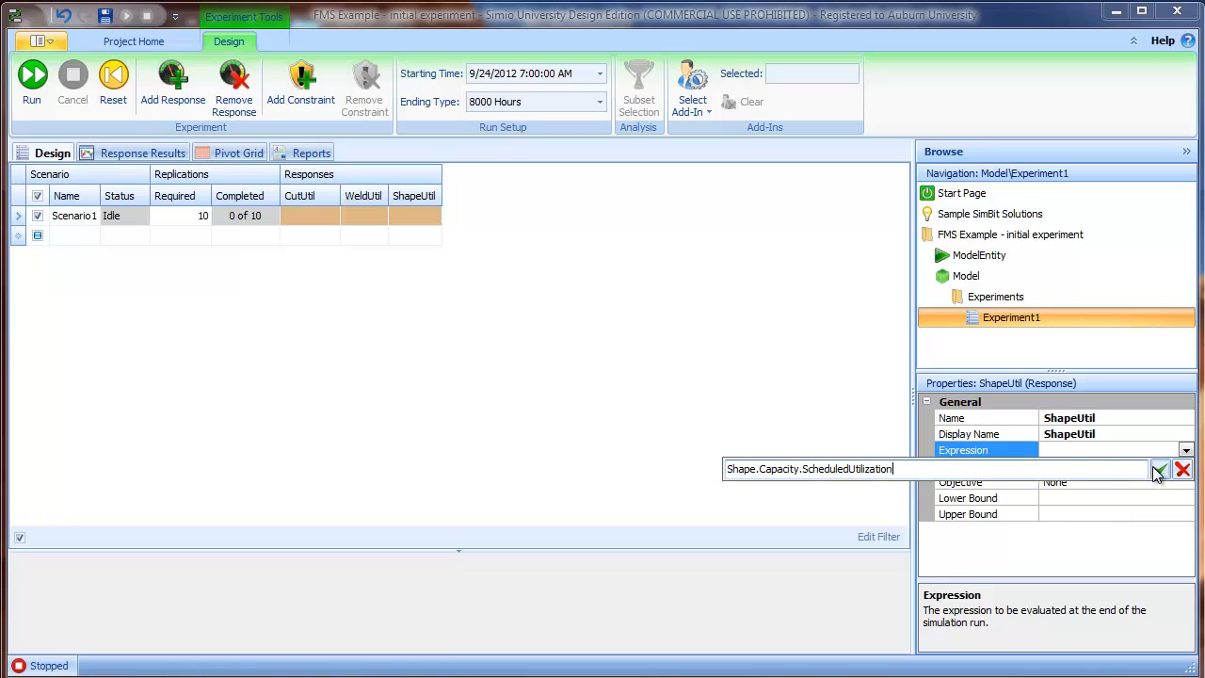
pyautogui.click(1160, 469)
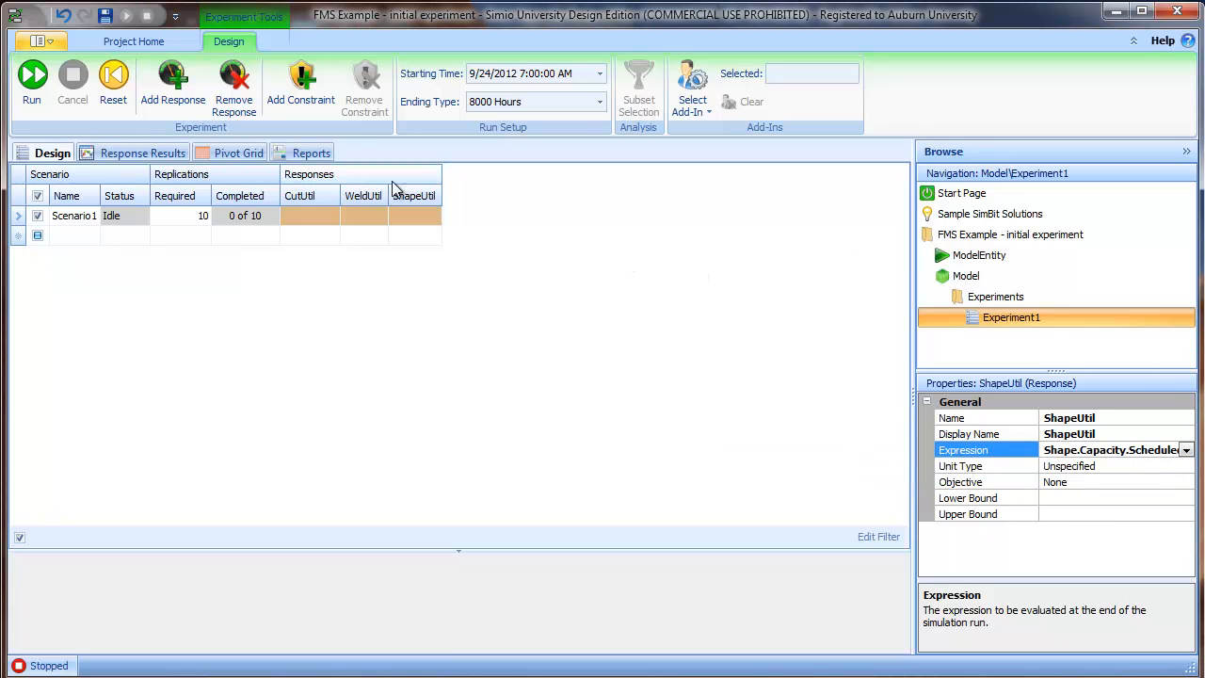
pyautogui.moveTo(233, 82)
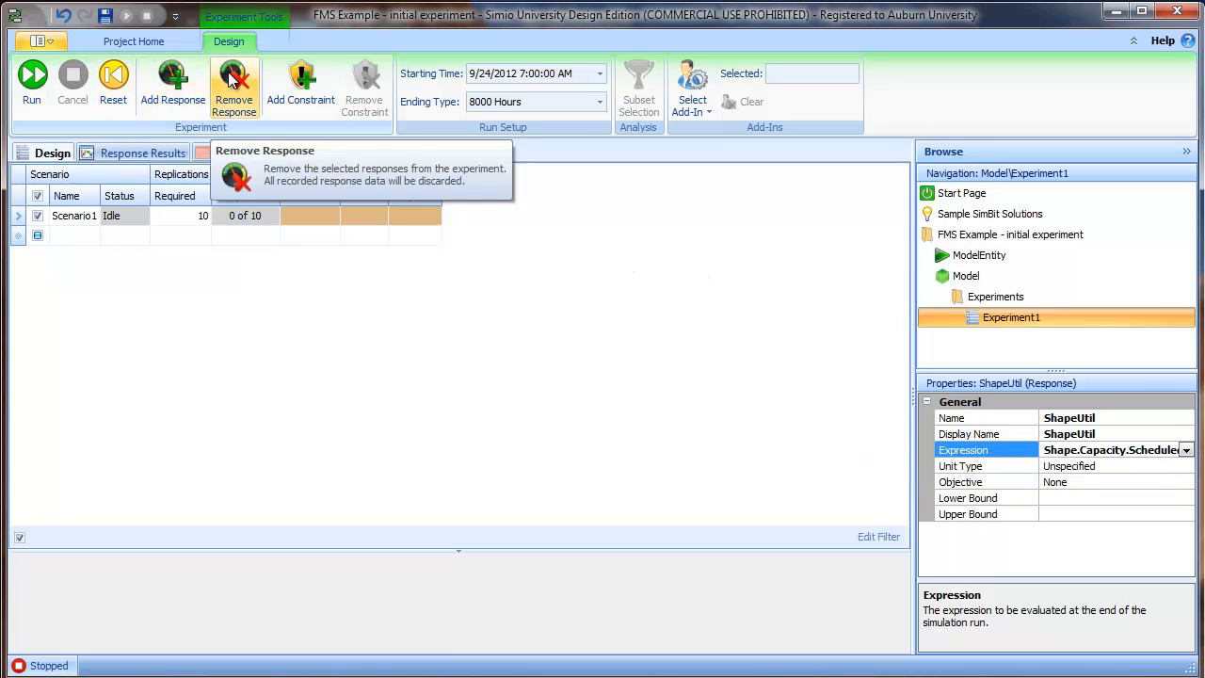
# - Add FinishUtil for Finish.Capacity.ScheduledUtilization and start a fifth response
pyautogui.click(173, 83)
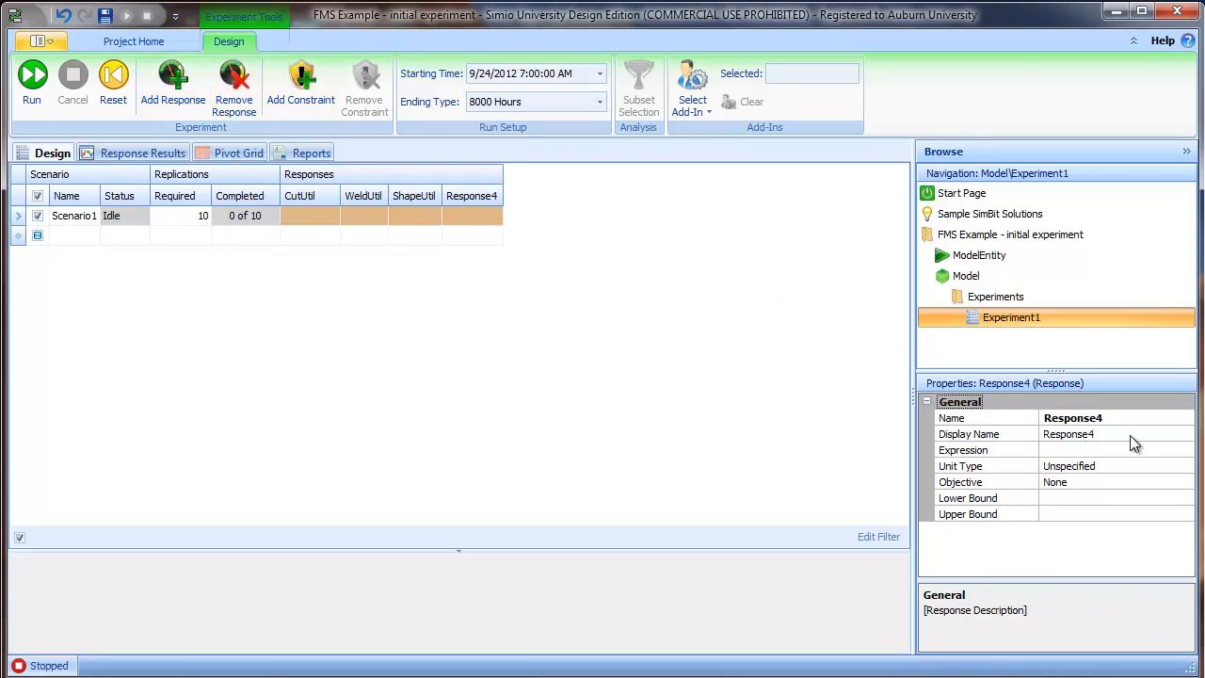
pyautogui.write('FinishUtil')
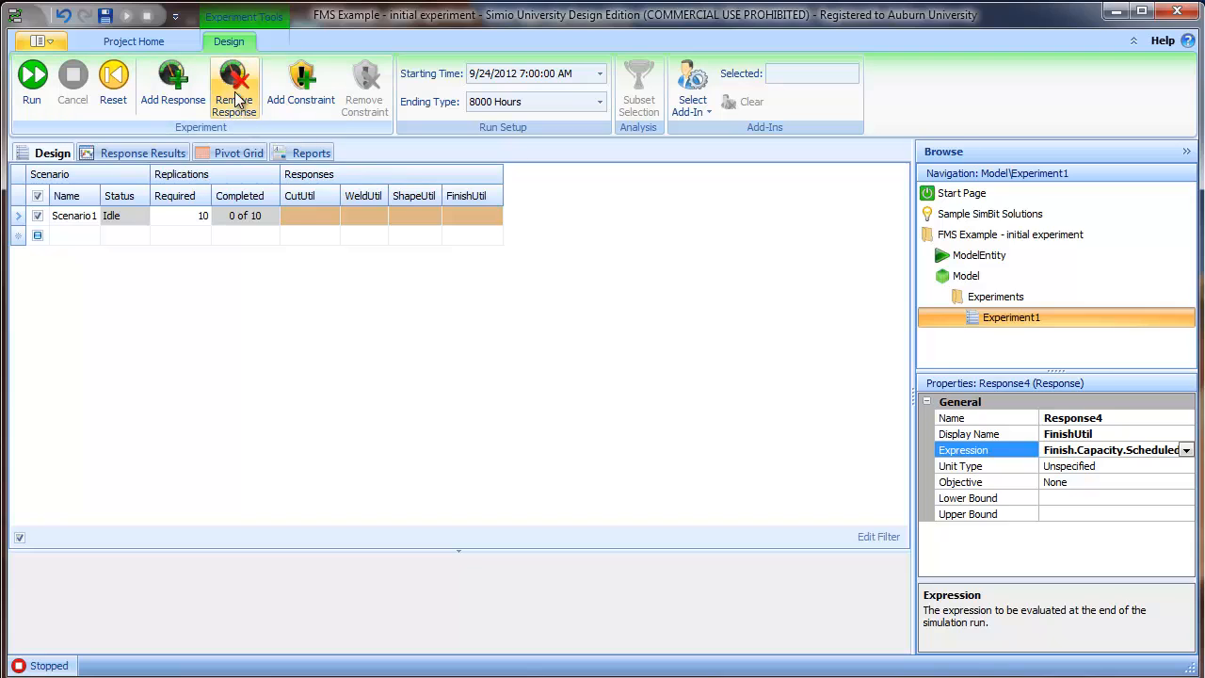
pyautogui.click(173, 85)
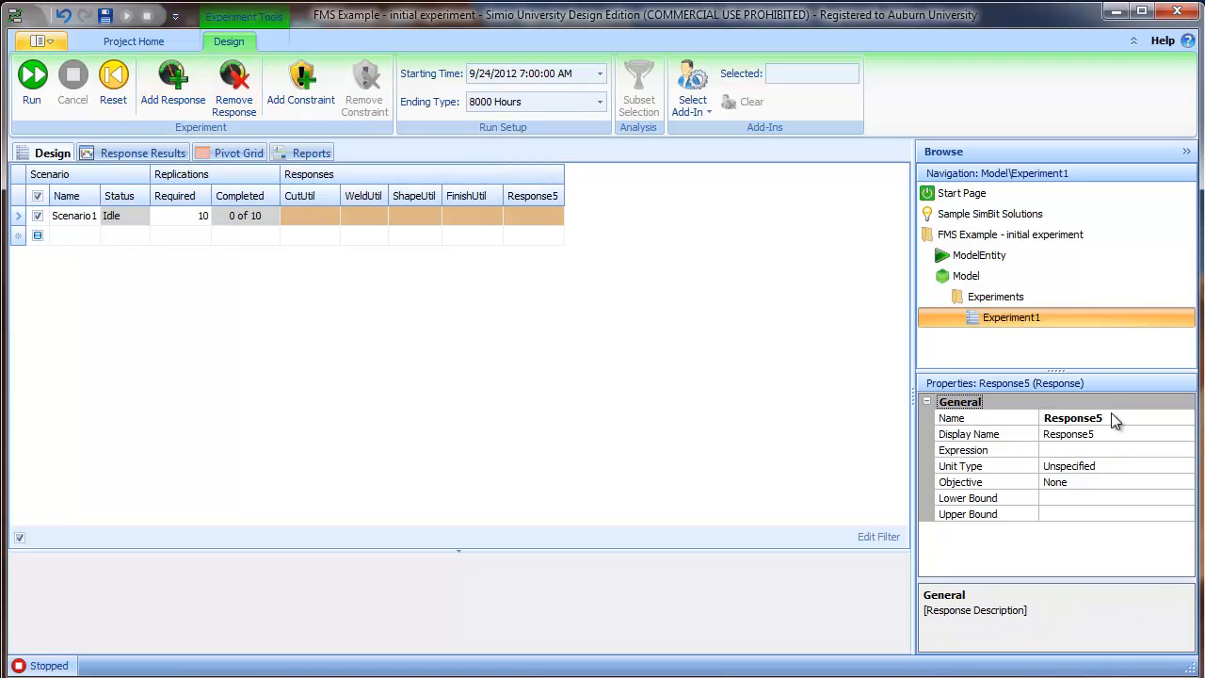
pyautogui.click(951, 418)
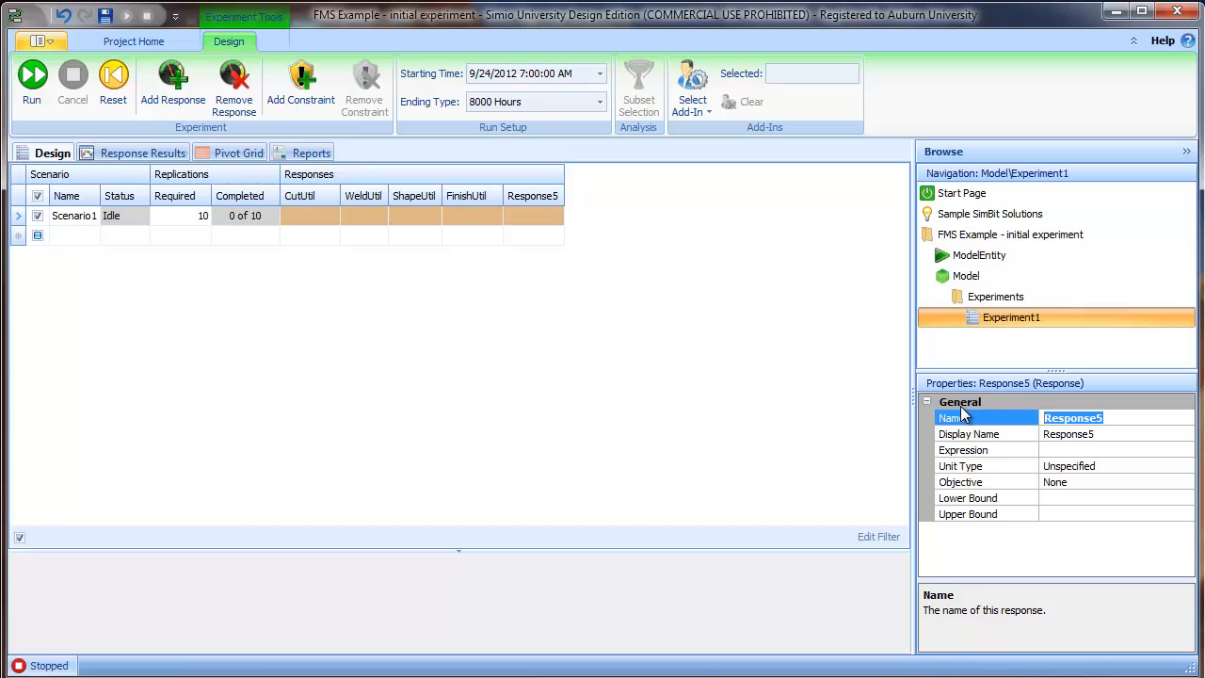
# - Name Response5 OperUtil with expression Operator.Population.Capacity.ScheduledUtilization
pyautogui.write('Operator.Population.')
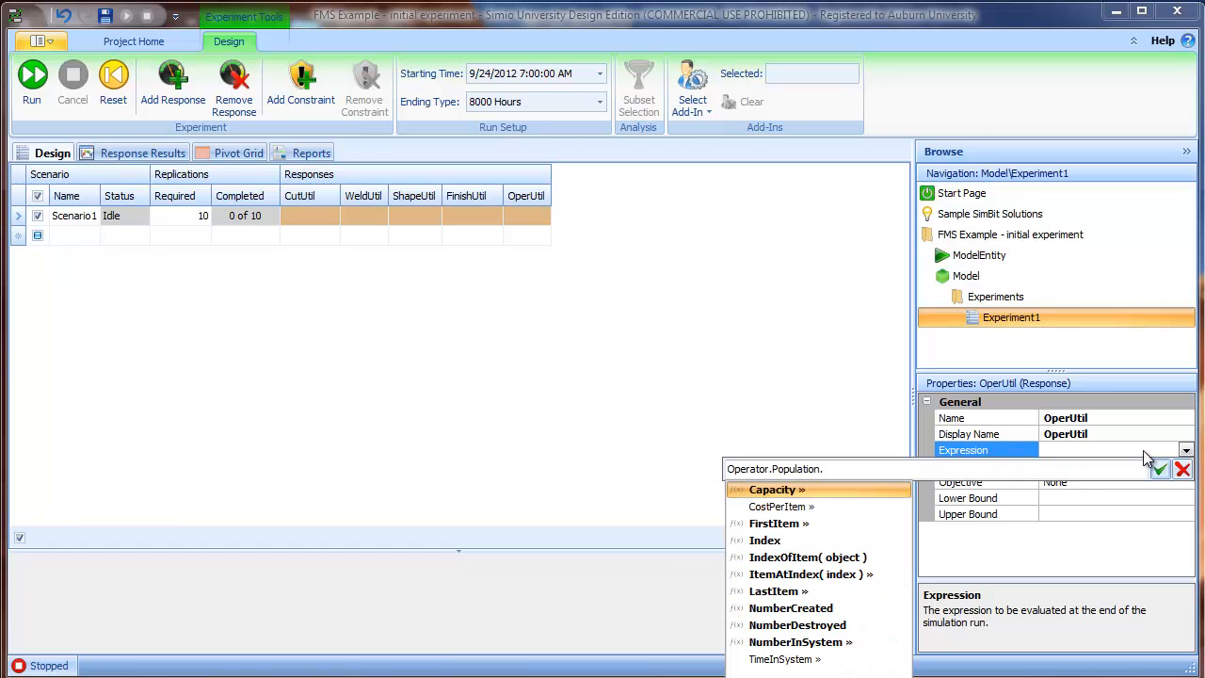
pyautogui.write('Cap')
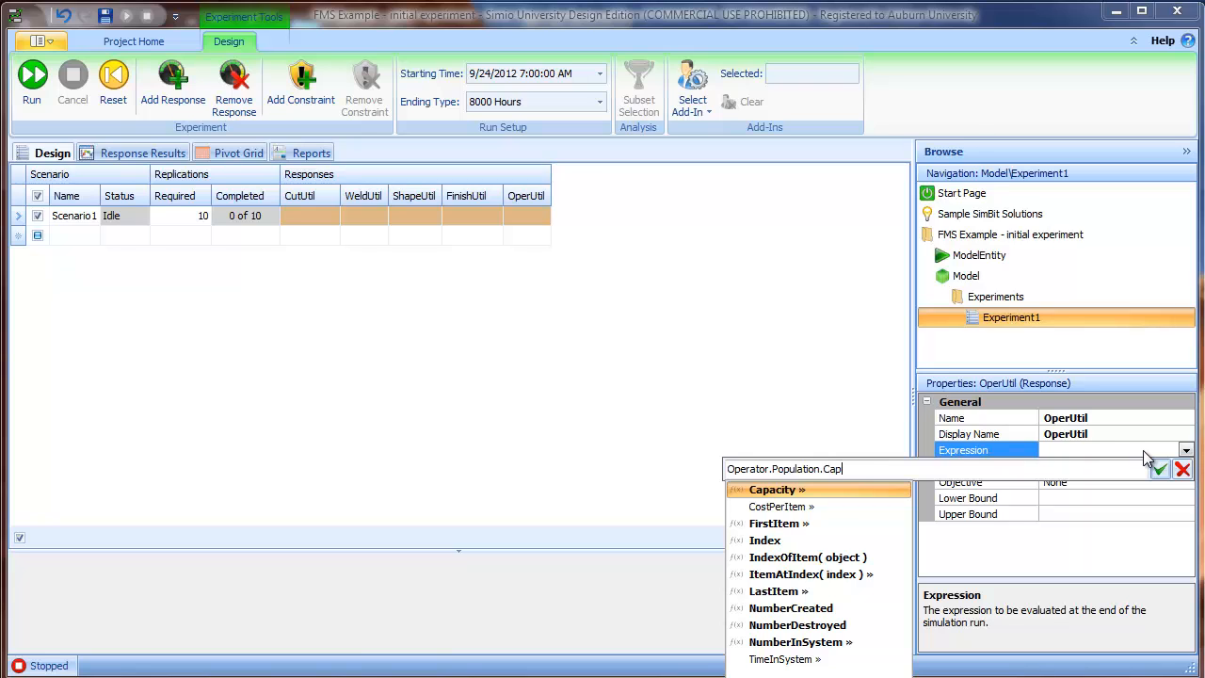
pyautogui.write('.Scheduled')
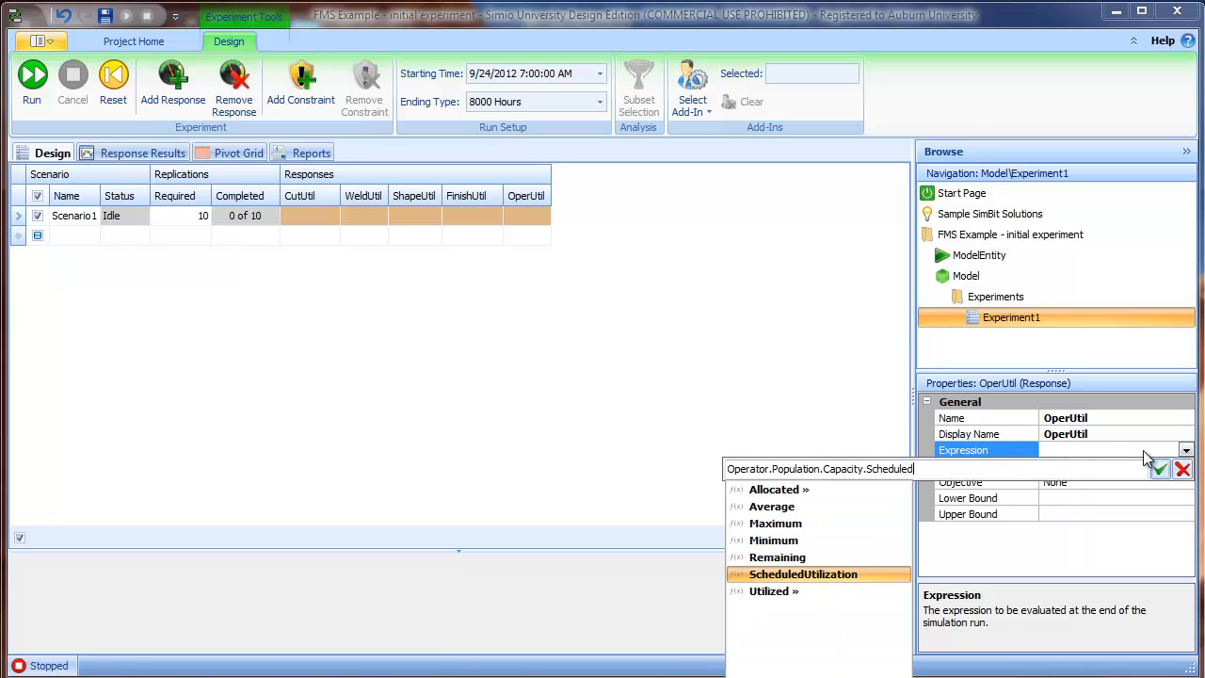
pyautogui.click(802, 572)
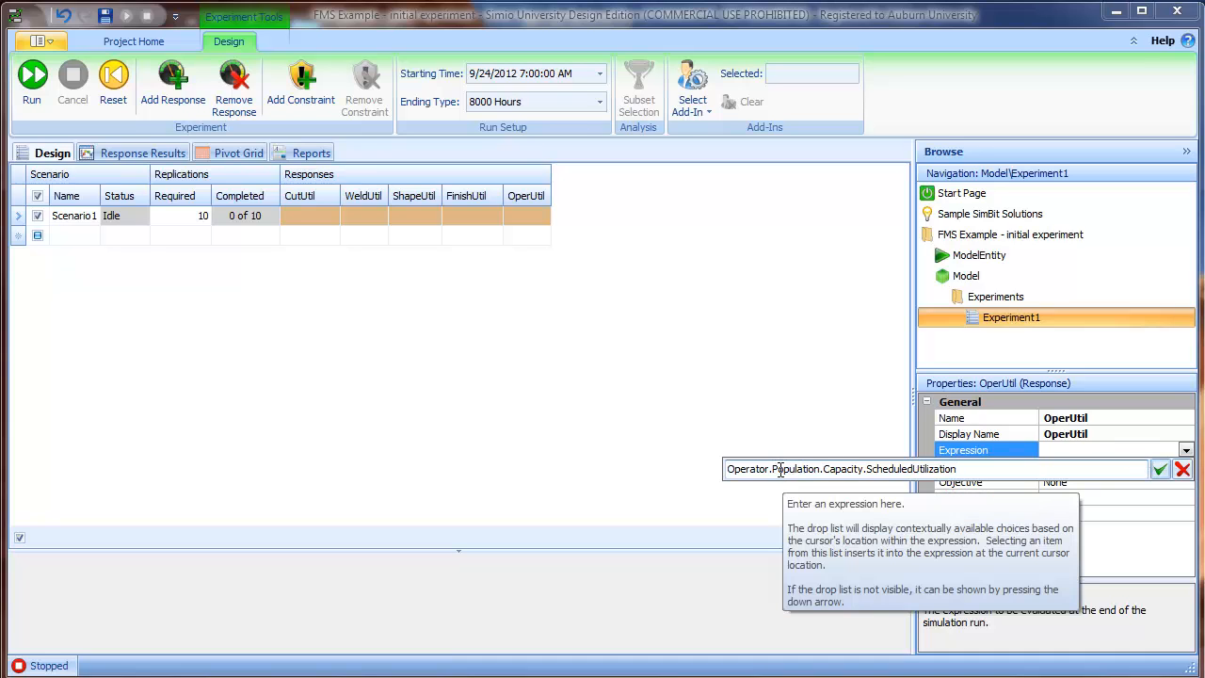
pyautogui.click(1160, 469)
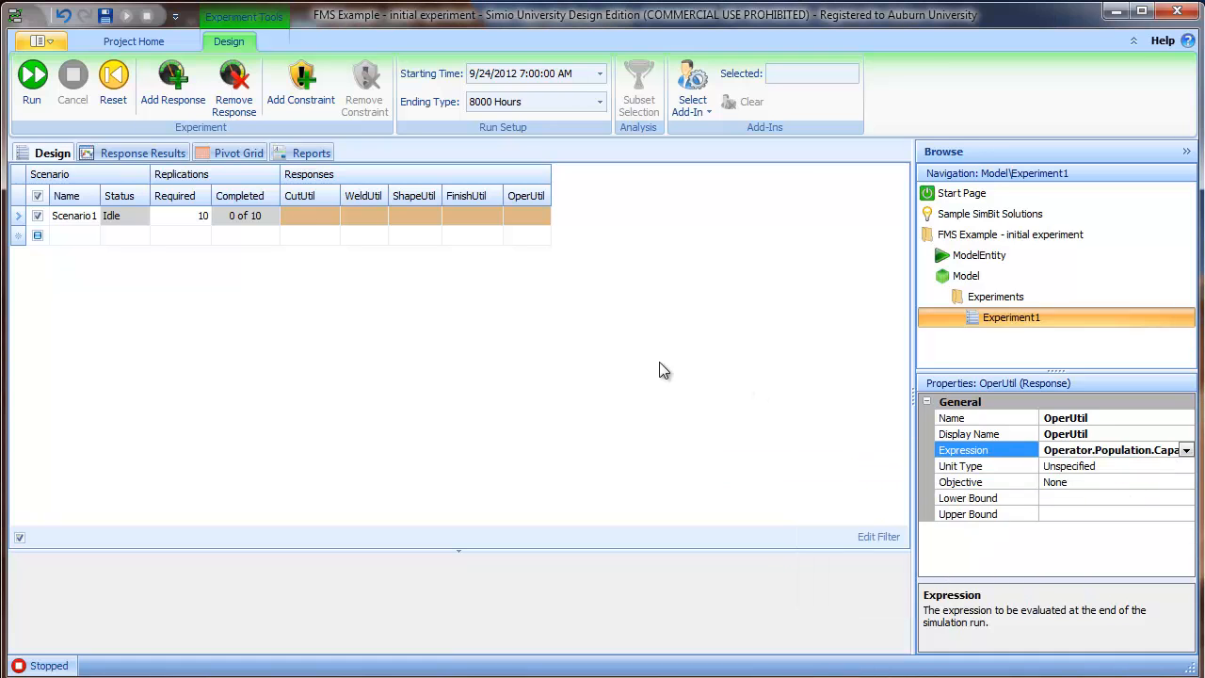
pyautogui.moveTo(335, 230)
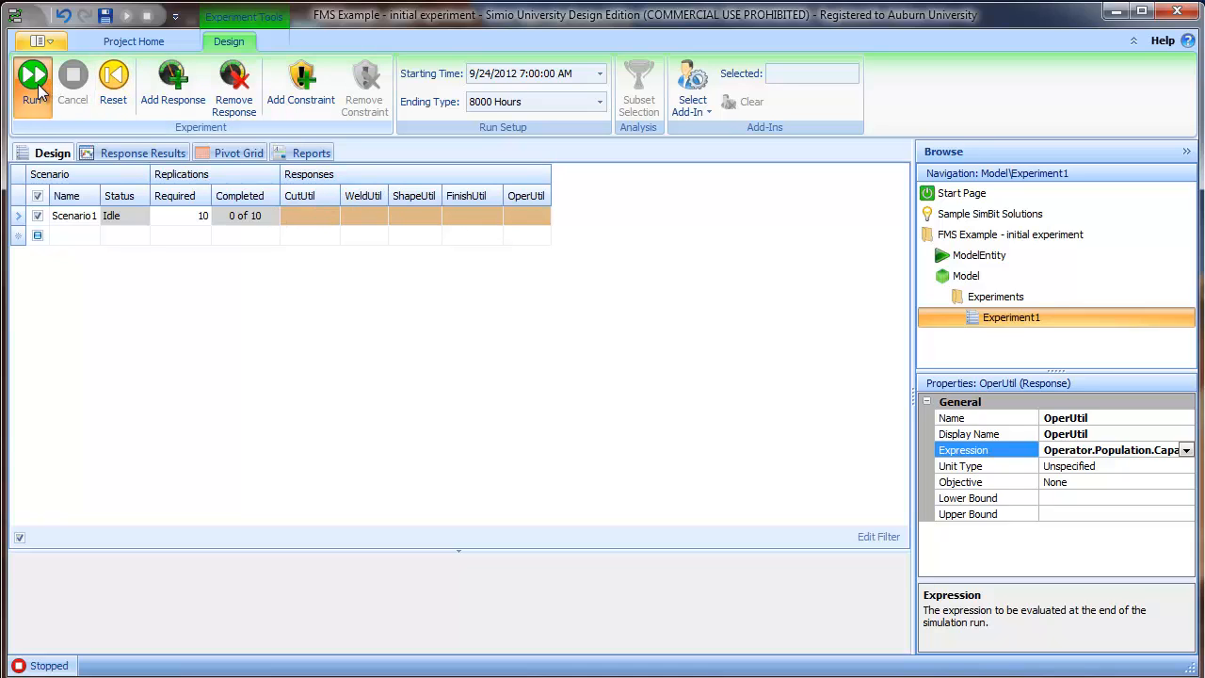
pyautogui.click(32, 85)
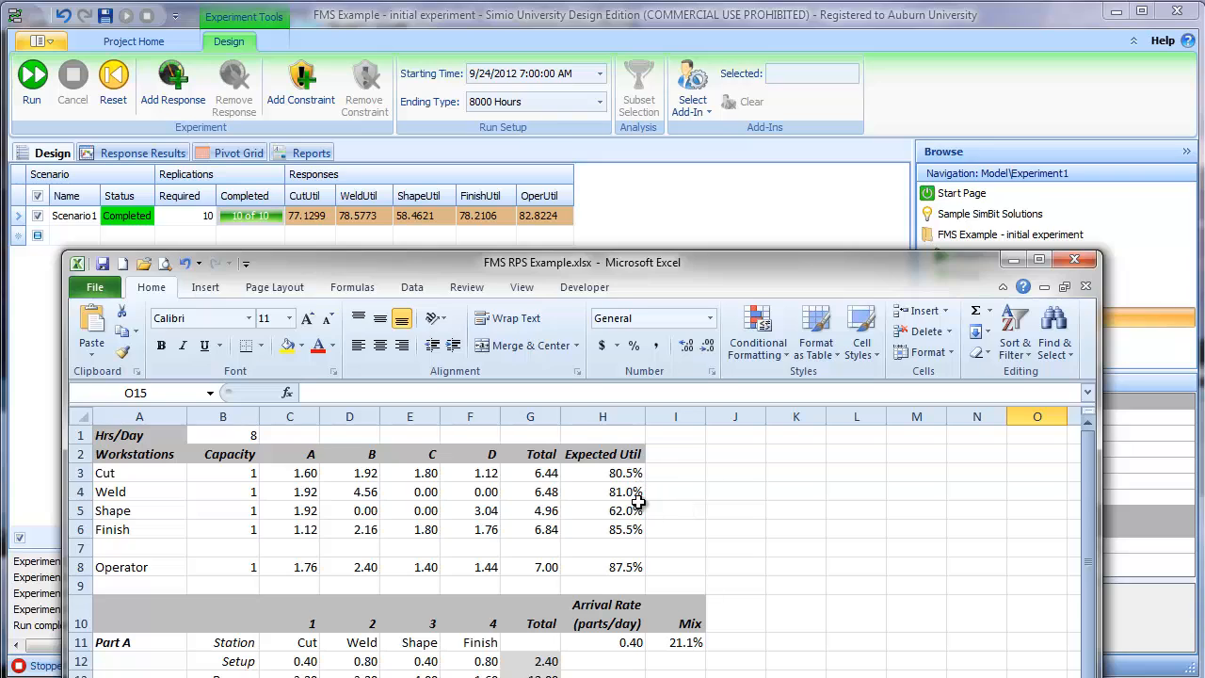
pyautogui.moveTo(633, 478)
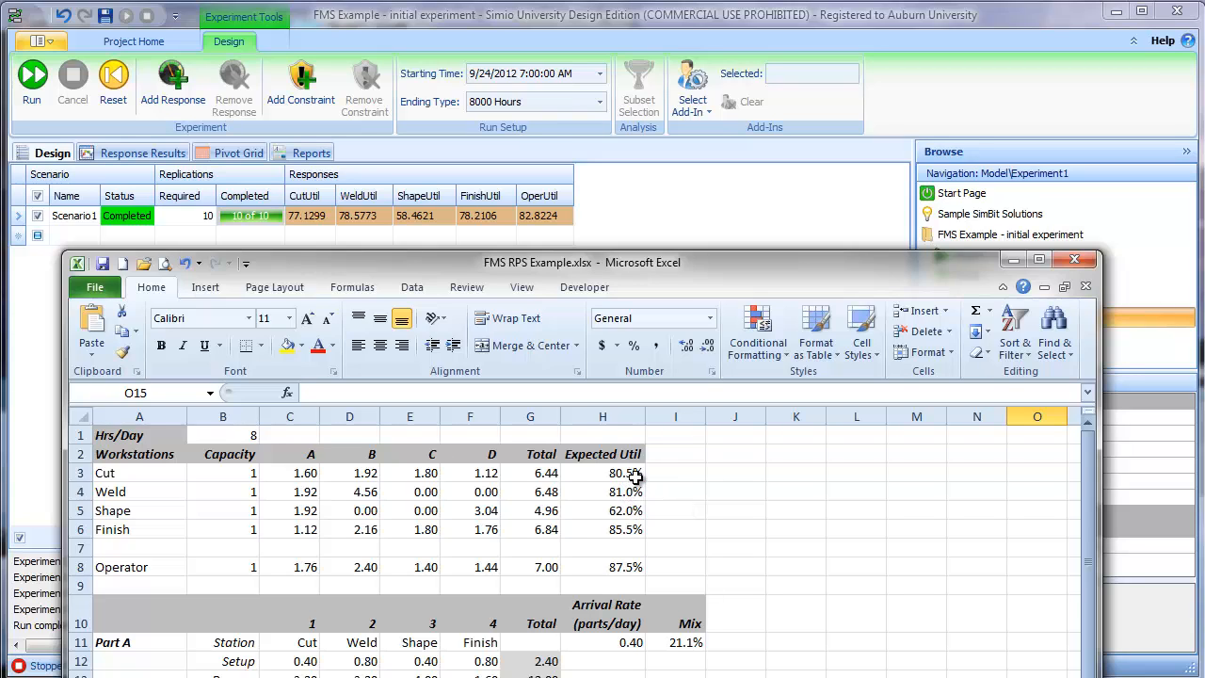
pyautogui.moveTo(638, 529)
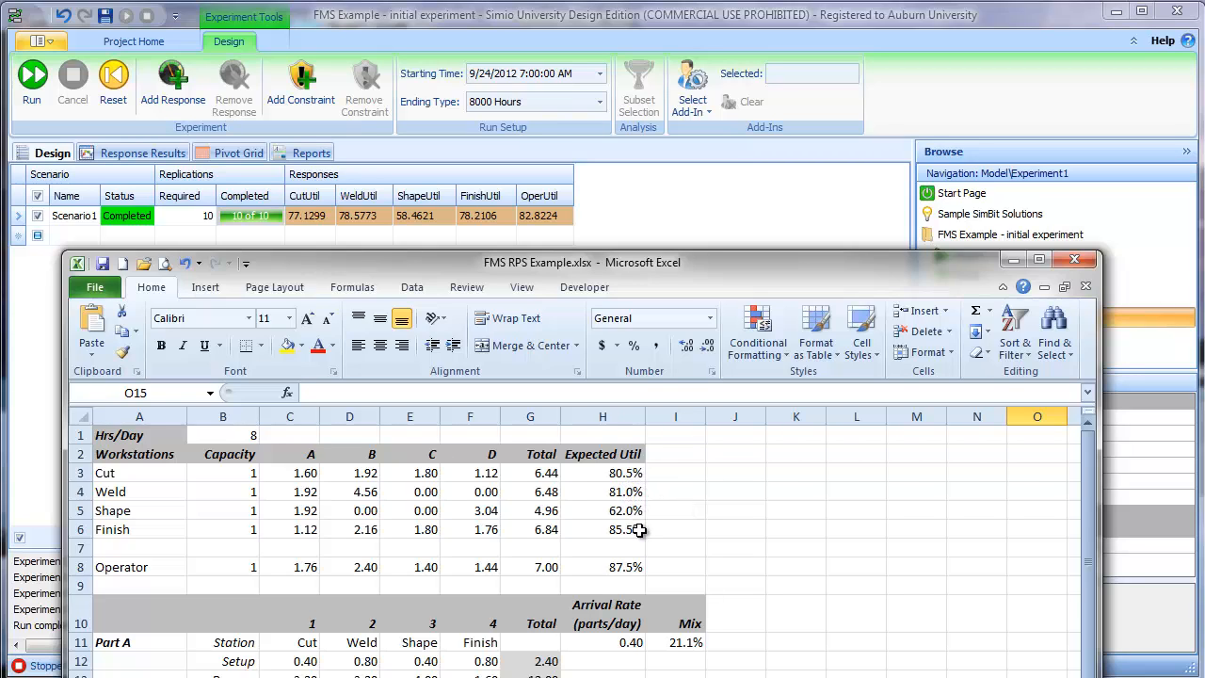
pyautogui.moveTo(629, 542)
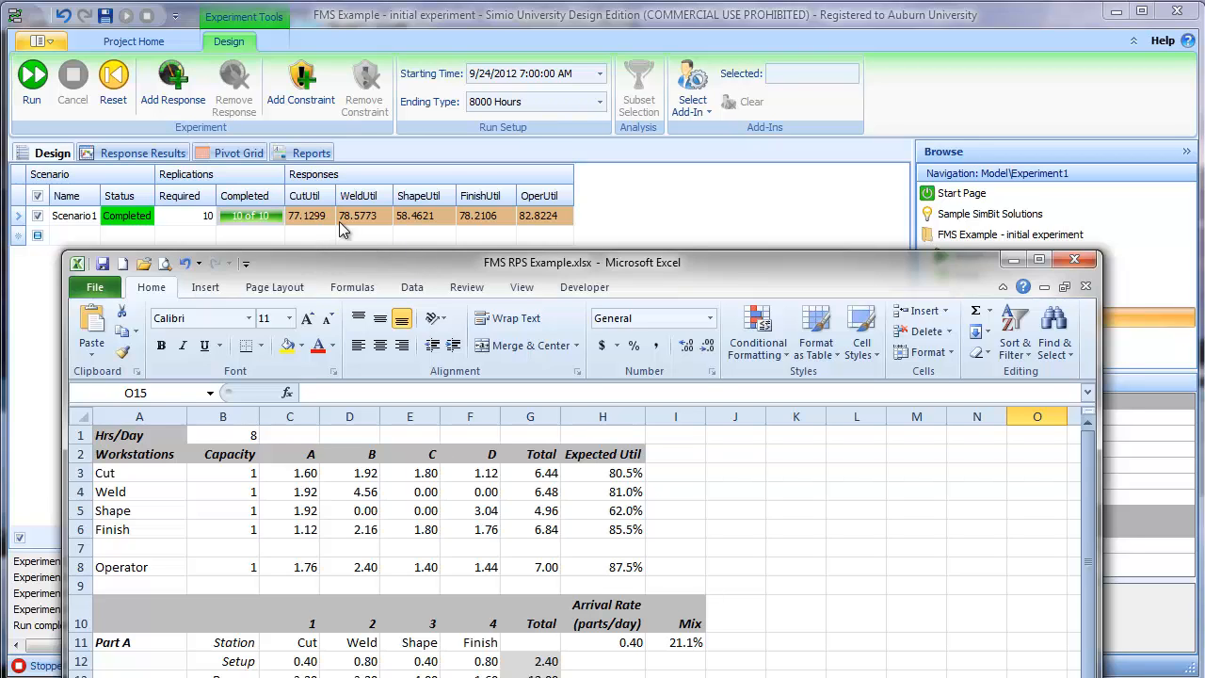
pyautogui.moveTo(693, 158)
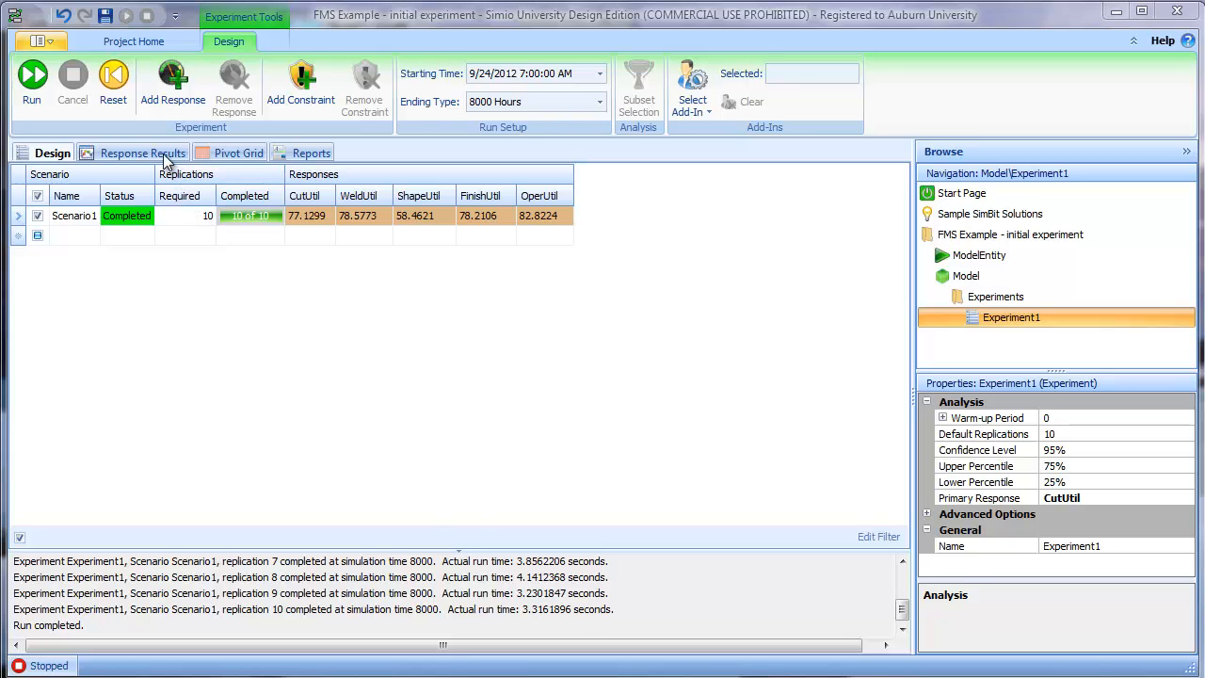
# - Review the CutUtil box plot in Response Results and return to Design for 50 replications
pyautogui.click(143, 152)
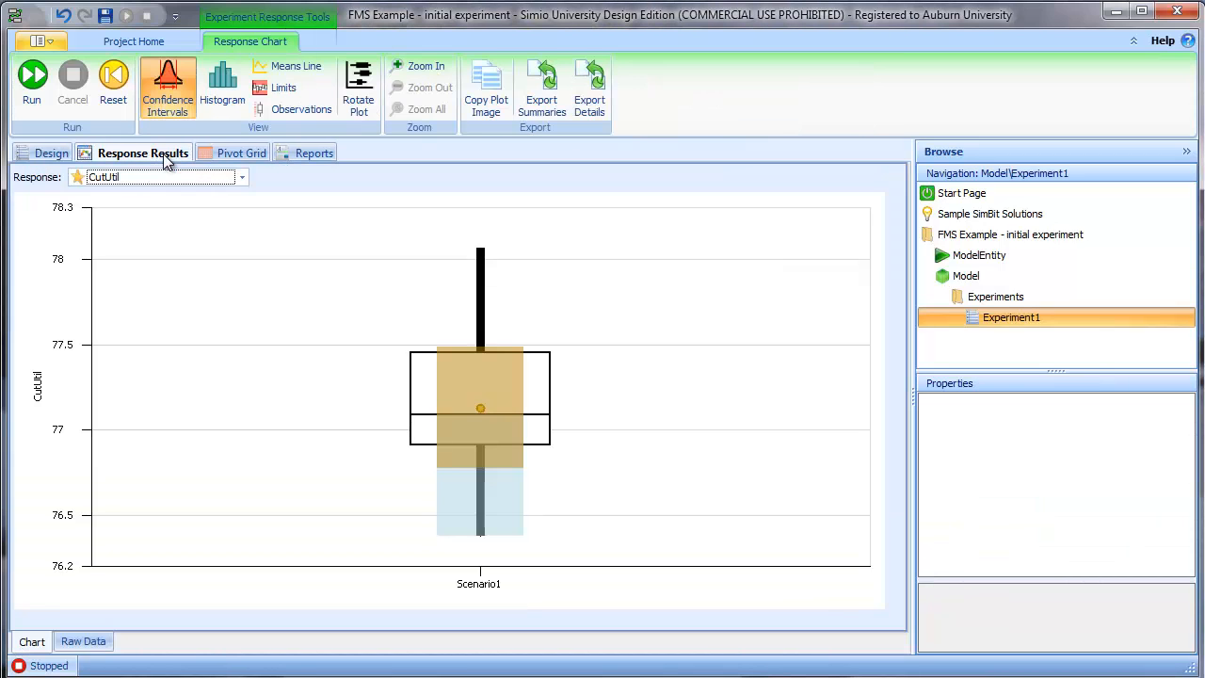
pyautogui.moveTo(523, 404)
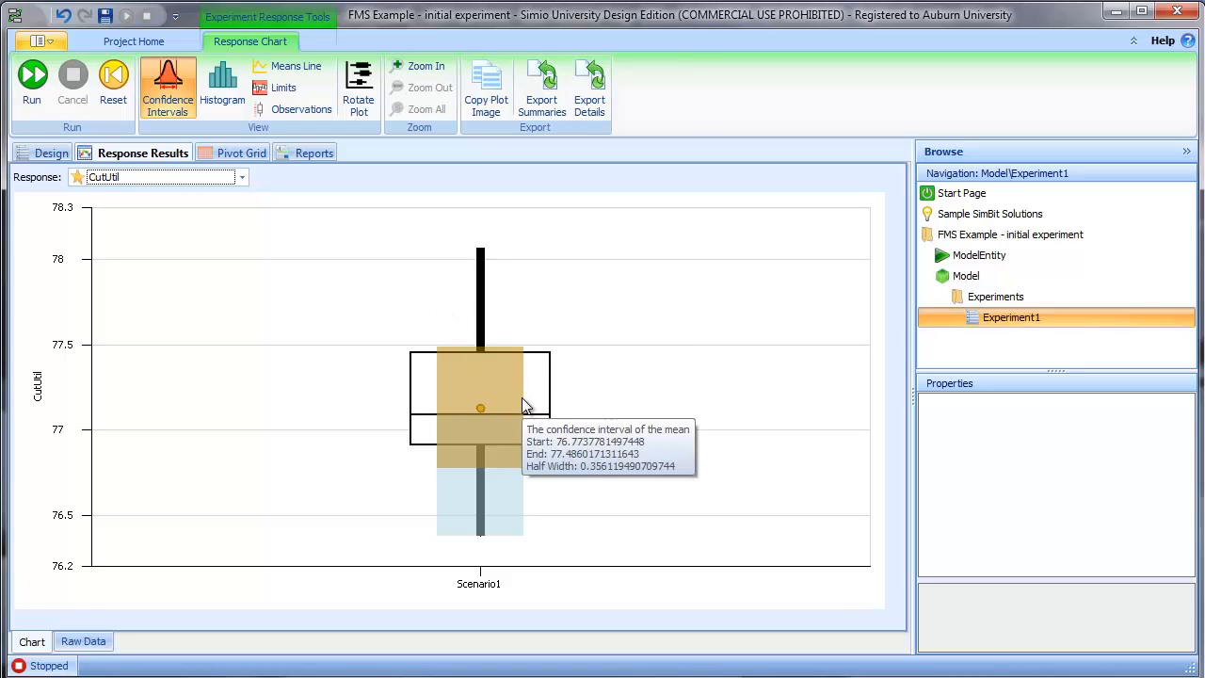
pyautogui.moveTo(516, 375)
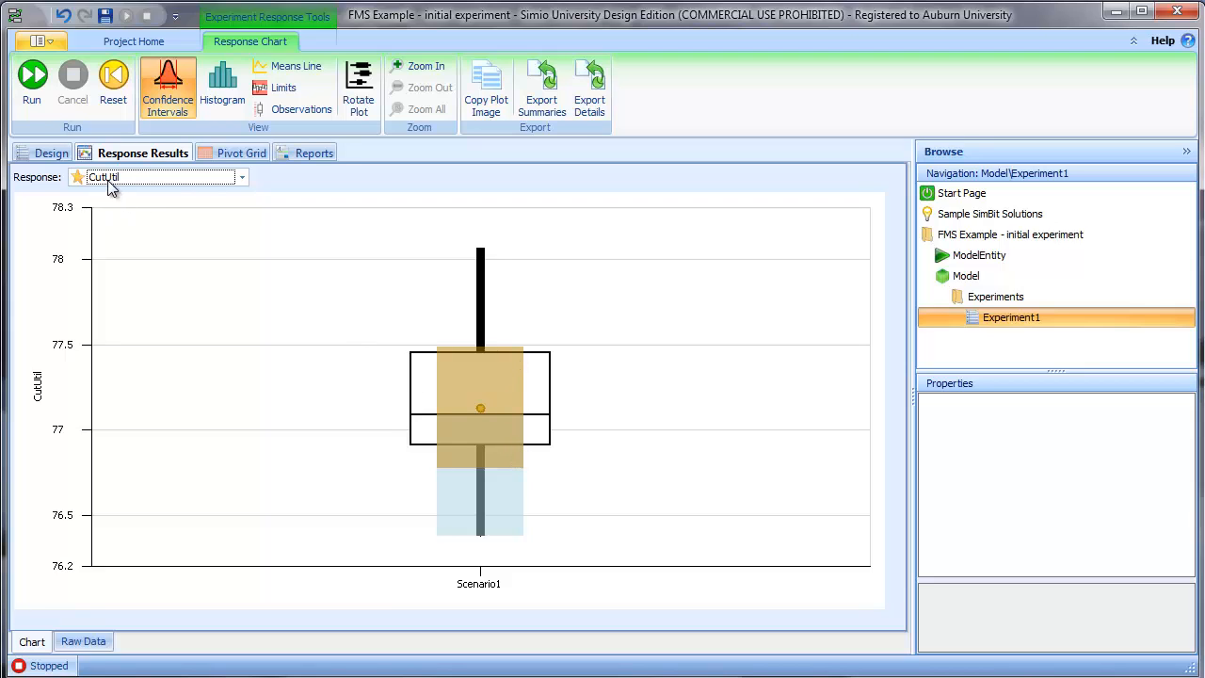
pyautogui.click(53, 152)
pyautogui.write('50')
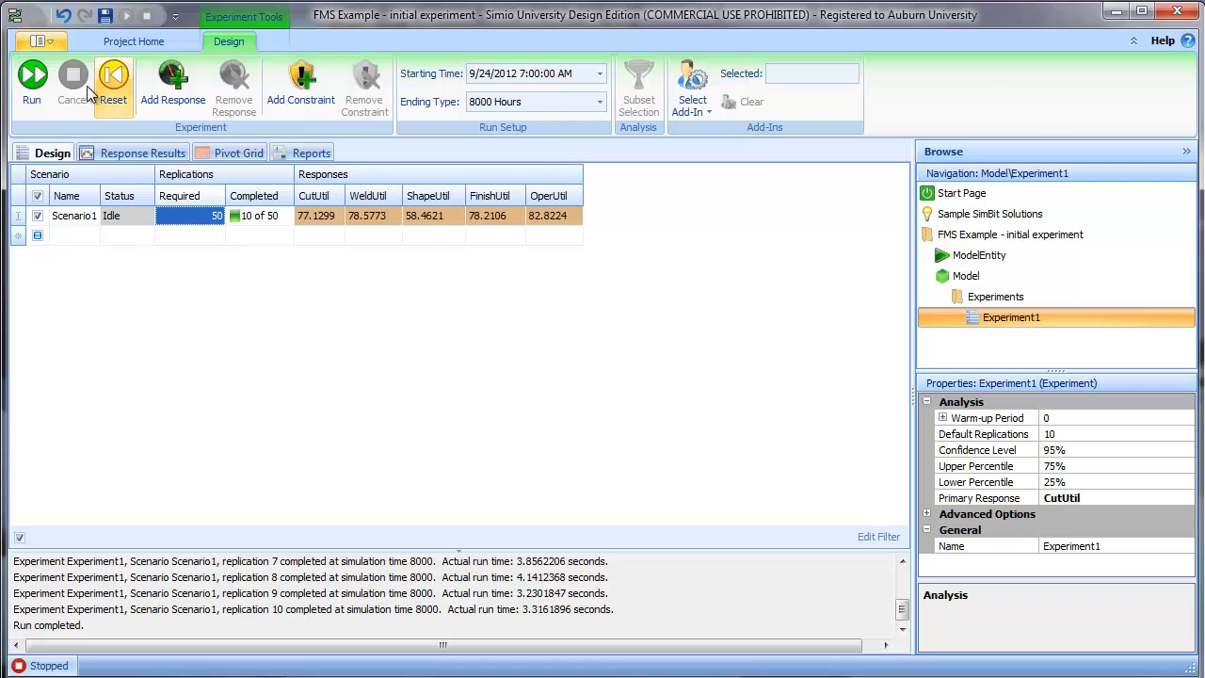
# - Rerun the experiment to 50 replications, check CutUtil's interval, and return to the scenario table
pyautogui.click(32, 83)
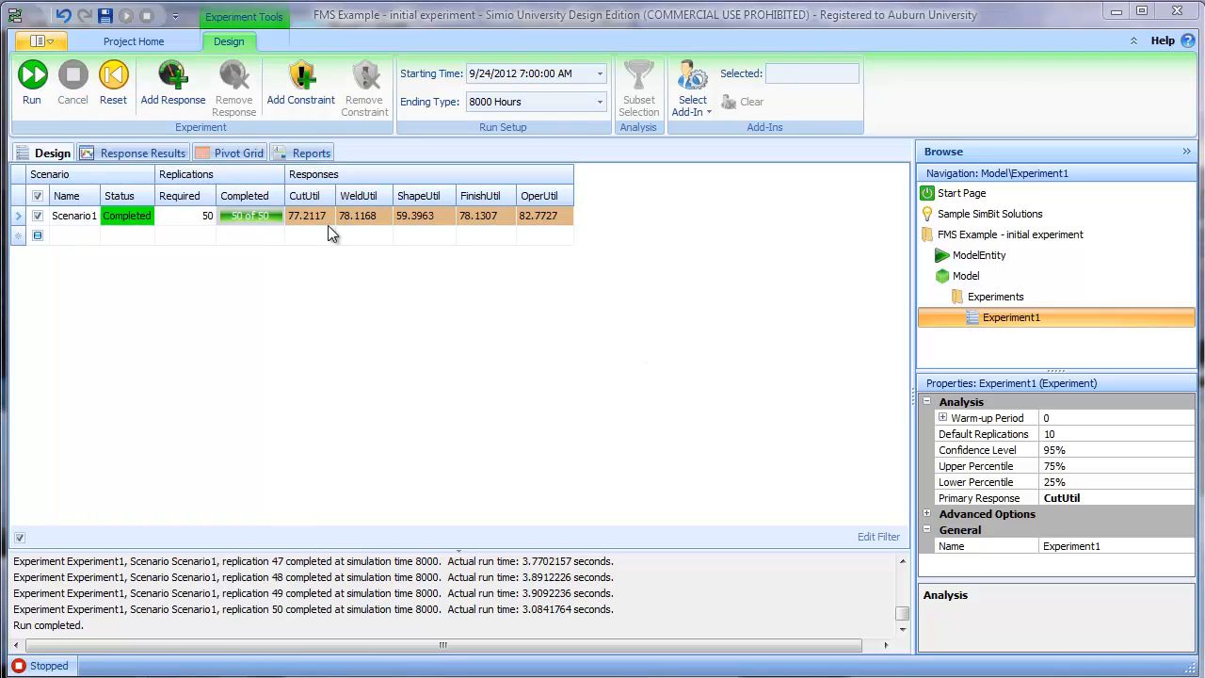
pyautogui.moveTo(403, 222)
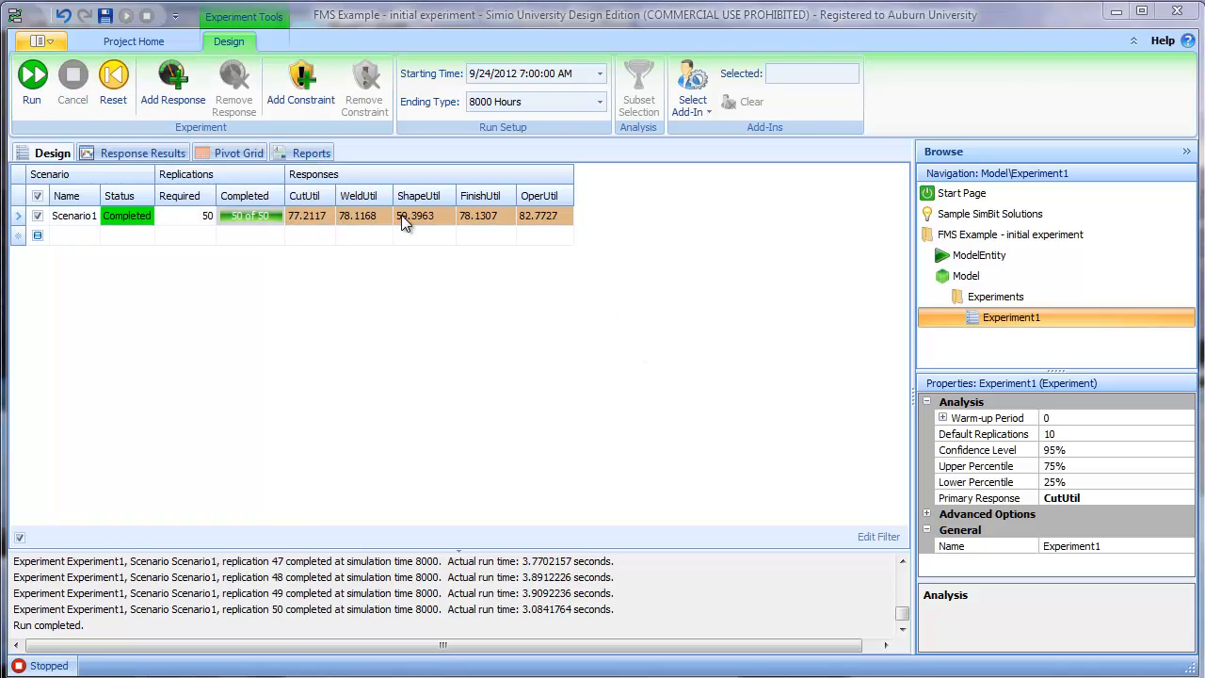
pyautogui.moveTo(426, 226)
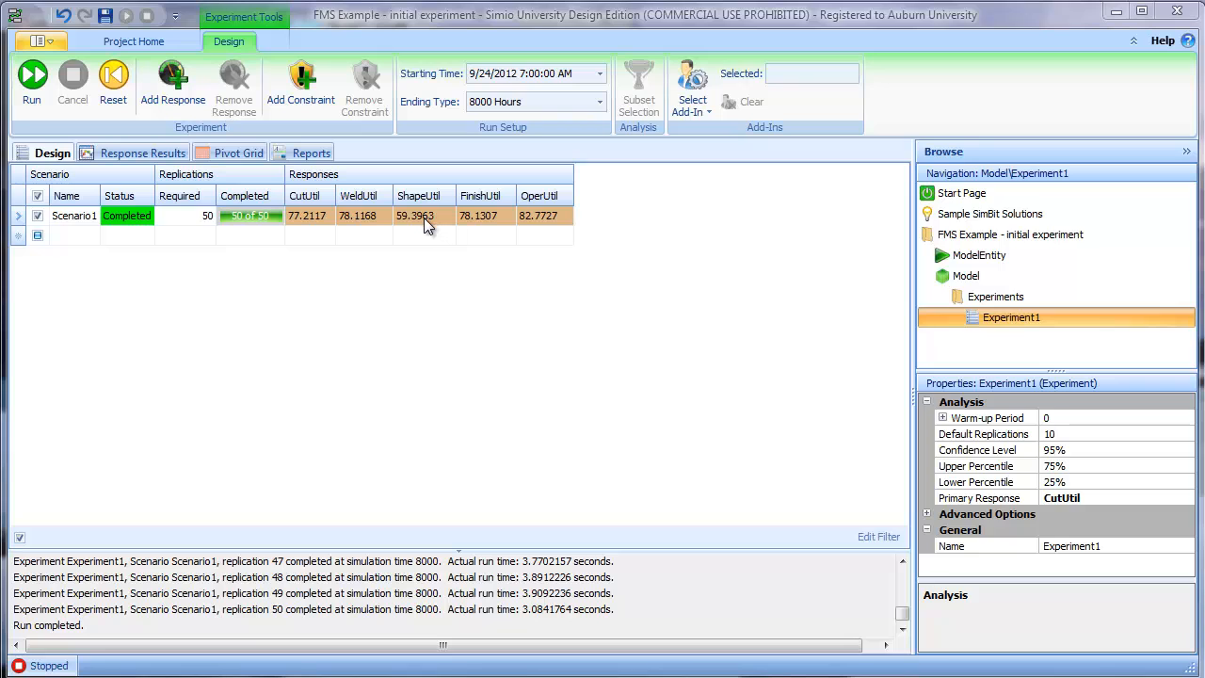
pyautogui.click(144, 152)
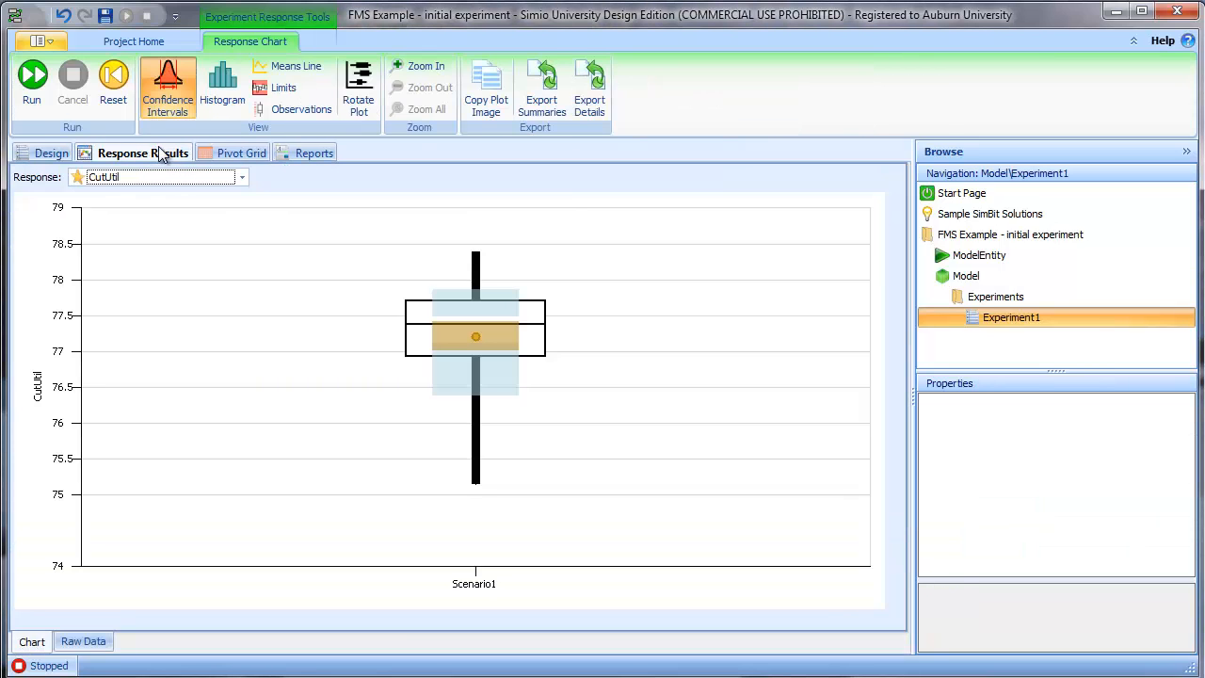
pyautogui.moveTo(508, 325)
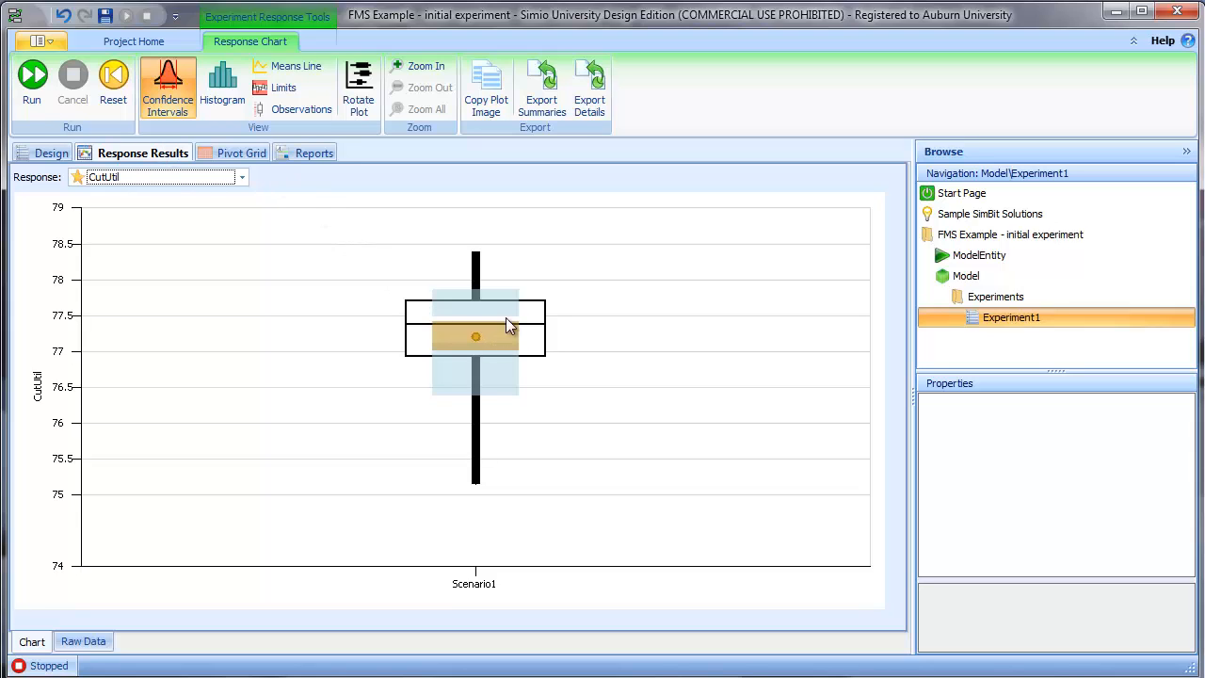
pyautogui.click(52, 153)
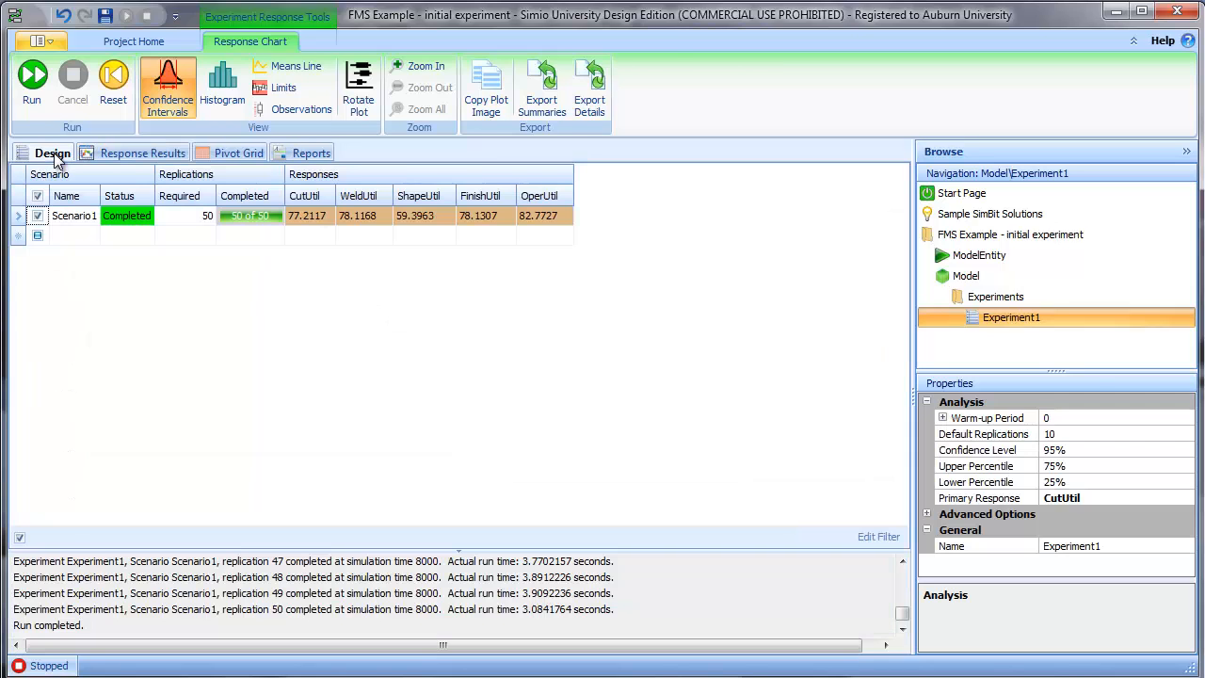
pyautogui.click(53, 153)
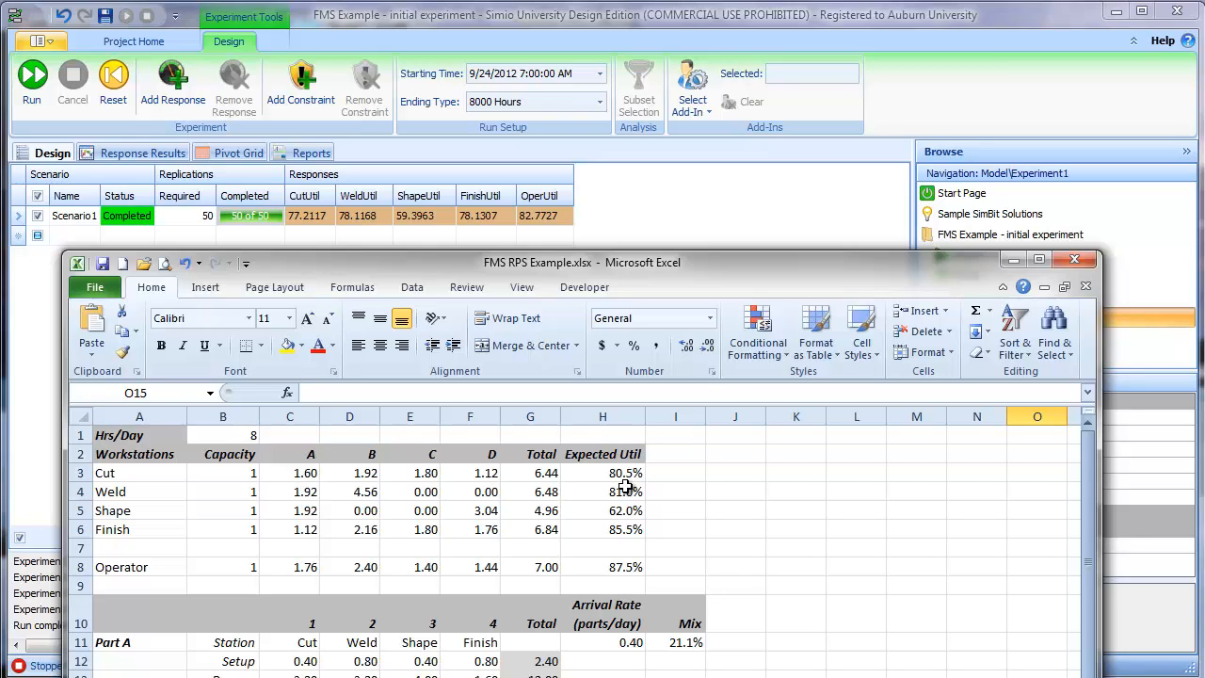
pyautogui.moveTo(631, 486)
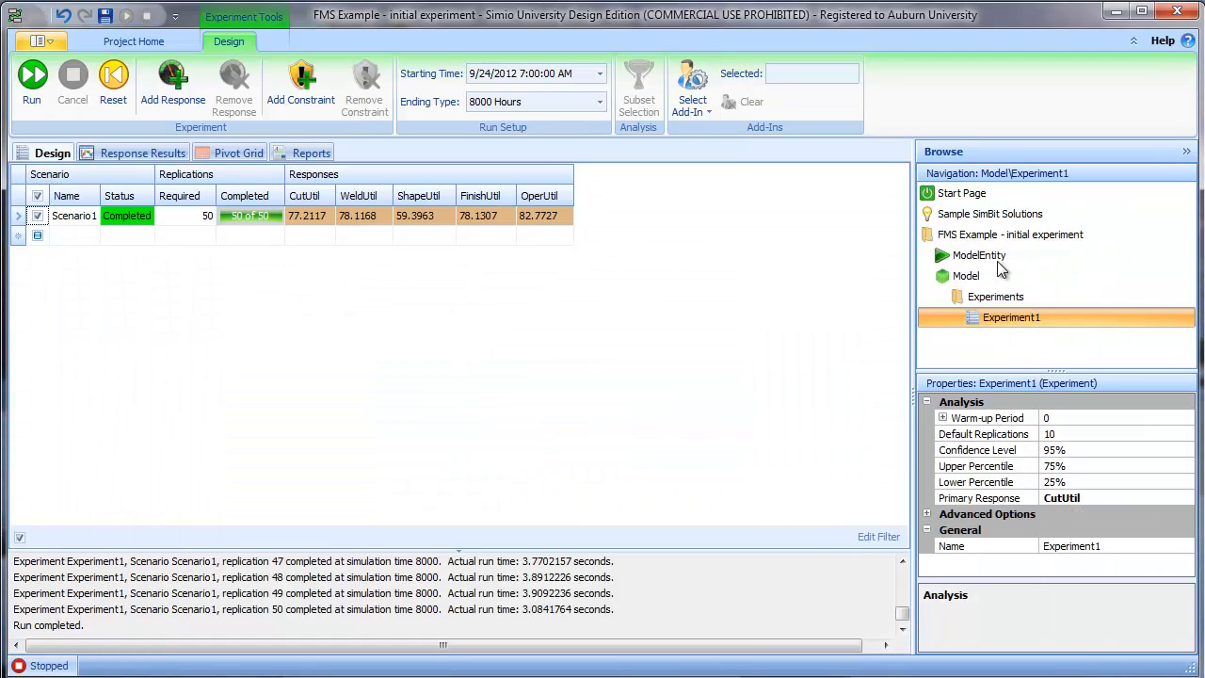
pyautogui.moveTo(904, 254)
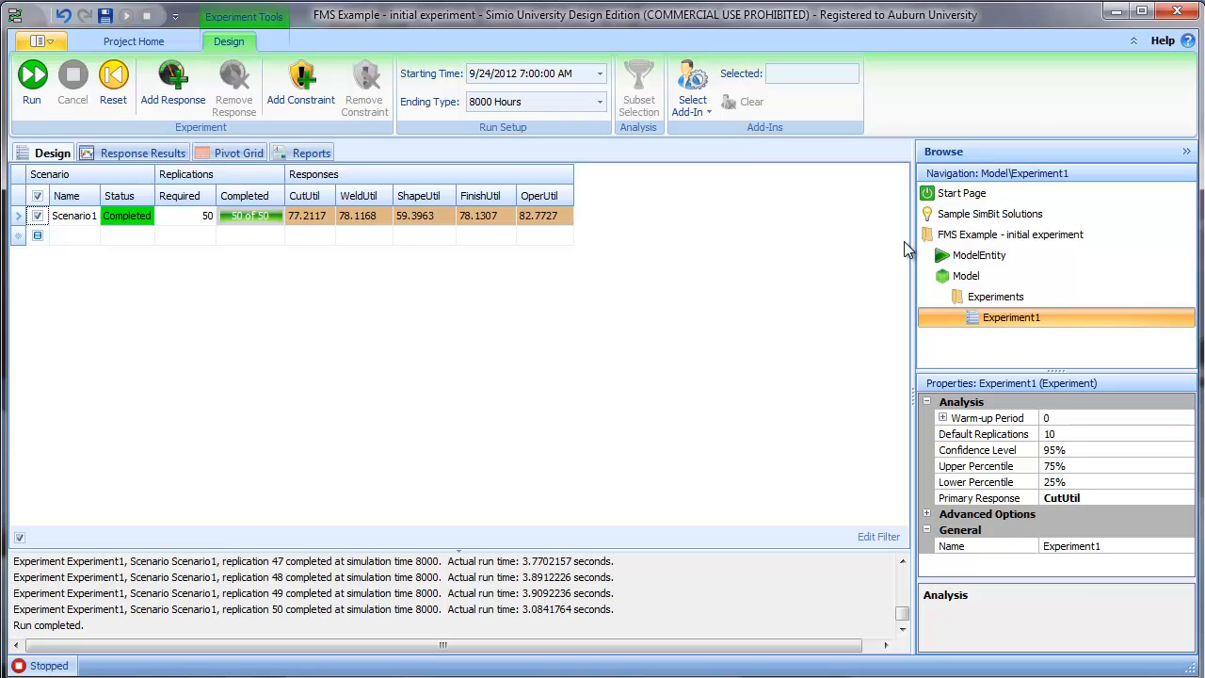
pyautogui.moveTo(610, 226)
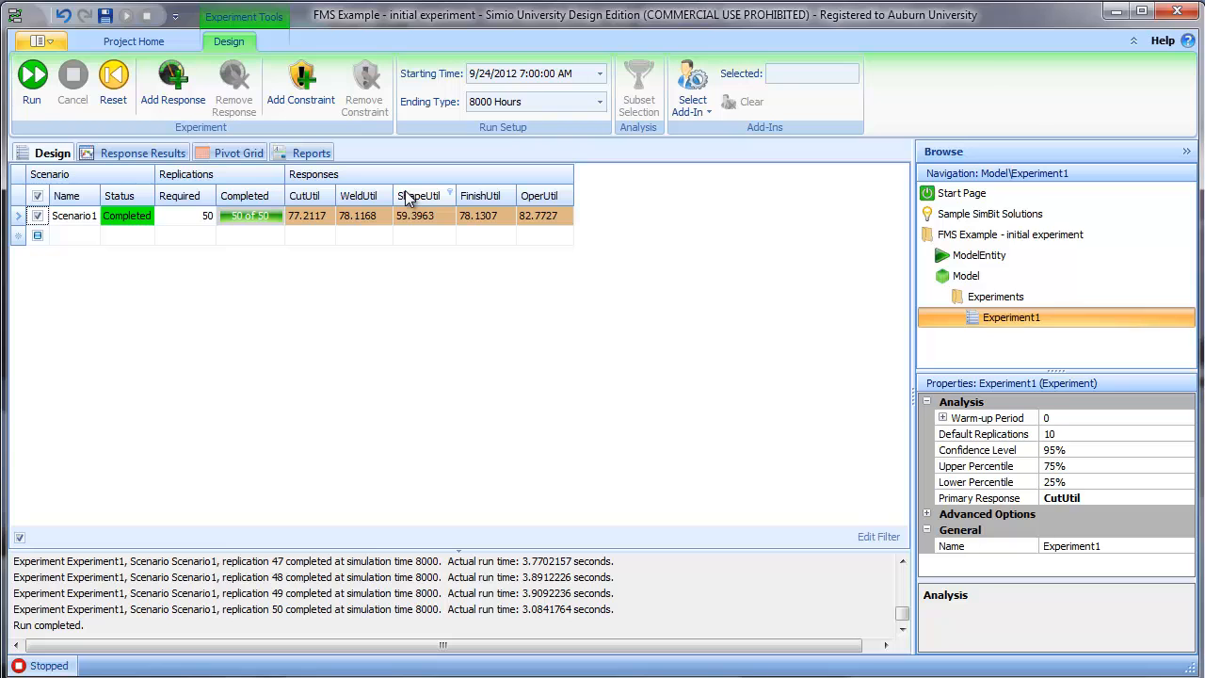
# - Show the Pivot Grid statistics for PartA, PartB and PartC flow time and throughput
pyautogui.click(240, 153)
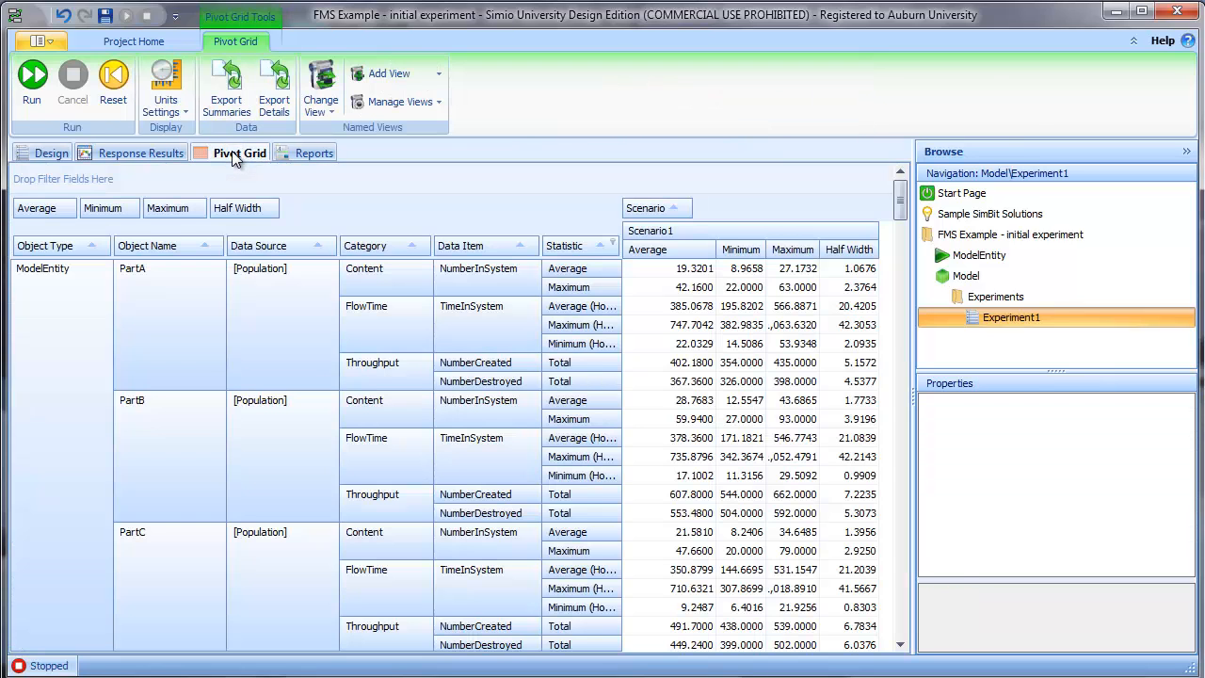
pyautogui.scroll(-3)
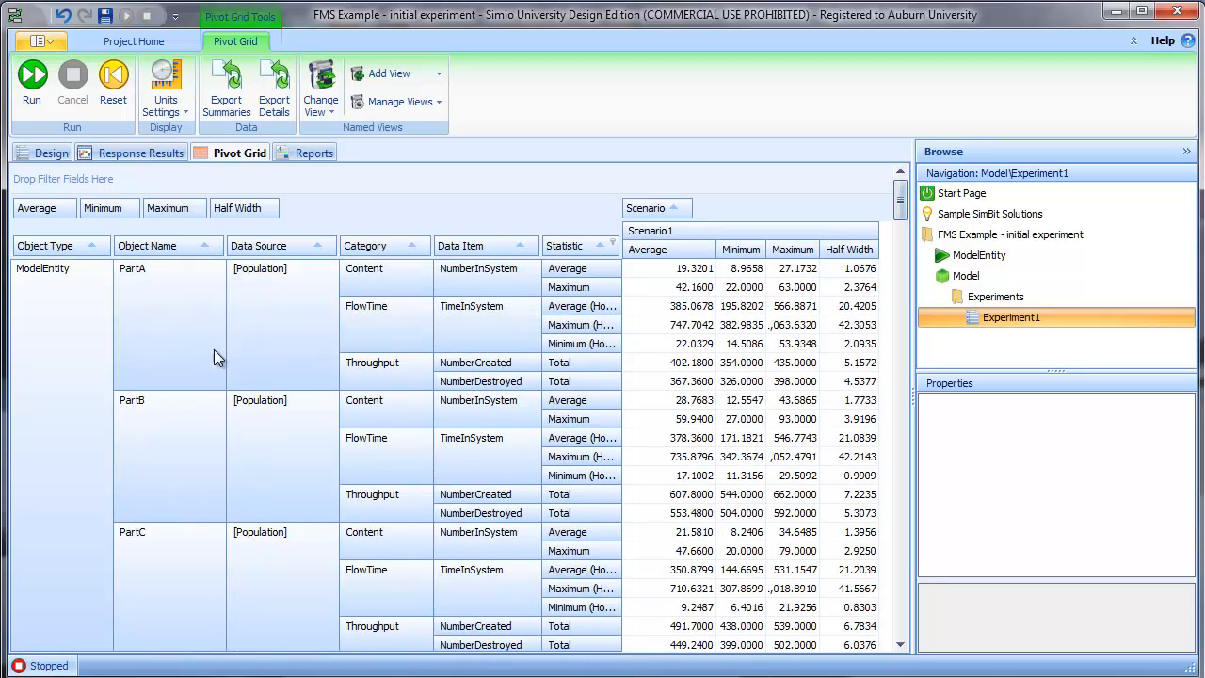
pyautogui.moveTo(216, 424)
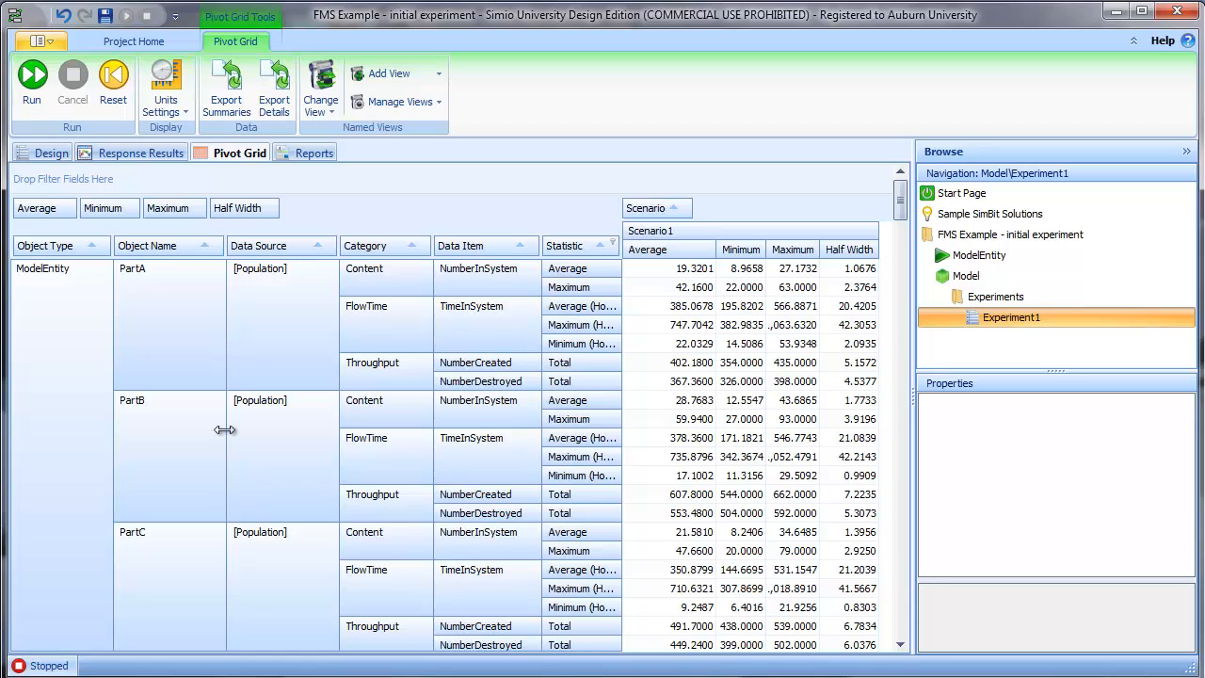
pyautogui.moveTo(279, 429)
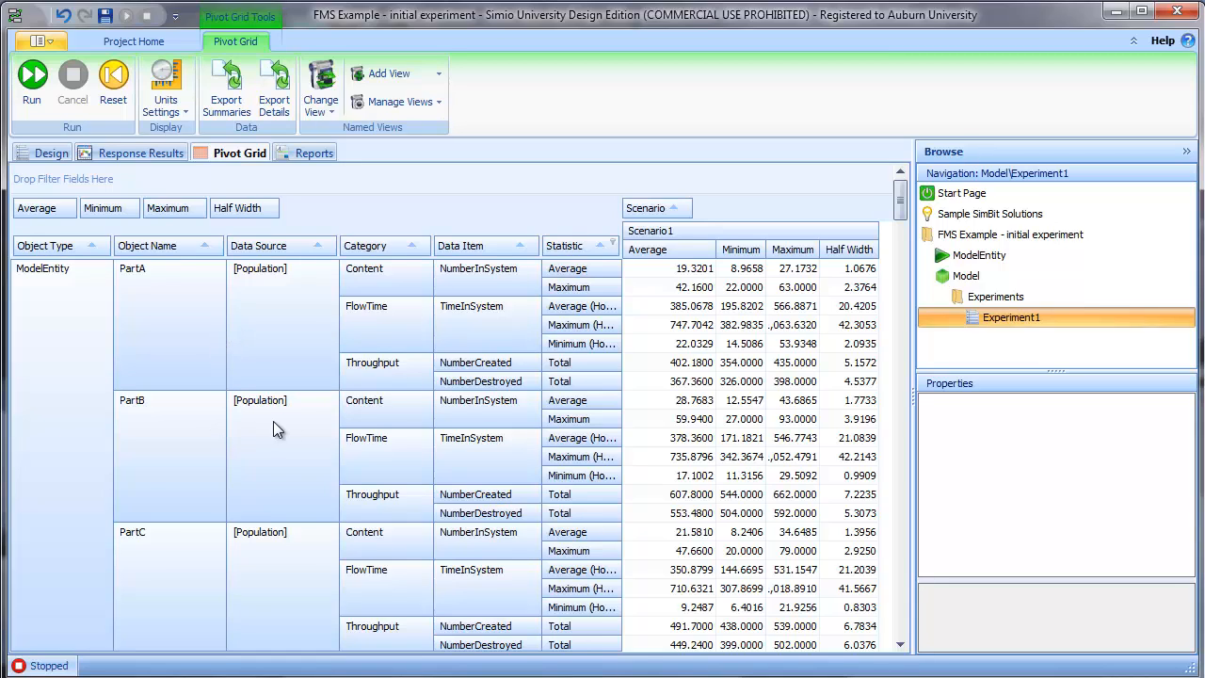
pyautogui.moveTo(669, 305)
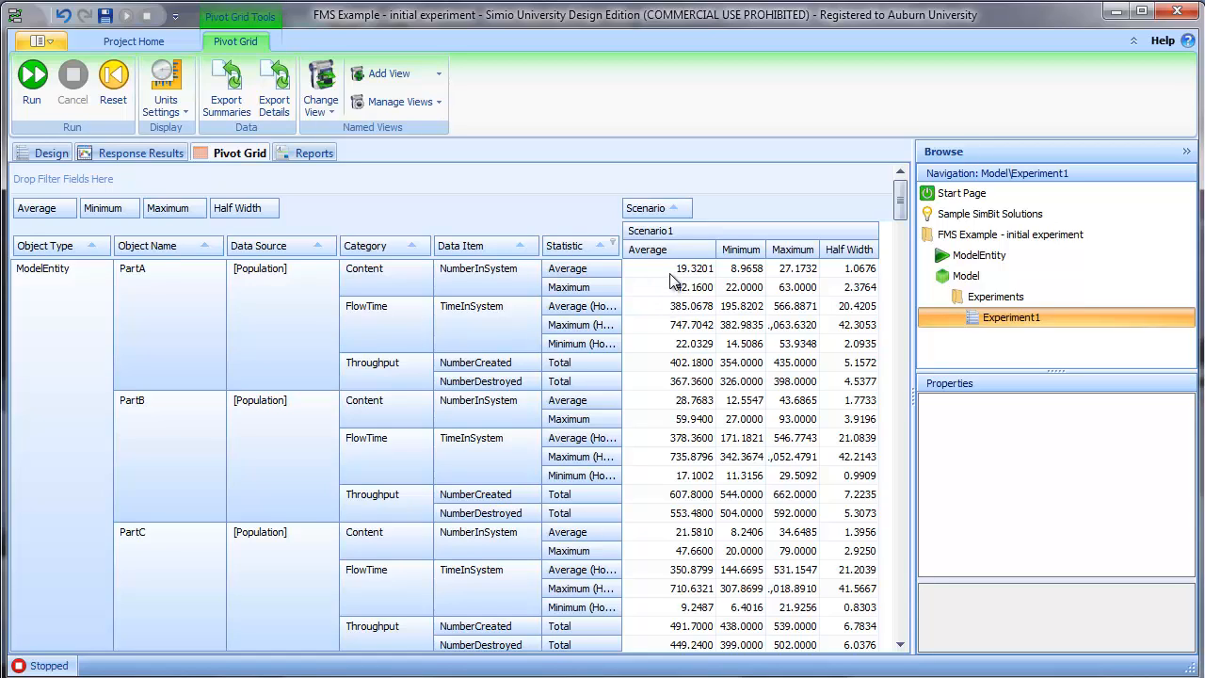
pyautogui.moveTo(656, 405)
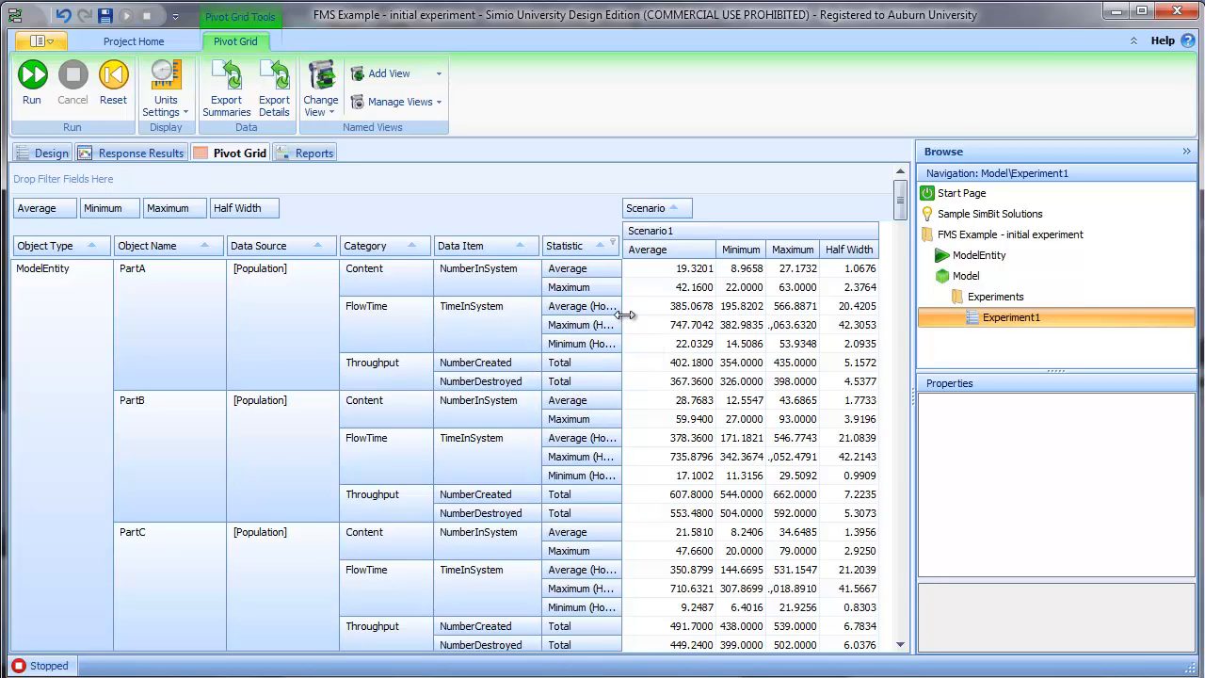
pyautogui.moveTo(656, 312)
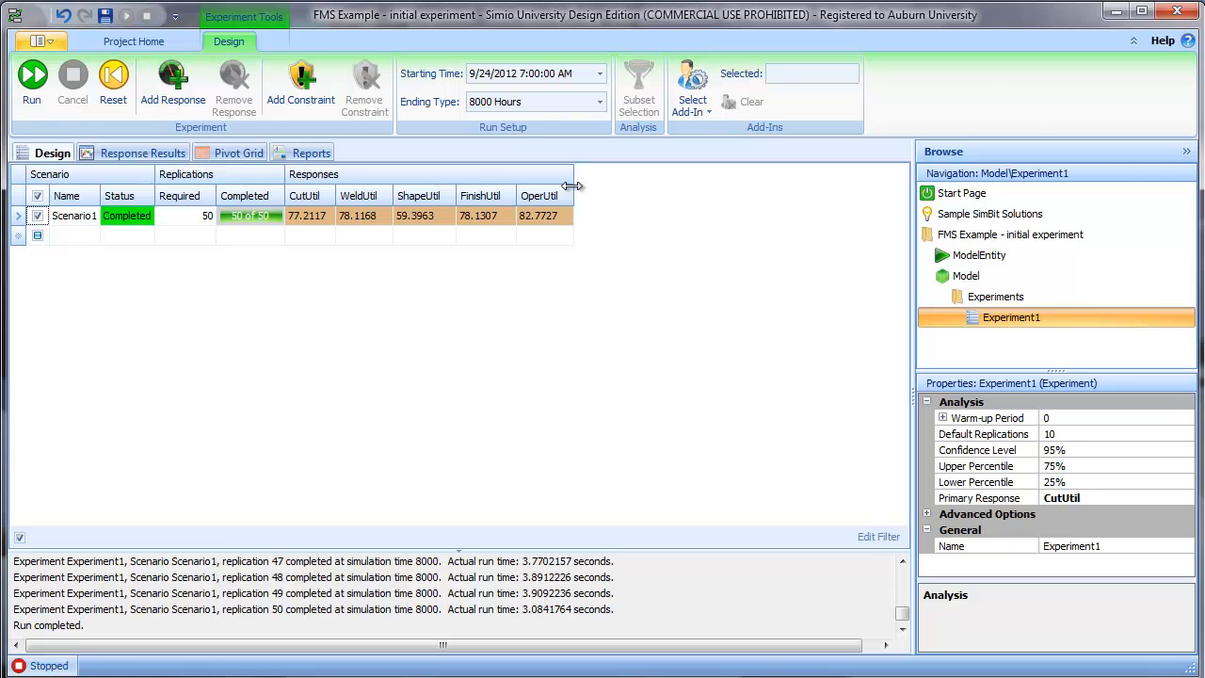
pyautogui.moveTo(965, 282)
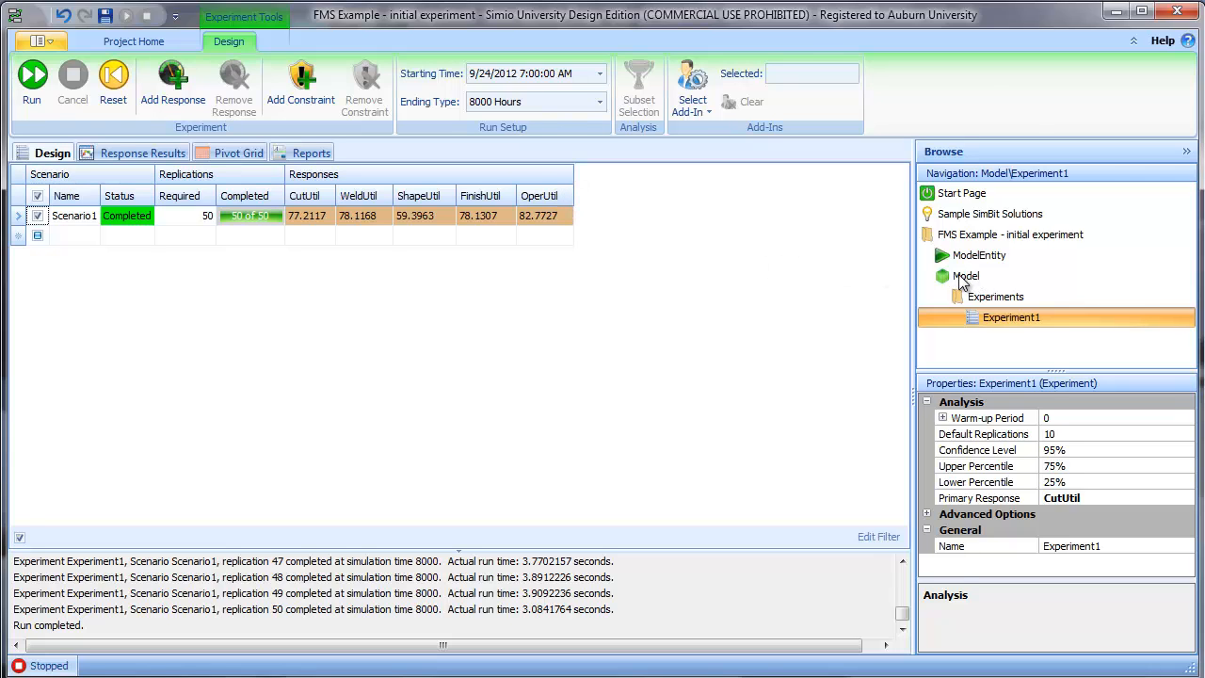
# - Leave the experiment for the model's facility layout, then its Definitions of state variables
pyautogui.click(968, 275)
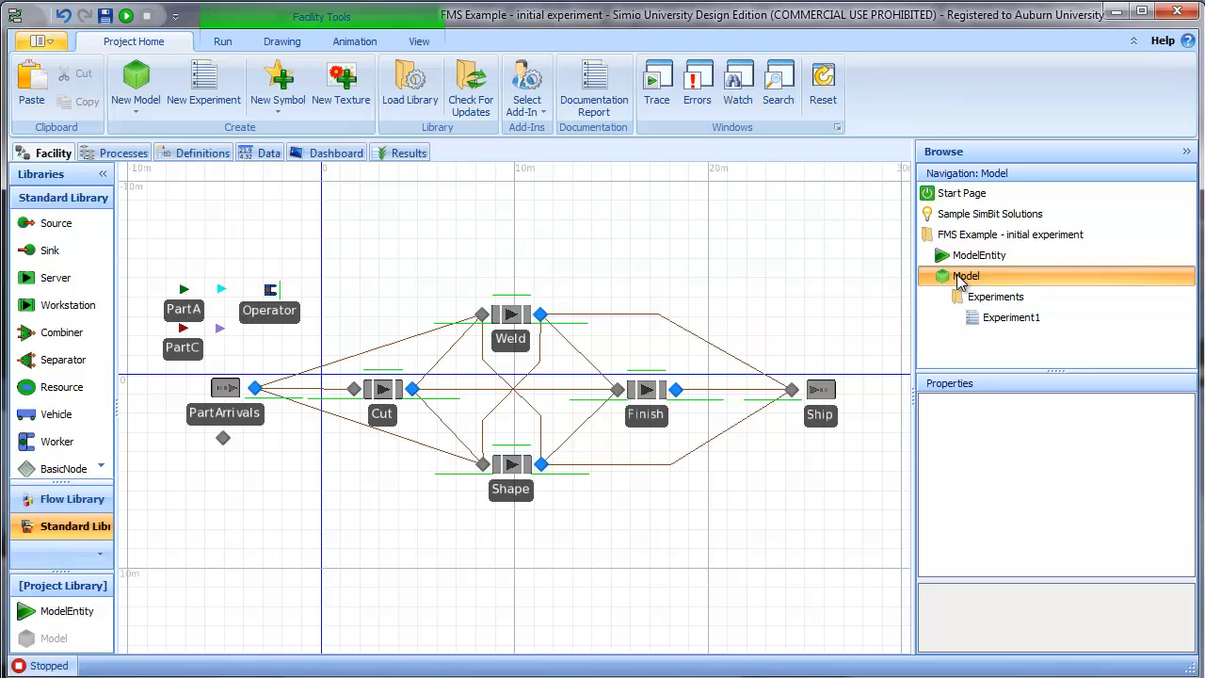
pyautogui.moveTo(896, 287)
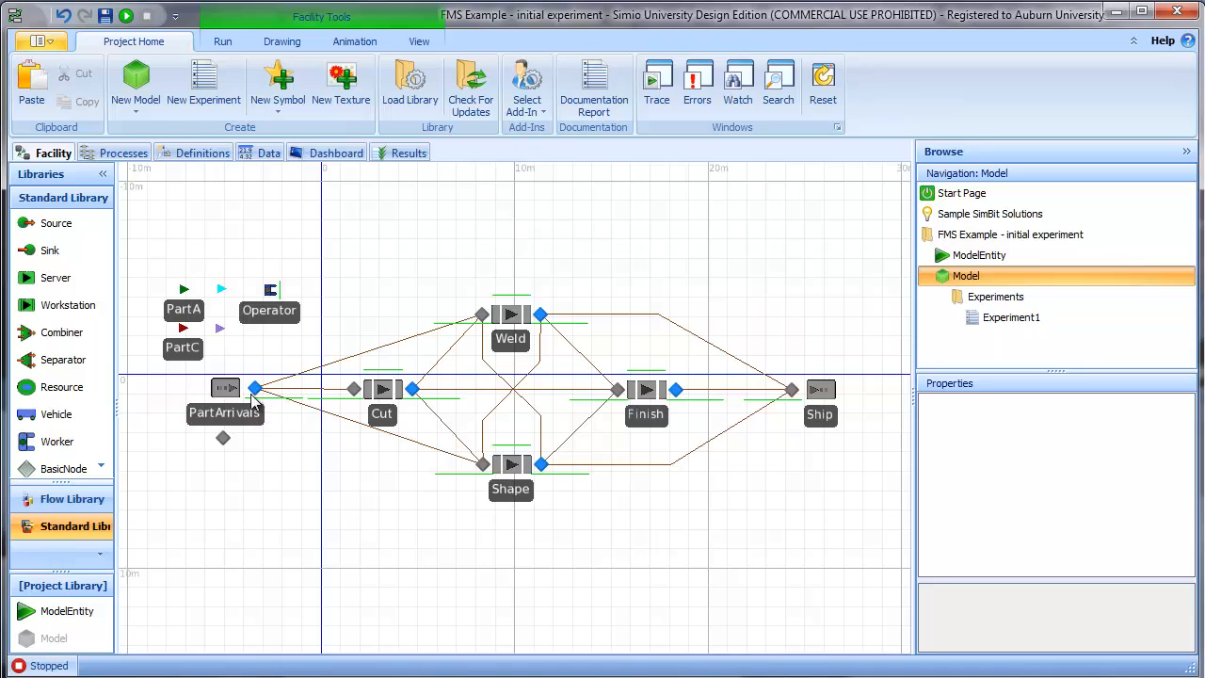
pyautogui.moveTo(328, 460)
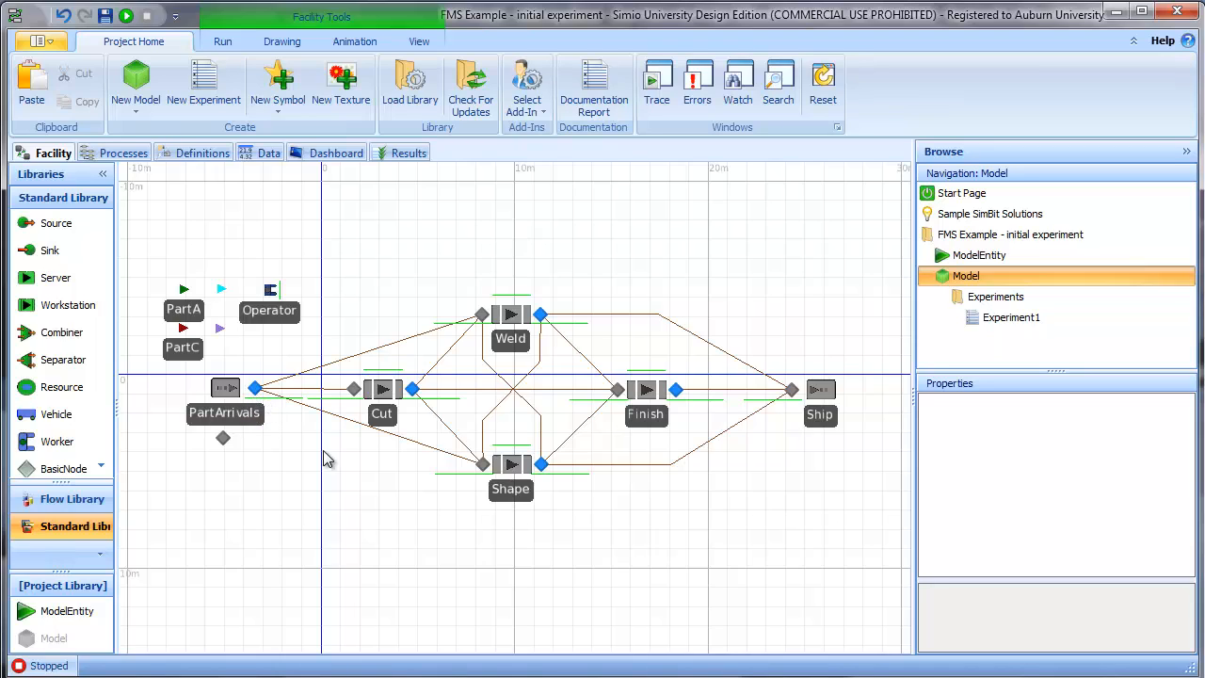
pyautogui.moveTo(799, 399)
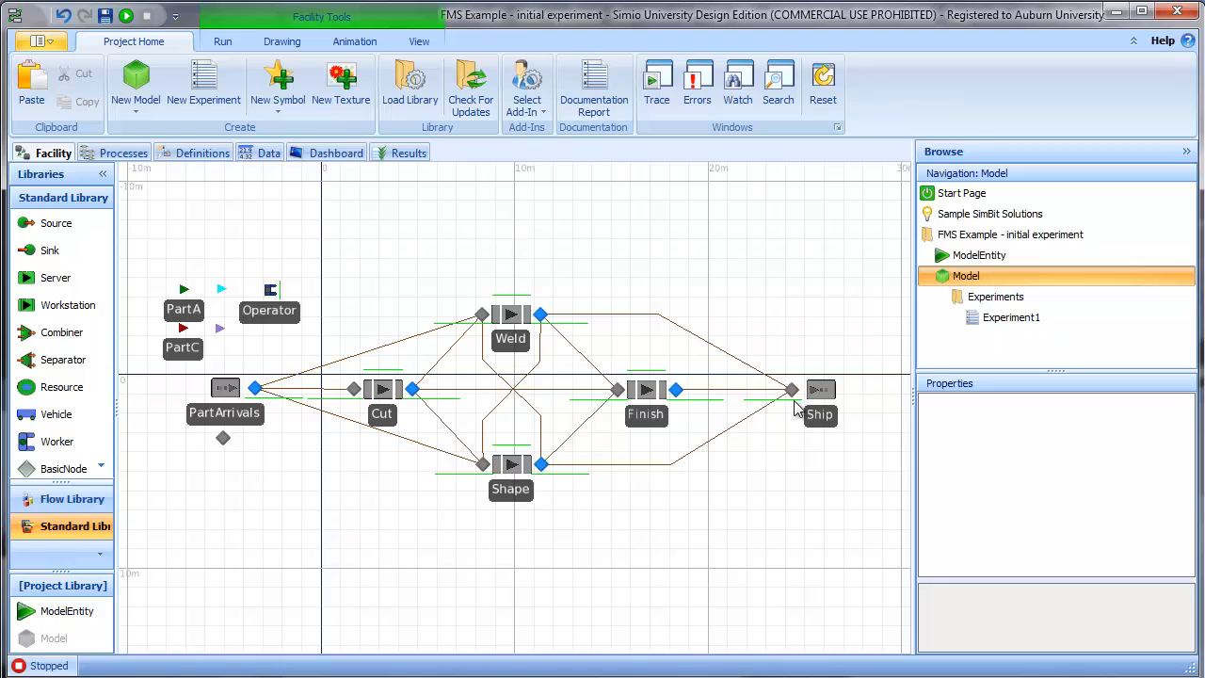
pyautogui.moveTo(798, 411)
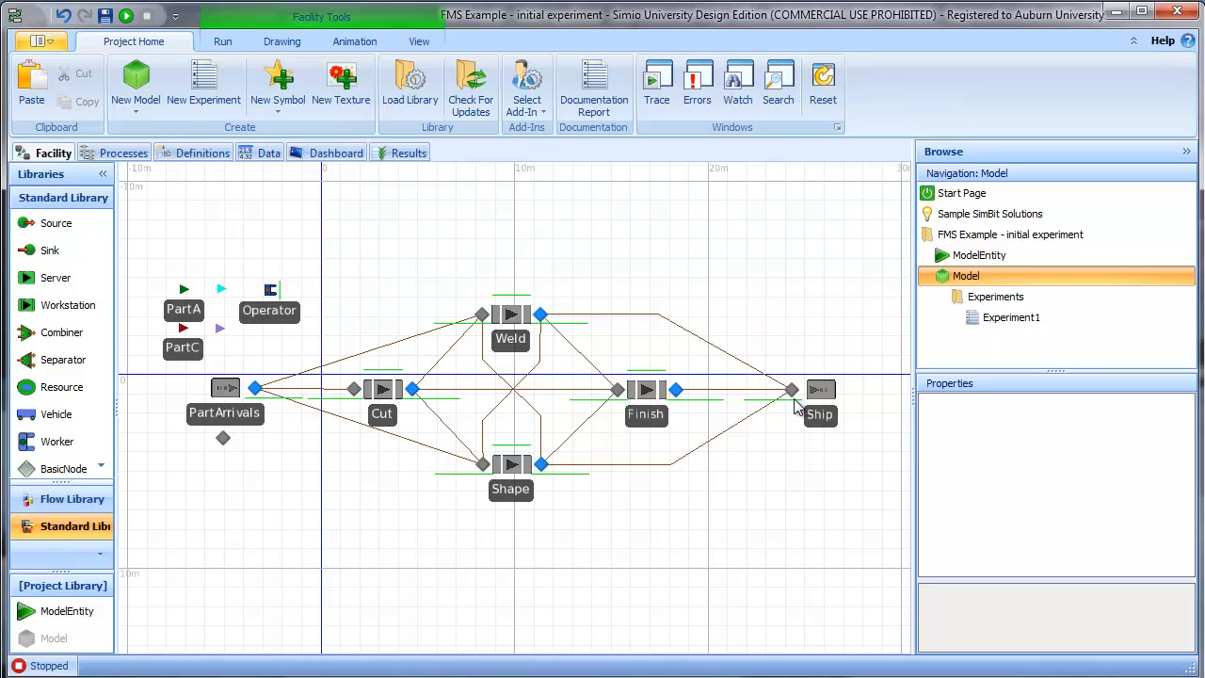
pyautogui.moveTo(659, 373)
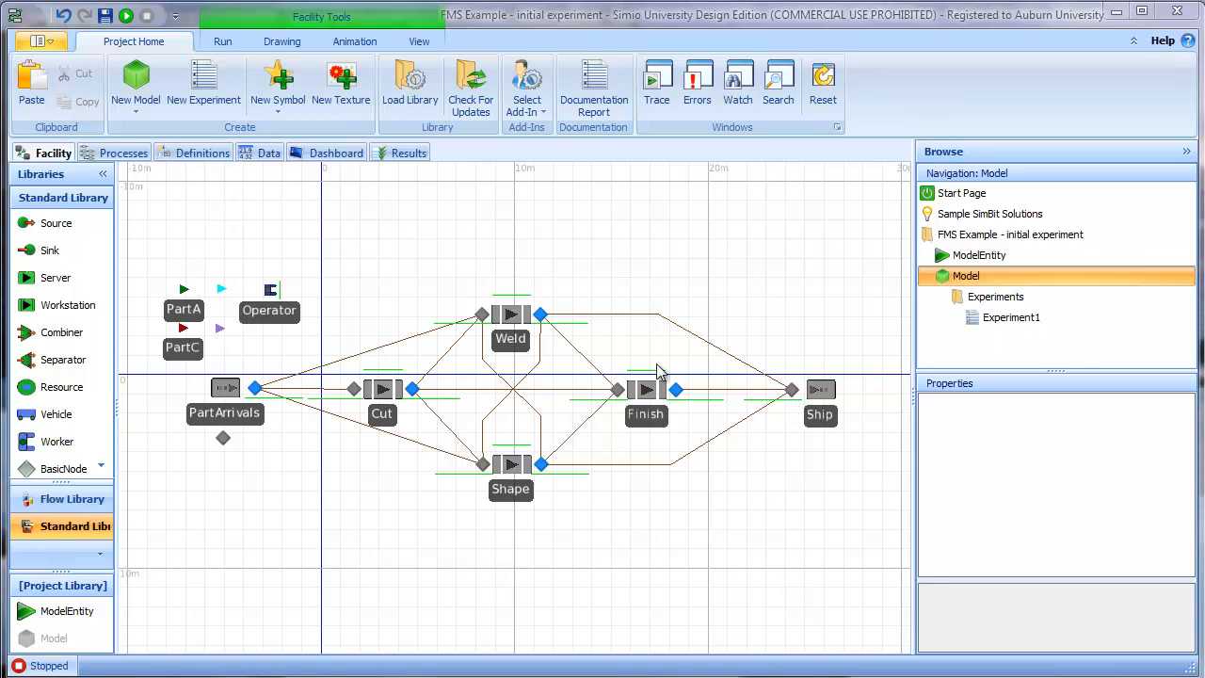
pyautogui.click(202, 152)
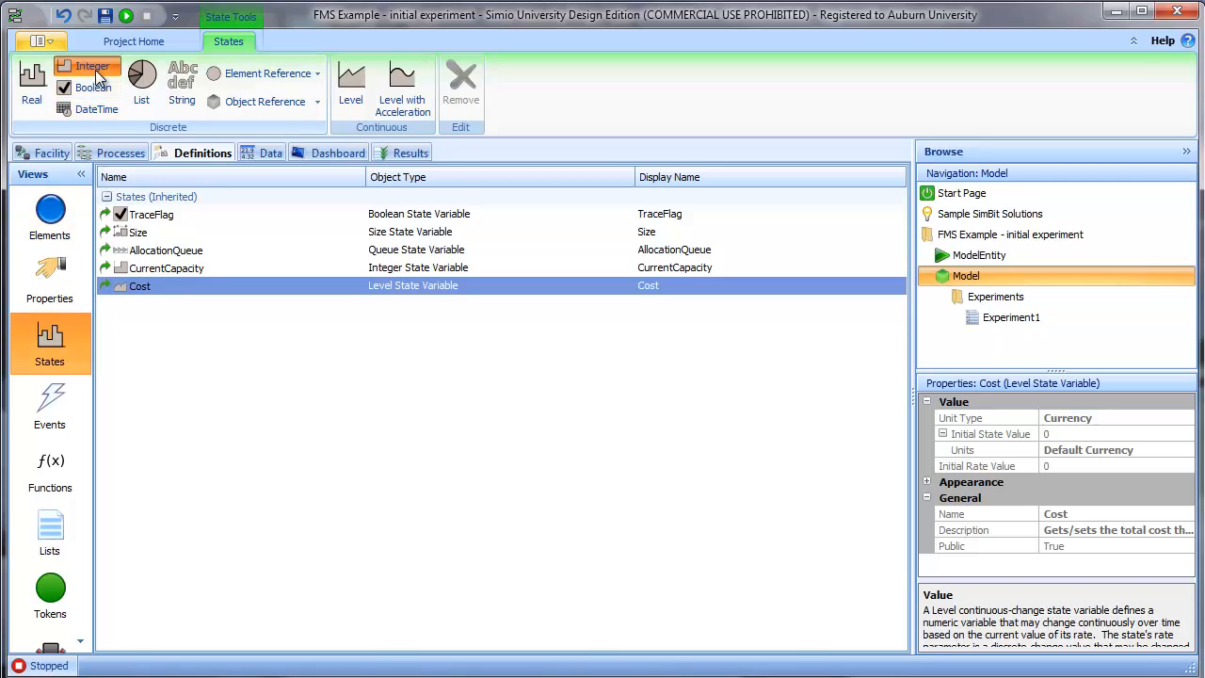
# - Add an integer state variable and name it WIP
pyautogui.click(93, 74)
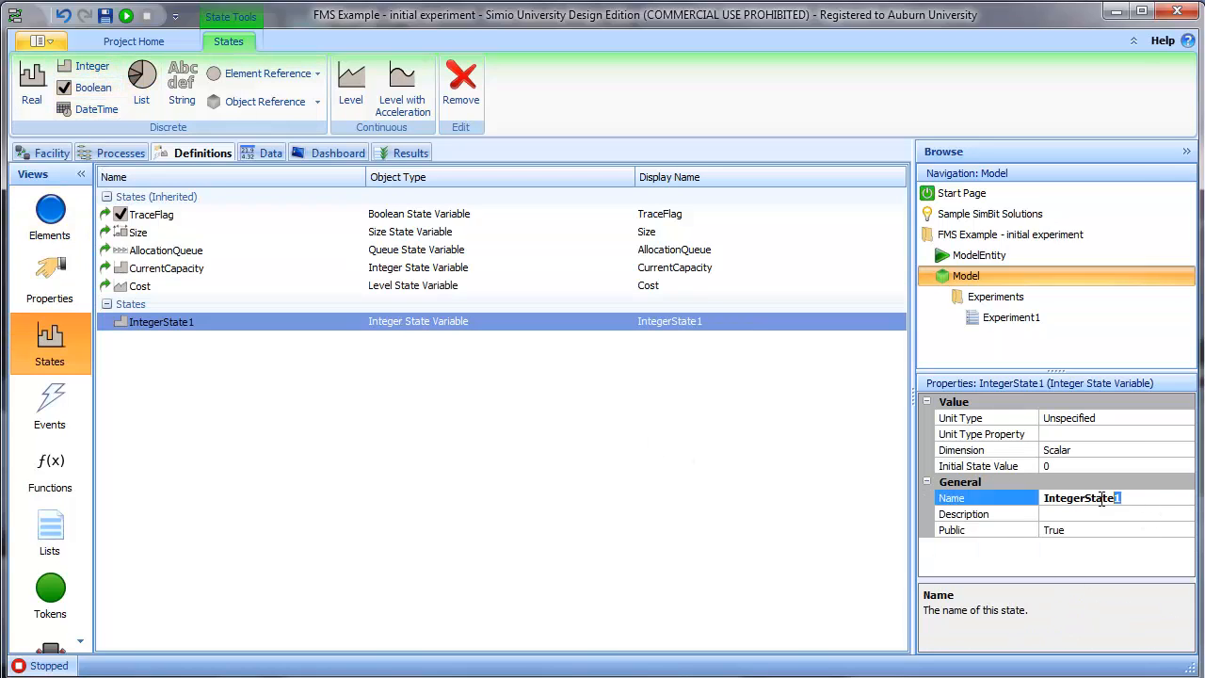
pyautogui.write('WIP')
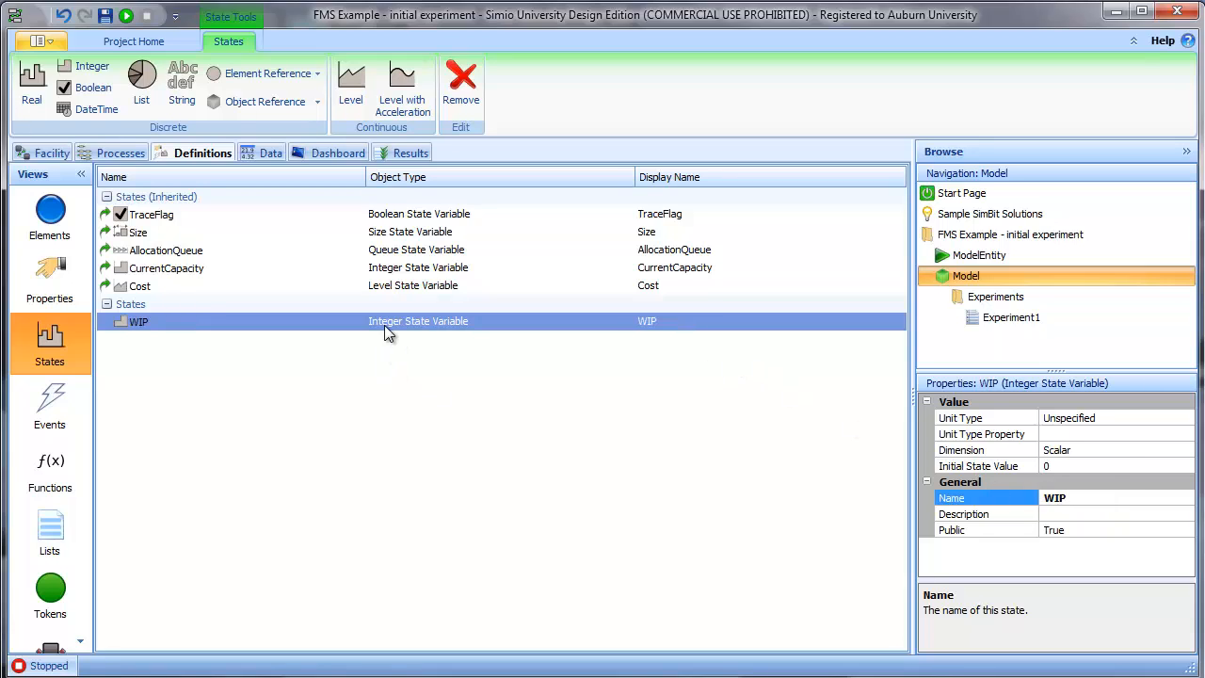
pyautogui.moveTo(422, 335)
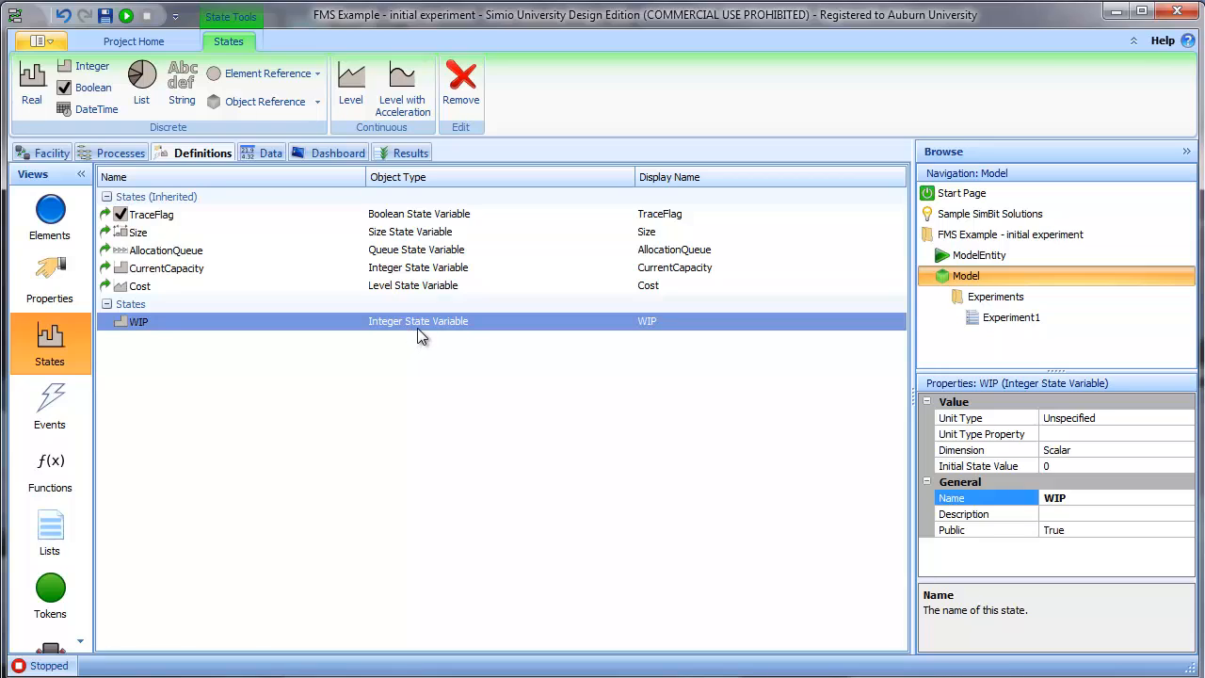
pyautogui.moveTo(411, 323)
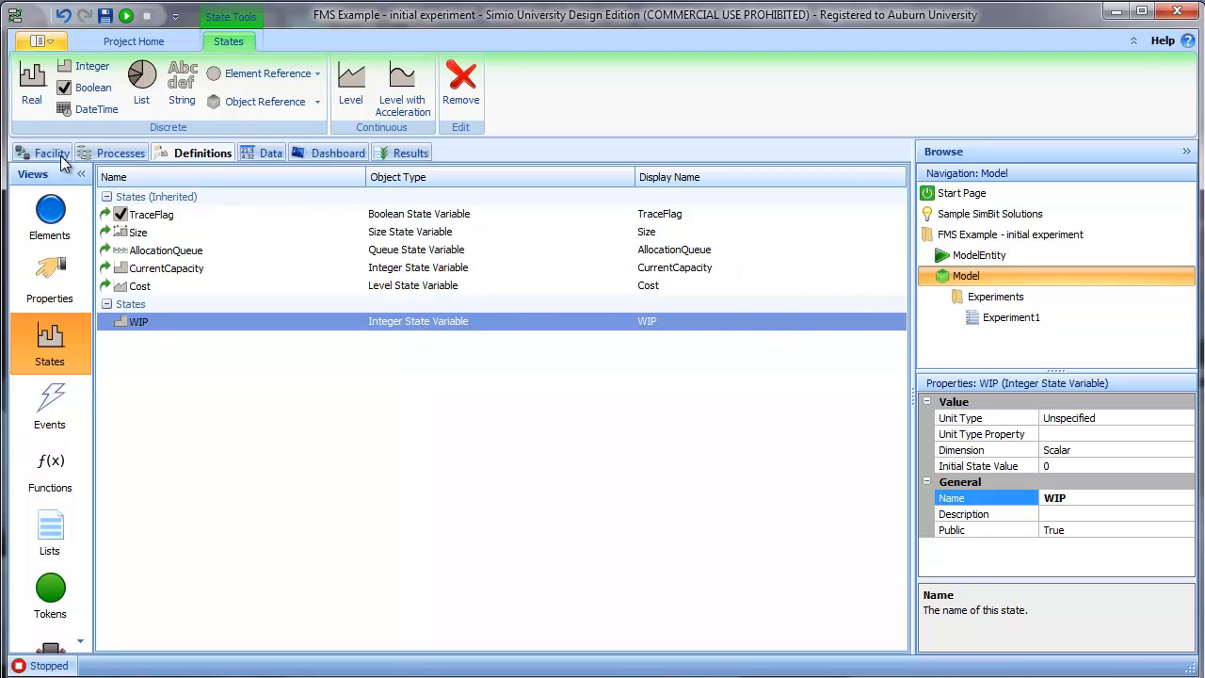
# - Return to the Facility view of the FMS model
pyautogui.click(51, 153)
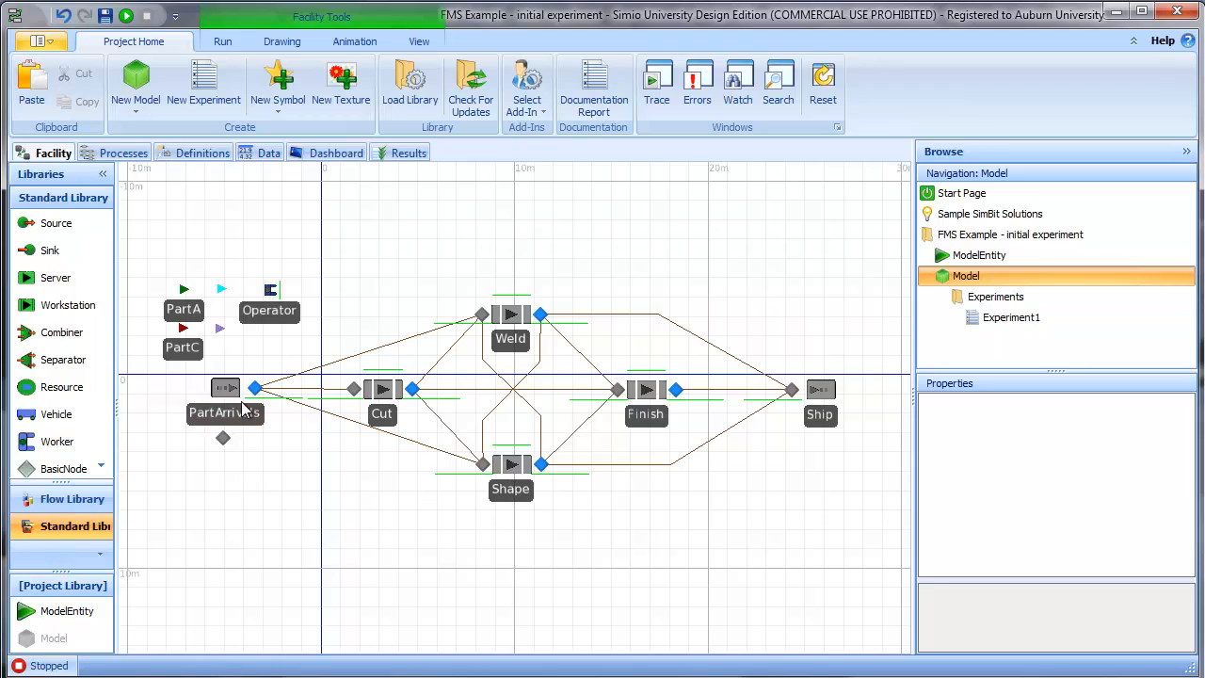
pyautogui.moveTo(373, 294)
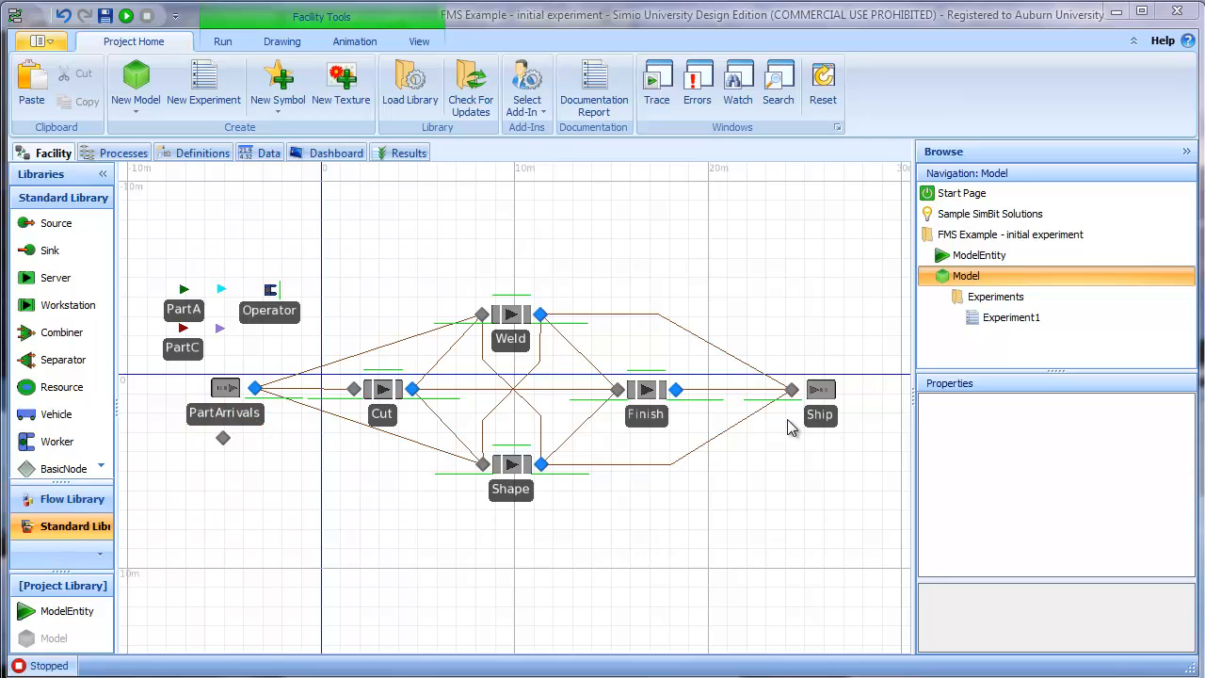
pyautogui.moveTo(238, 440)
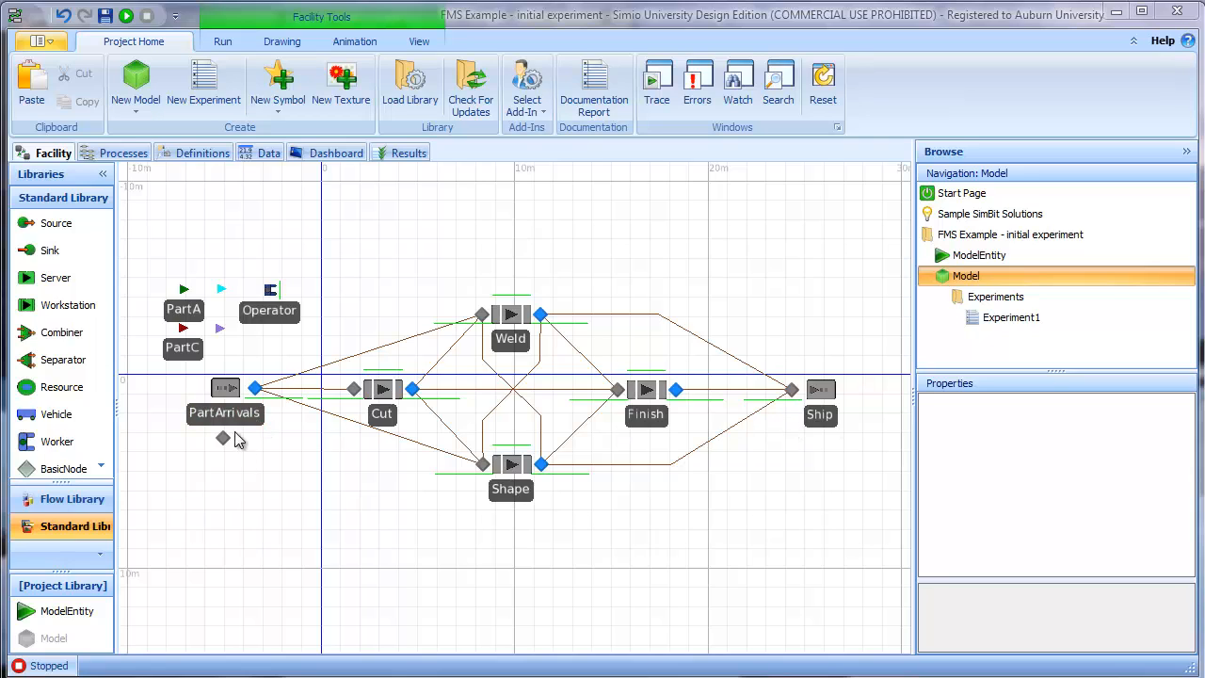
# - Add a Before Exiting state assignment to the PartArrivals source
pyautogui.click(226, 388)
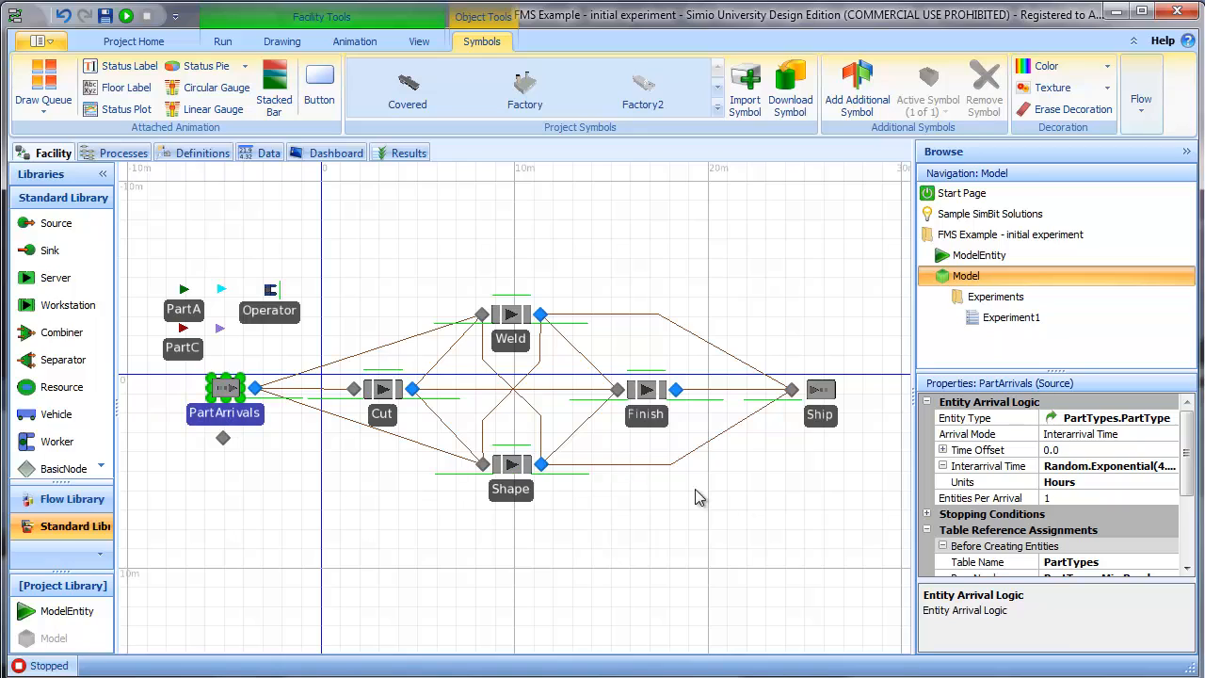
pyautogui.scroll(-3)
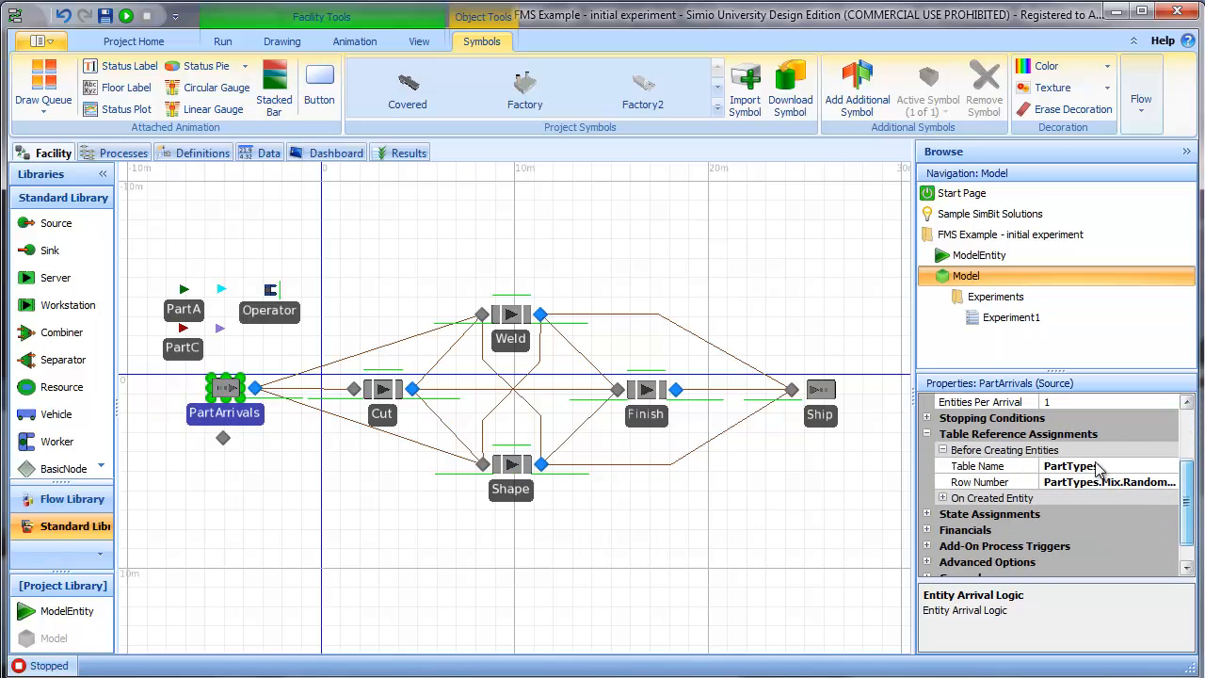
pyautogui.click(928, 512)
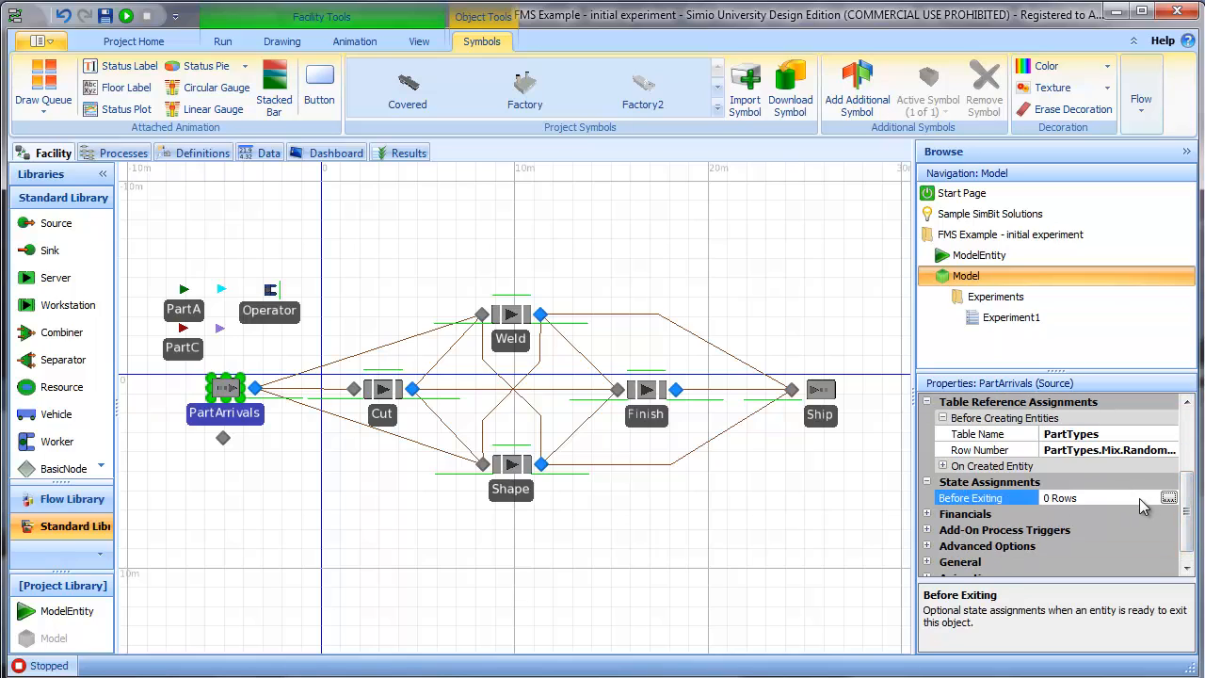
pyautogui.click(1170, 497)
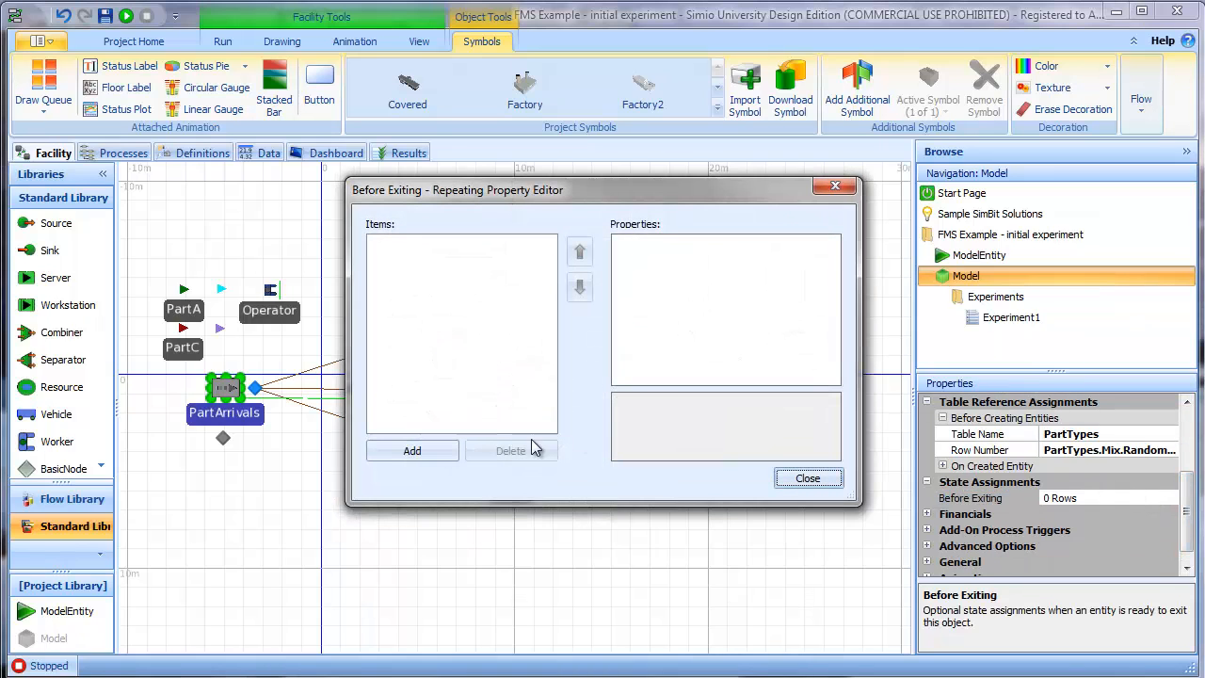
pyautogui.click(410, 450)
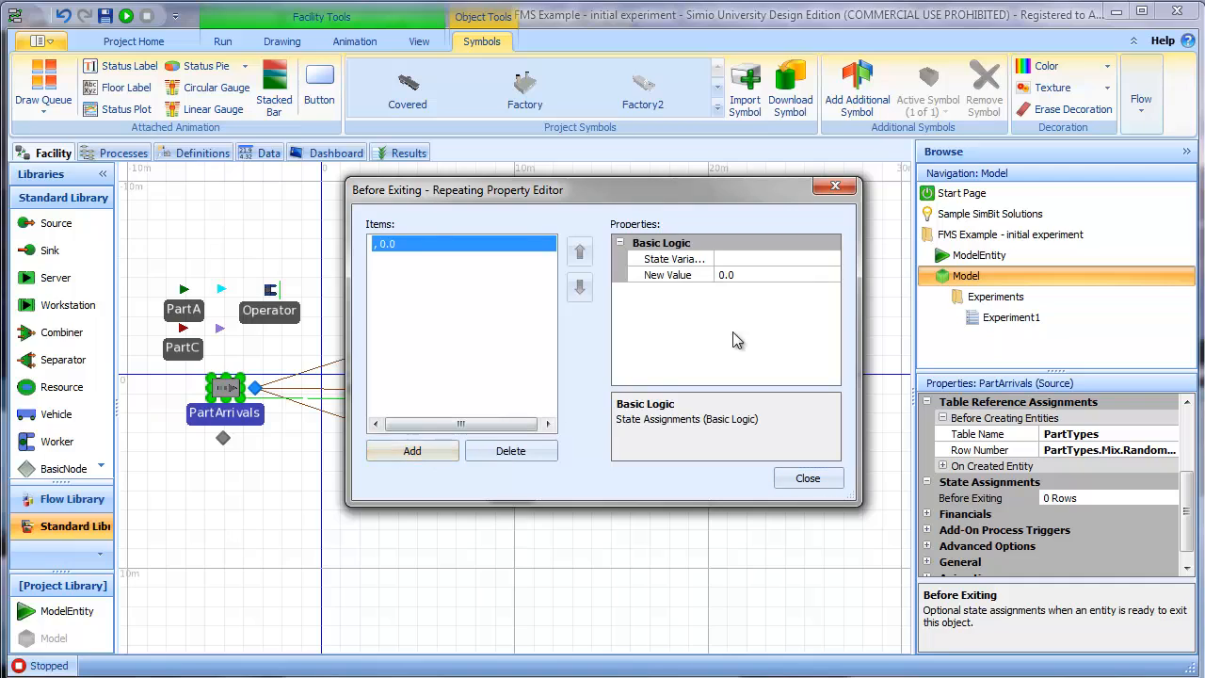
# - Set the assignment to WIP = WIP+1, close the editor and select the Ship sink
pyautogui.write('W')
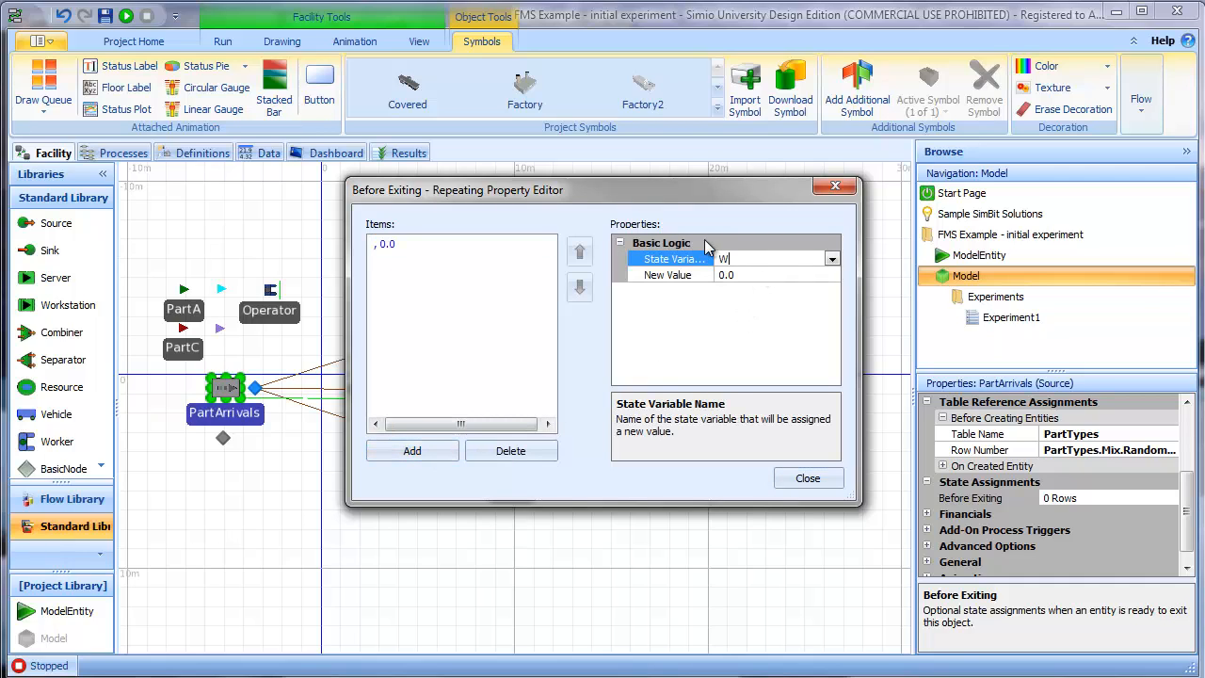
pyautogui.write('IP')
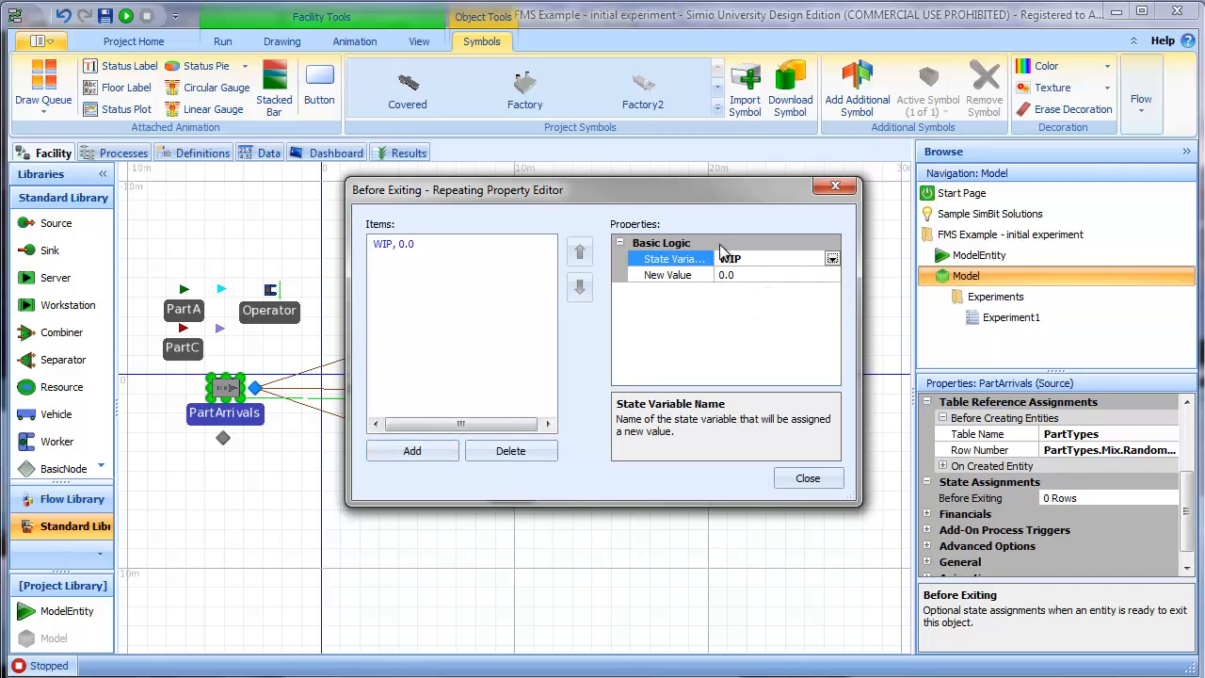
pyautogui.click(669, 275)
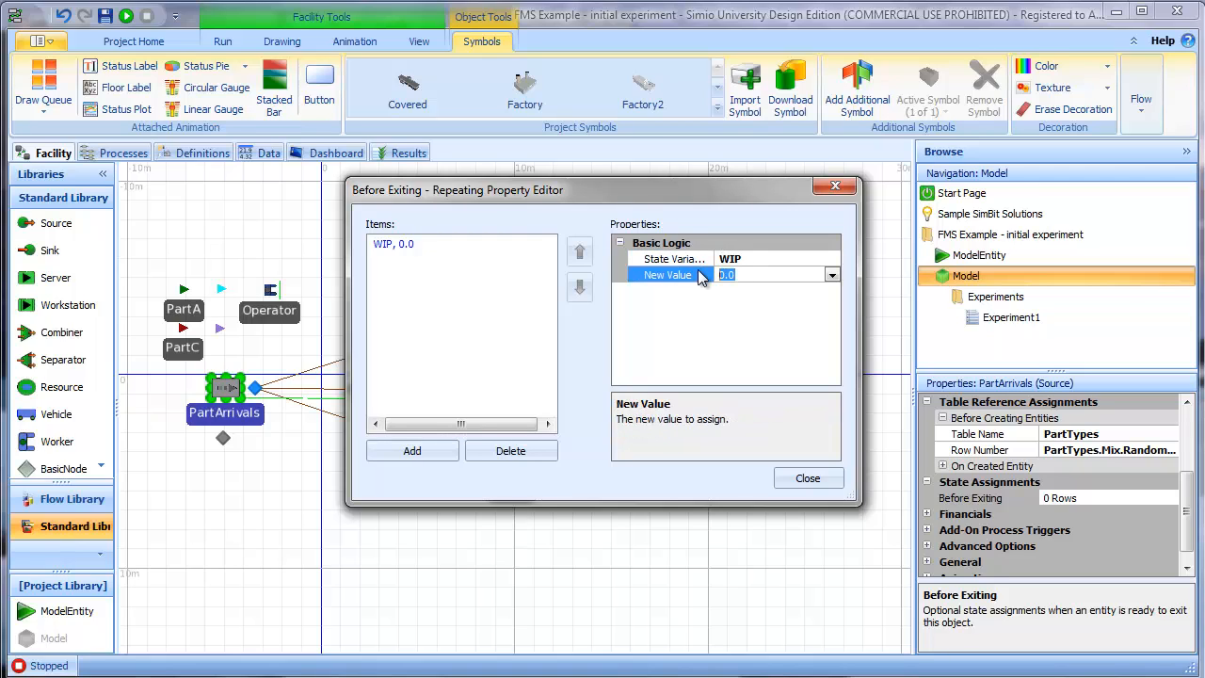
pyautogui.write('WIP +')
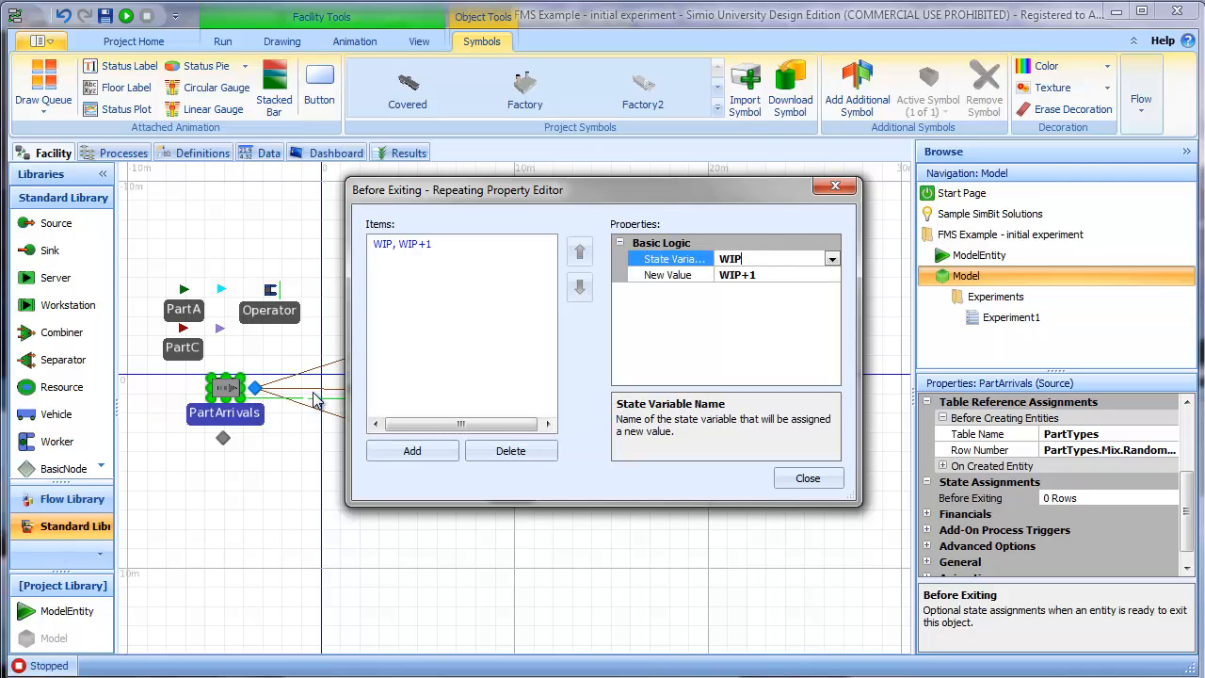
pyautogui.moveTo(745, 290)
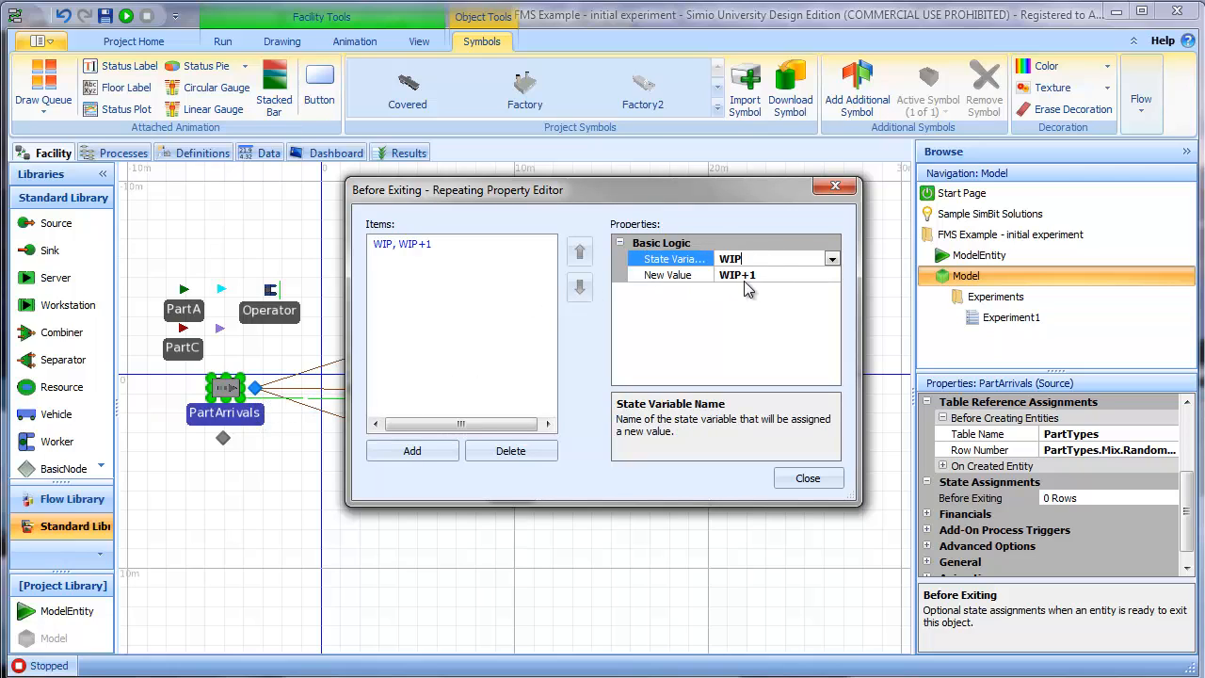
pyautogui.click(806, 479)
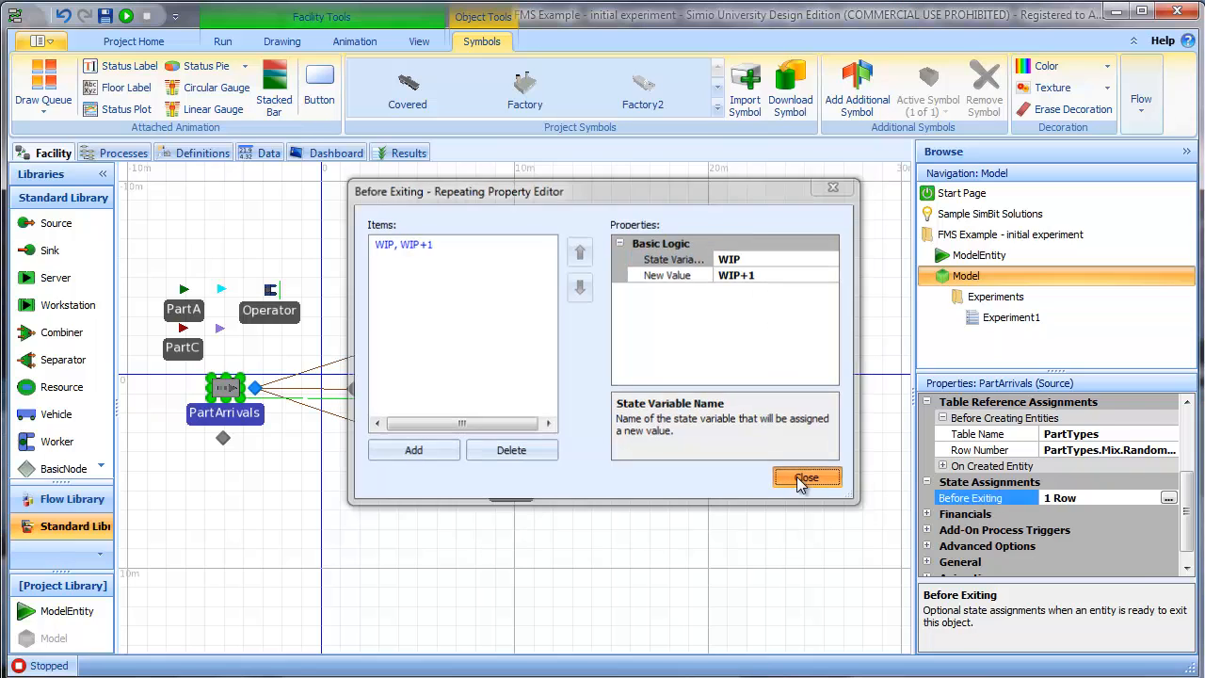
pyautogui.click(806, 479)
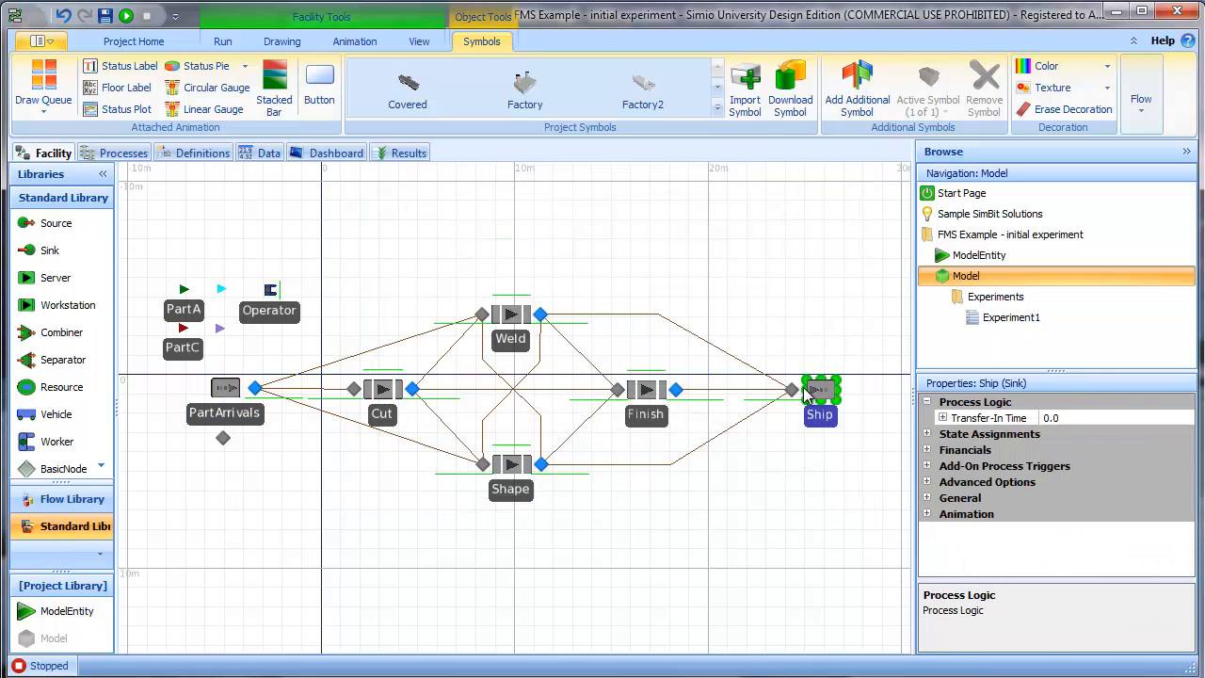
pyautogui.moveTo(927, 462)
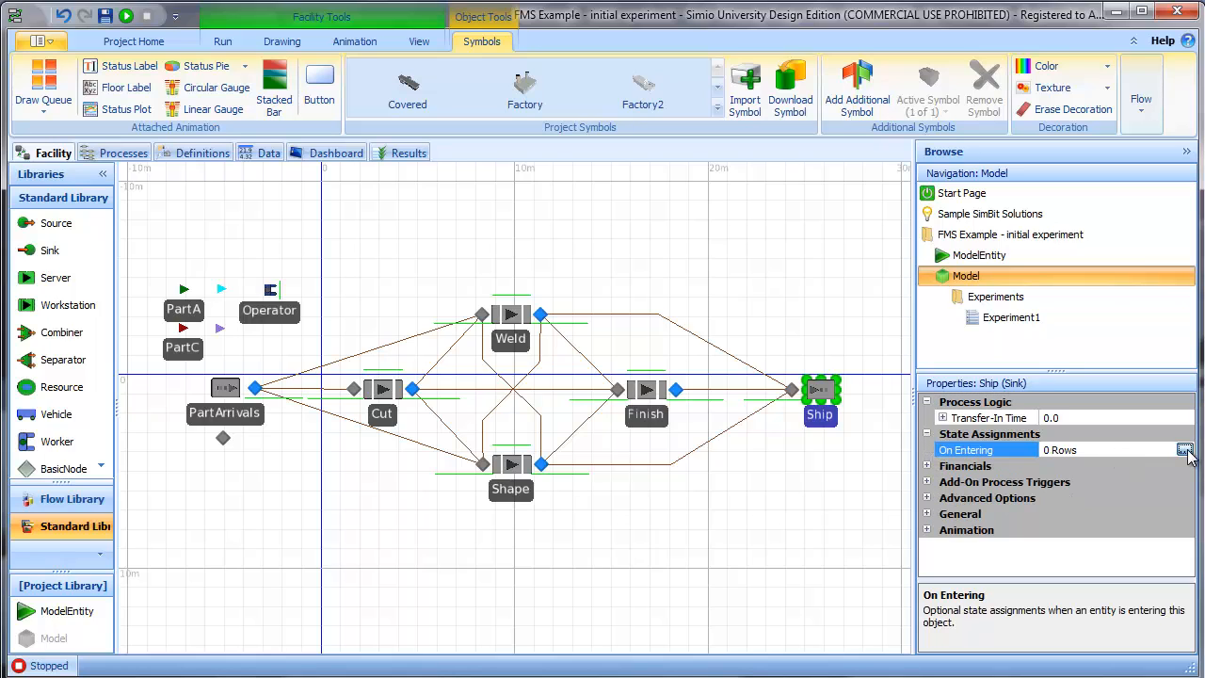
# - Give Ship an On Entering assignment WIP = WIP-1 and close the editor
pyautogui.click(1187, 449)
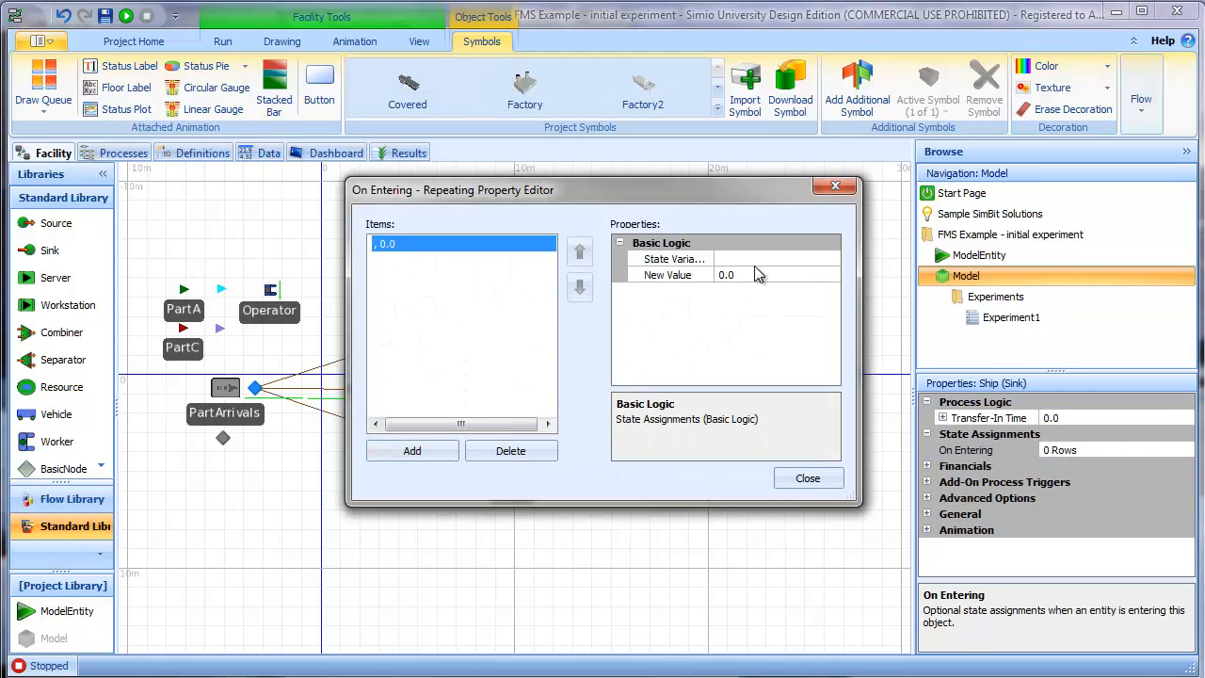
pyautogui.write('WIP')
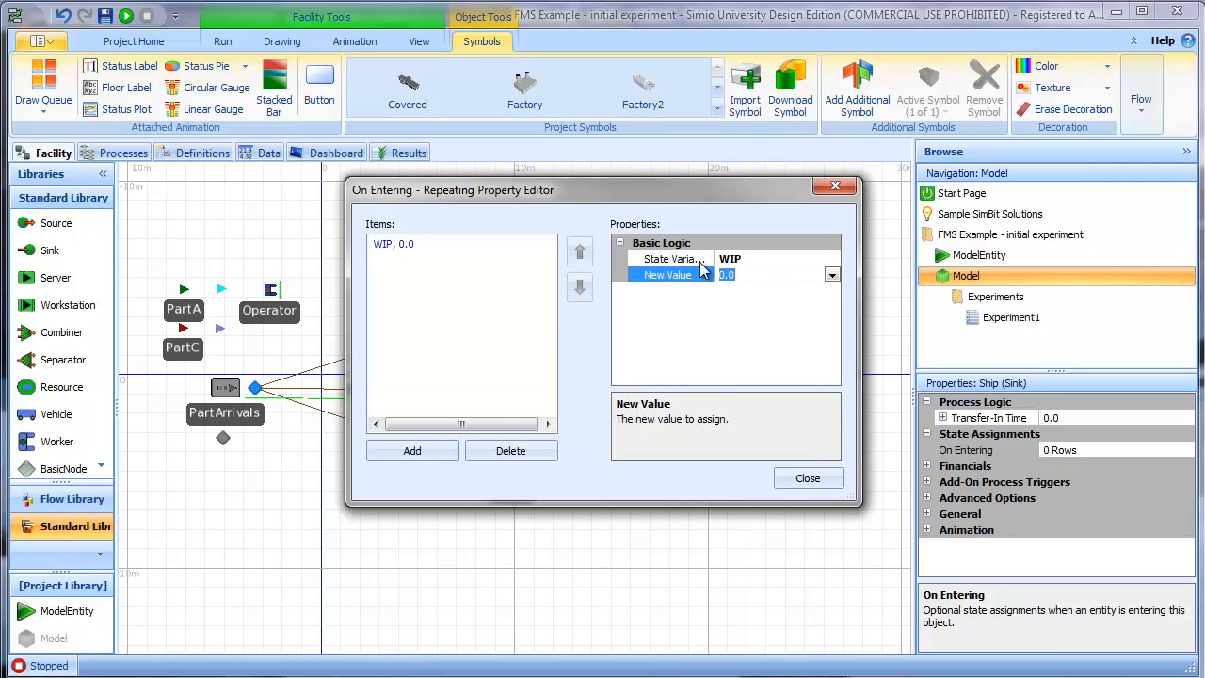
pyautogui.write('WIP-1')
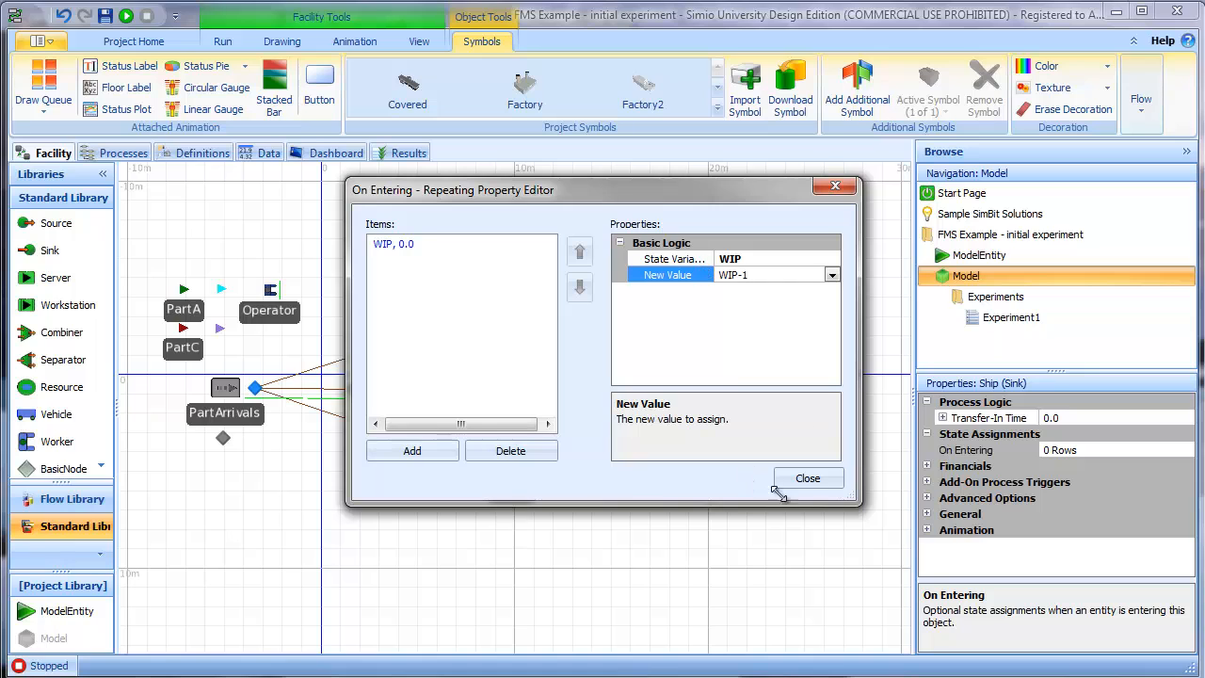
pyautogui.click(806, 479)
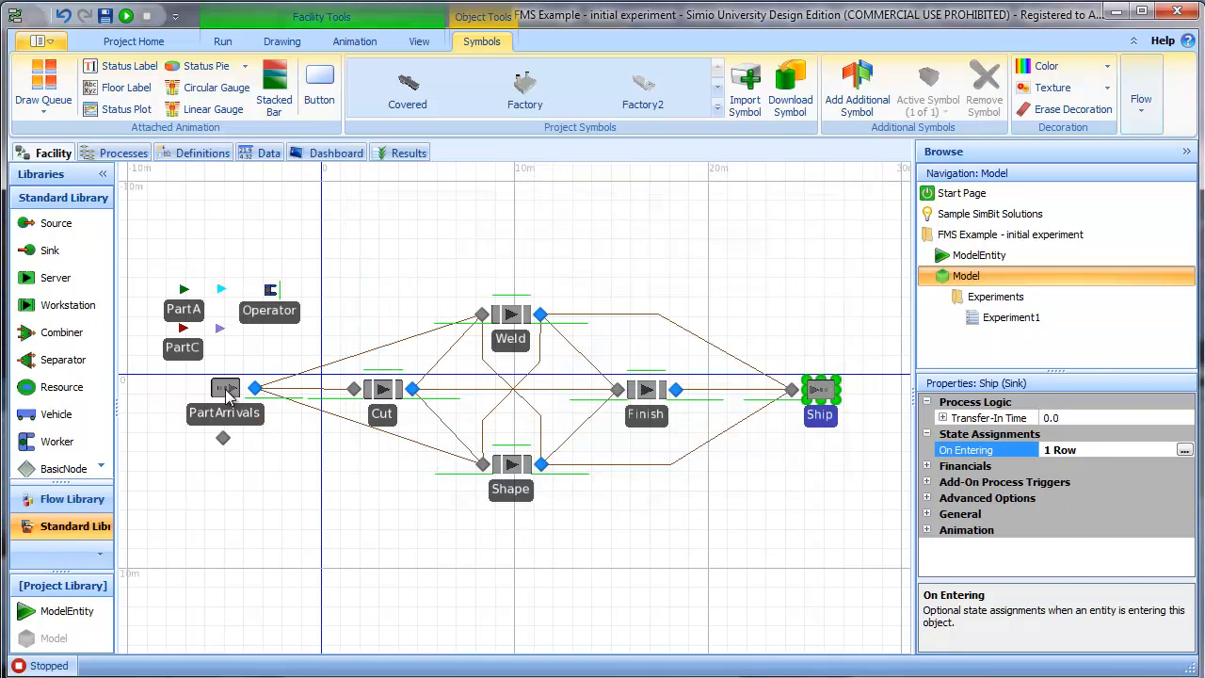
# - Check the PartArrivals assignment, then reselect the Ship sink
pyautogui.click(226, 388)
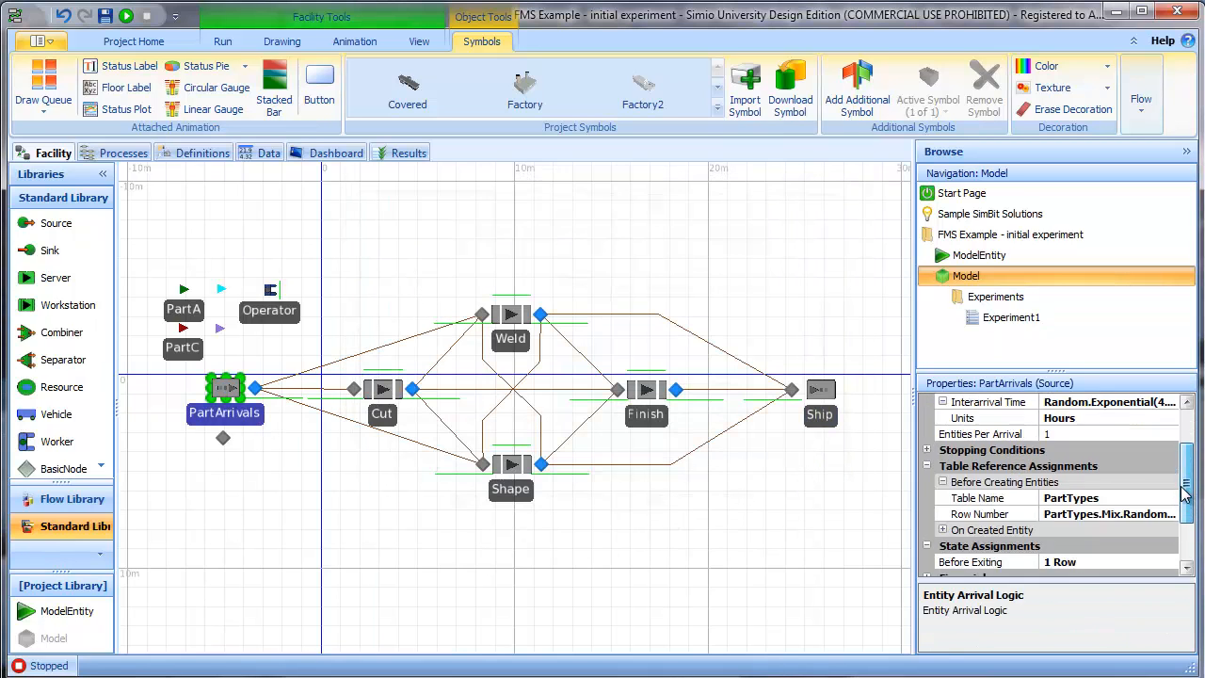
pyautogui.scroll(-3)
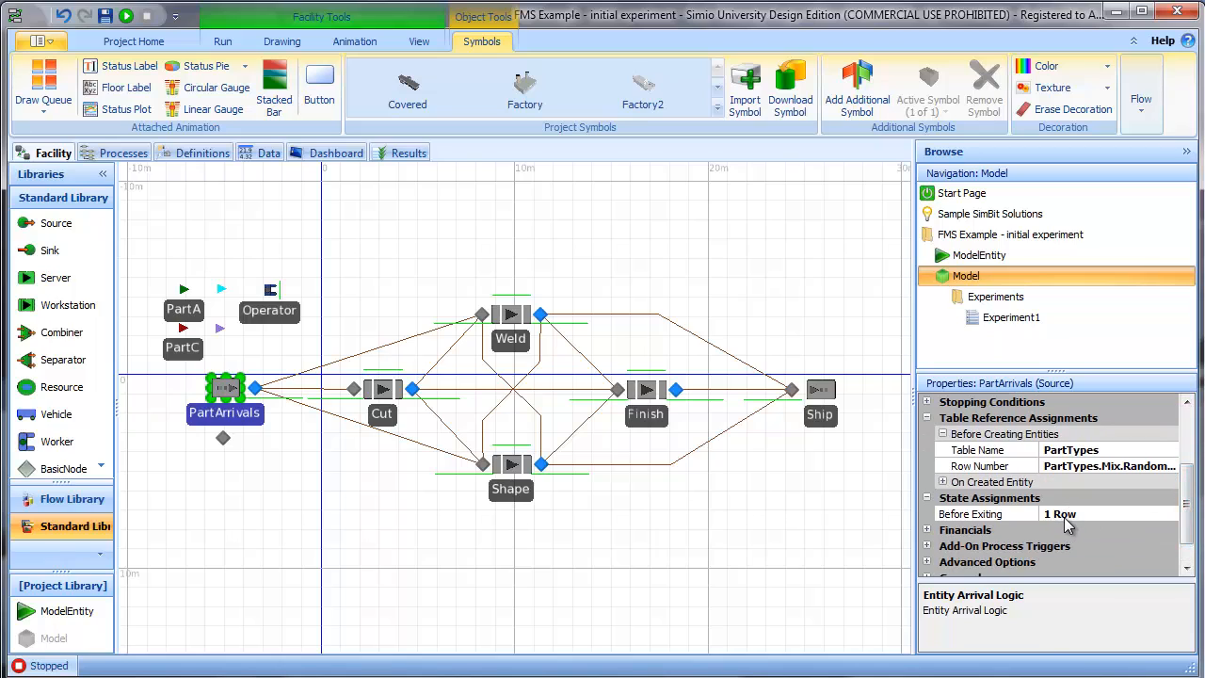
pyautogui.moveTo(321, 449)
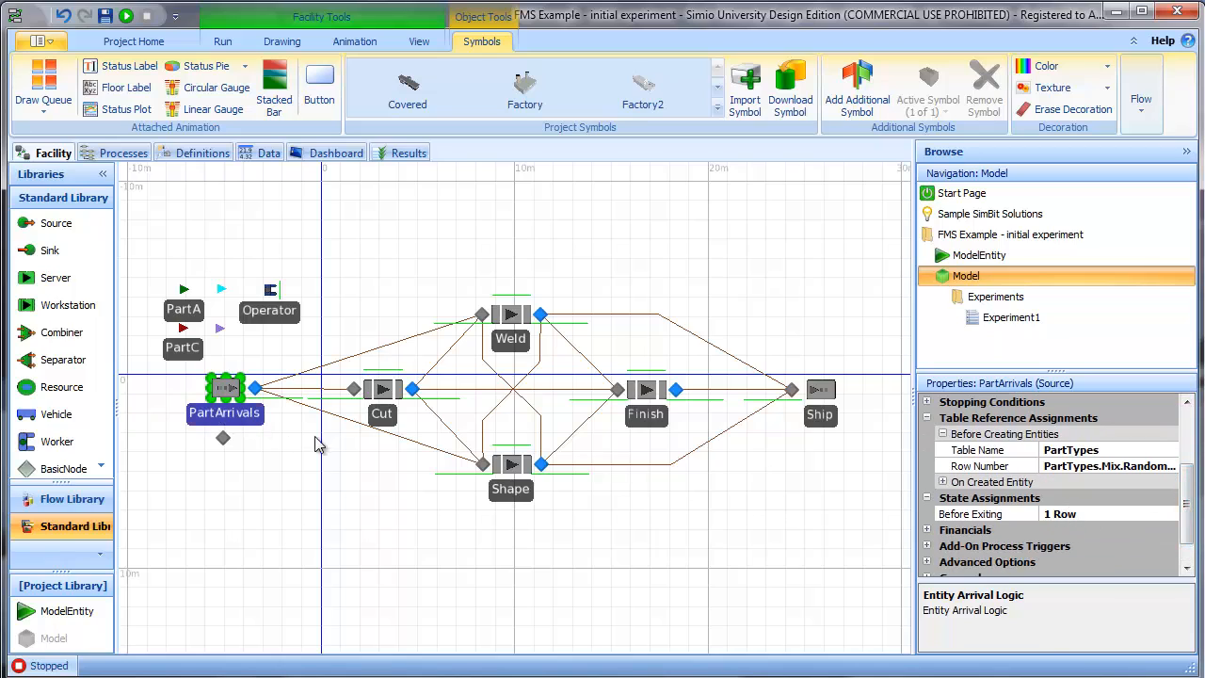
pyautogui.moveTo(806, 420)
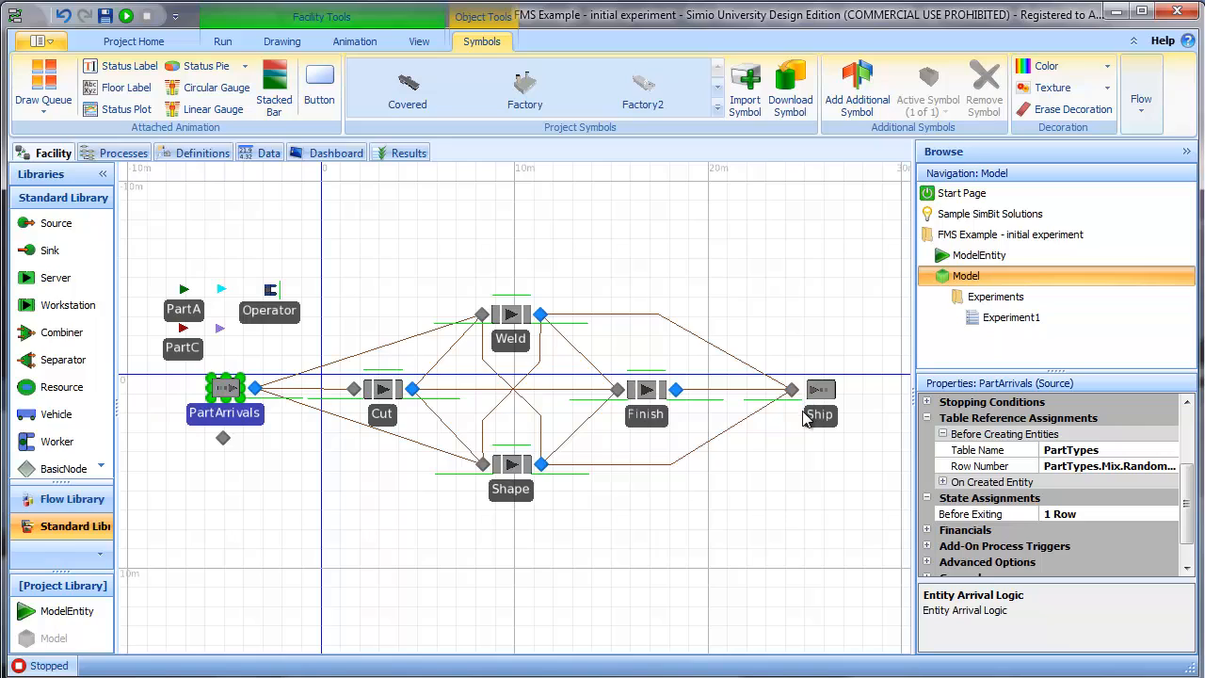
pyautogui.moveTo(1083, 523)
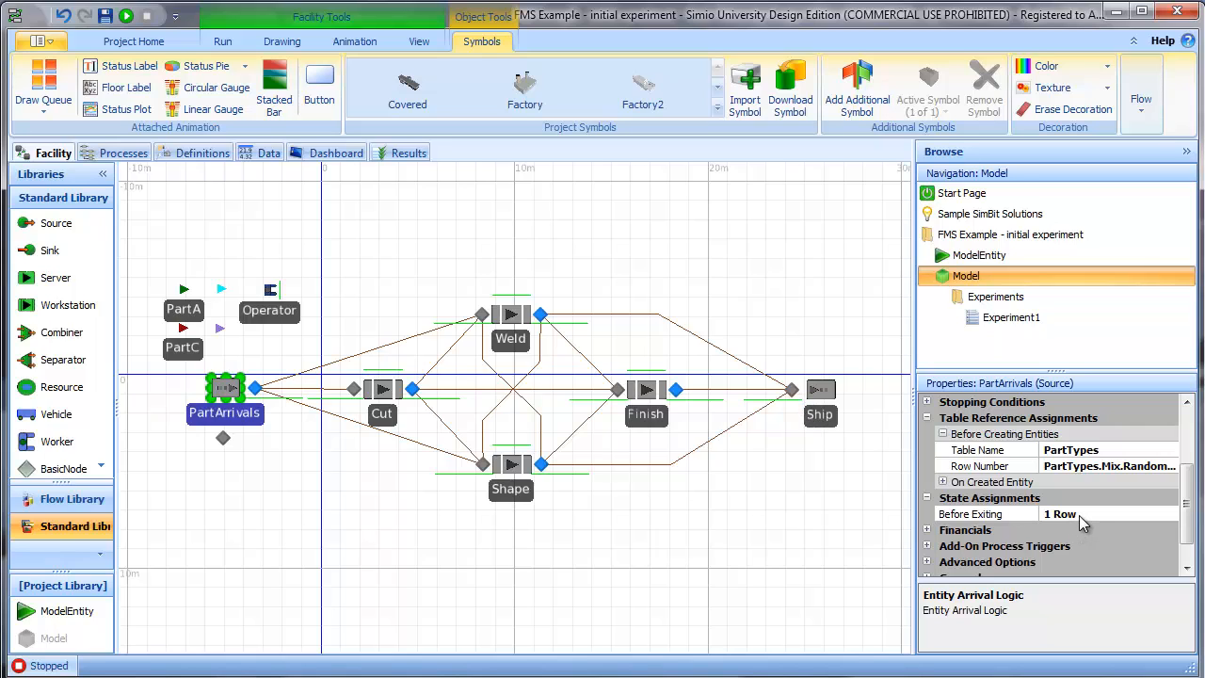
pyautogui.click(821, 388)
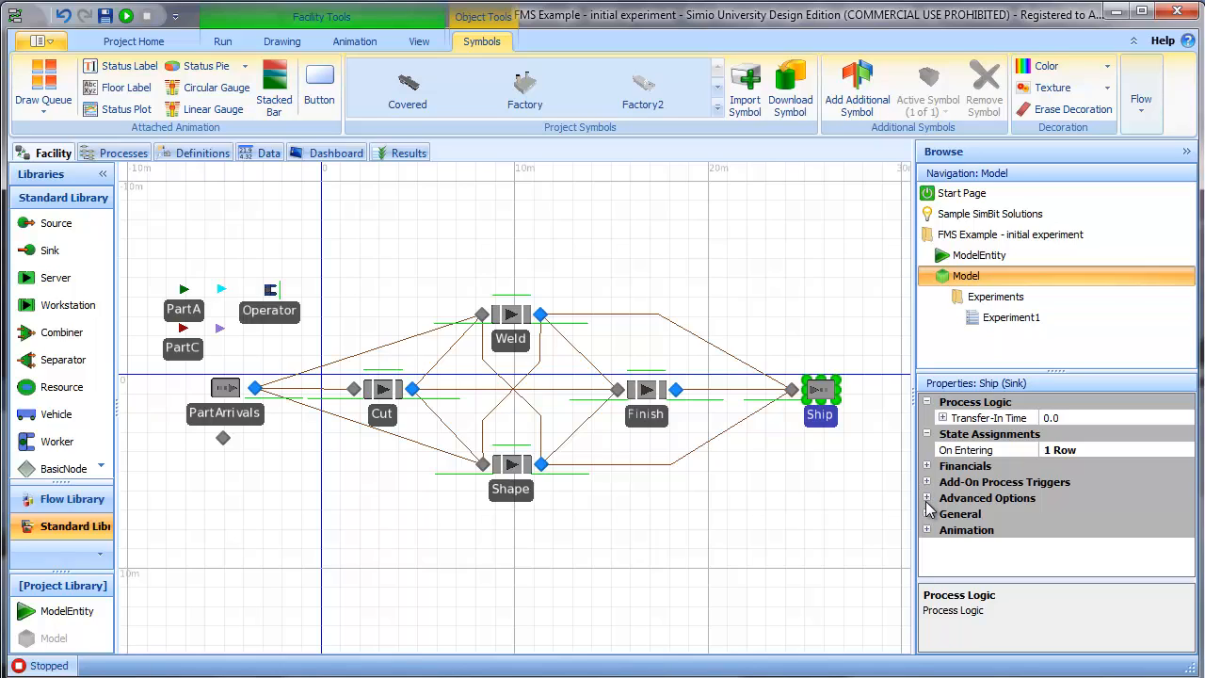
pyautogui.moveTo(351, 234)
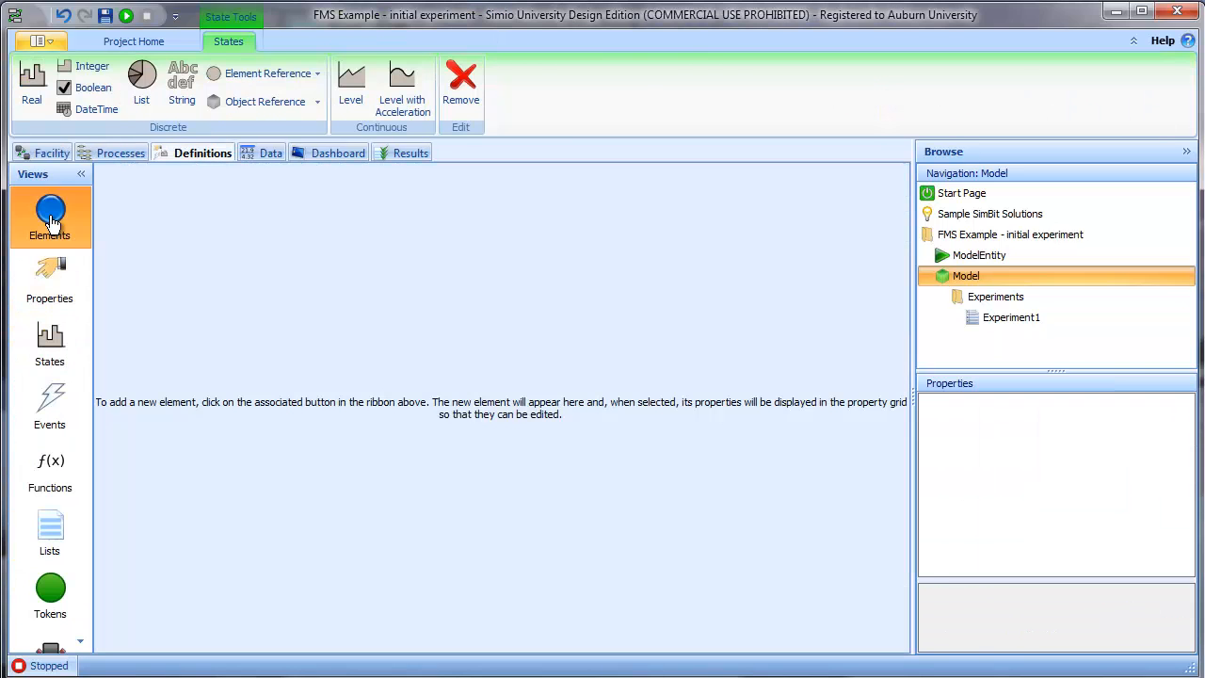
# - Add a State Statistic element on WIP and name it NumInSys
pyautogui.click(49, 216)
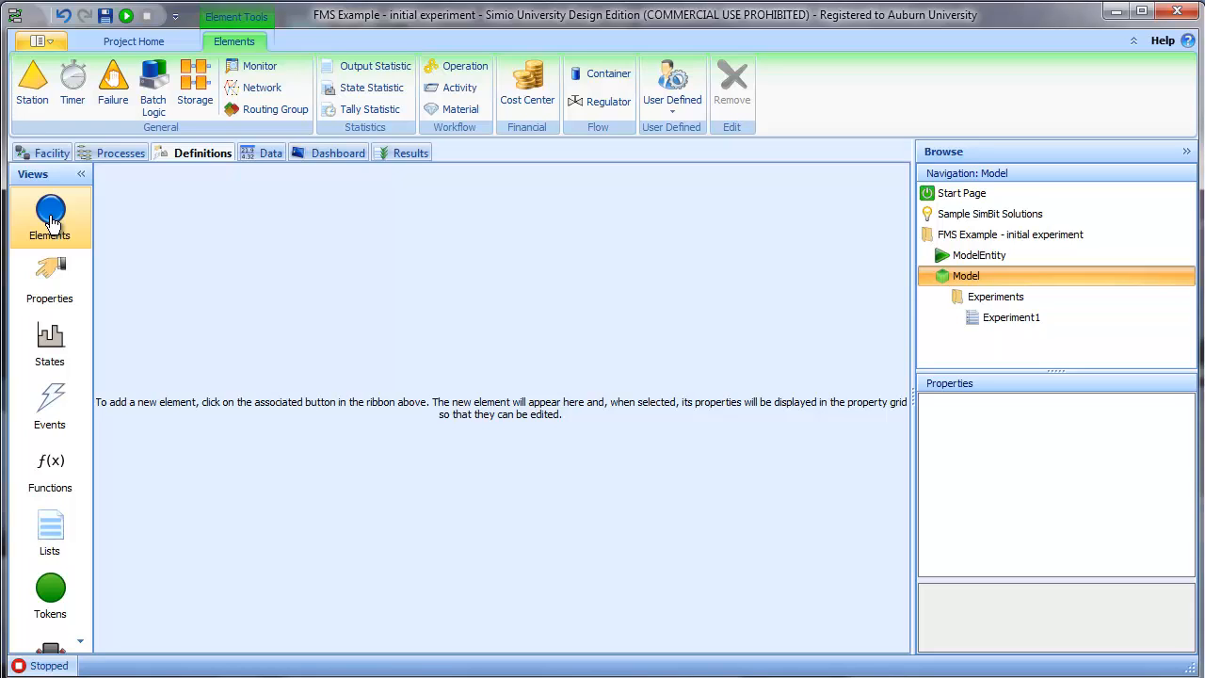
pyautogui.moveTo(141, 168)
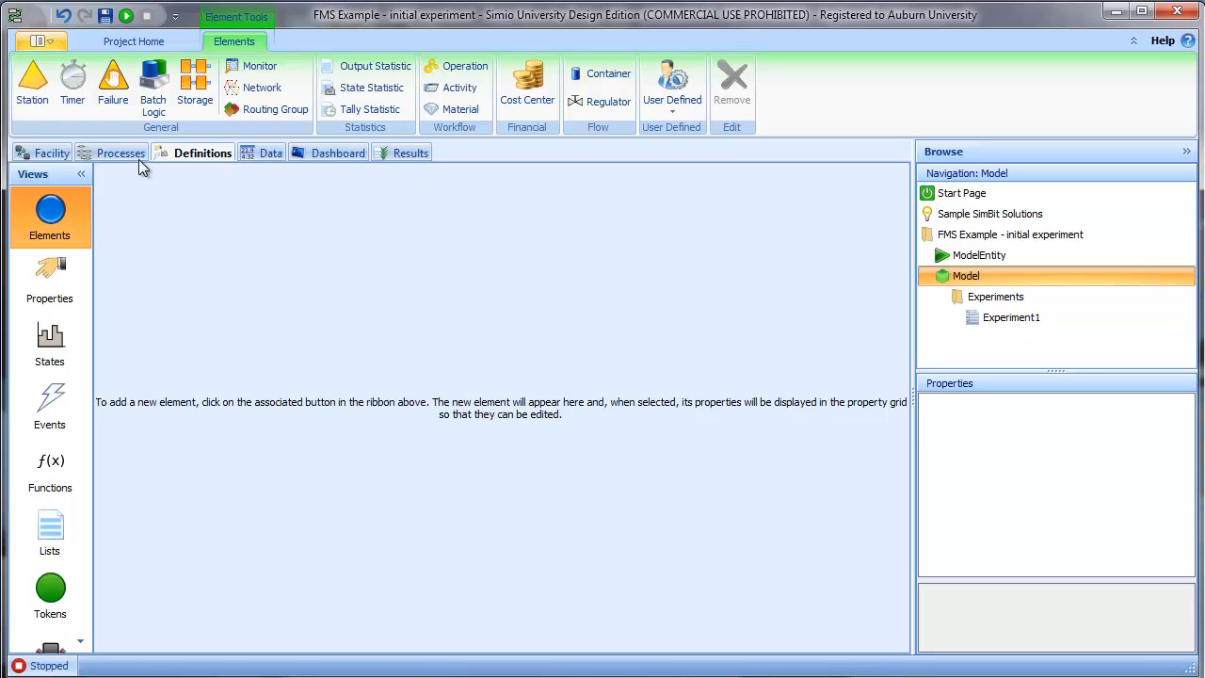
pyautogui.click(371, 87)
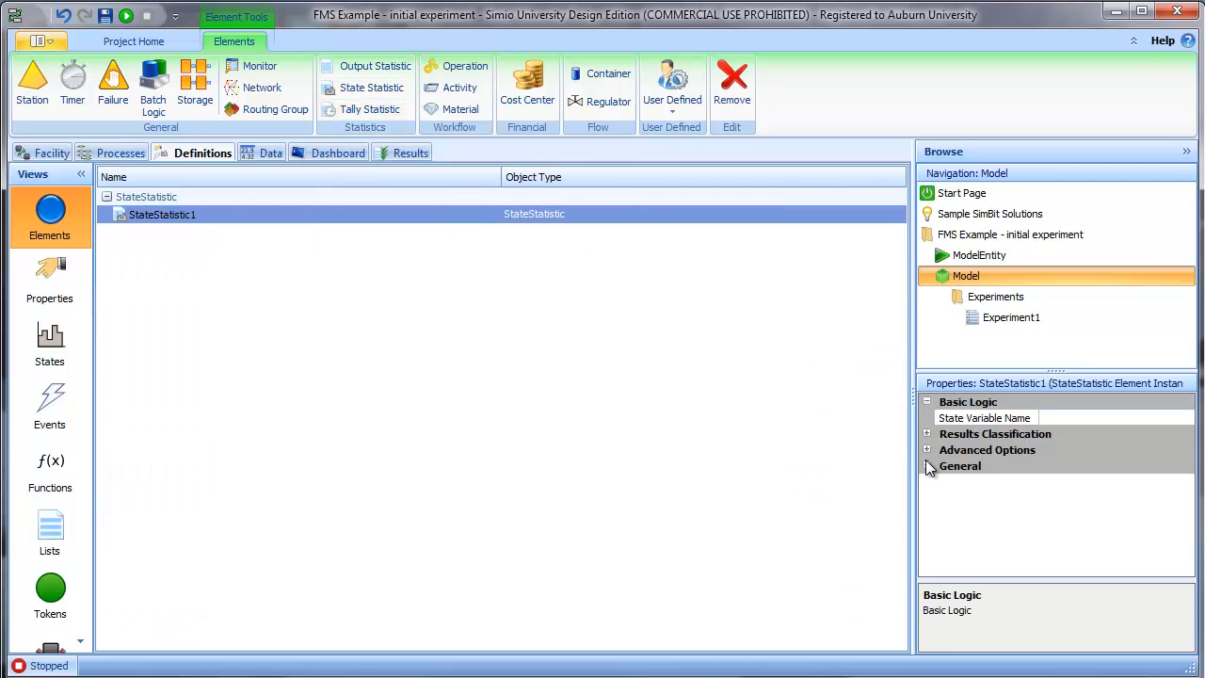
pyautogui.click(1017, 418)
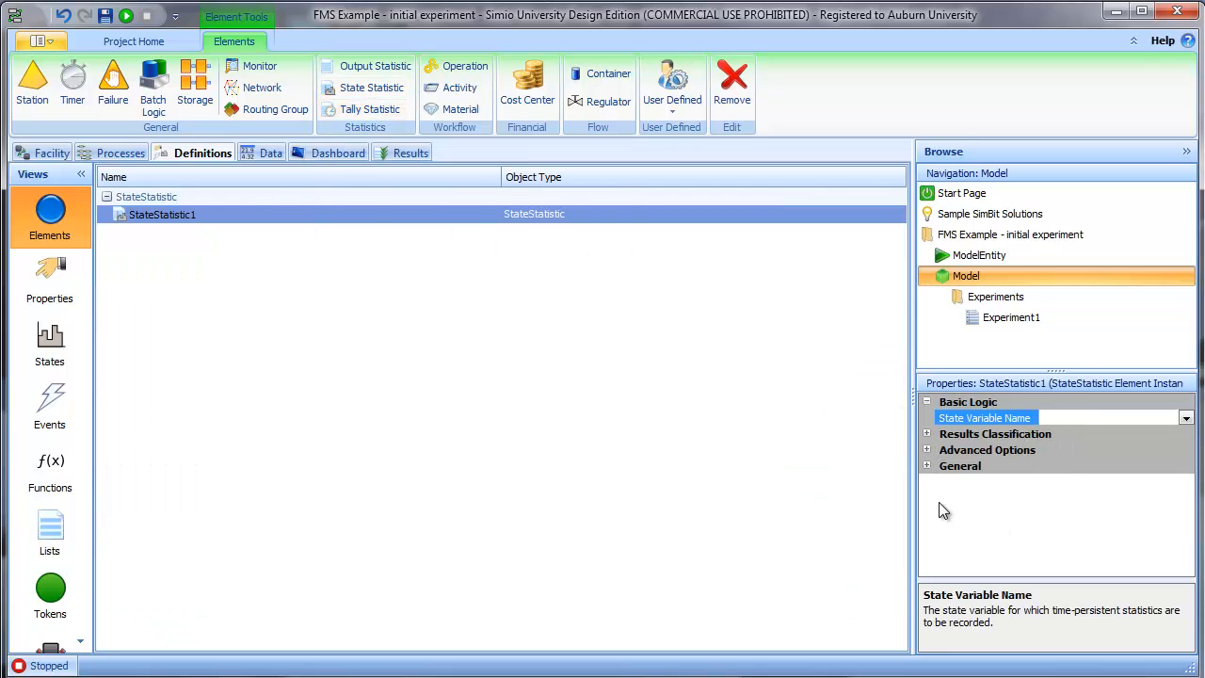
pyautogui.write('WIP')
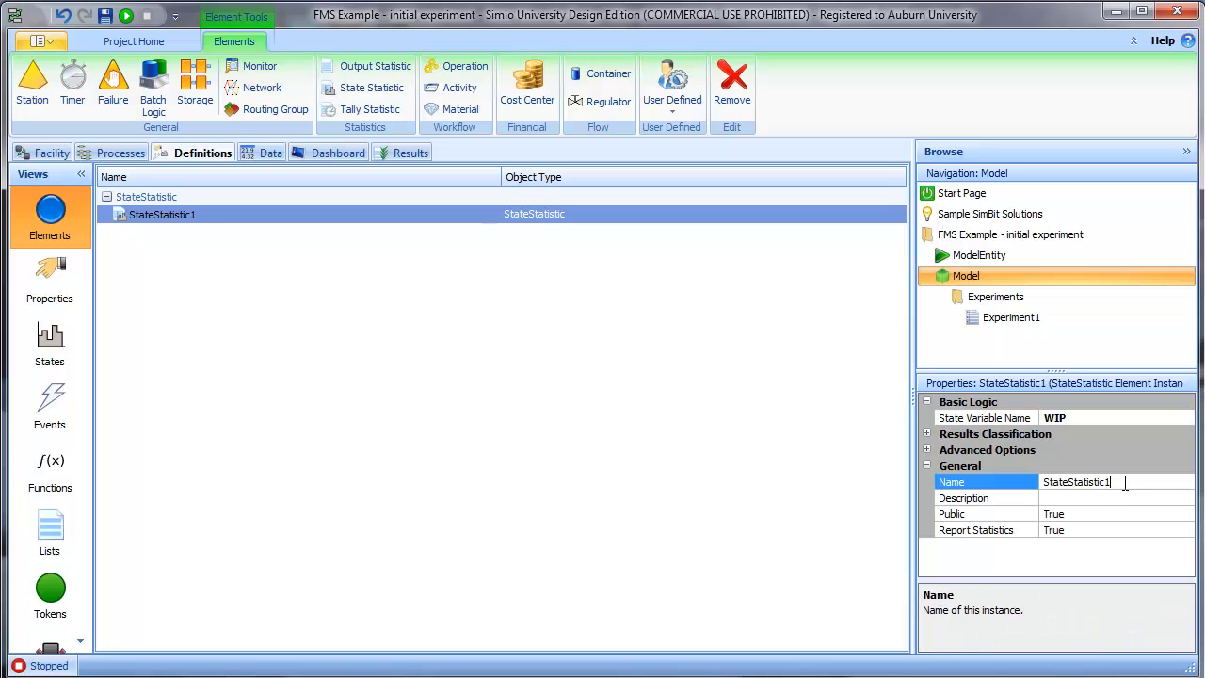
pyautogui.write('NumInSys')
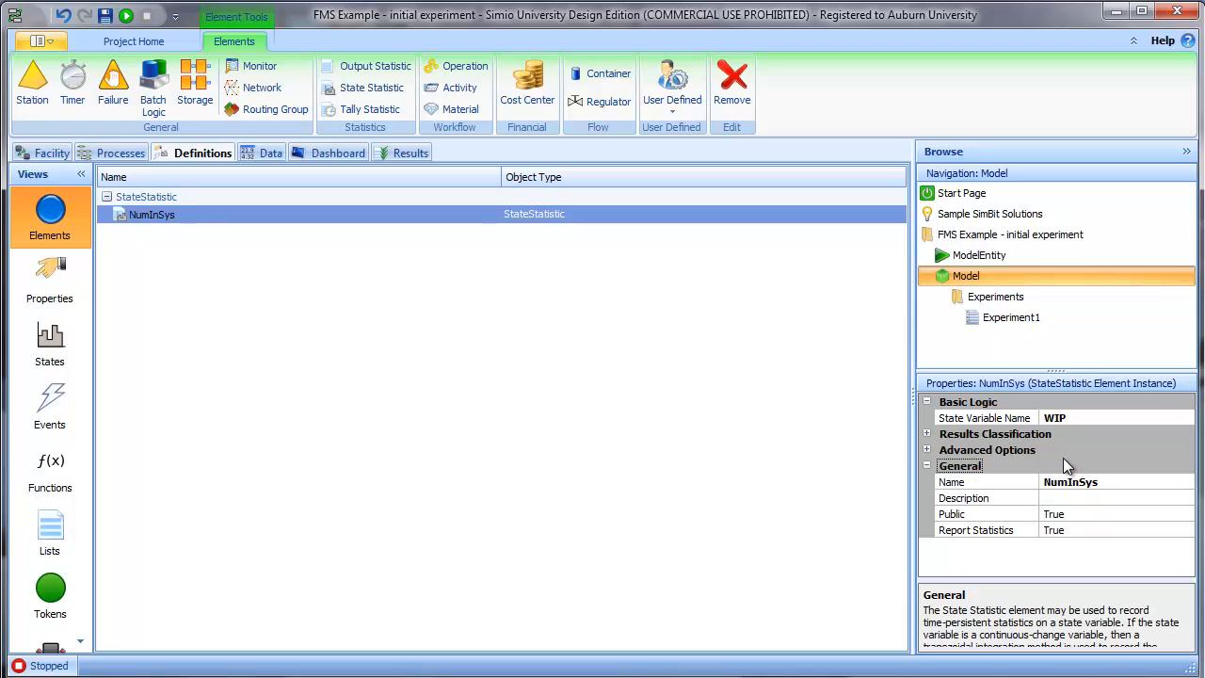
pyautogui.moveTo(1064, 471)
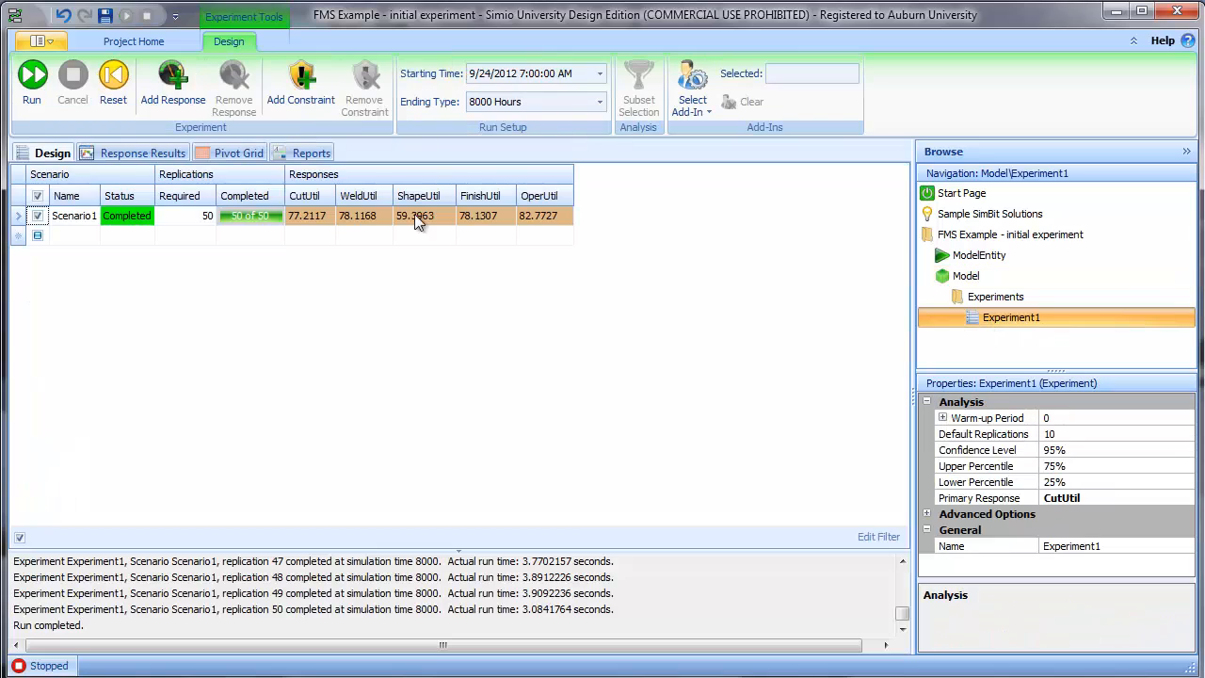
# - Set Scenario1 to 10 required replications and run the experiment
pyautogui.click(208, 214)
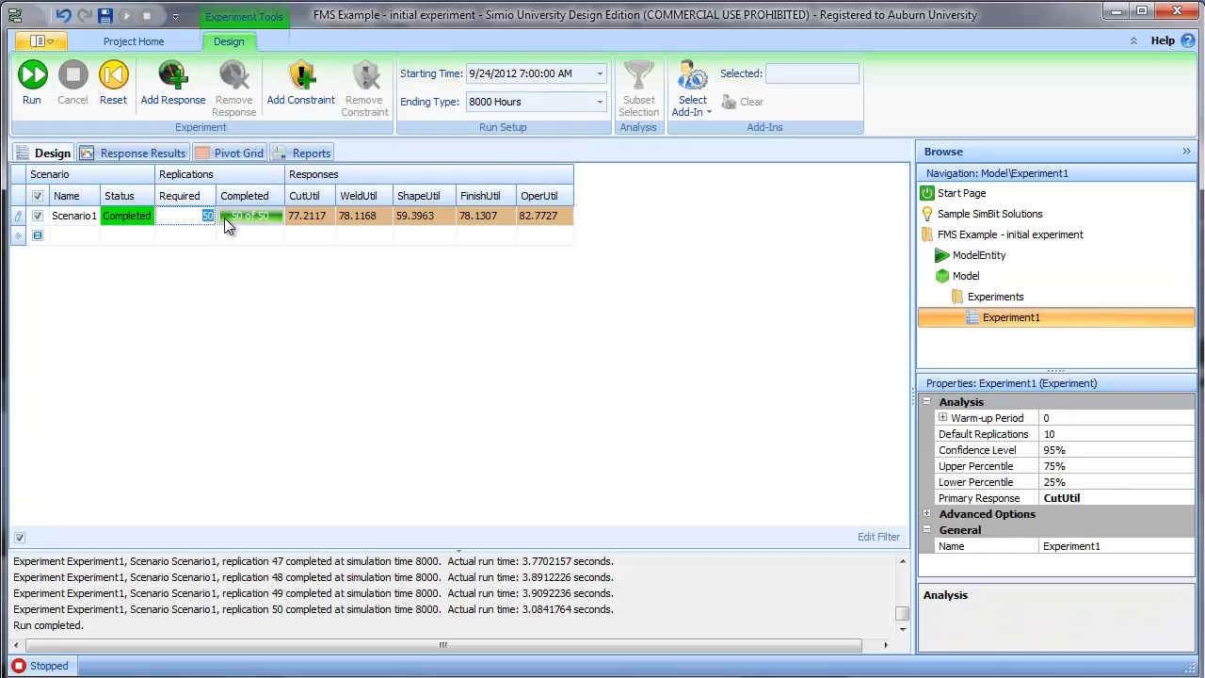
pyautogui.click(113, 83)
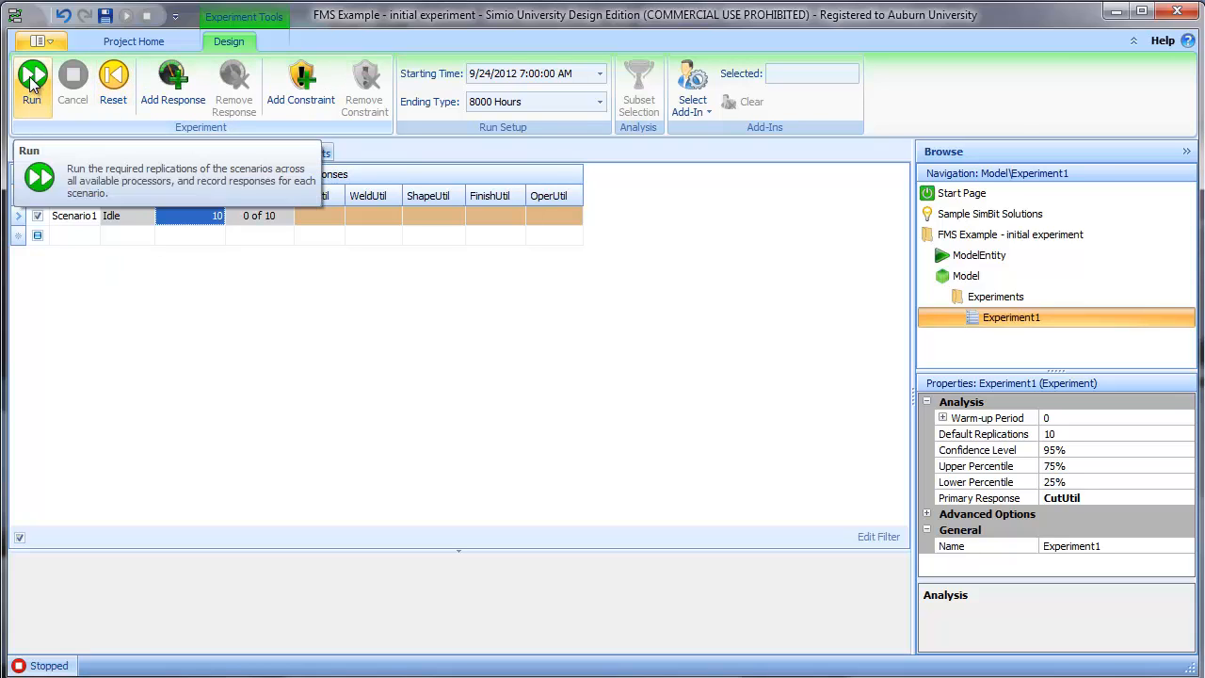
pyautogui.click(32, 83)
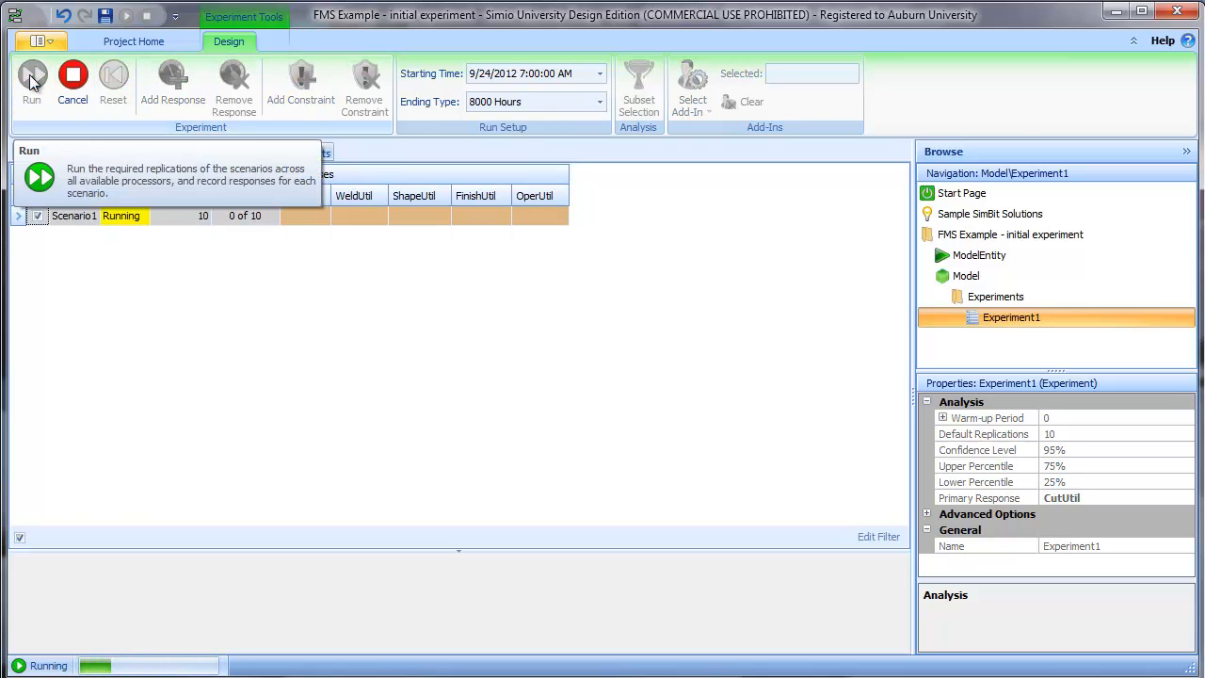
pyautogui.moveTo(299, 312)
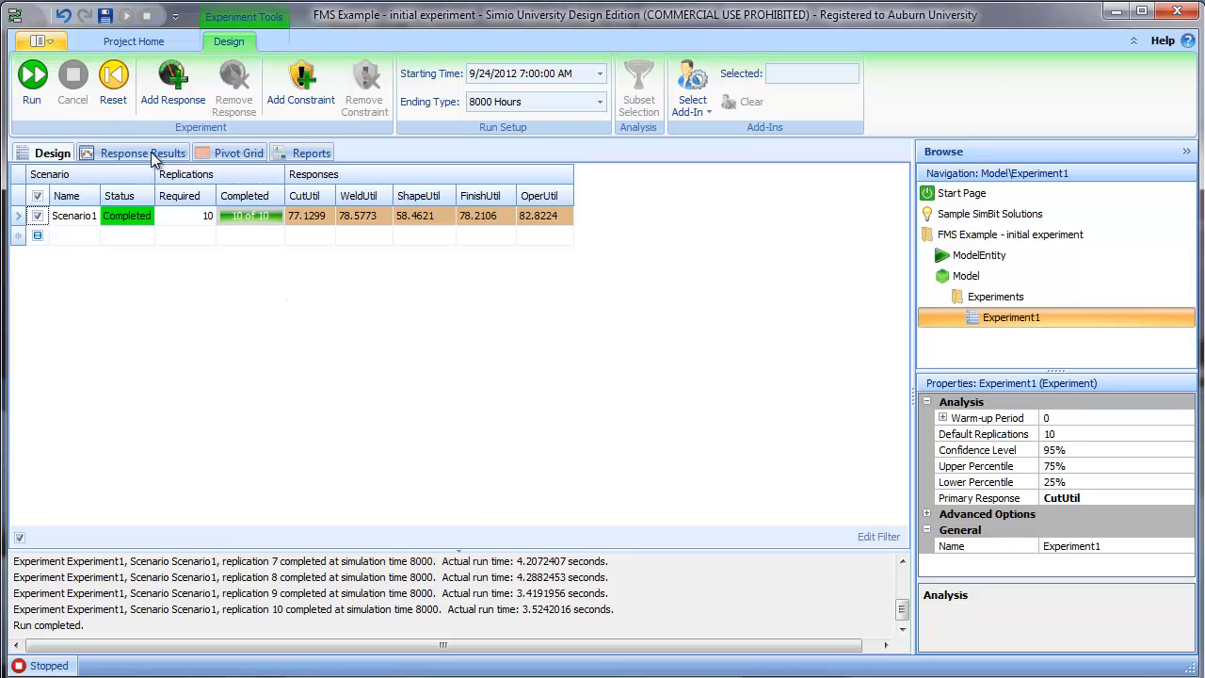
# - Show the experiment results in the Pivot Grid
pyautogui.click(240, 153)
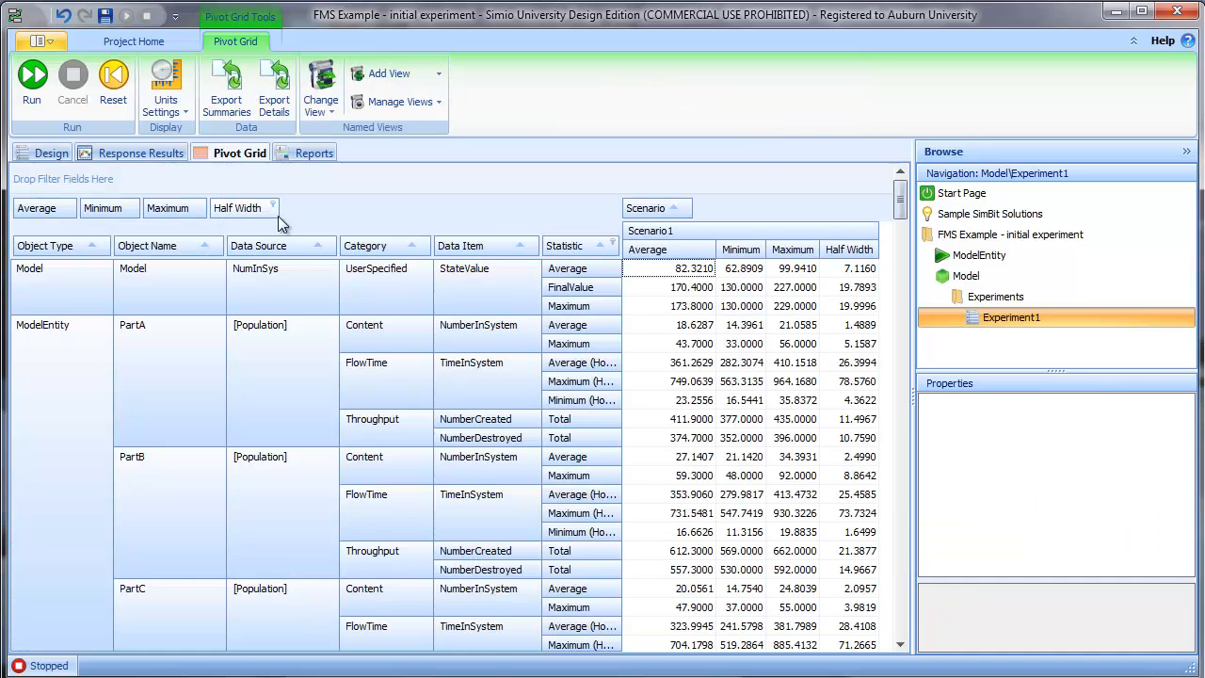
pyautogui.moveTo(324, 299)
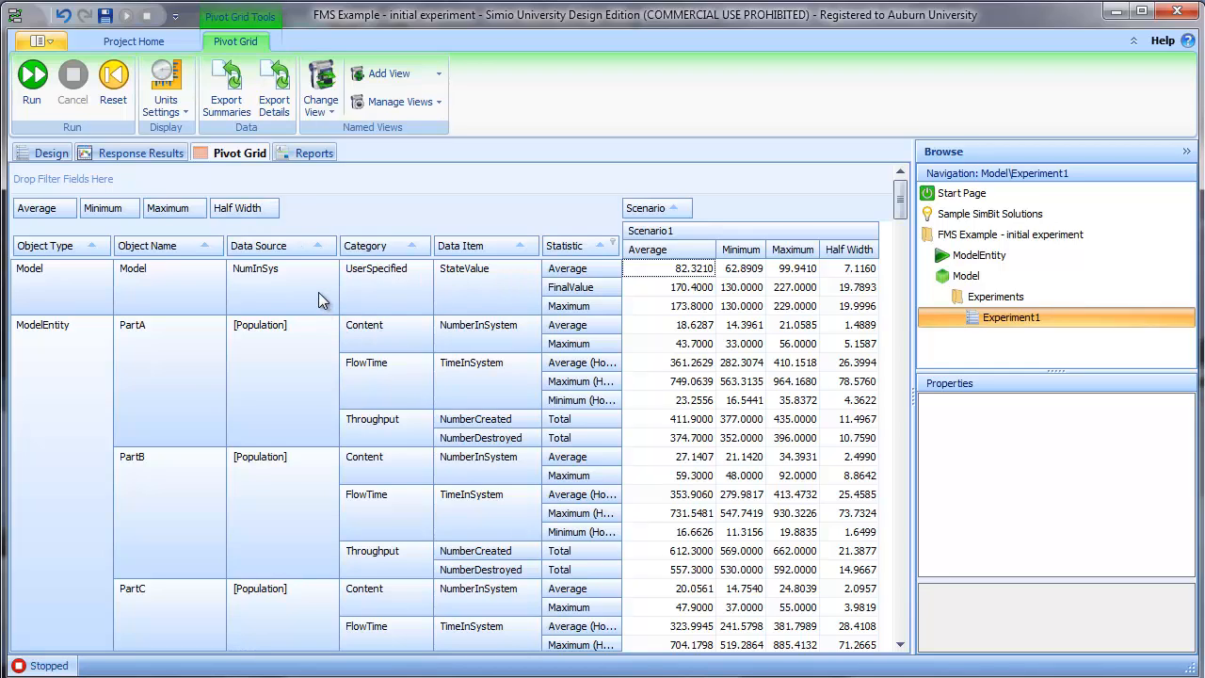
pyautogui.moveTo(633, 317)
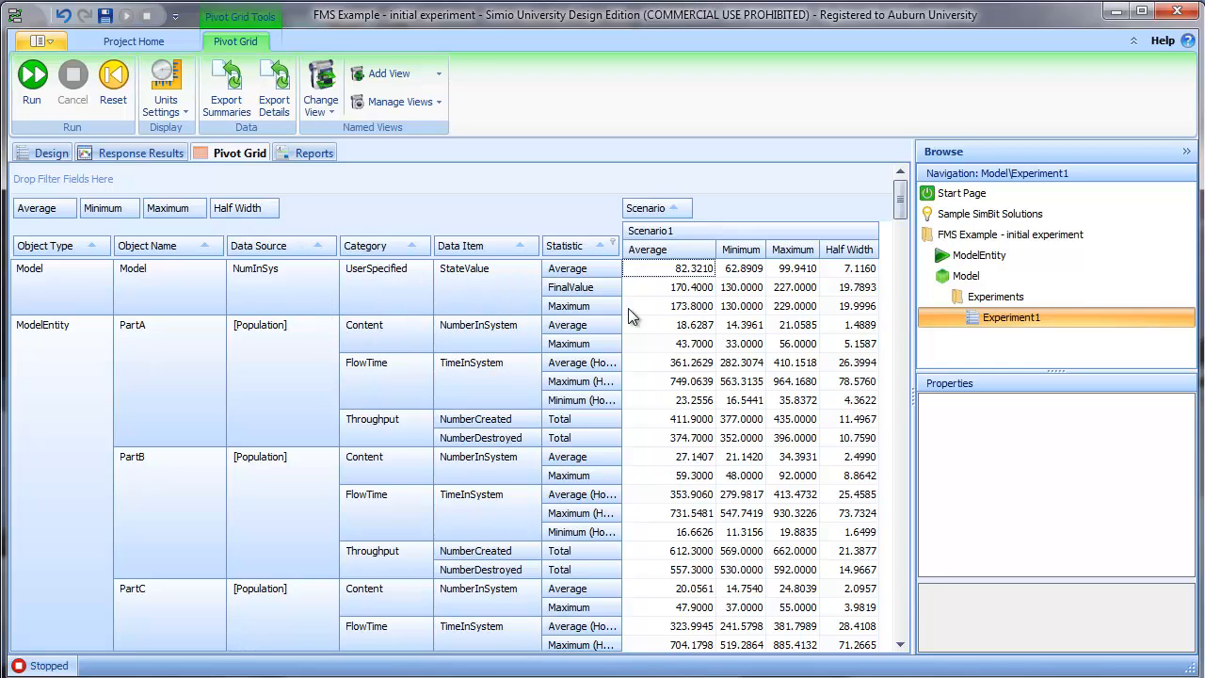
pyautogui.moveTo(690, 283)
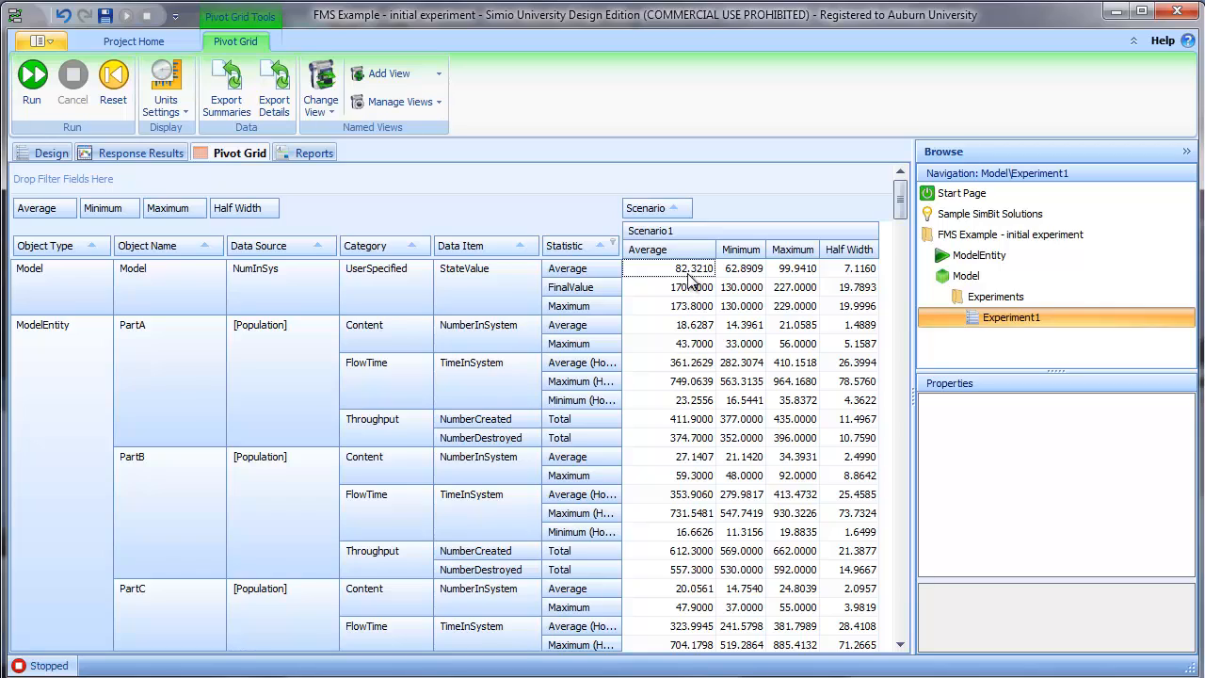
pyautogui.moveTo(676, 305)
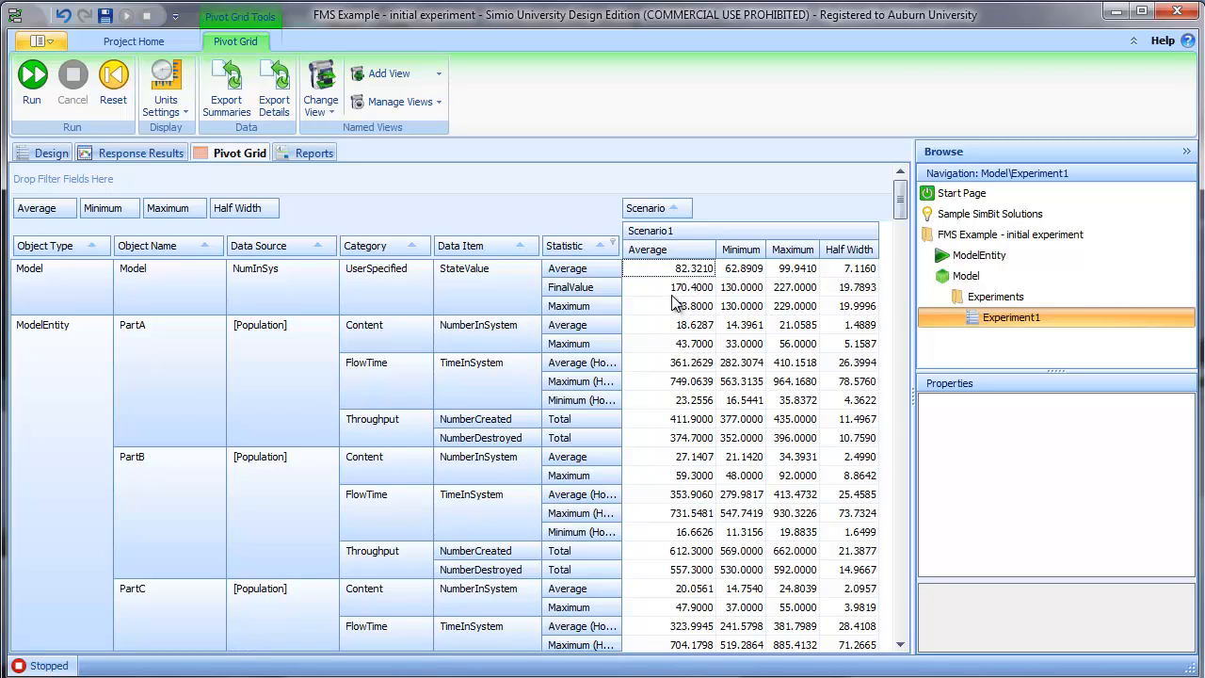
pyautogui.moveTo(663, 310)
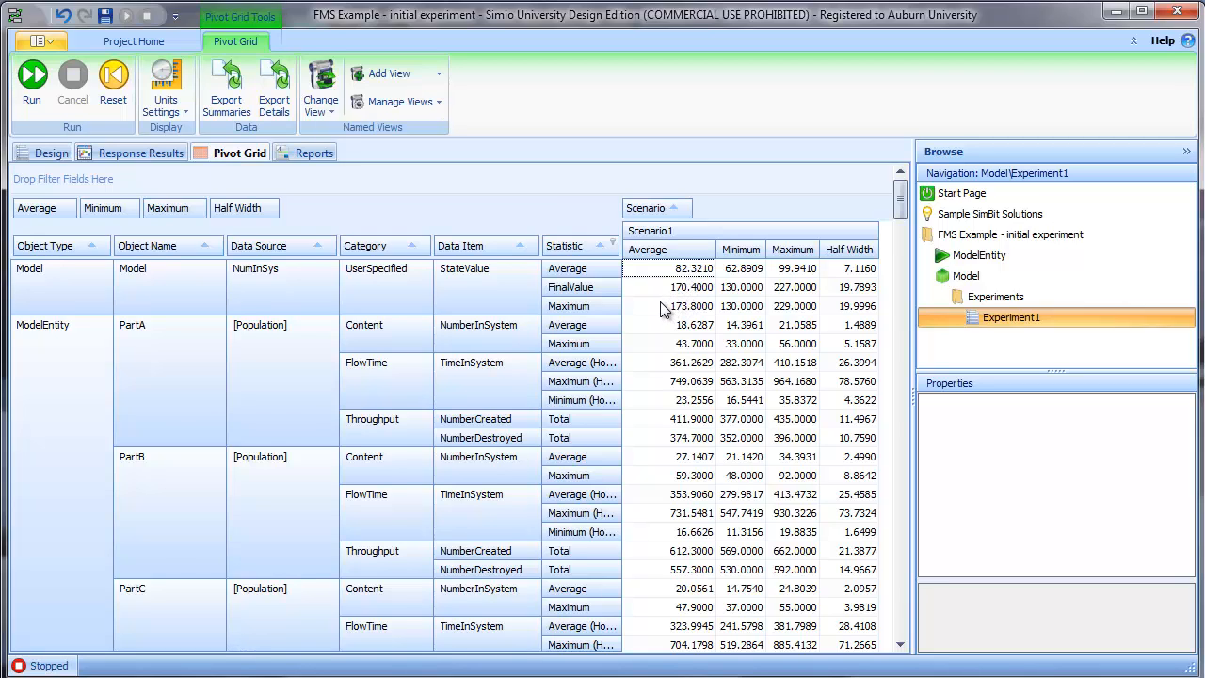
pyautogui.moveTo(776, 497)
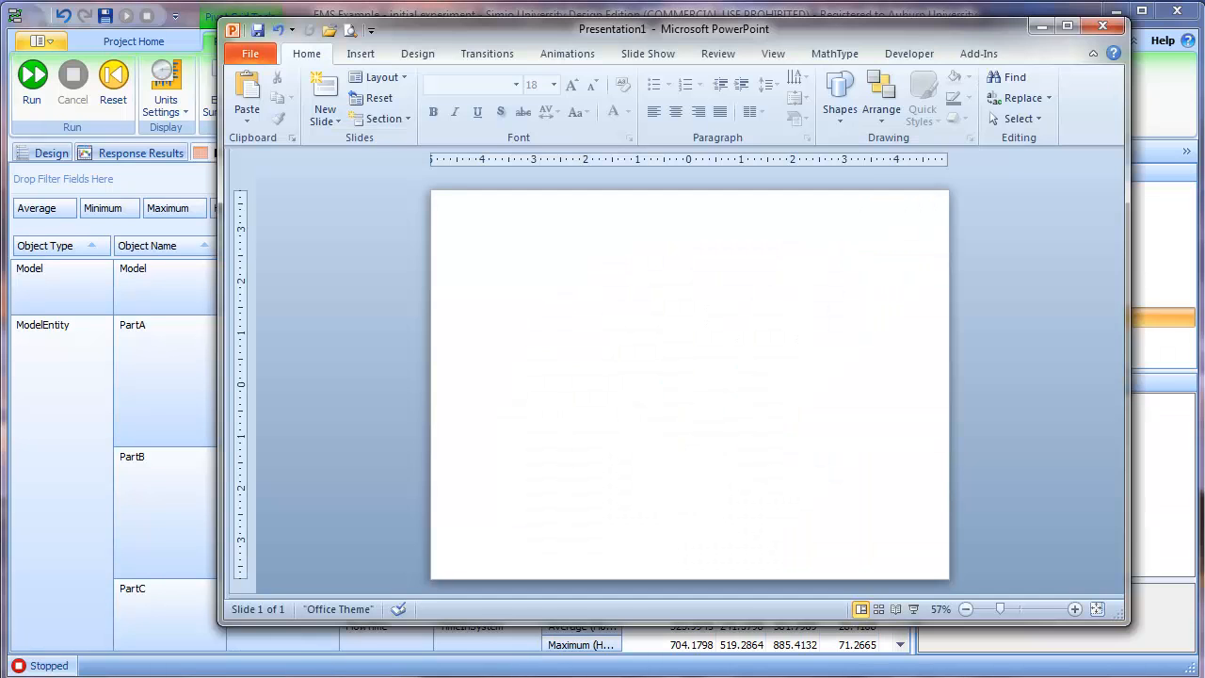
# - Draw a horizontal line and a second shape on the blank PowerPoint slide
pyautogui.click(840, 98)
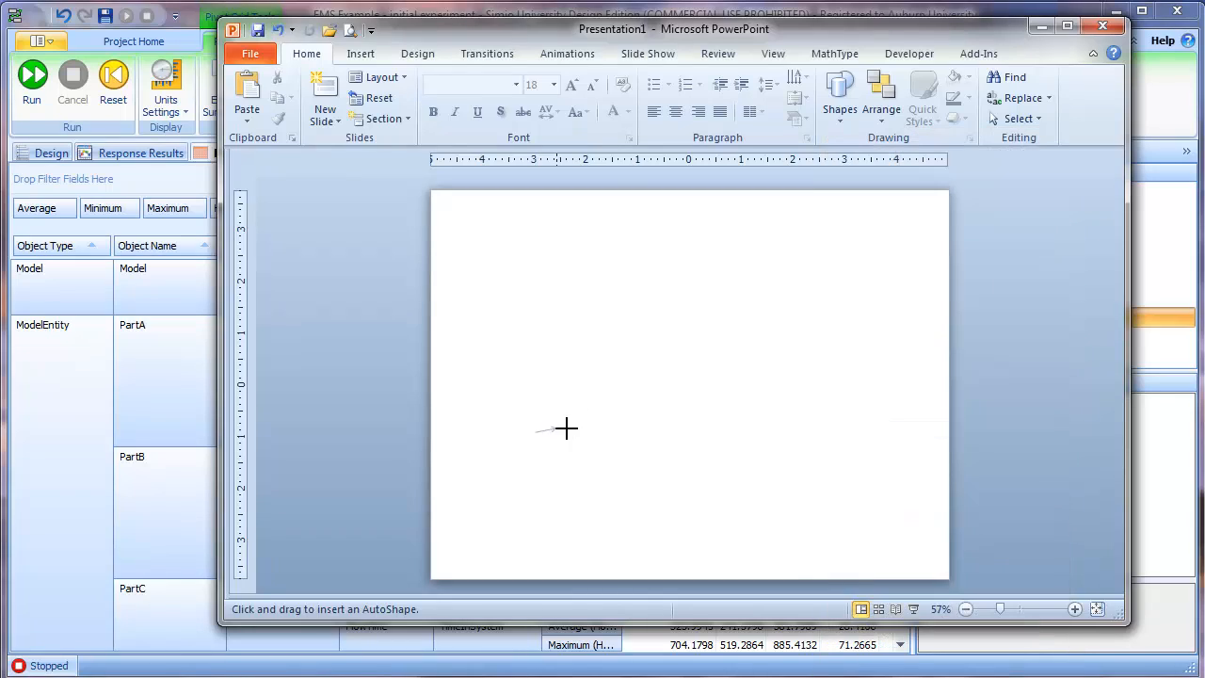
pyautogui.moveTo(535, 431); pyautogui.dragTo(893, 431)
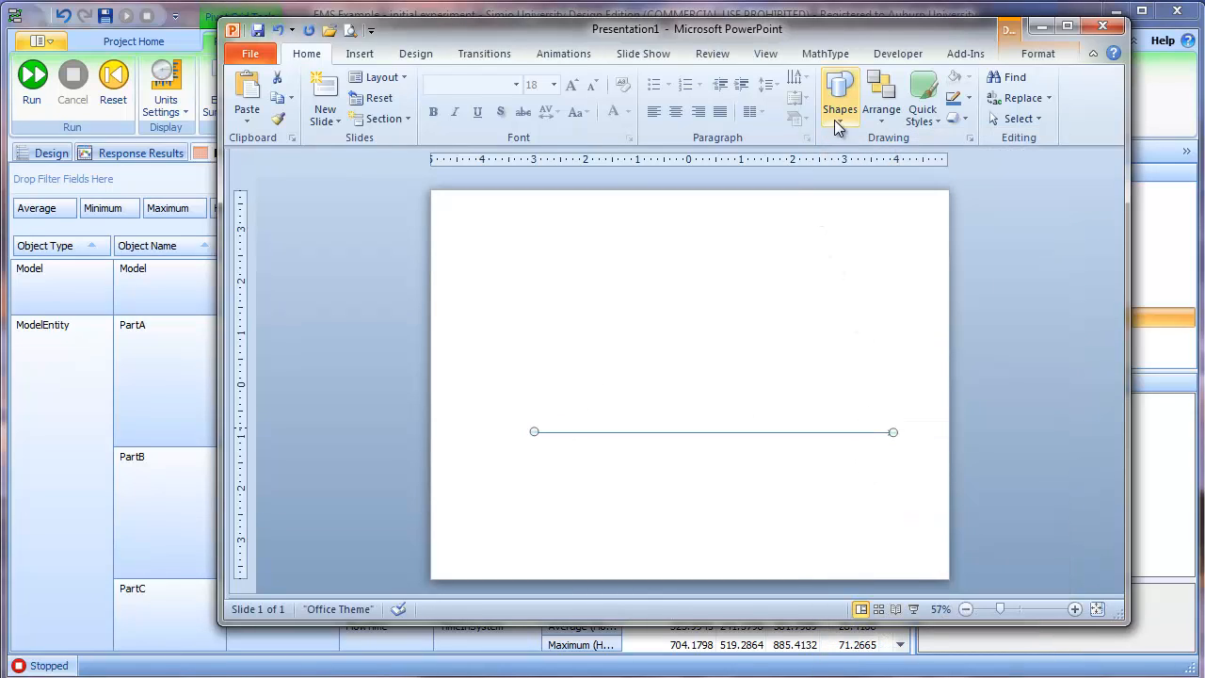
pyautogui.click(840, 95)
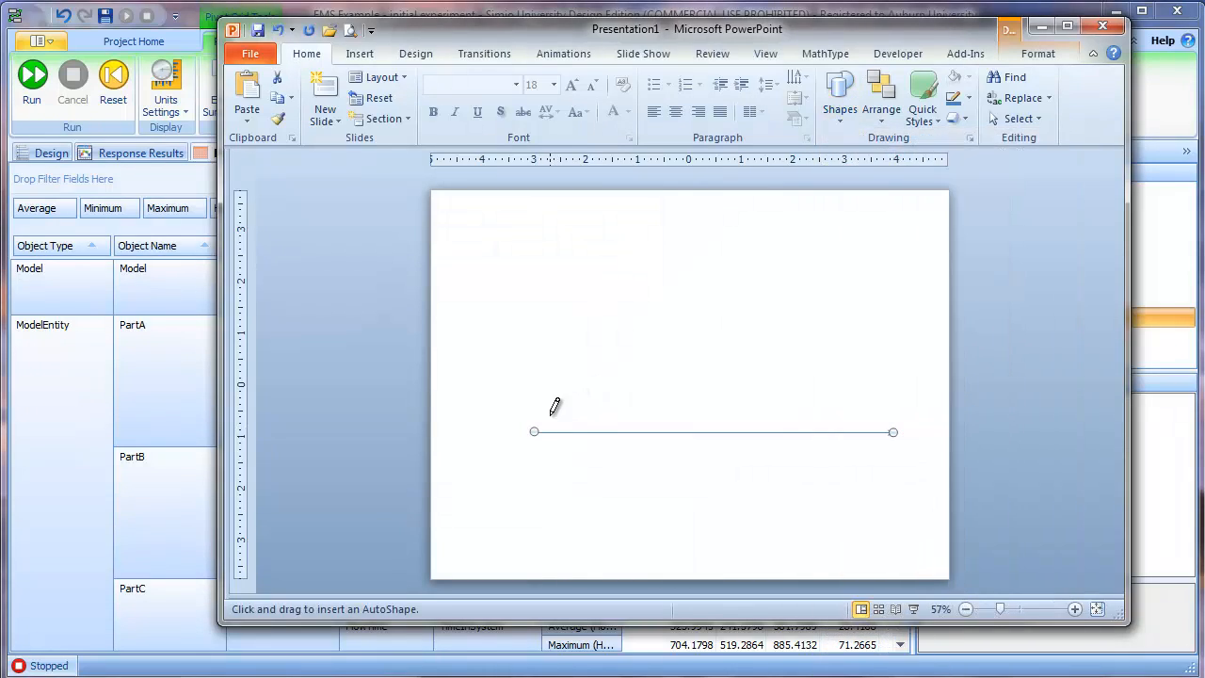
pyautogui.moveTo(542, 418); pyautogui.dragTo(843, 216)
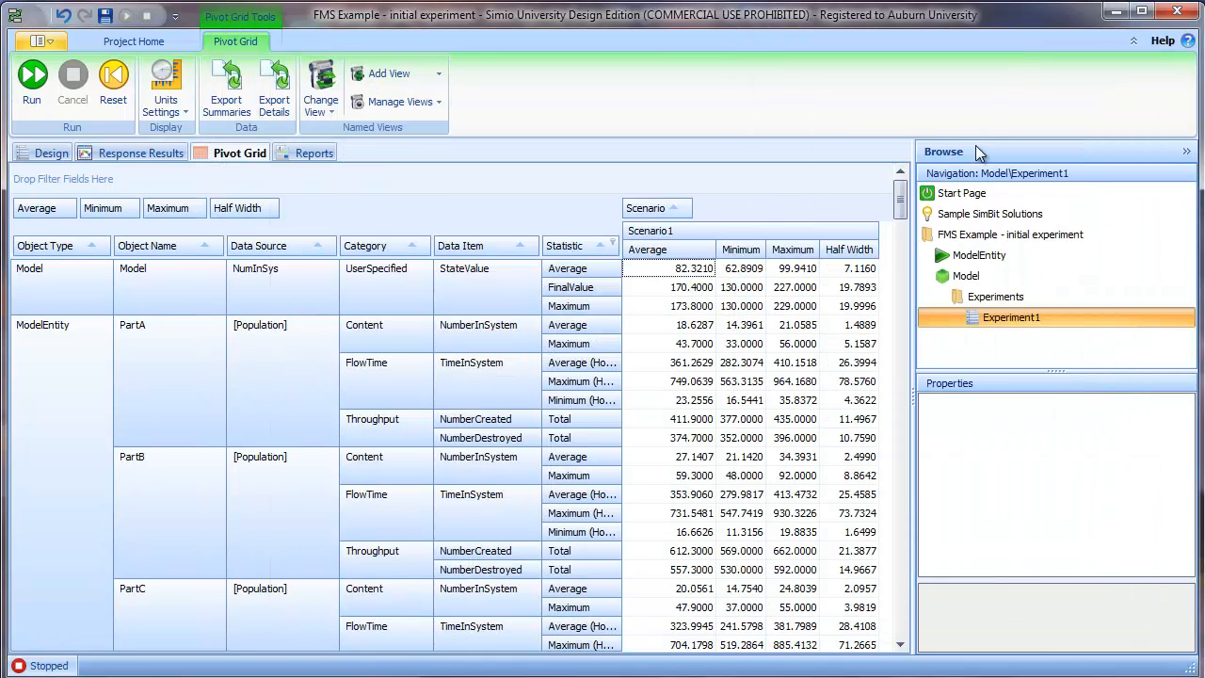
pyautogui.moveTo(904, 267)
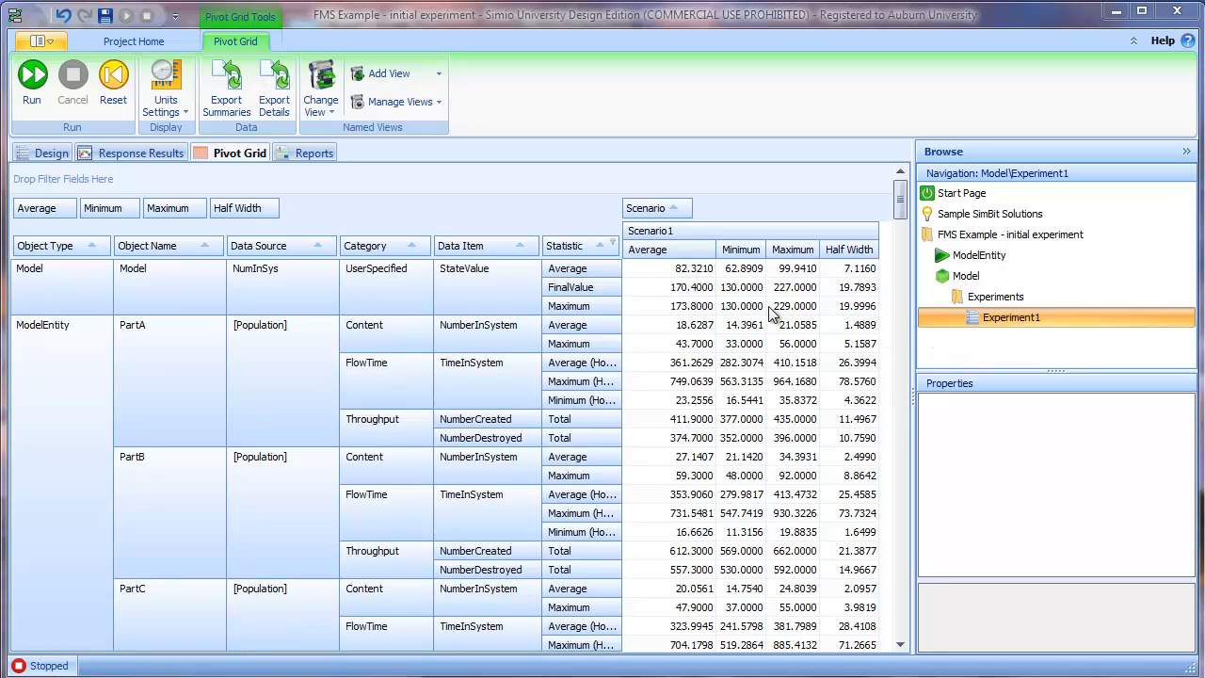
# - Return to the experiment's Design scenario and responses table
pyautogui.click(53, 153)
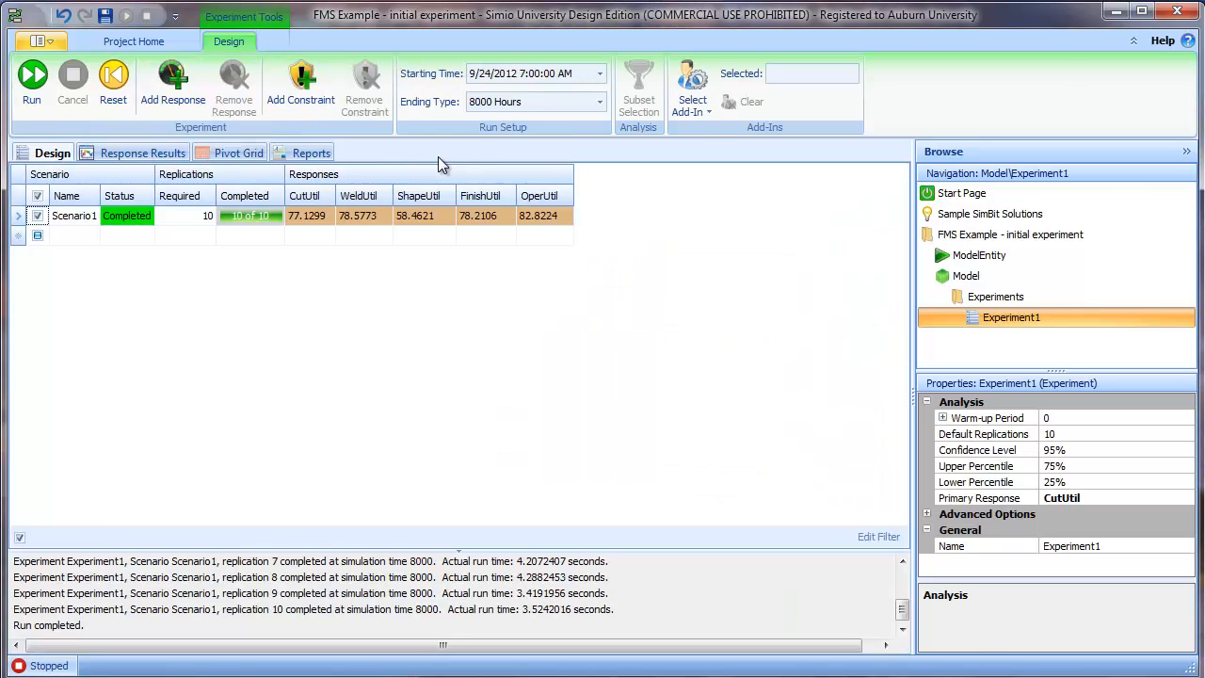
pyautogui.moveTo(531, 102)
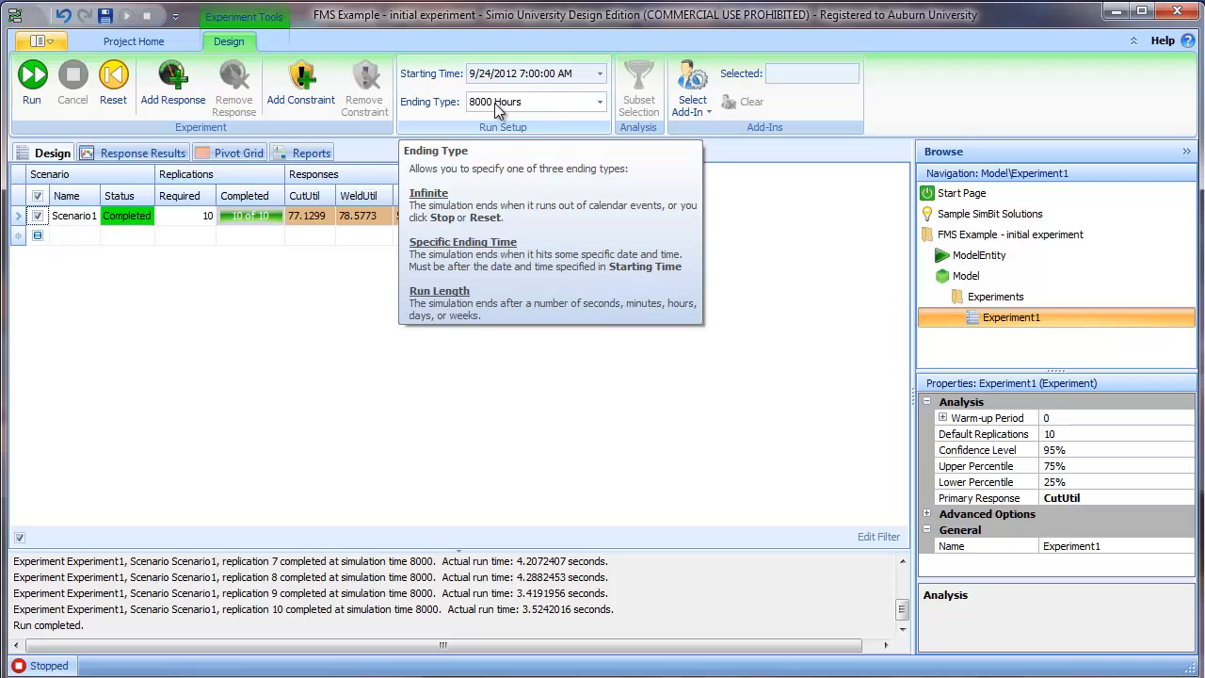
pyautogui.moveTo(490, 111)
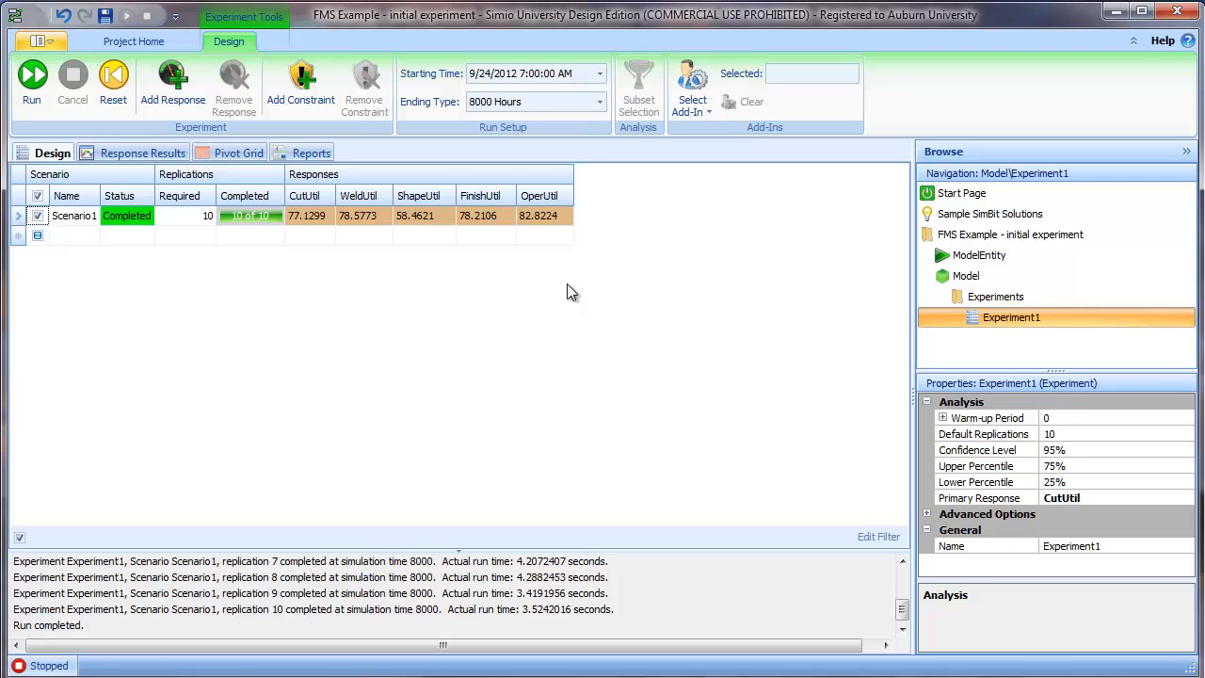
pyautogui.moveTo(957, 275)
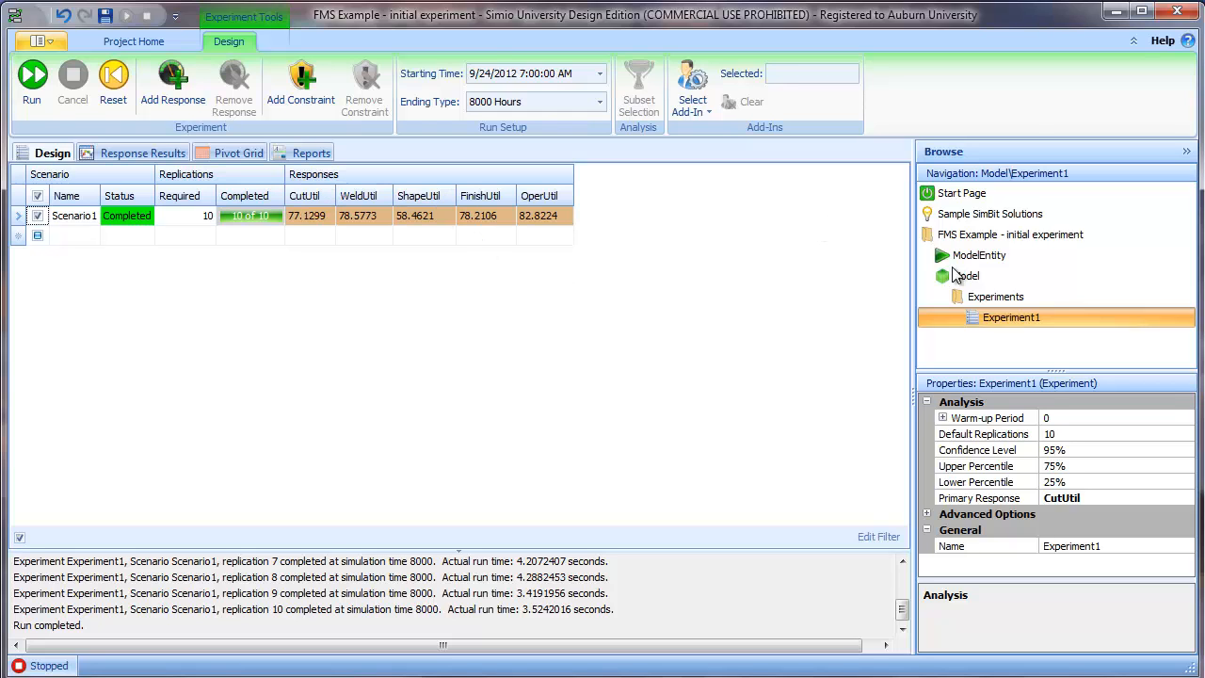
# - Return from the experiment to the model to reach its element definitions
pyautogui.click(968, 274)
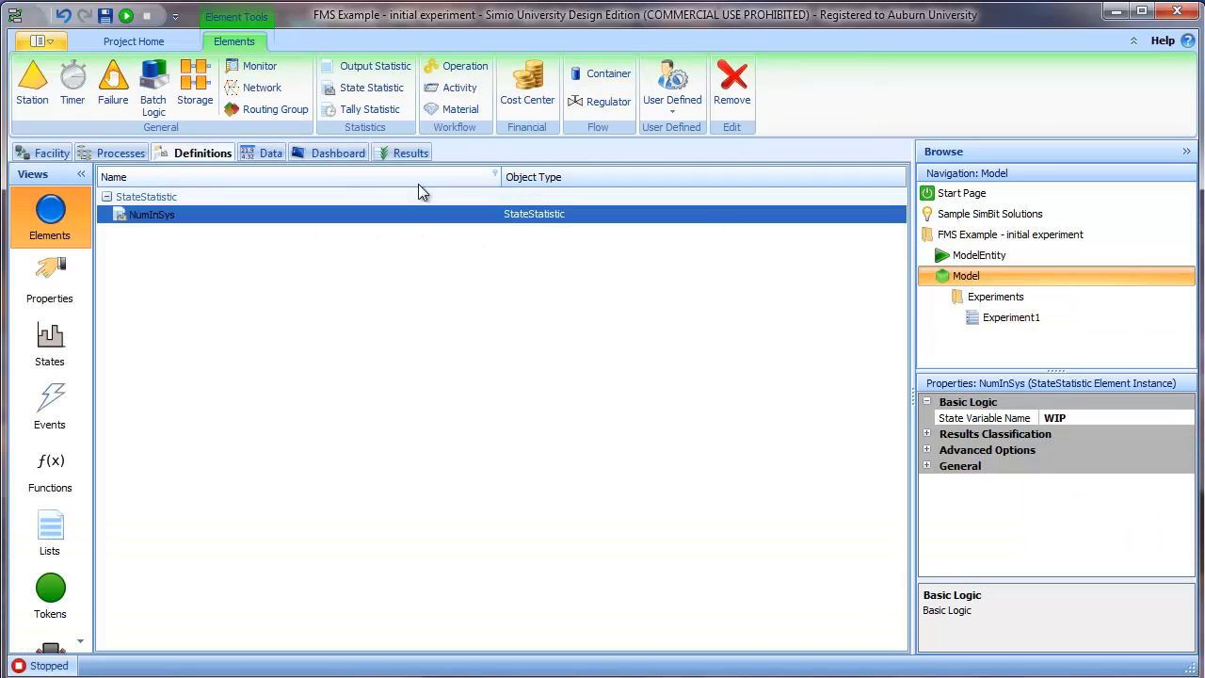
# - Select the NumInSys statistic to confirm its state variable is WIP
pyautogui.click(53, 152)
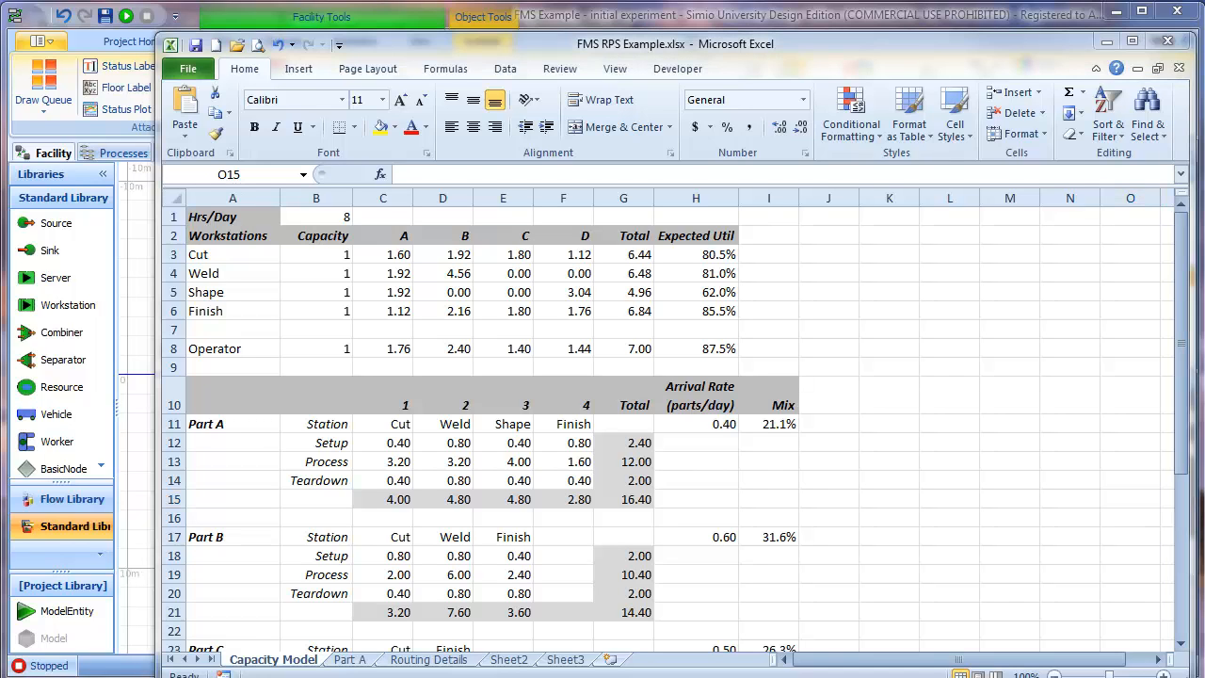
pyautogui.moveTo(881, 460)
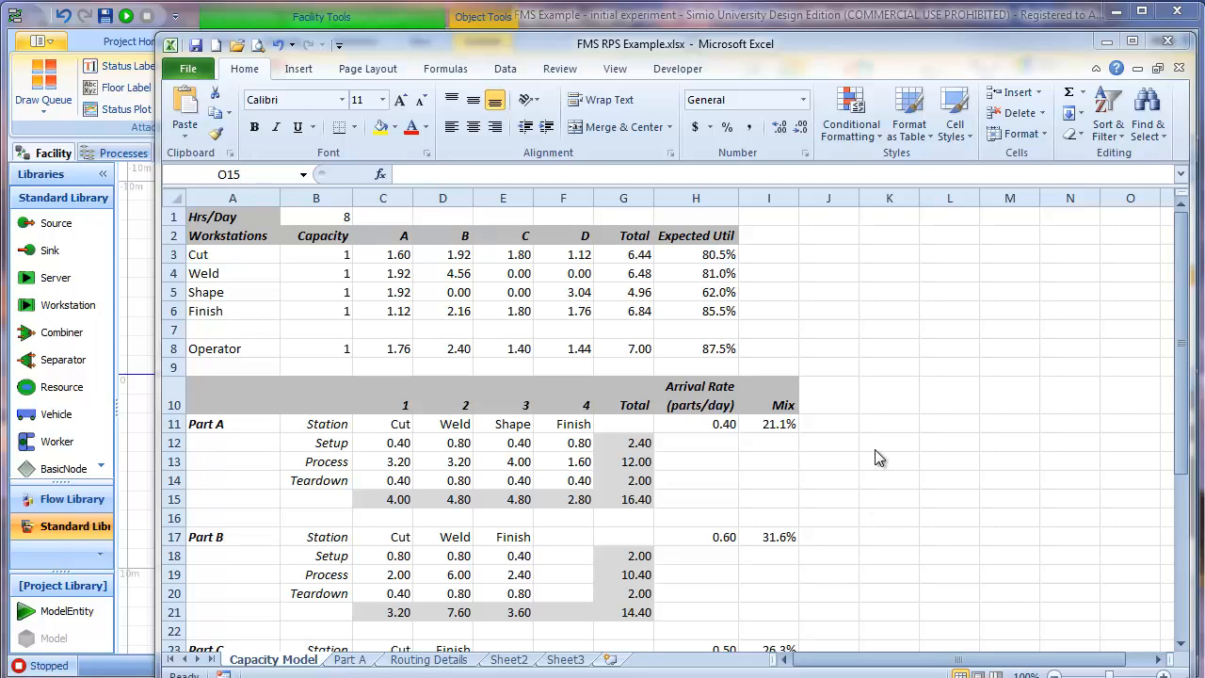
pyautogui.moveTo(828, 391)
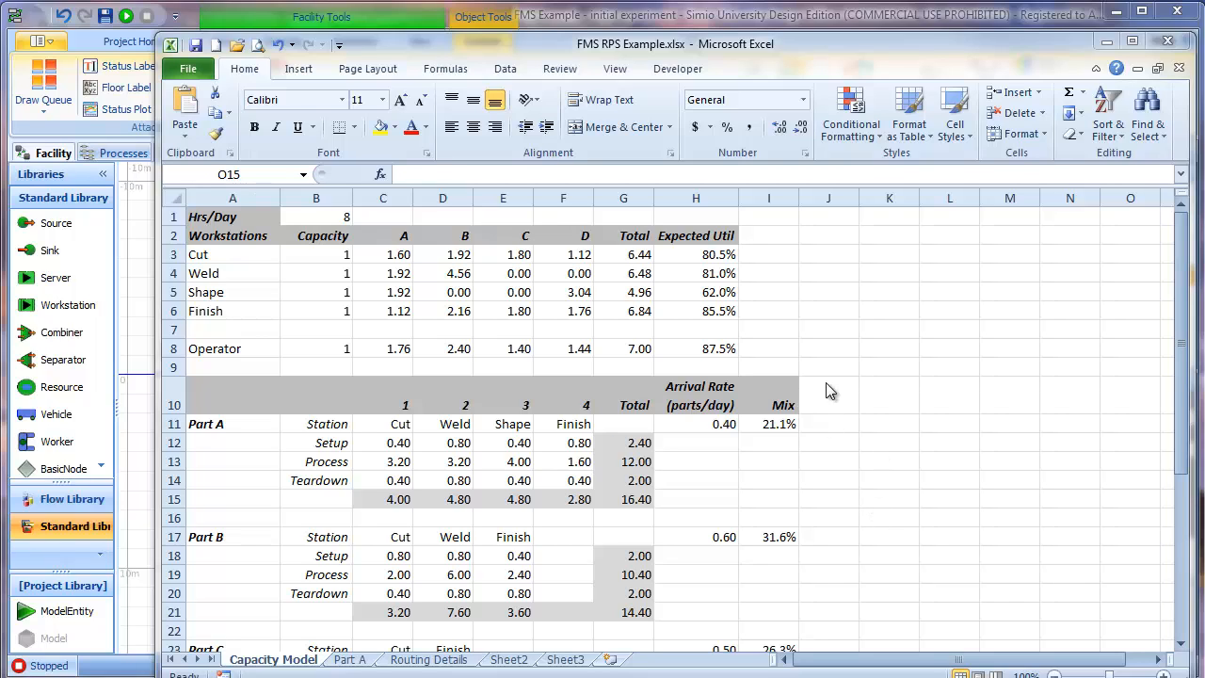
pyautogui.moveTo(1111, 59)
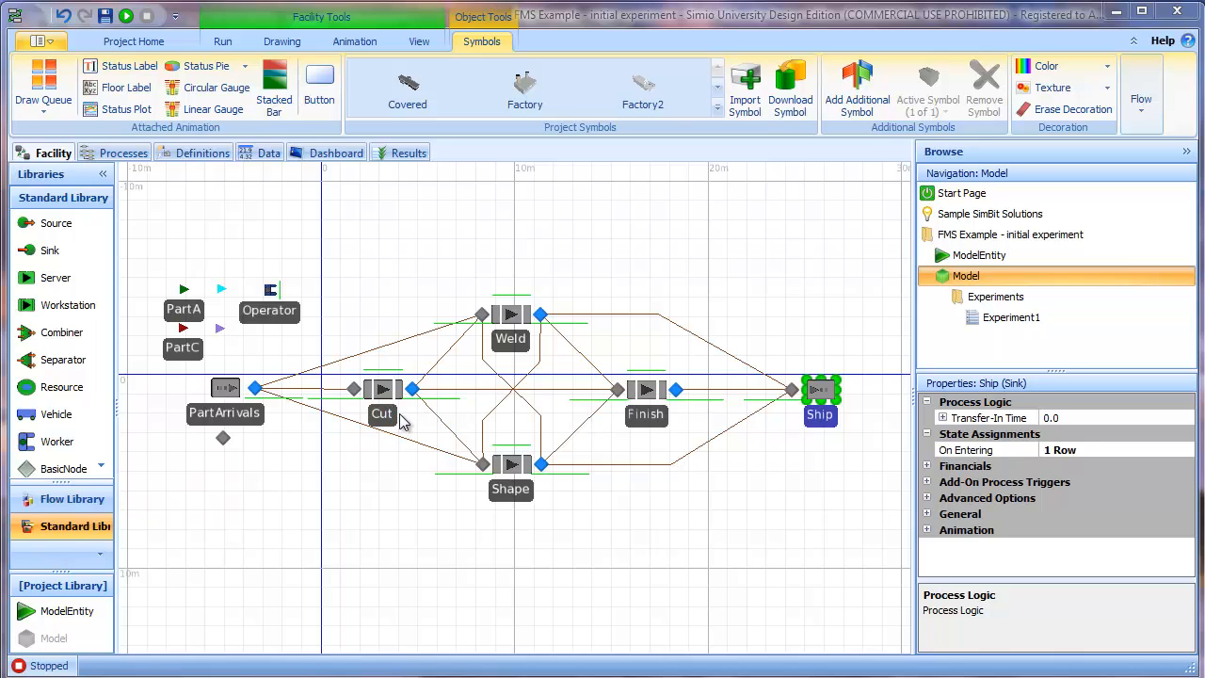
# - Review the Cut and Weld workstations' processing settings and the run setup
pyautogui.click(382, 390)
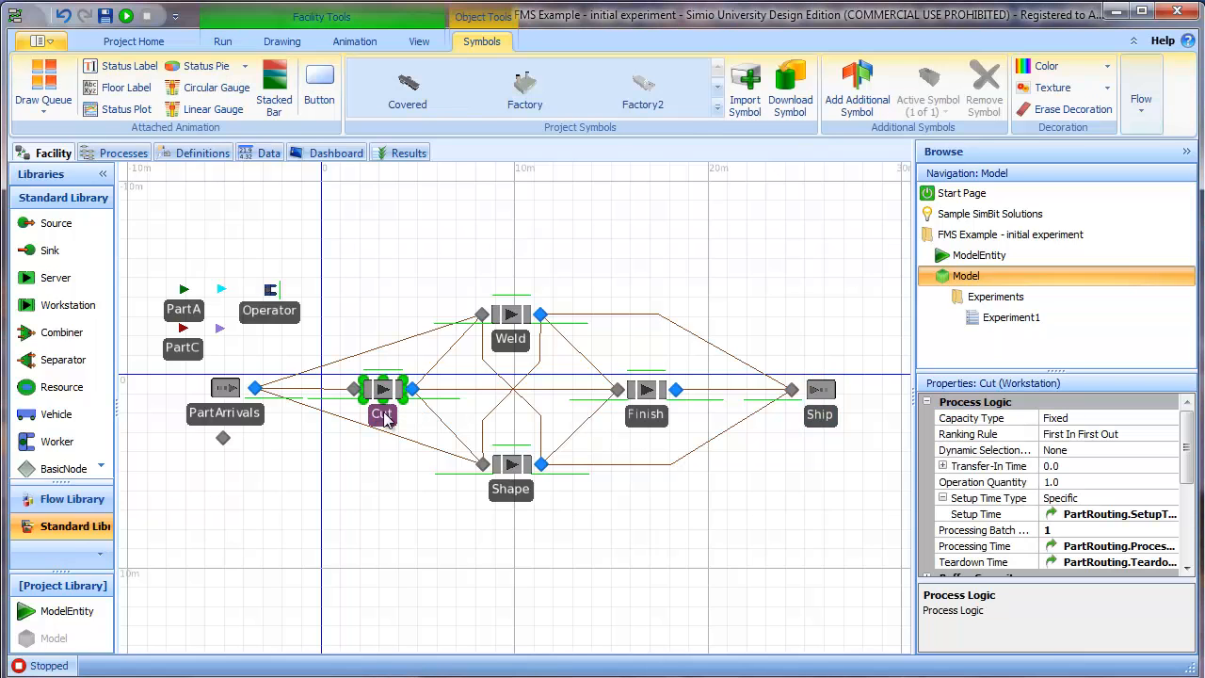
pyautogui.scroll(-3)
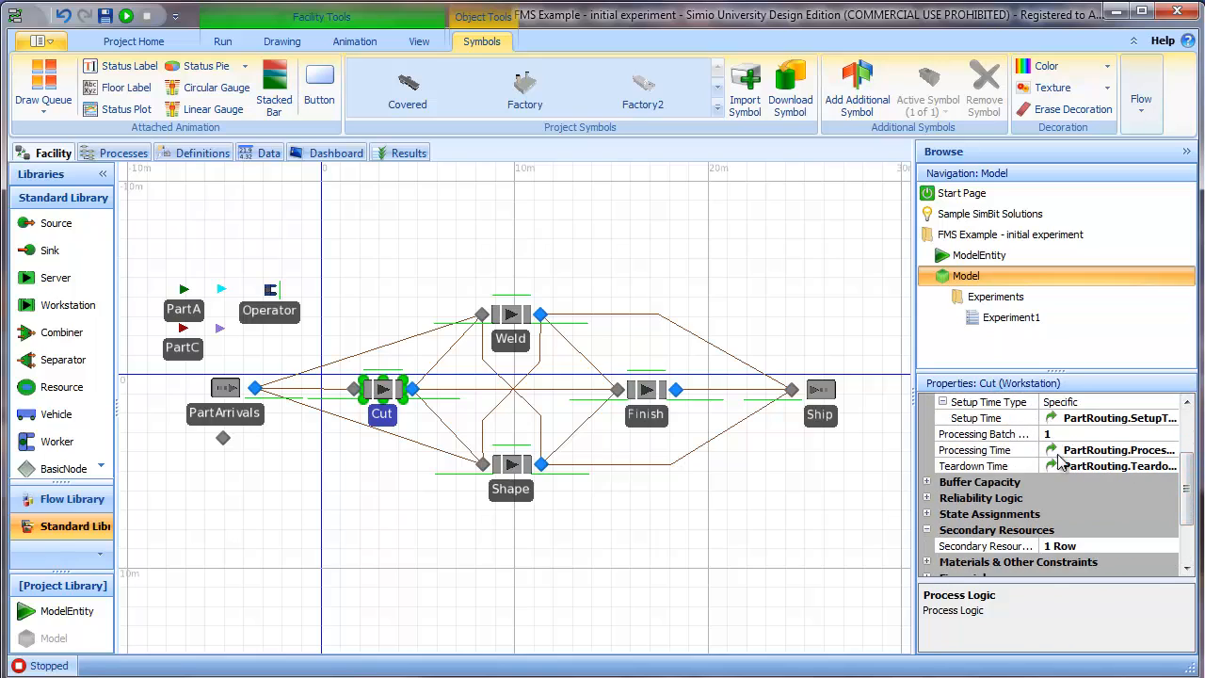
pyautogui.moveTo(838, 329)
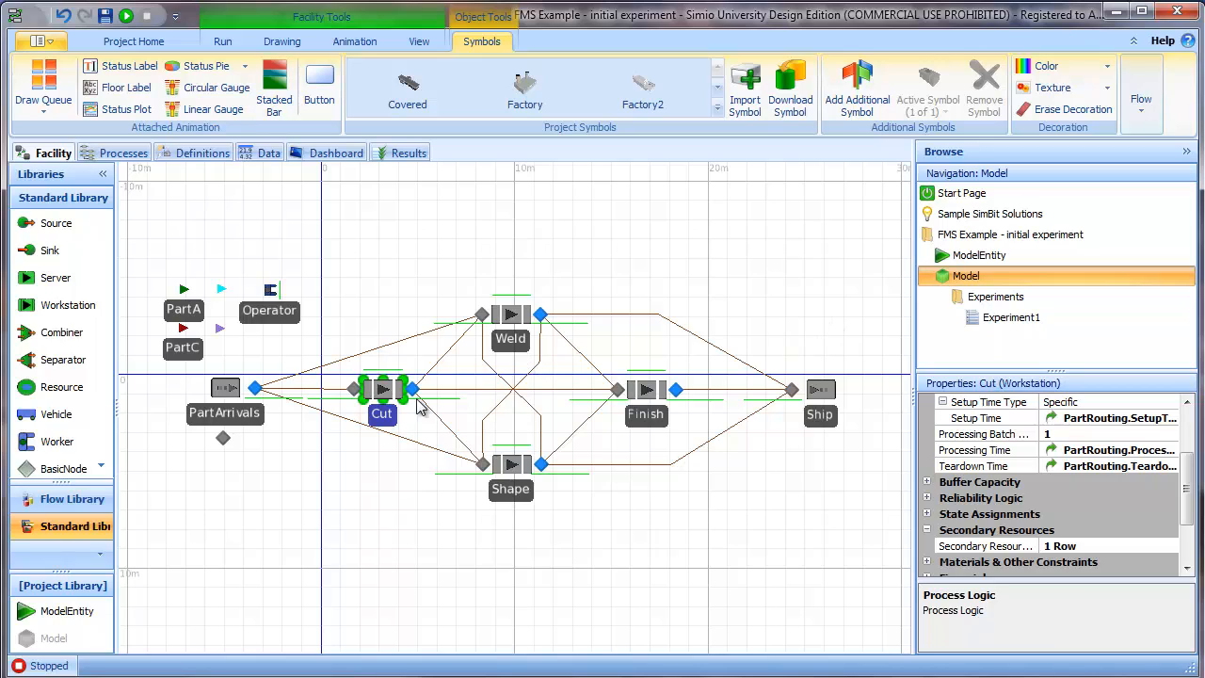
pyautogui.moveTo(436, 381)
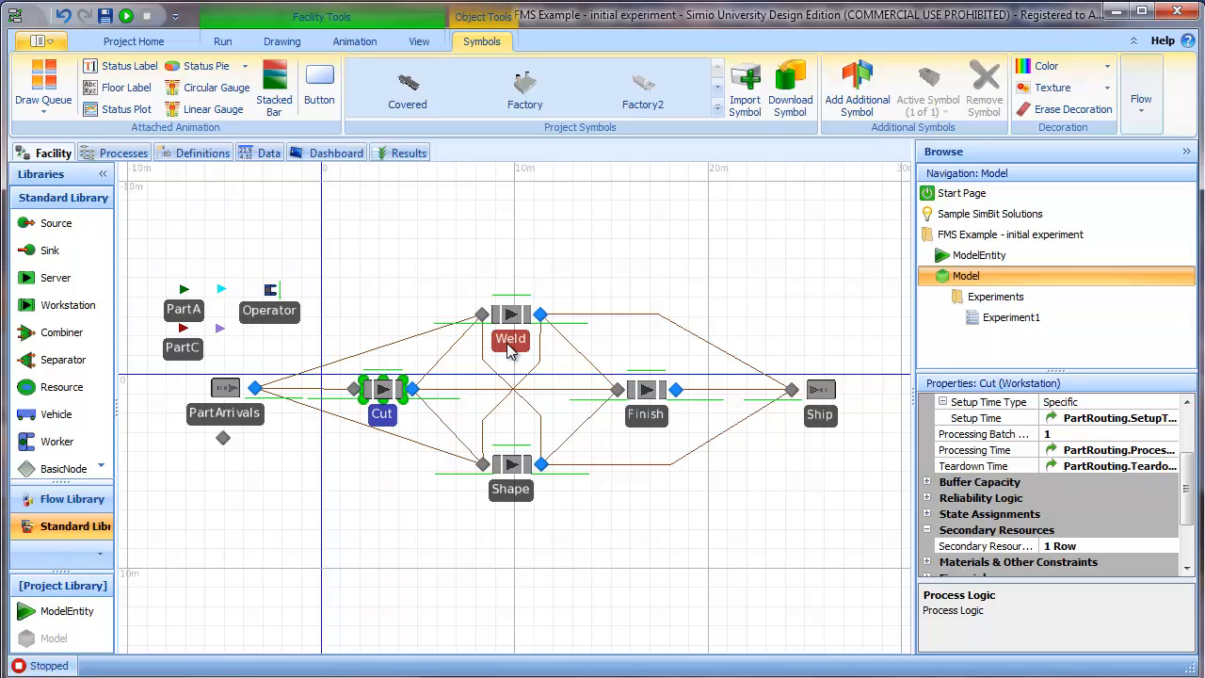
pyautogui.moveTo(505, 350)
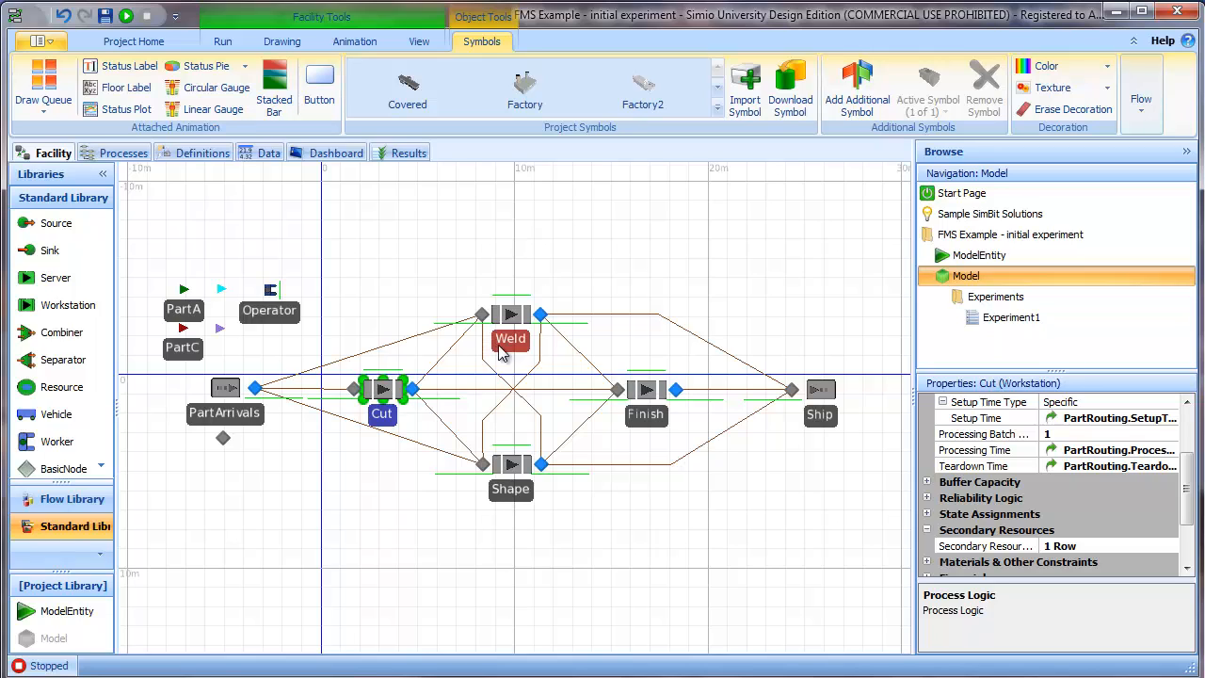
pyautogui.click(383, 414)
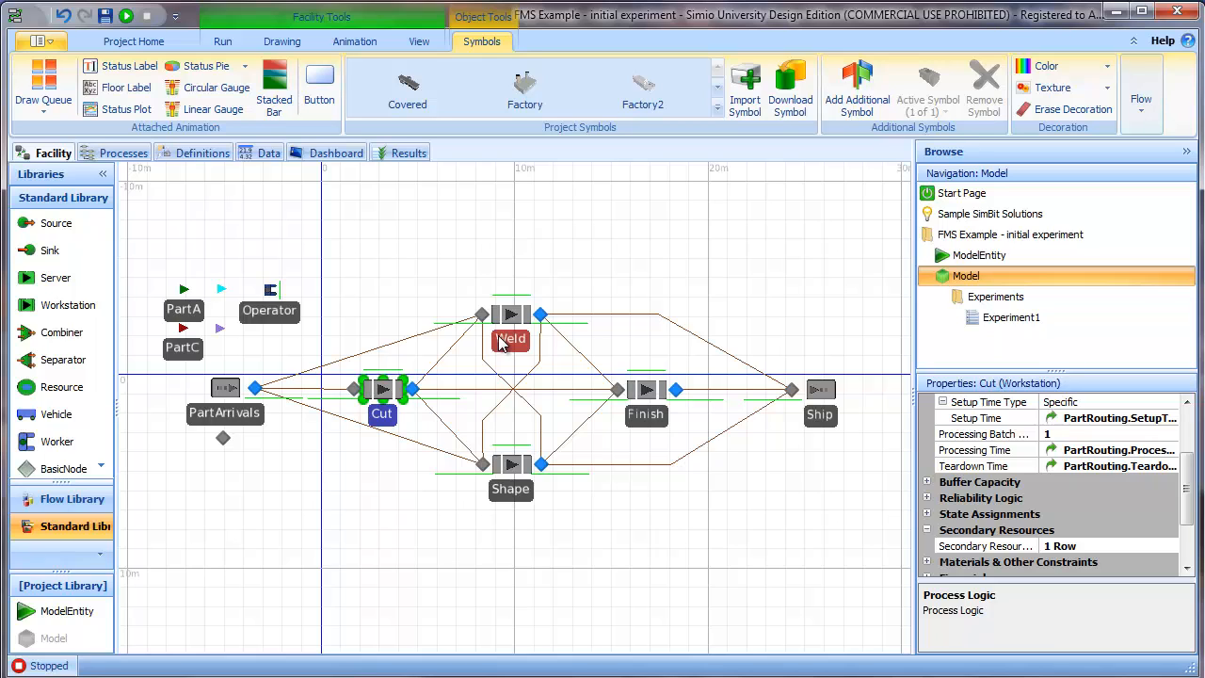
pyautogui.click(222, 41)
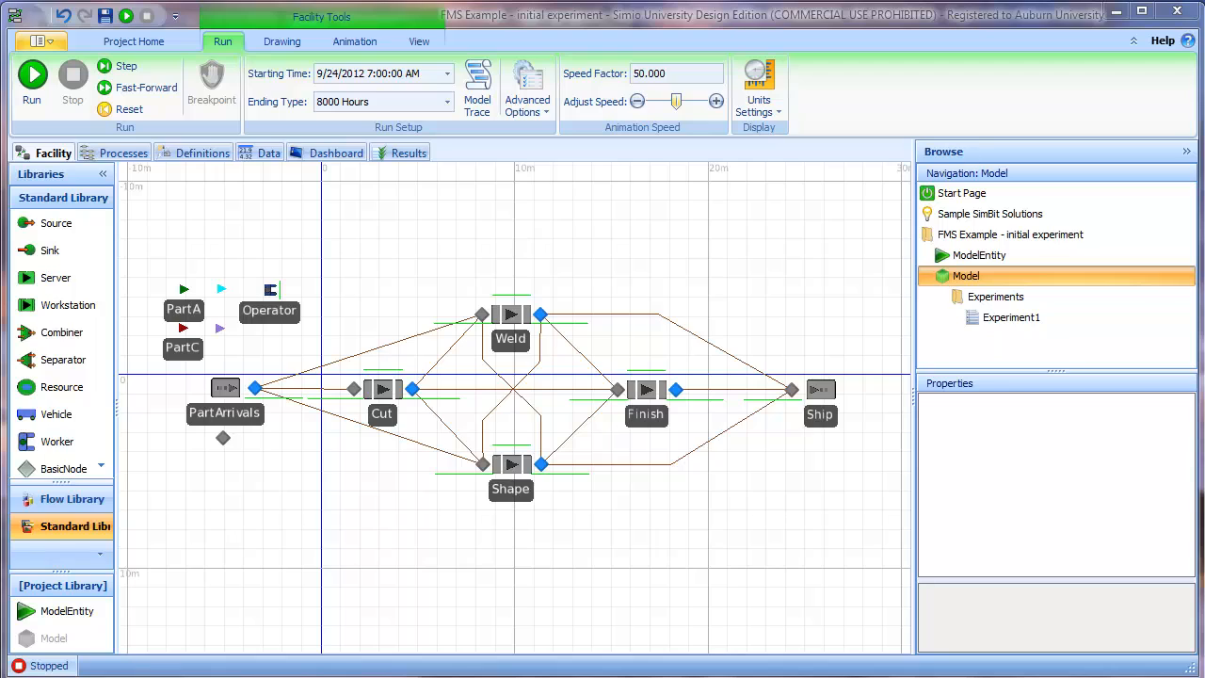
pyautogui.moveTo(486, 316)
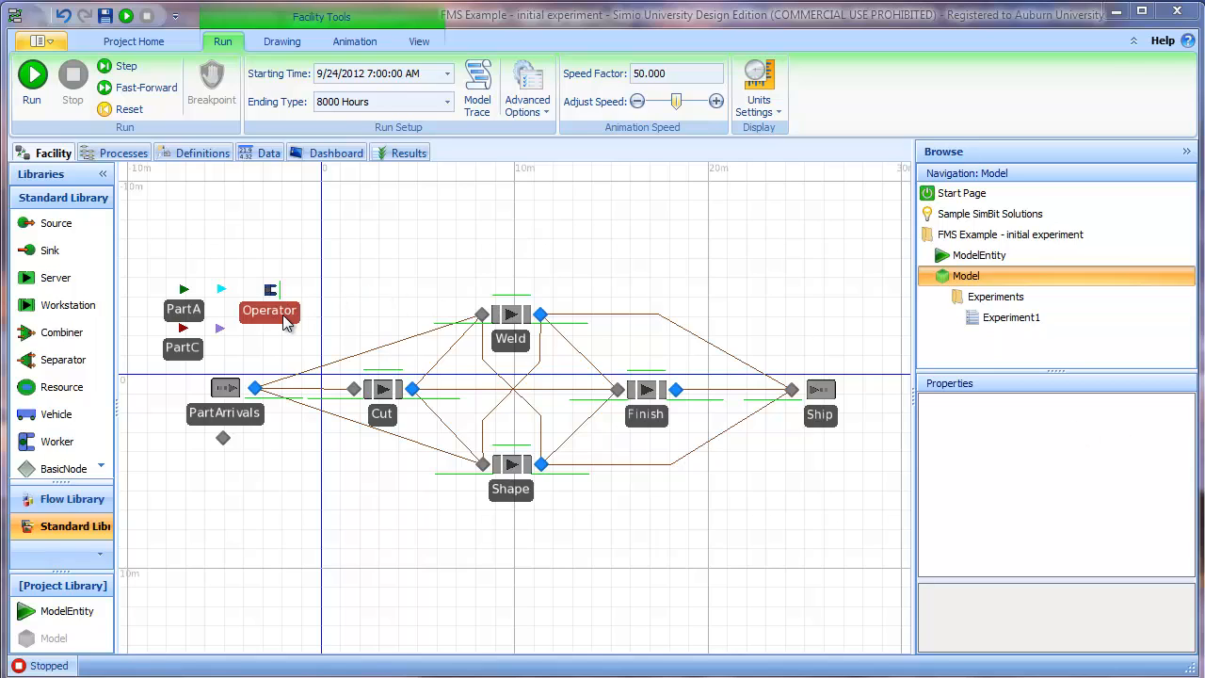
pyautogui.moveTo(499, 339)
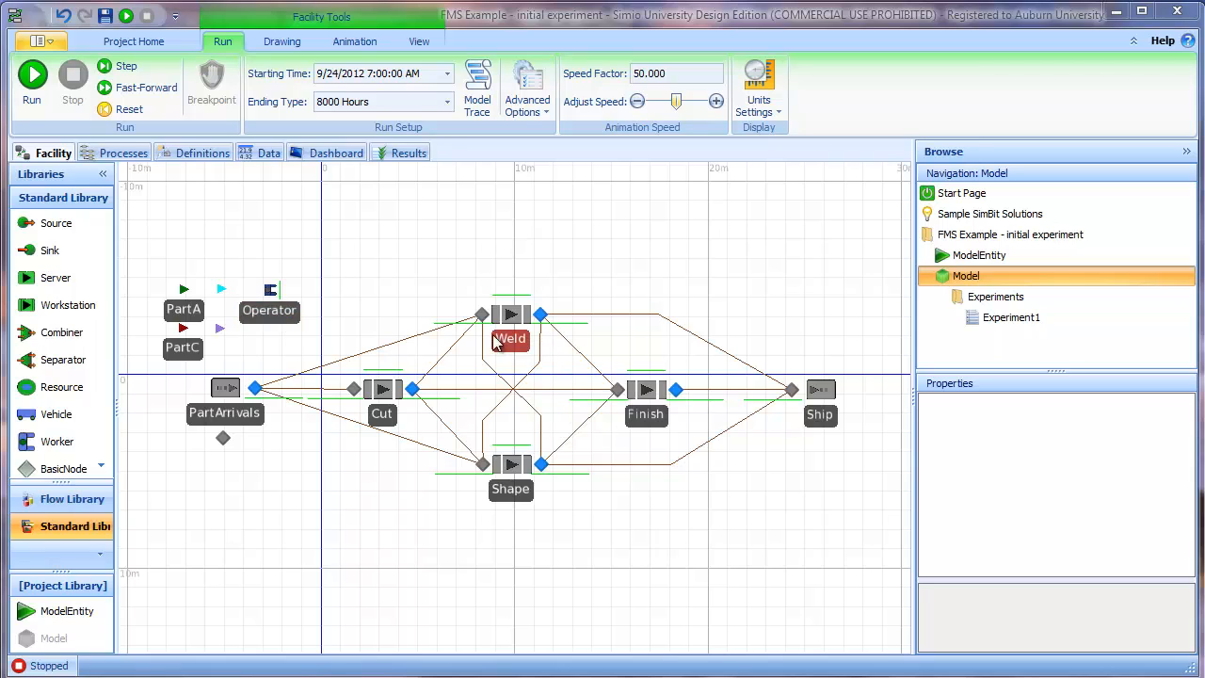
# - Select the Operator worker to show its resource and travel logic properties
pyautogui.click(269, 290)
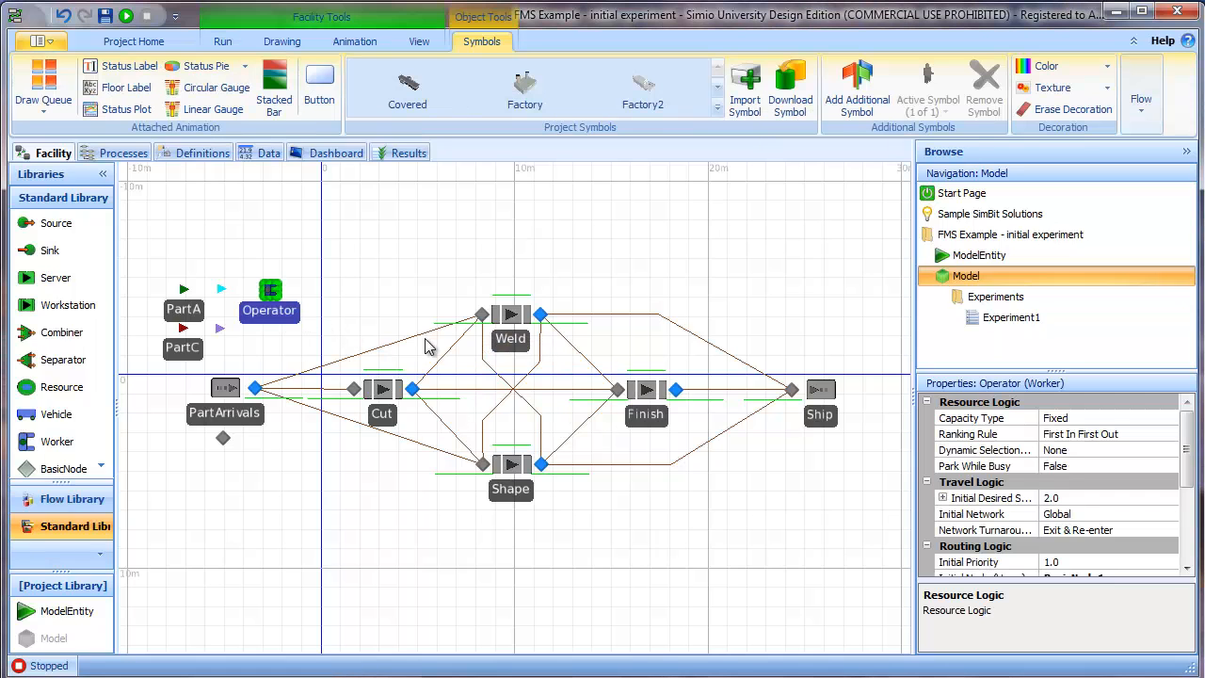
# - Set the Operator worker's Initial Number In System to 4
pyautogui.scroll(-3)
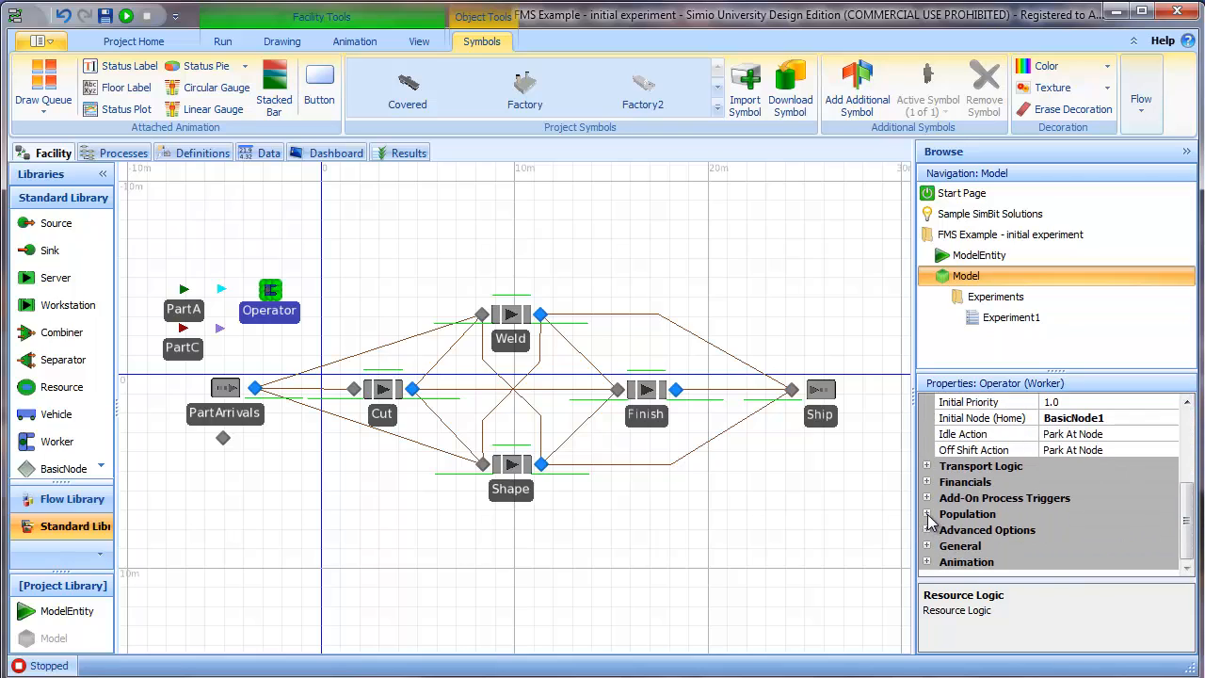
pyautogui.click(968, 512)
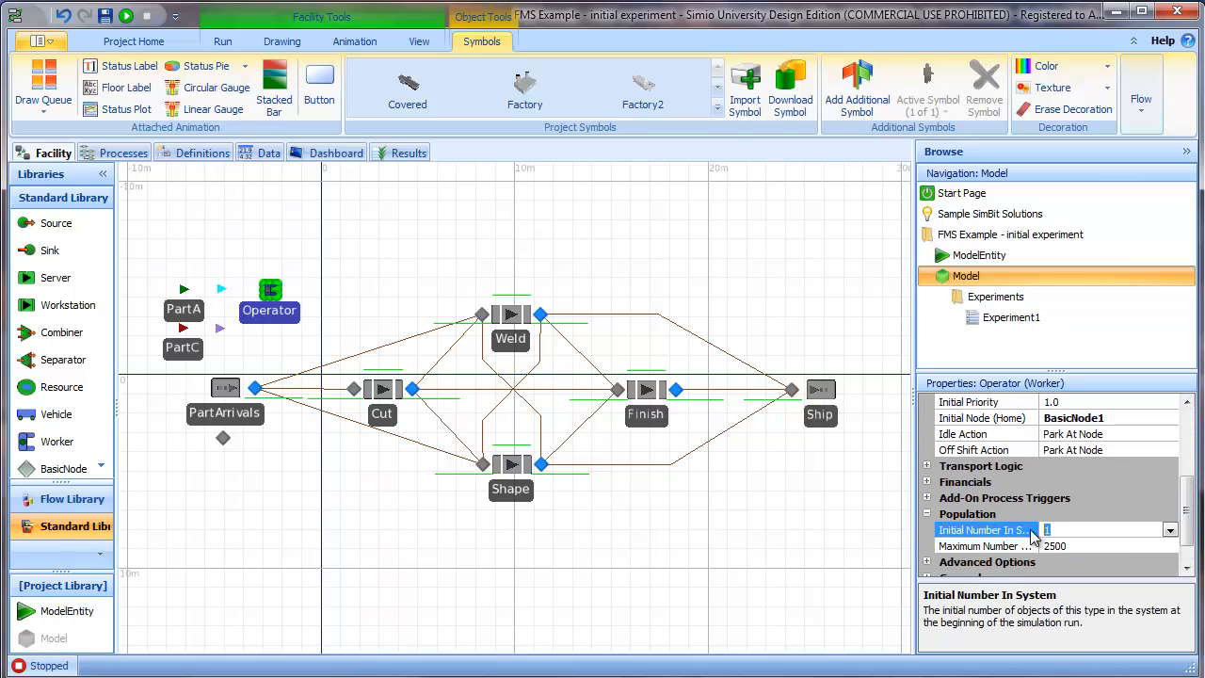
pyautogui.write('4')
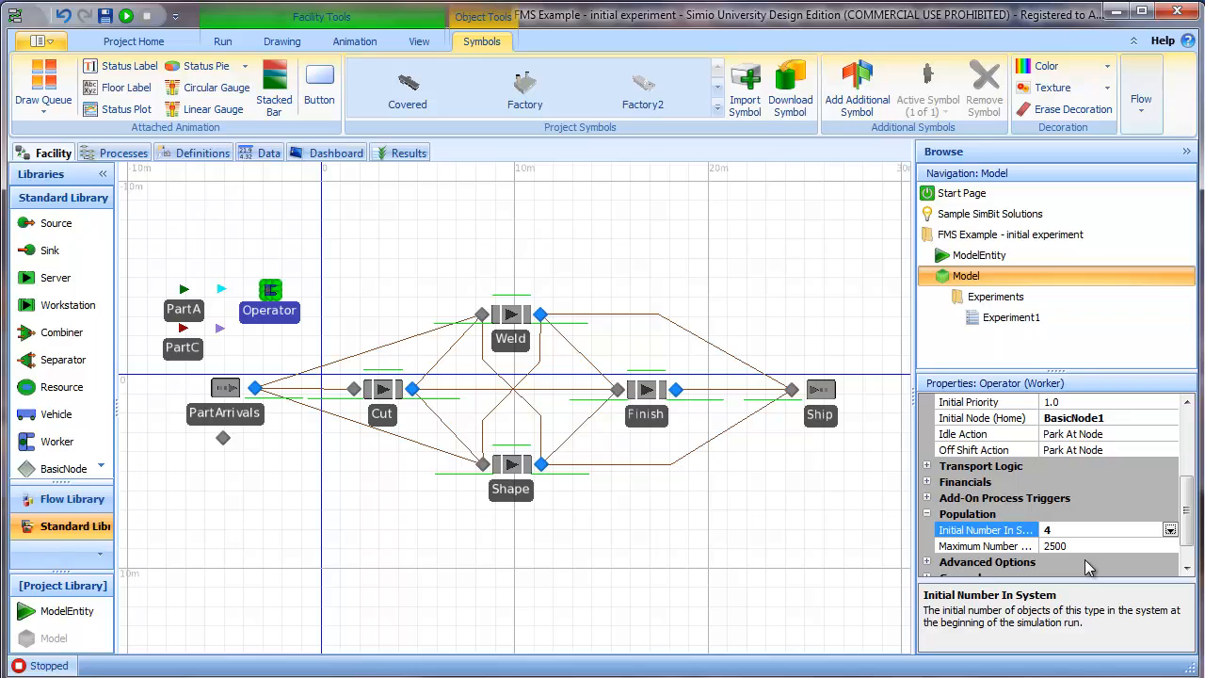
pyautogui.moveTo(471, 448)
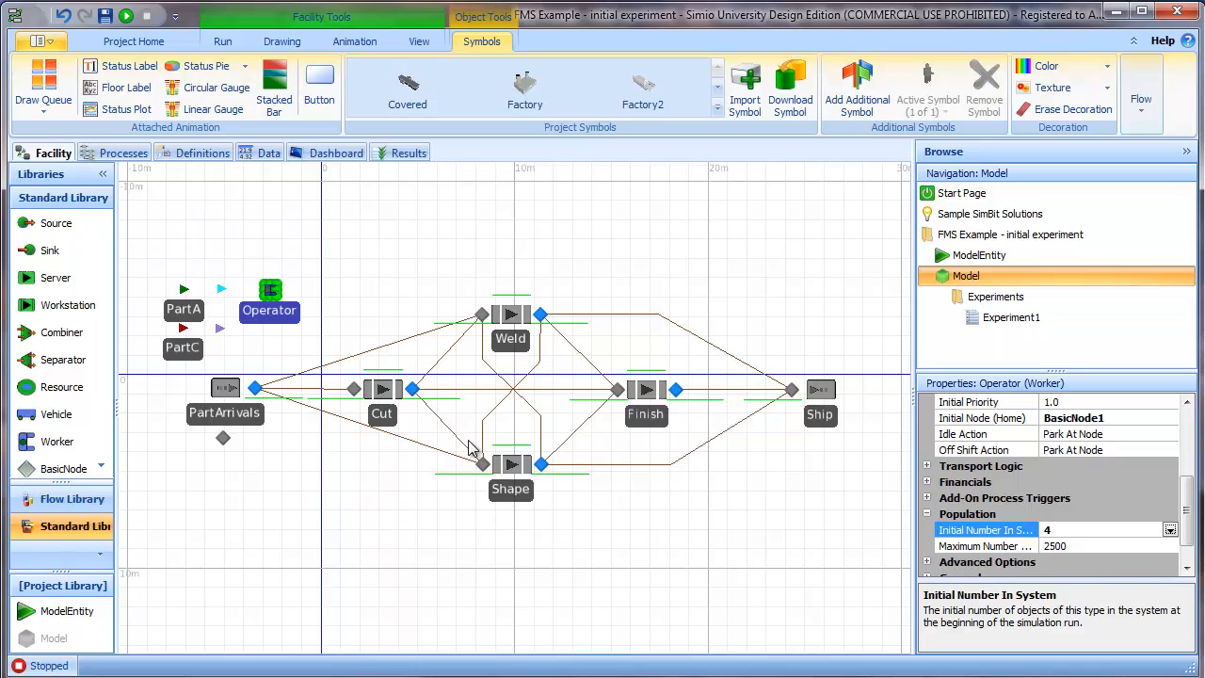
pyautogui.moveTo(418, 407)
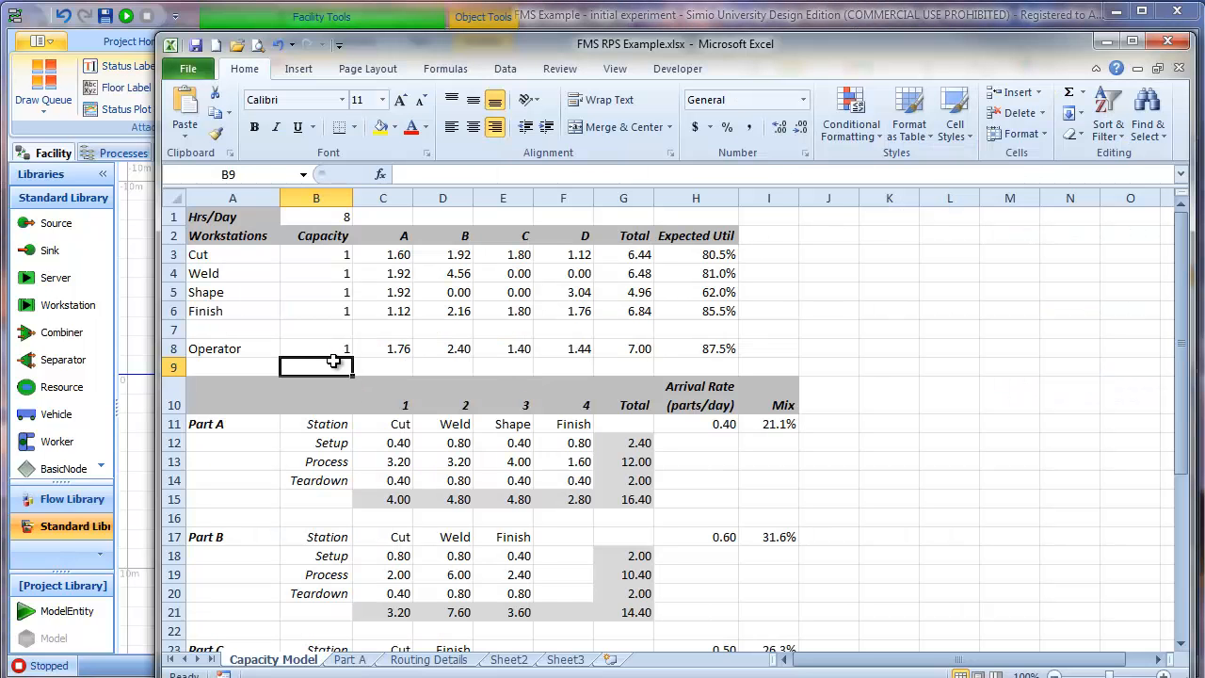
# - Set the Operator capacity cell to 4 in the Excel capacity model
pyautogui.click(316, 349)
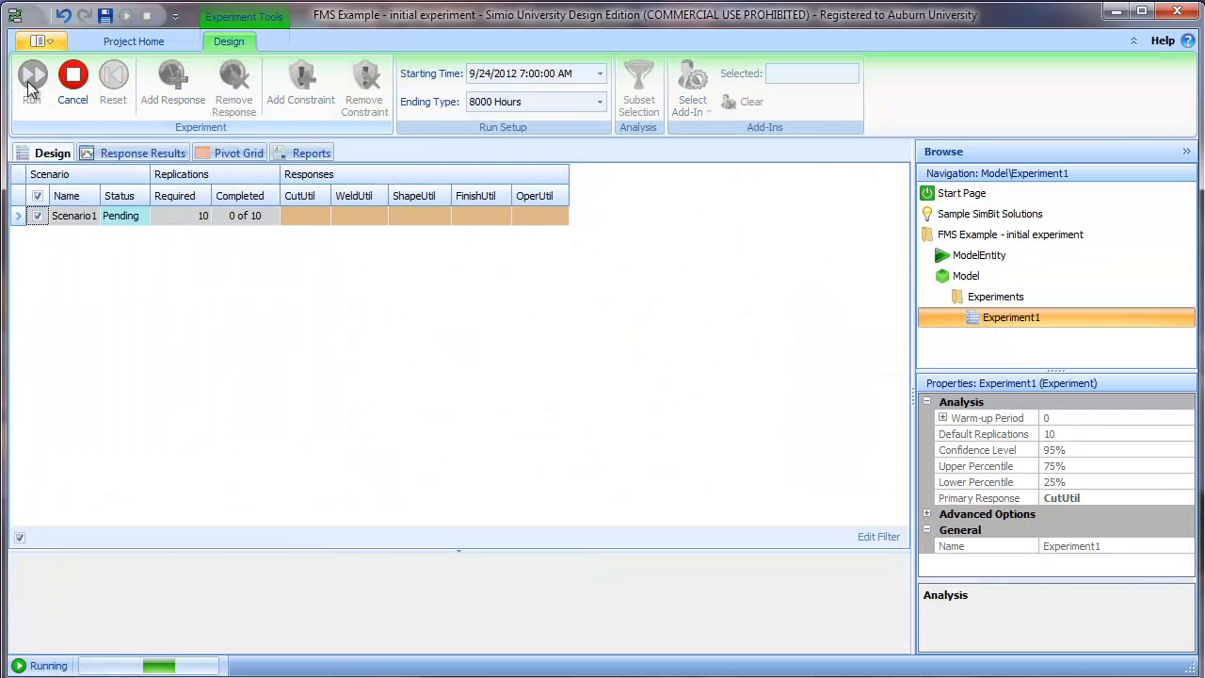
# - Run Experiment1 so all 10 replications complete, OperUtil near 21.8%
pyautogui.click(30, 83)
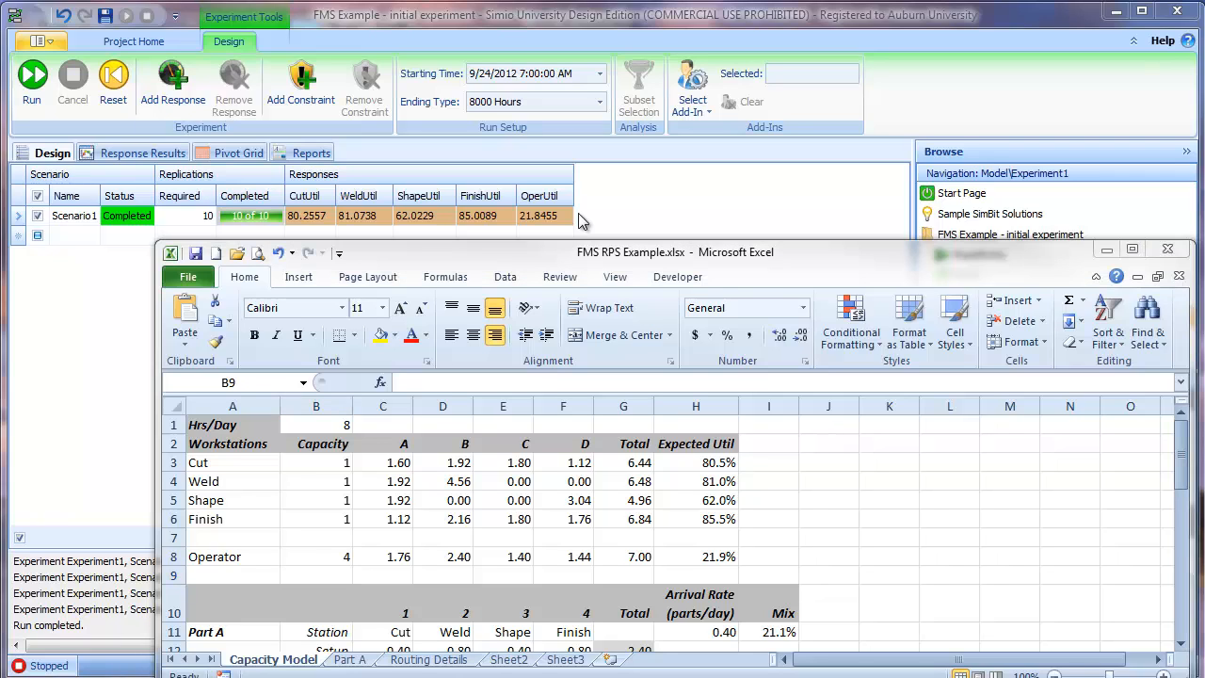
pyautogui.moveTo(712, 467)
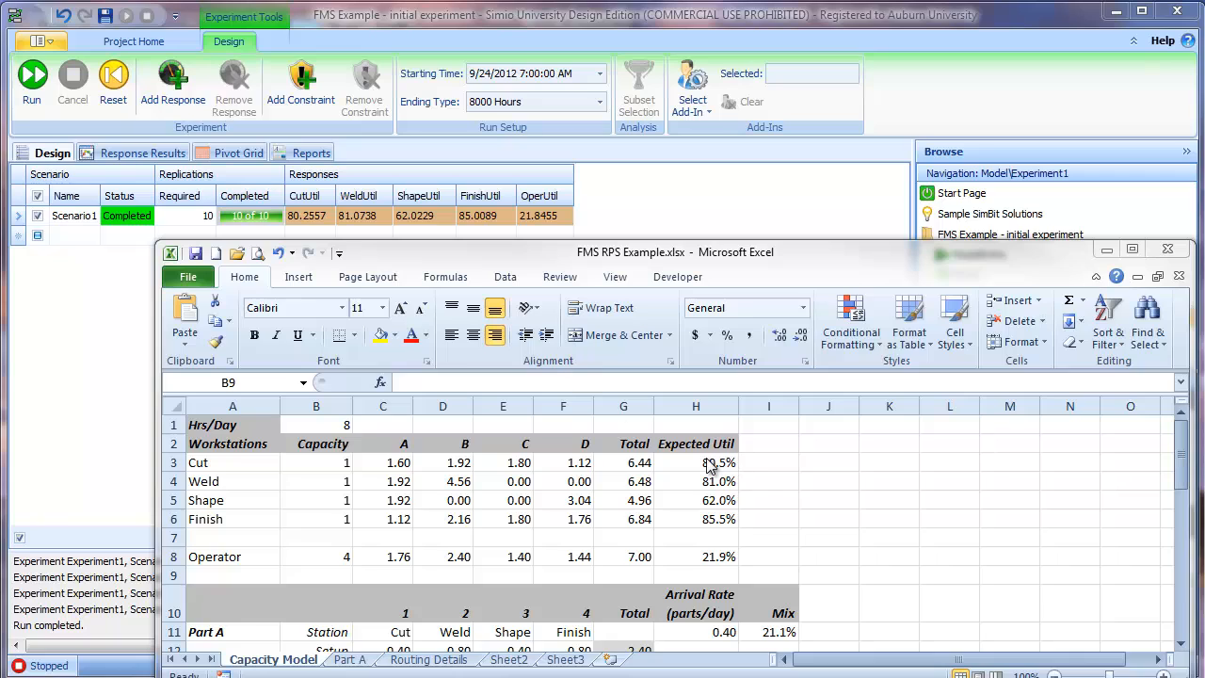
pyautogui.moveTo(674, 460)
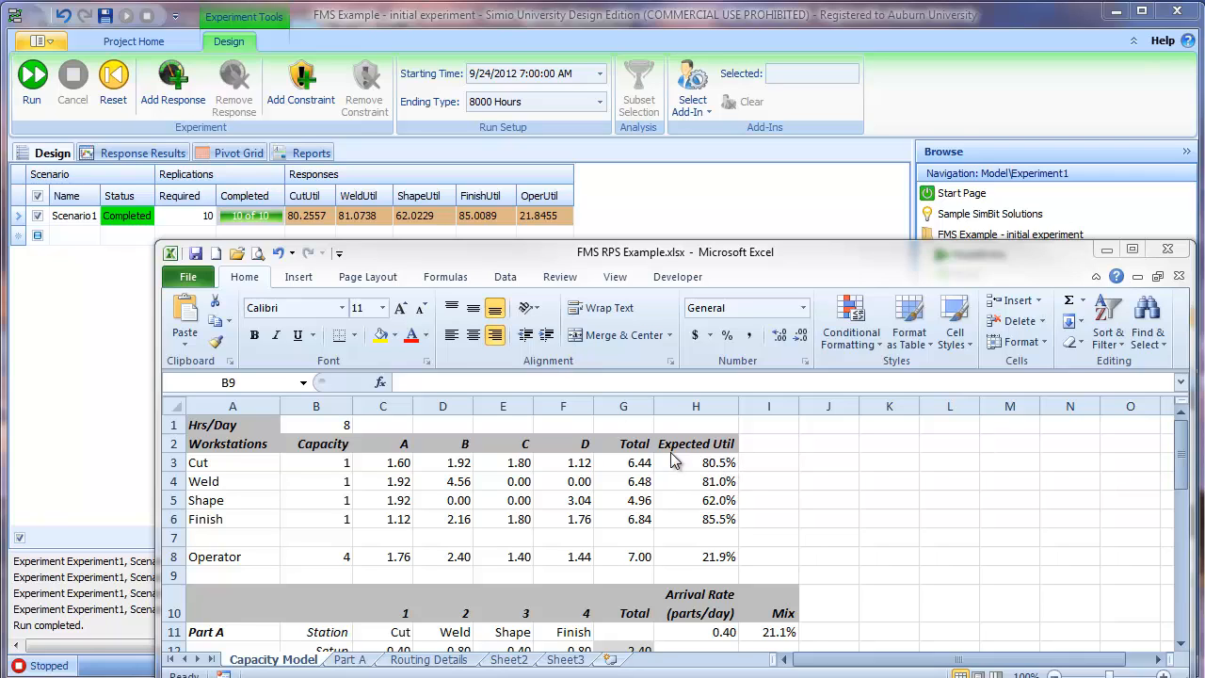
pyautogui.moveTo(640, 200)
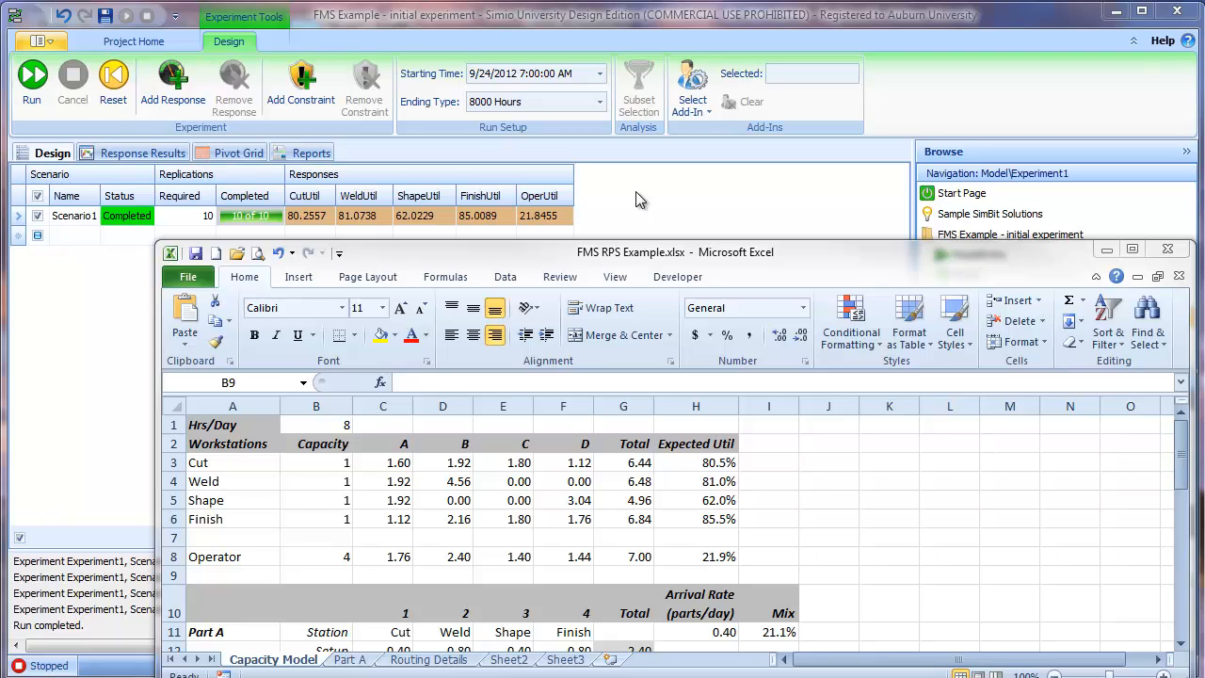
pyautogui.moveTo(761, 482)
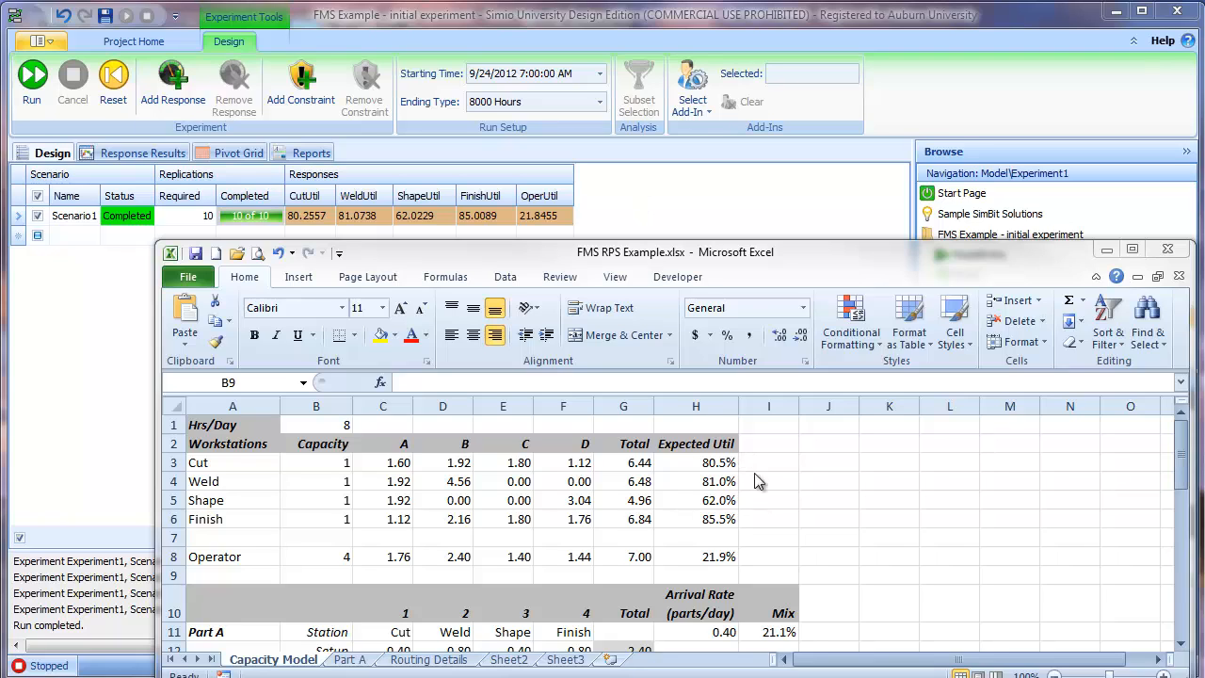
pyautogui.moveTo(733, 480)
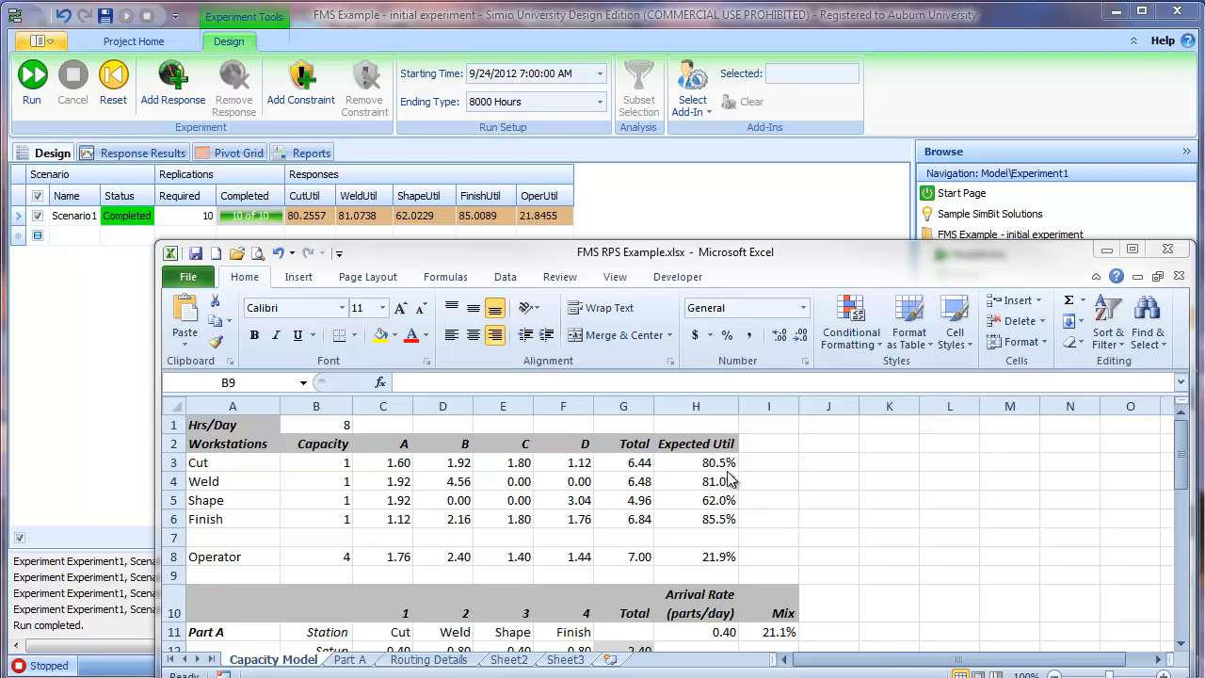
pyautogui.moveTo(723, 499)
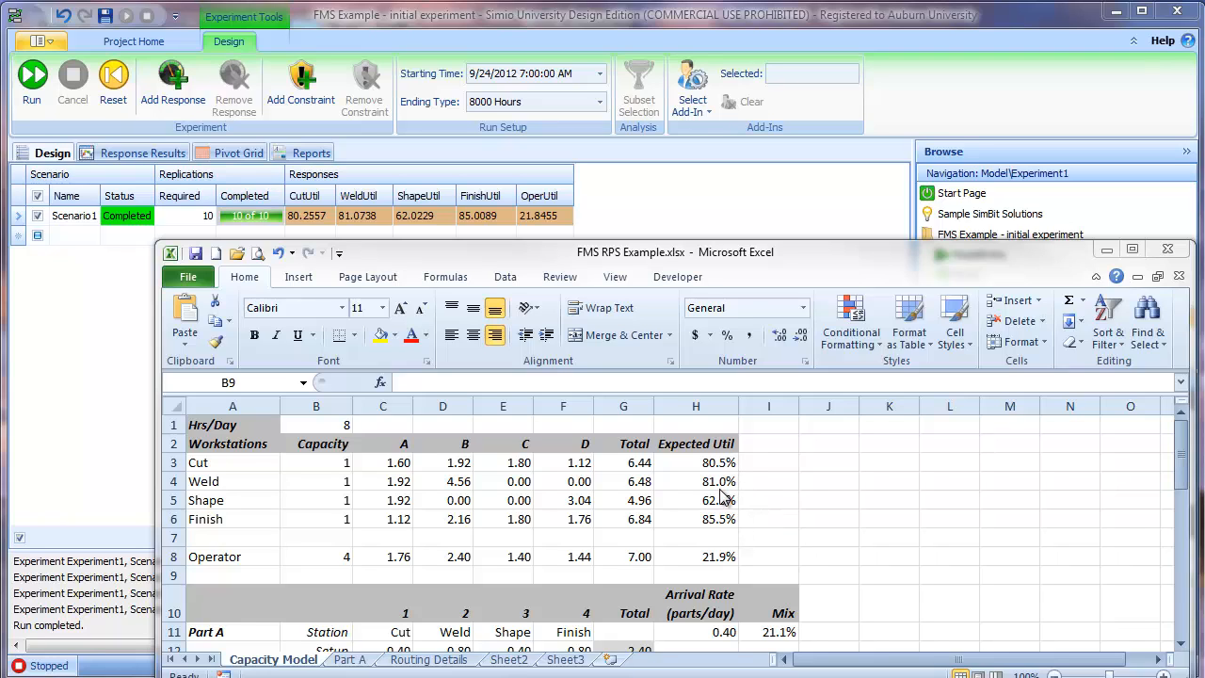
pyautogui.moveTo(724, 498)
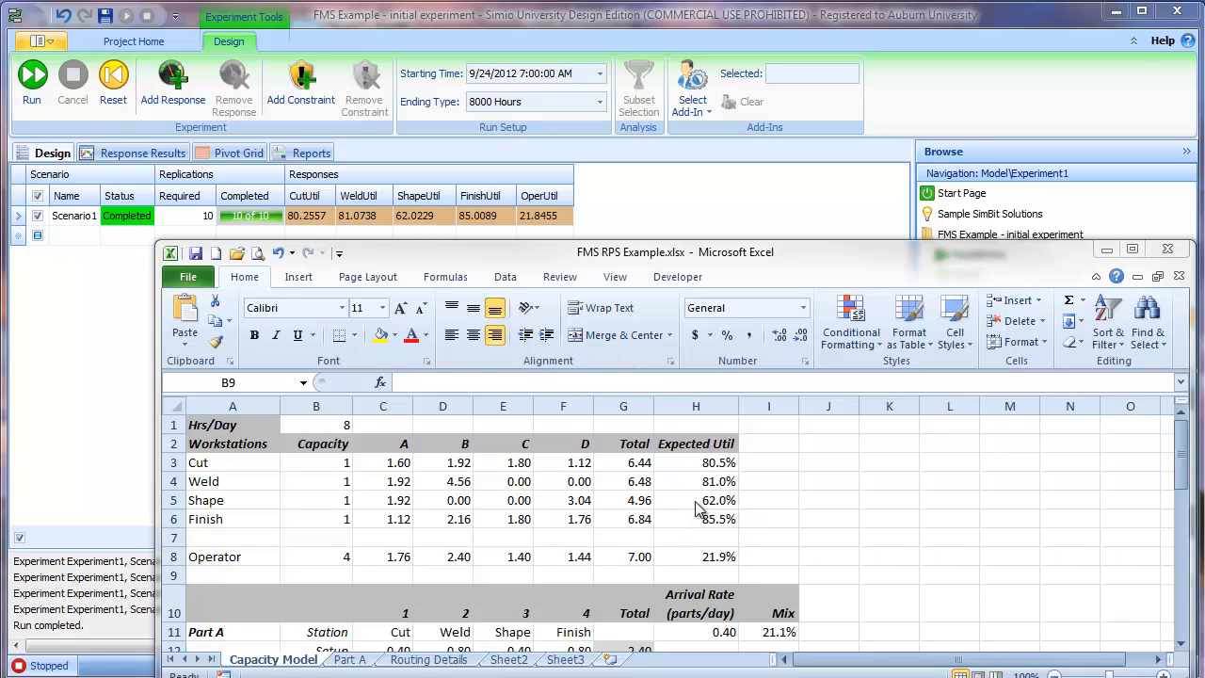
pyautogui.moveTo(706, 547)
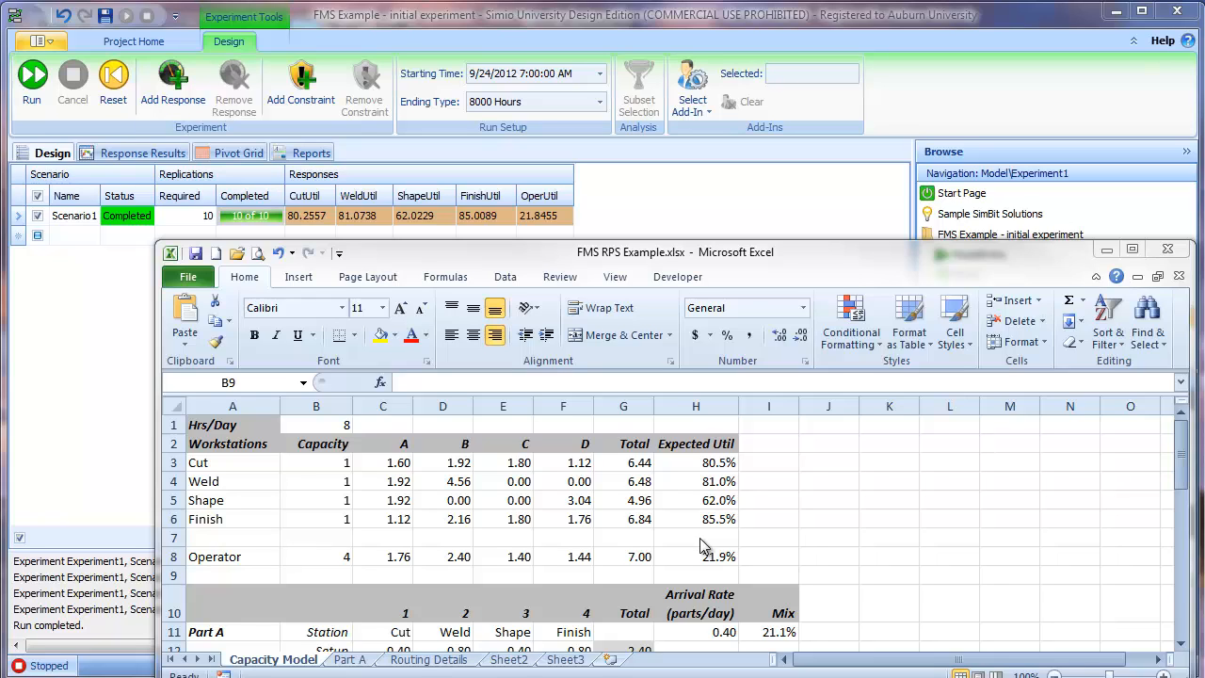
pyautogui.moveTo(512, 509)
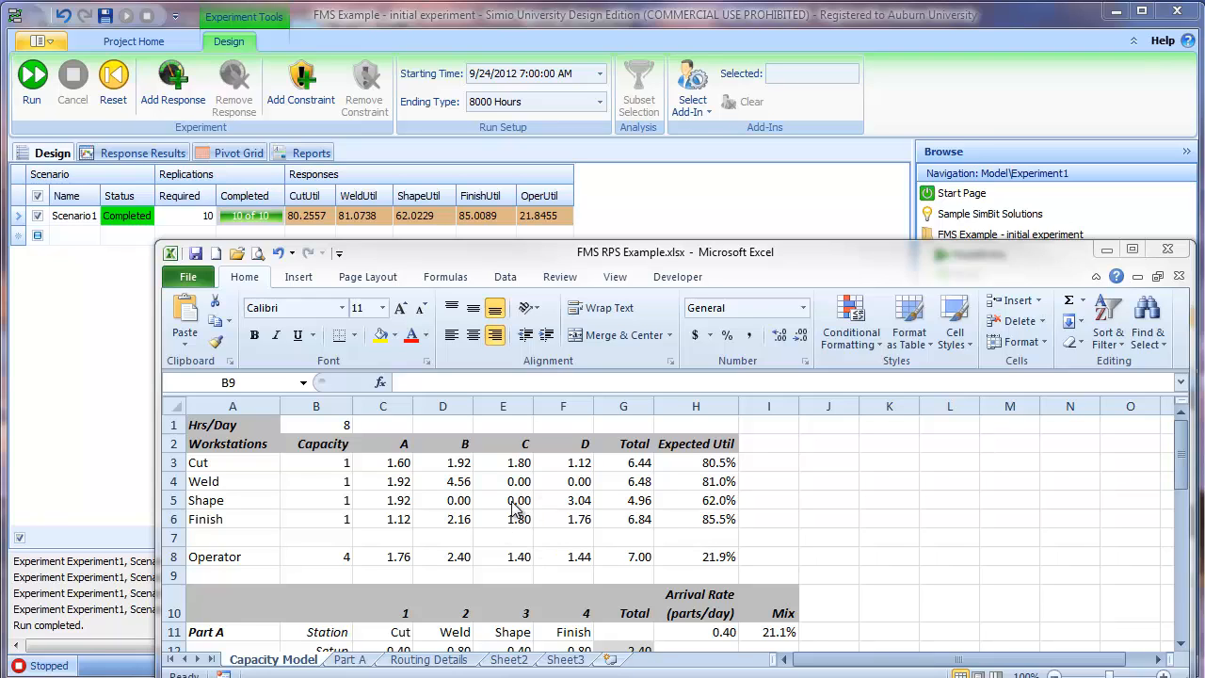
pyautogui.moveTo(499, 509)
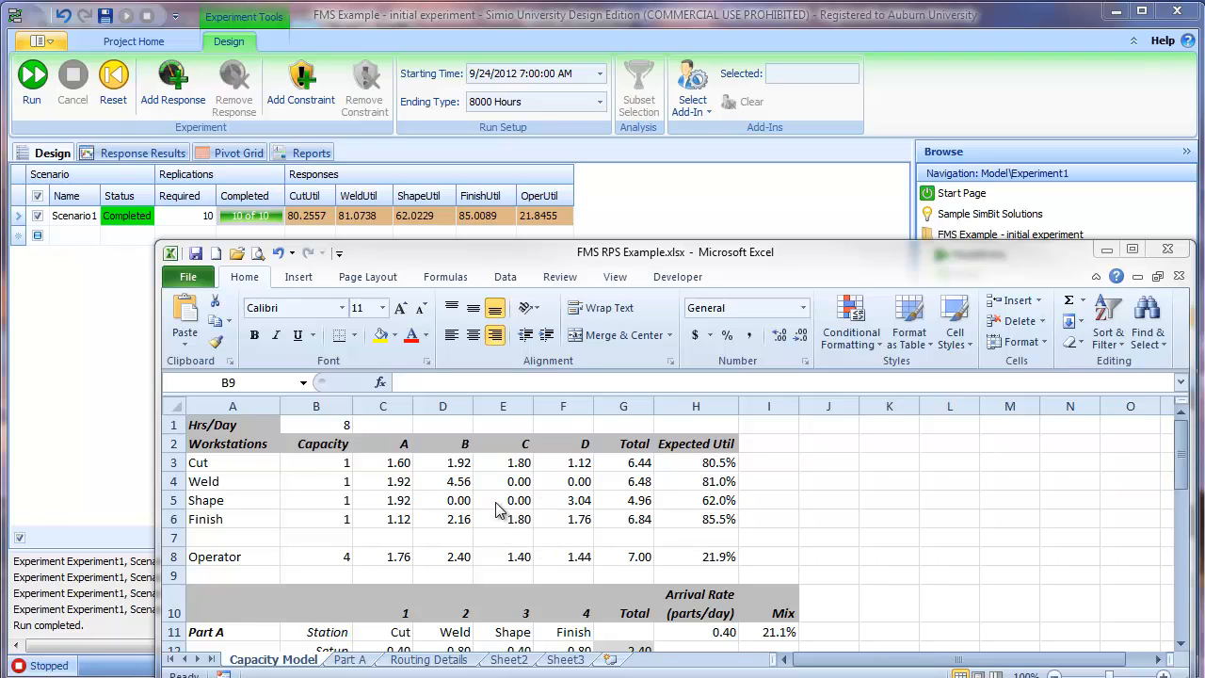
pyautogui.moveTo(386, 553)
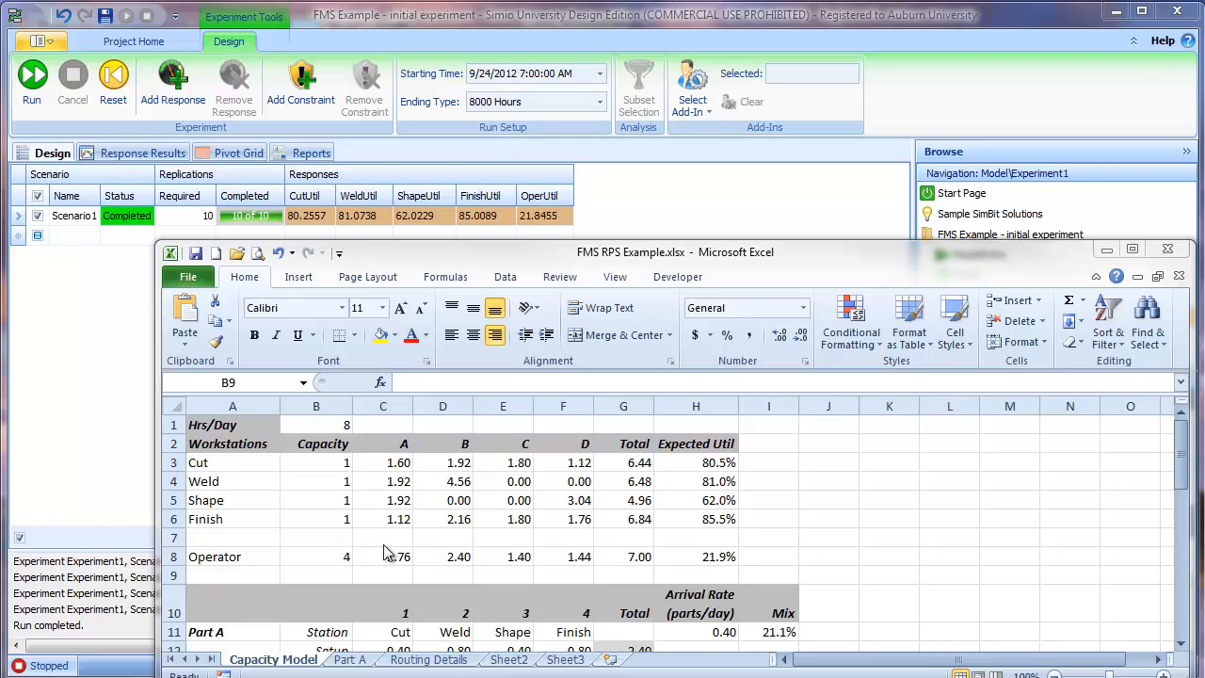
pyautogui.moveTo(343, 565)
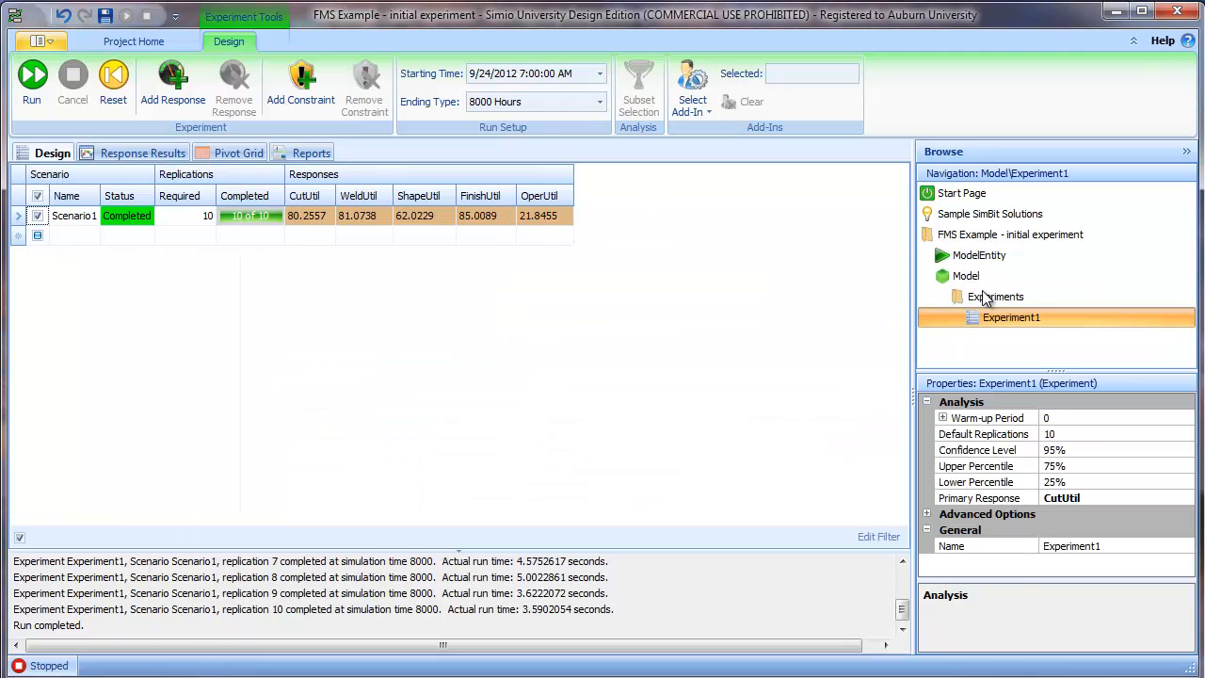
# - Return to the Simio model's facility layout after the utilizations match Excel
pyautogui.click(966, 275)
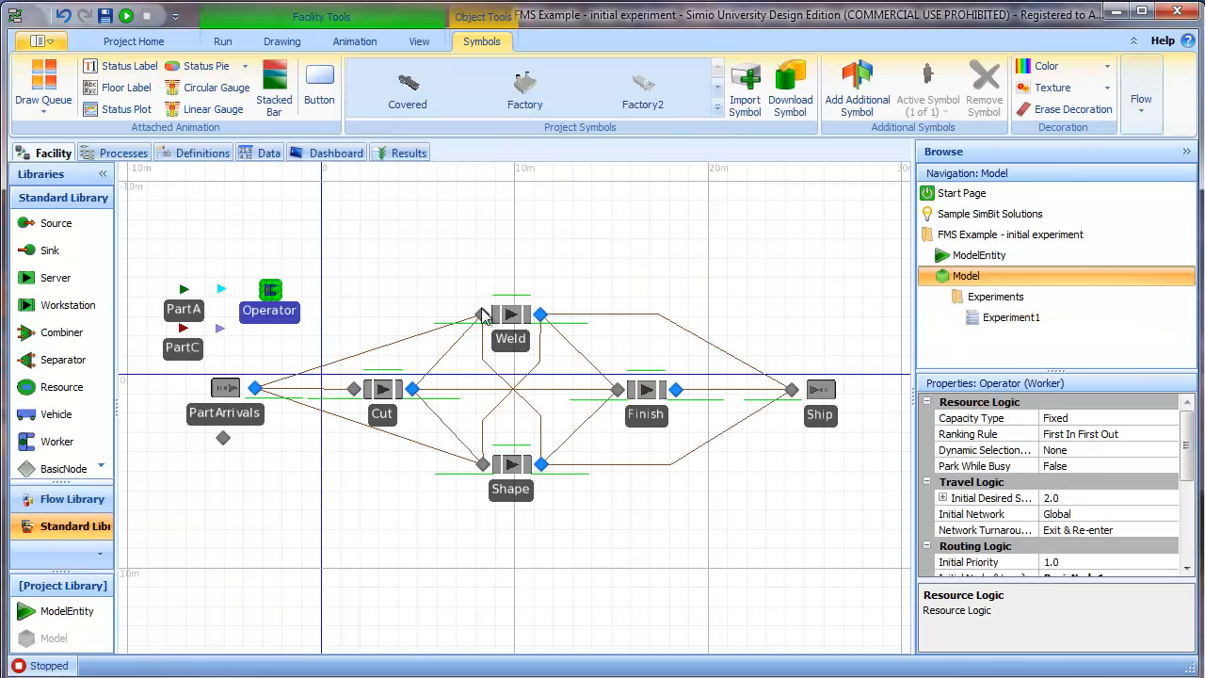
pyautogui.moveTo(685, 309)
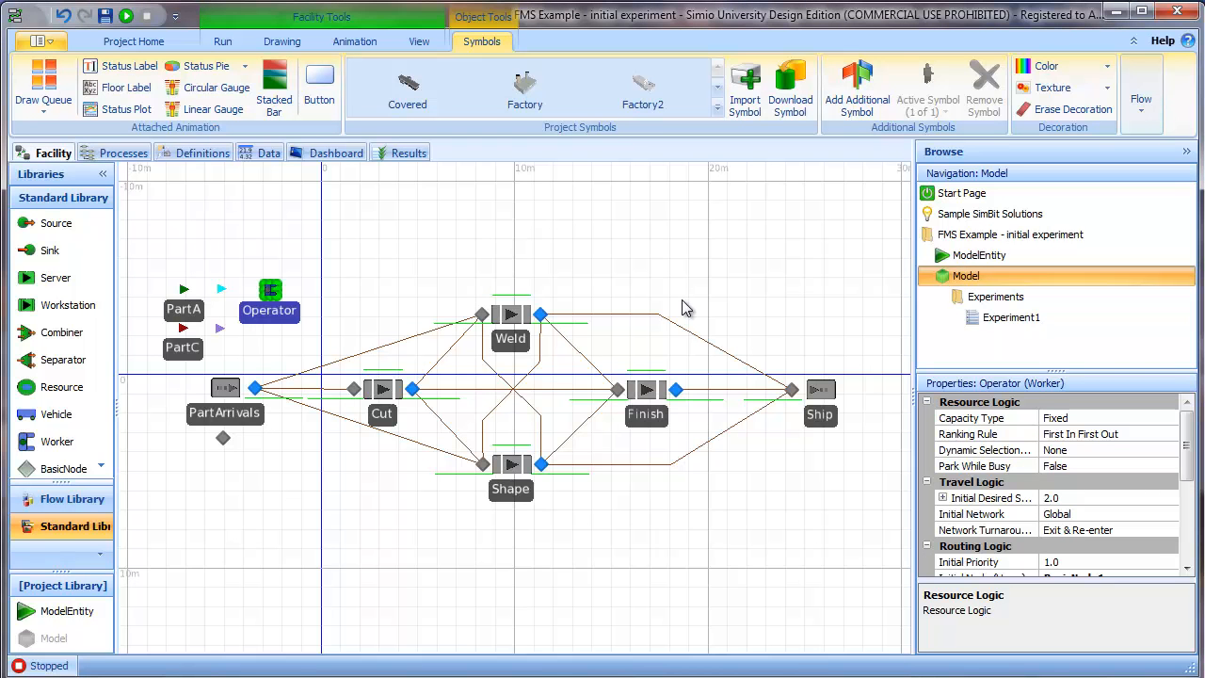